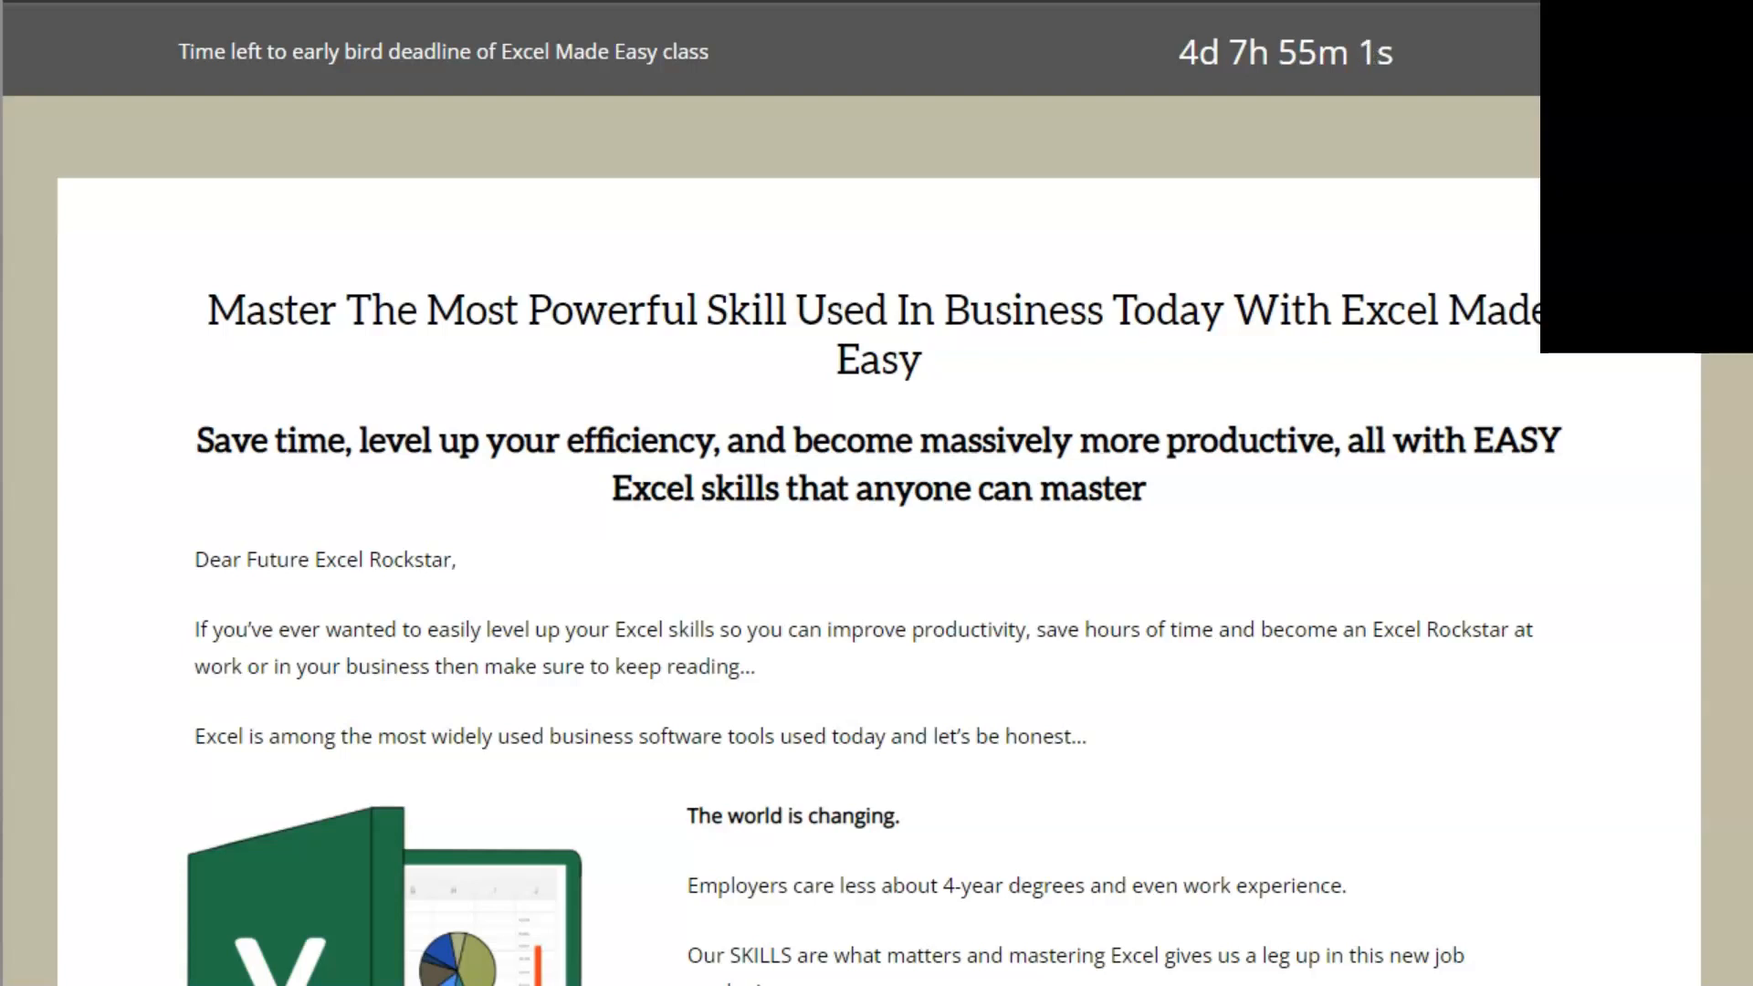
mouse_move(814, 495)
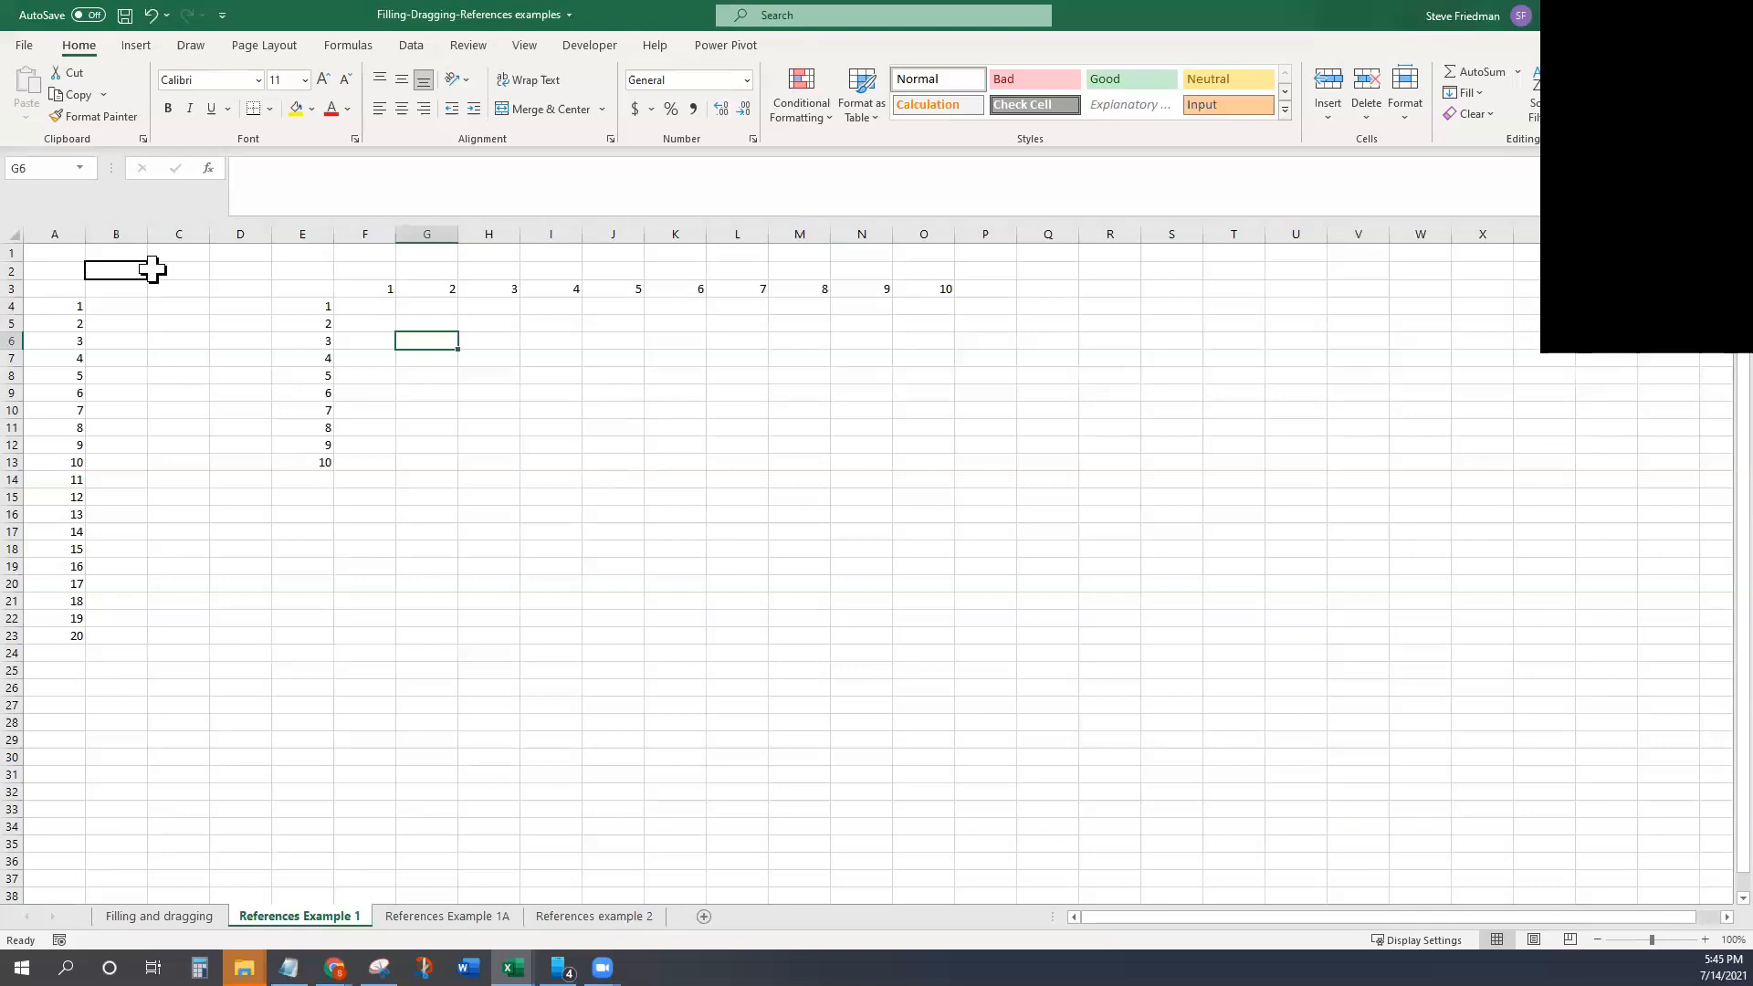
mouse_move(159, 276)
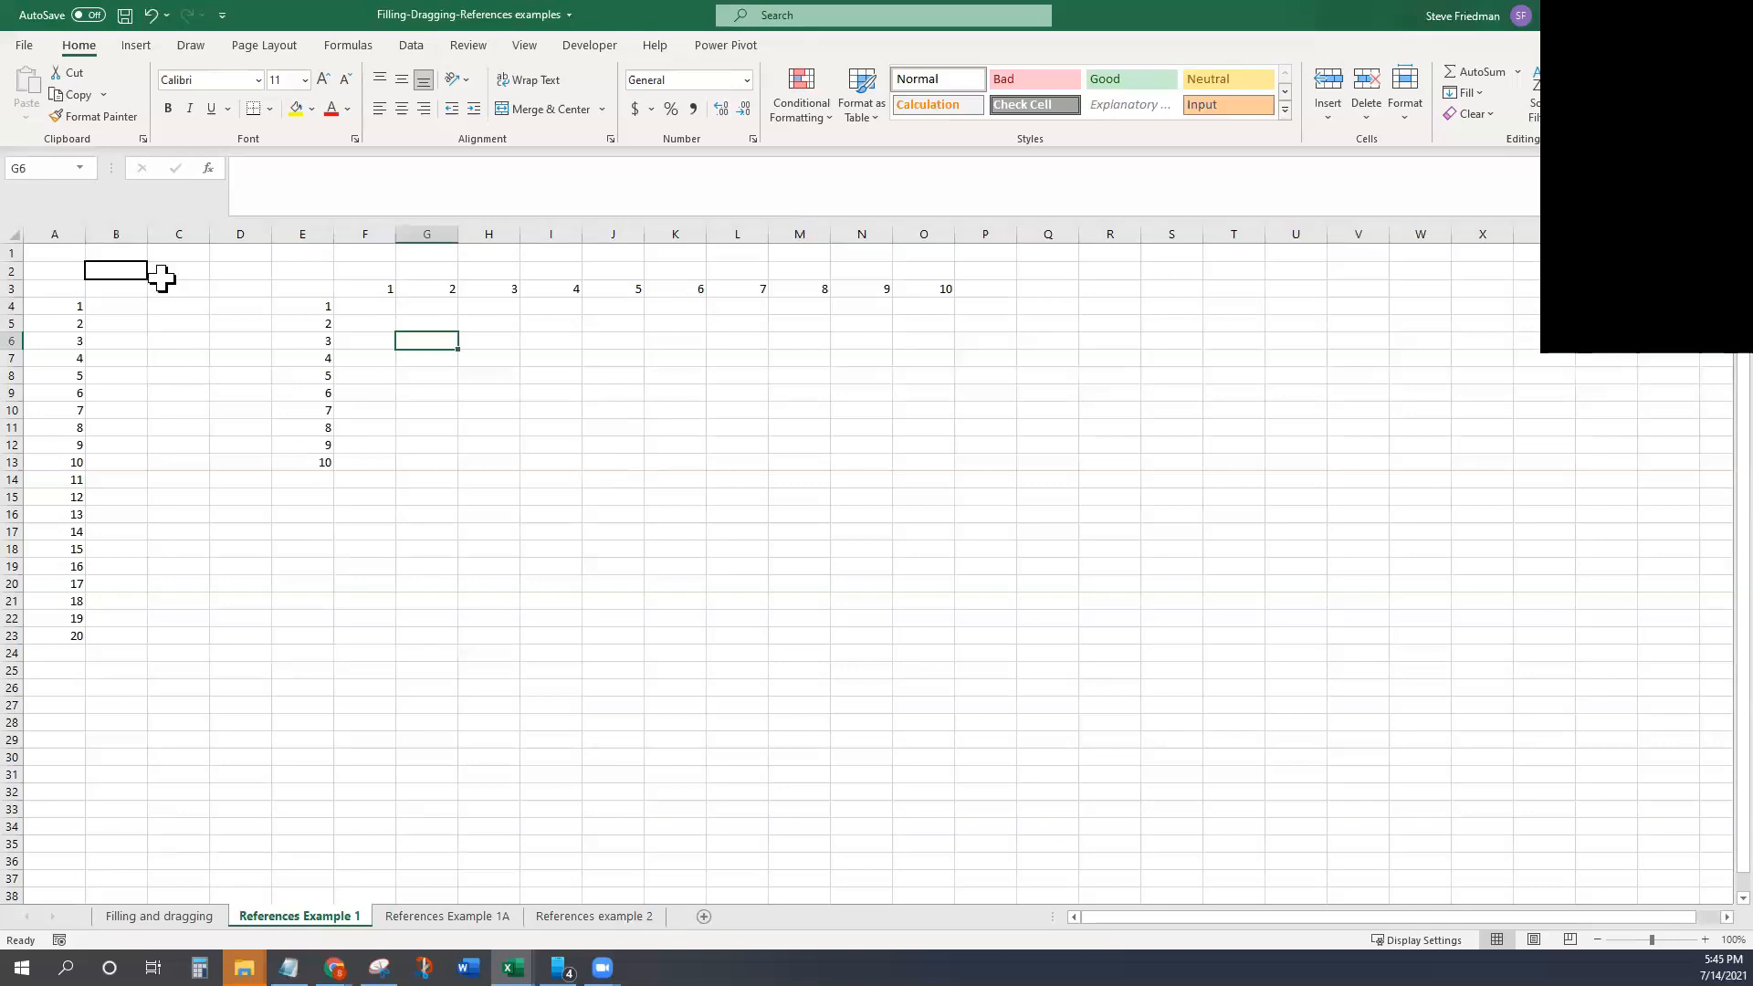
Step: Enter the doubling formula =A4*2 in B4 so it shows 2
left_click(115, 306)
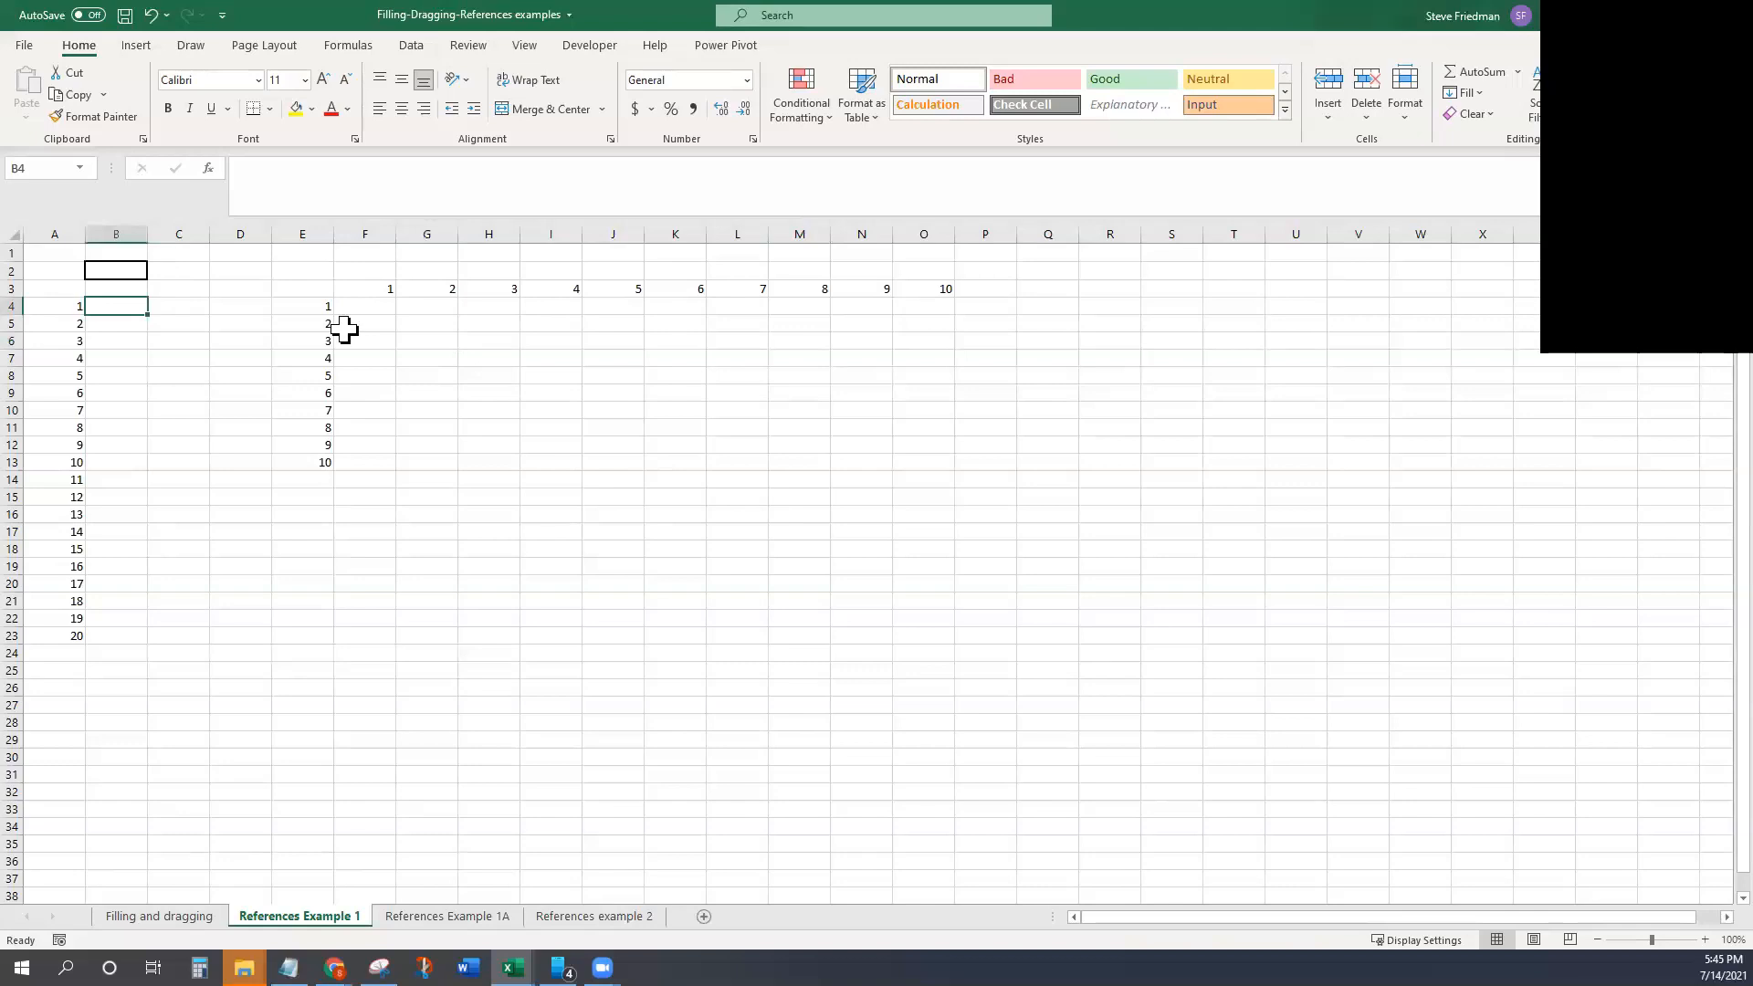
type("=A4*2")
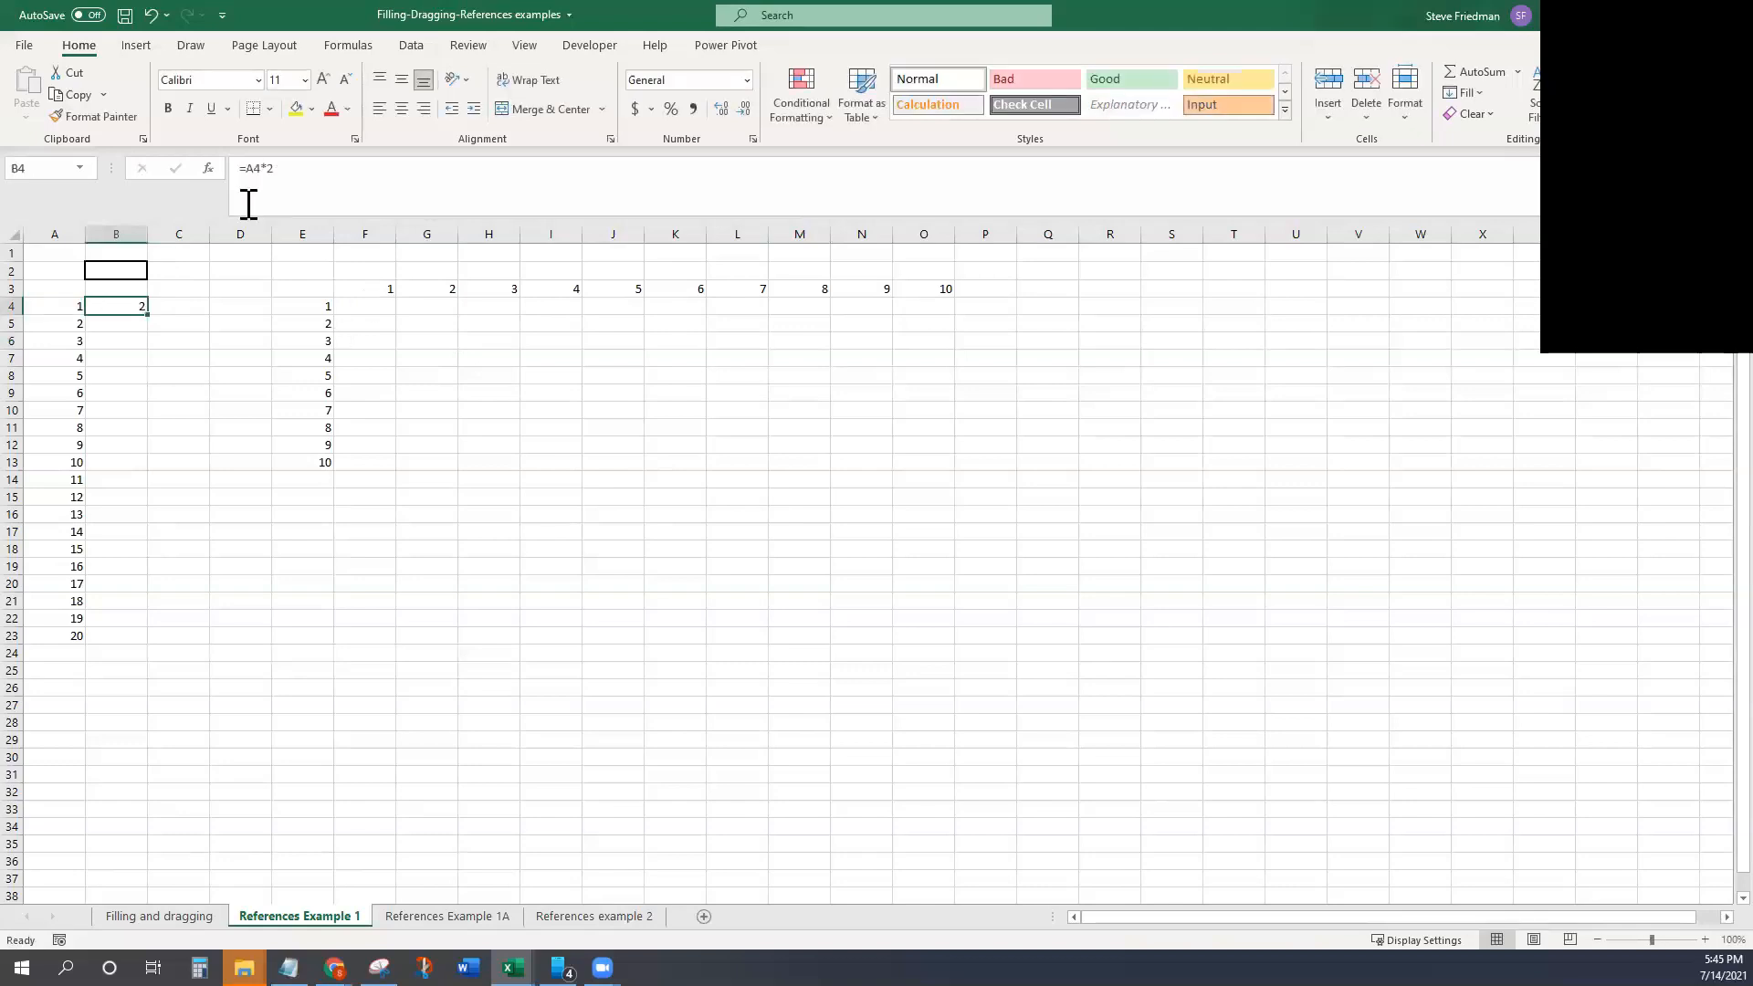
mouse_move(278, 201)
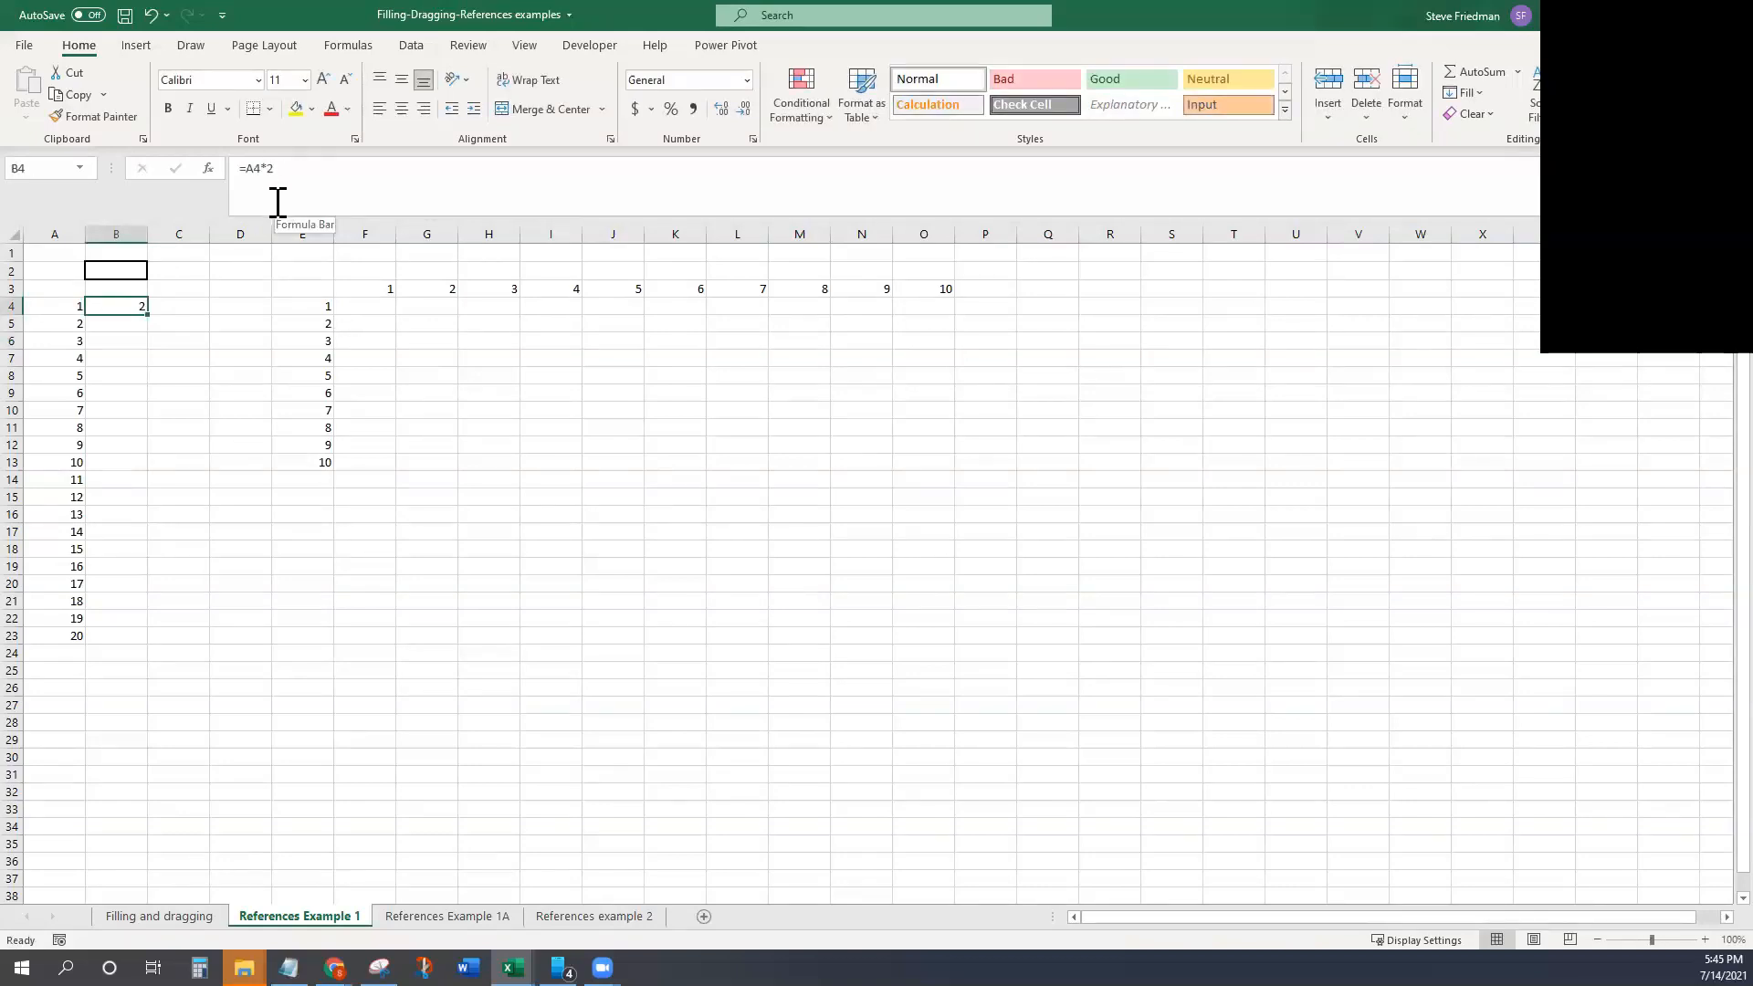
mouse_move(148, 305)
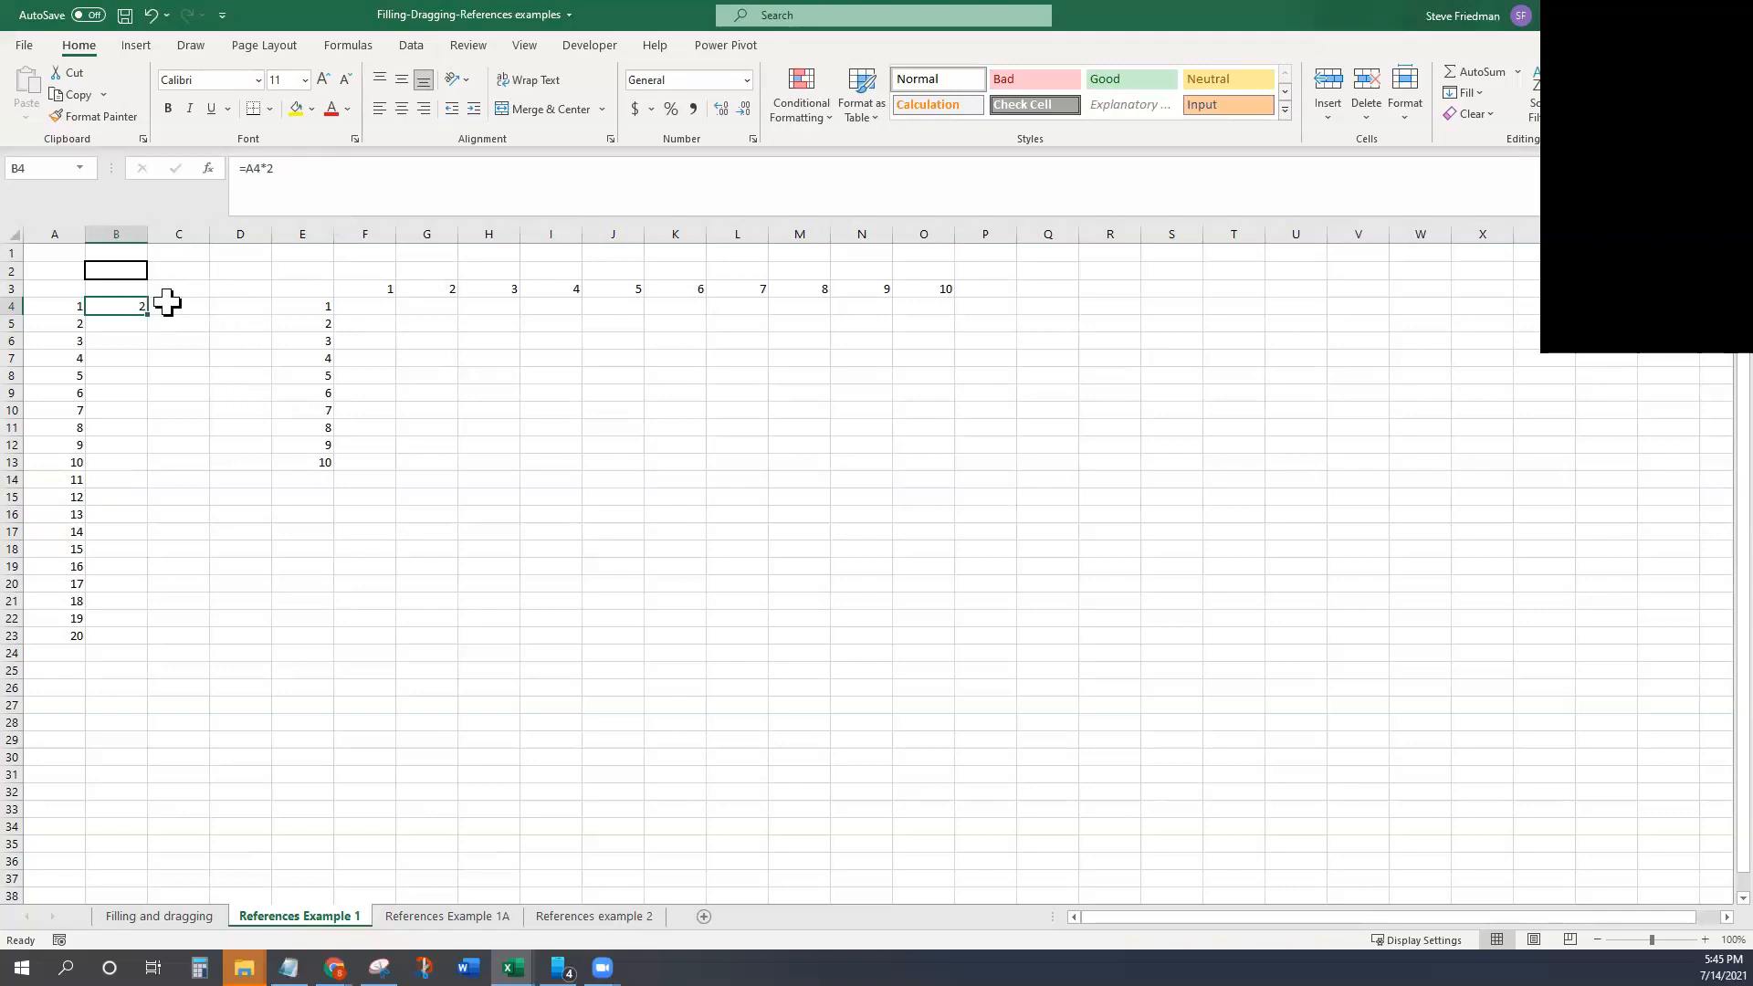
mouse_move(157, 331)
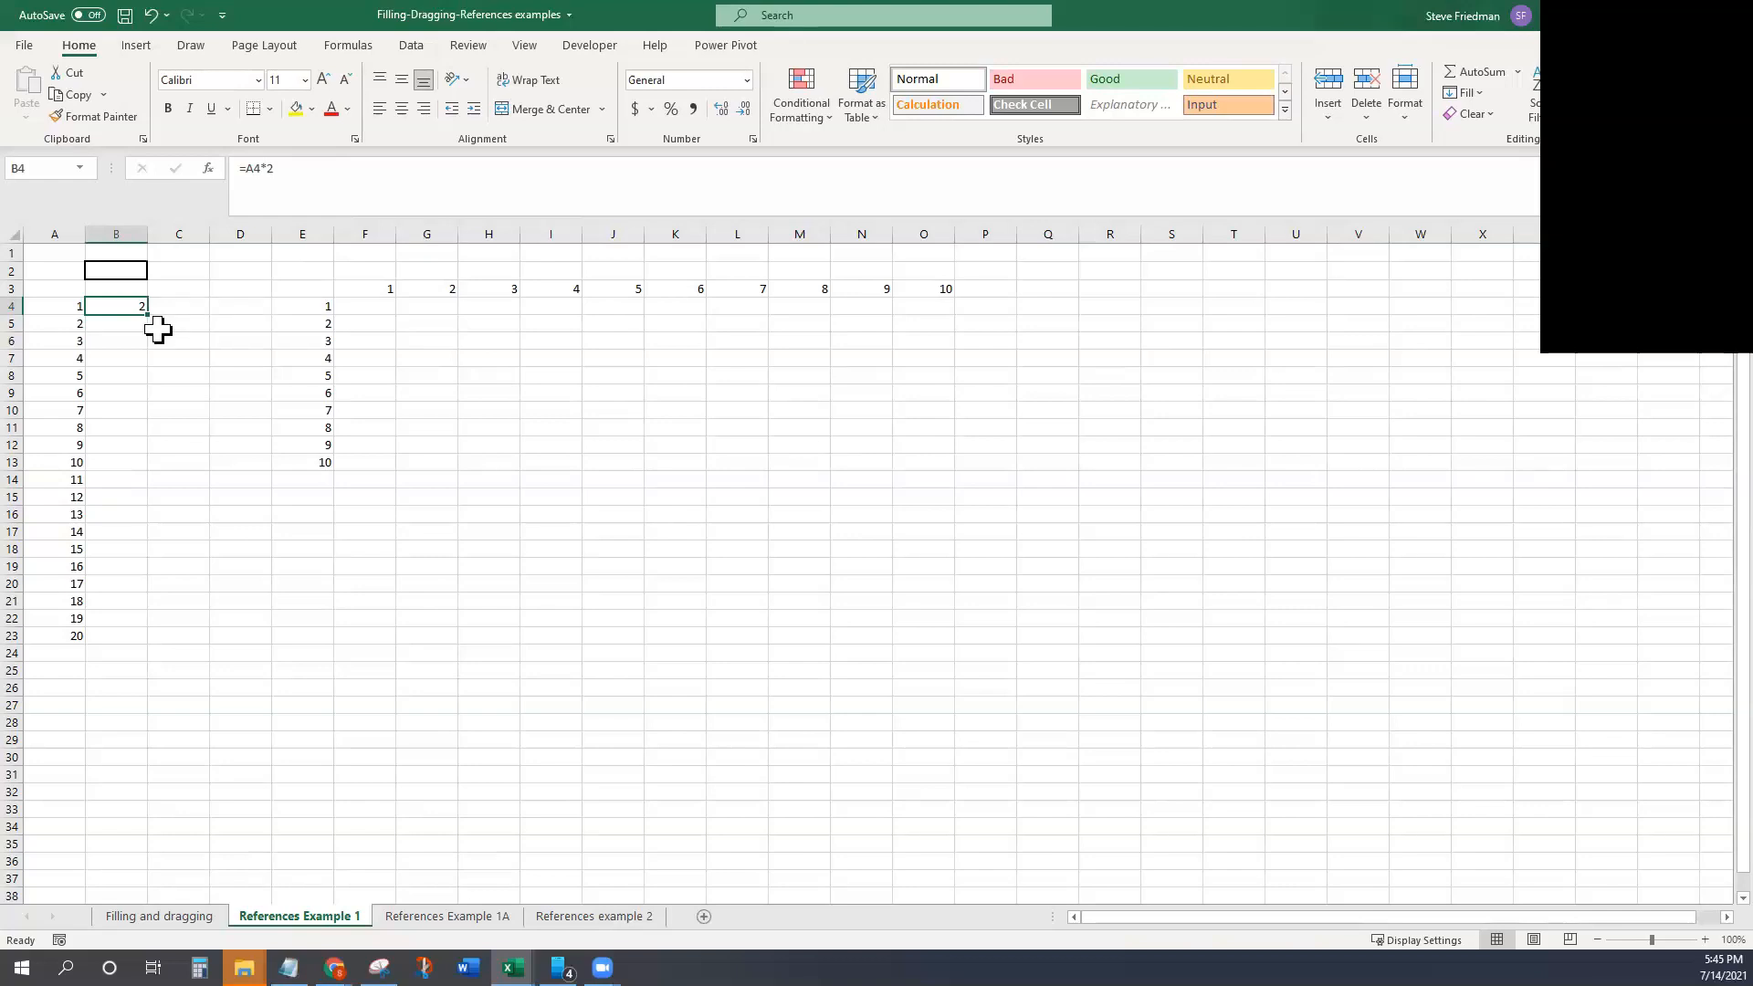
mouse_move(252, 190)
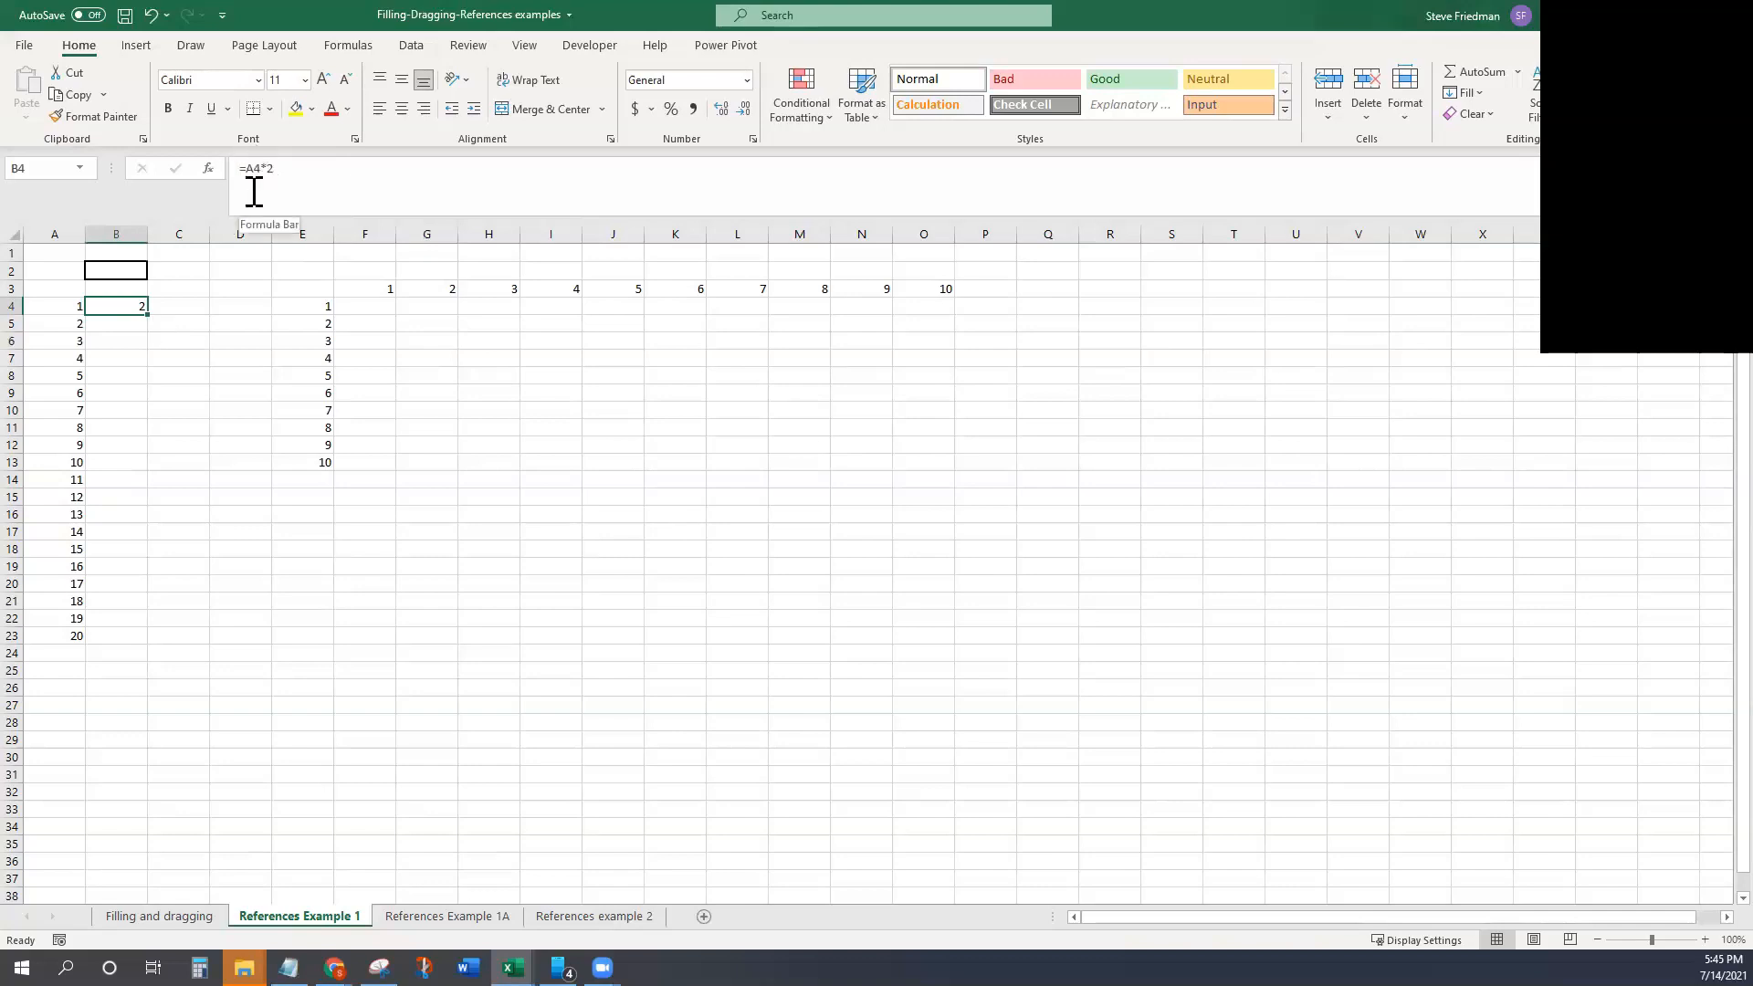
mouse_move(131, 305)
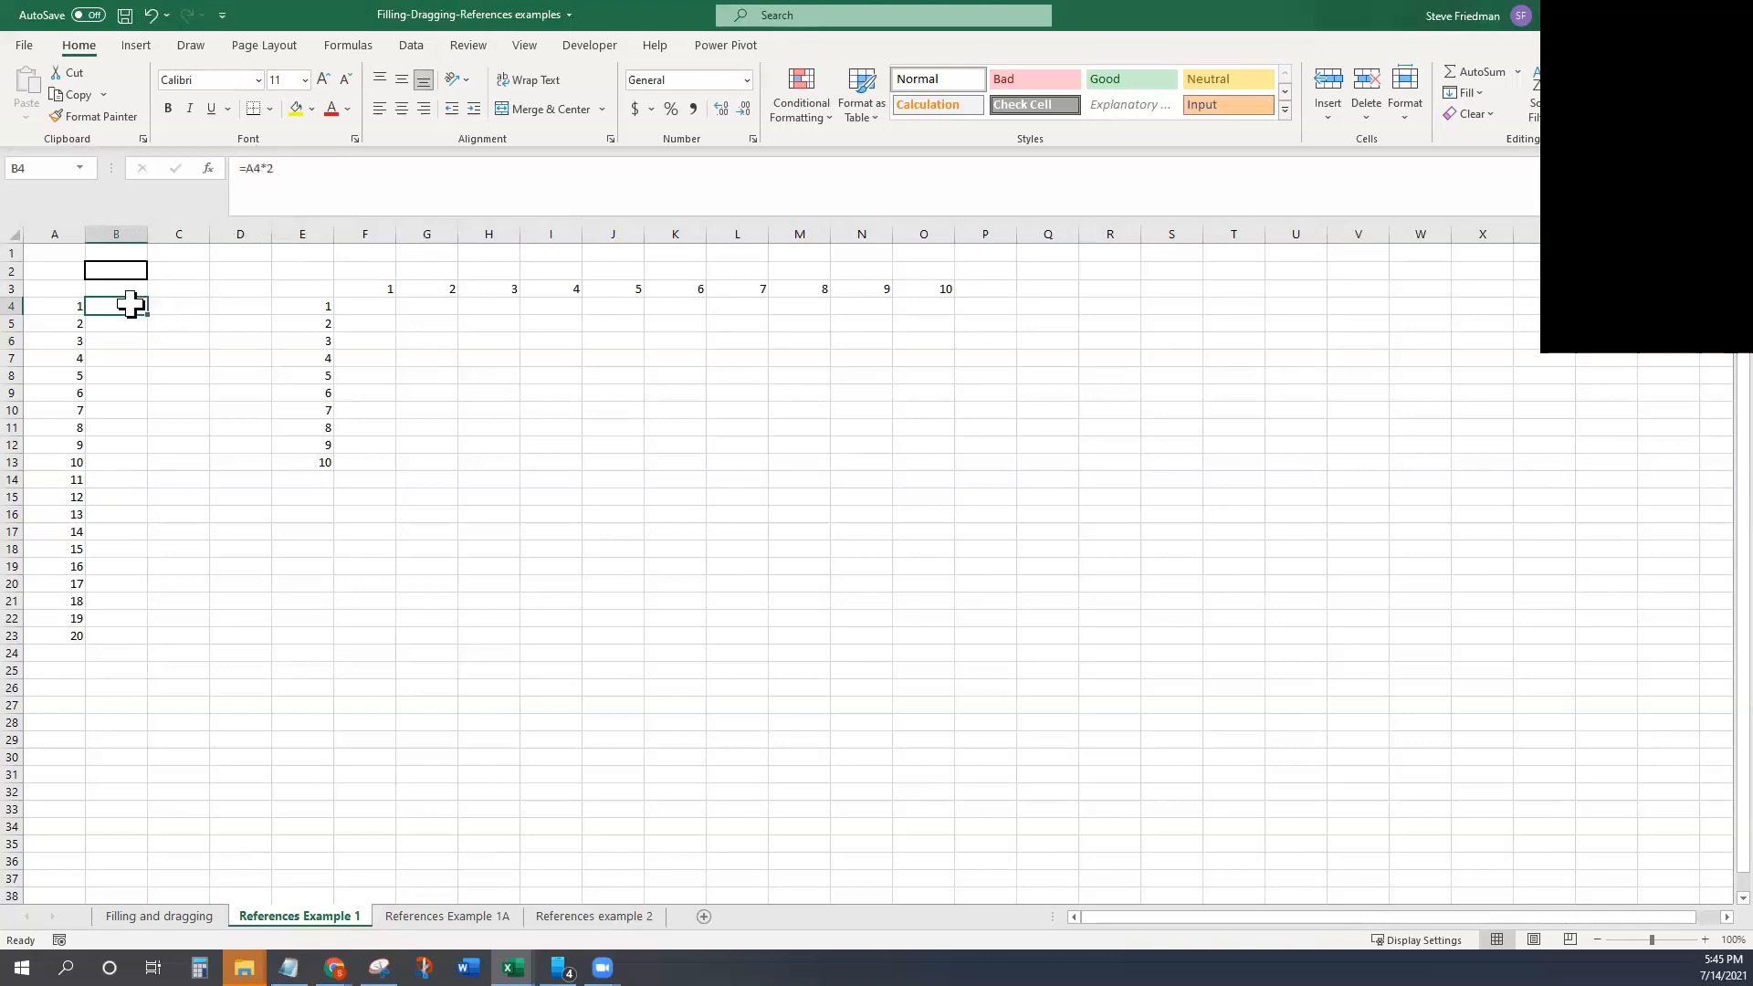
mouse_move(53, 304)
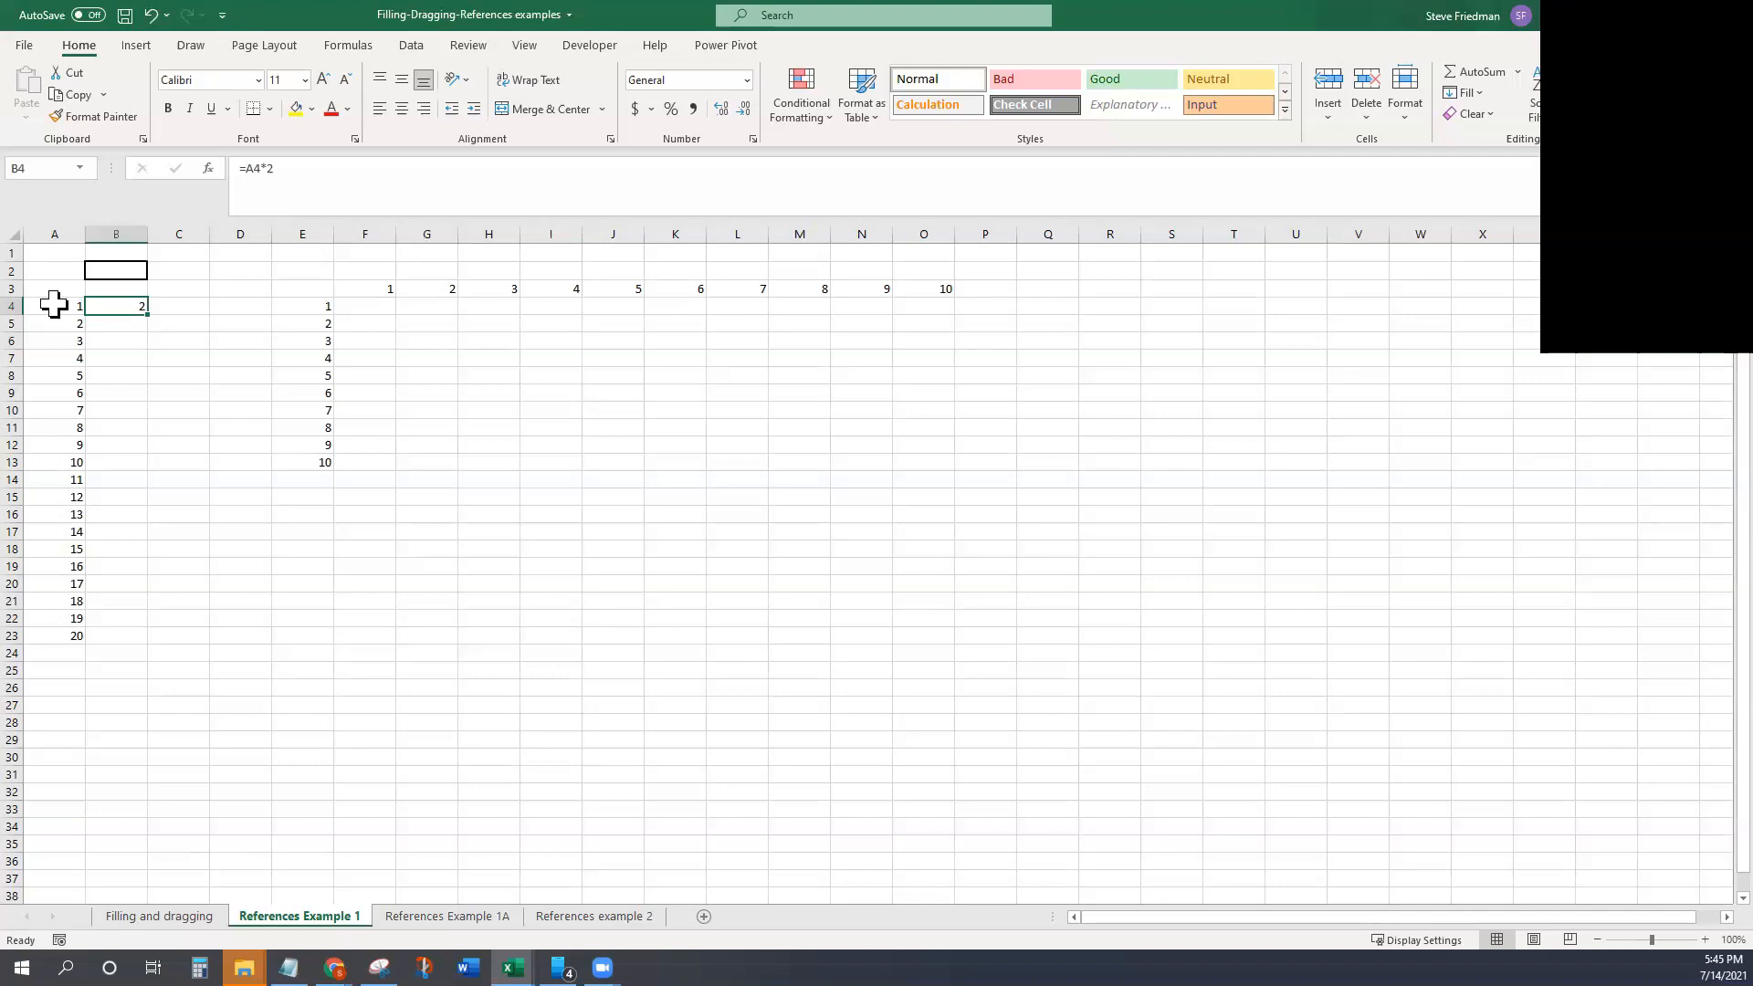
mouse_move(257, 168)
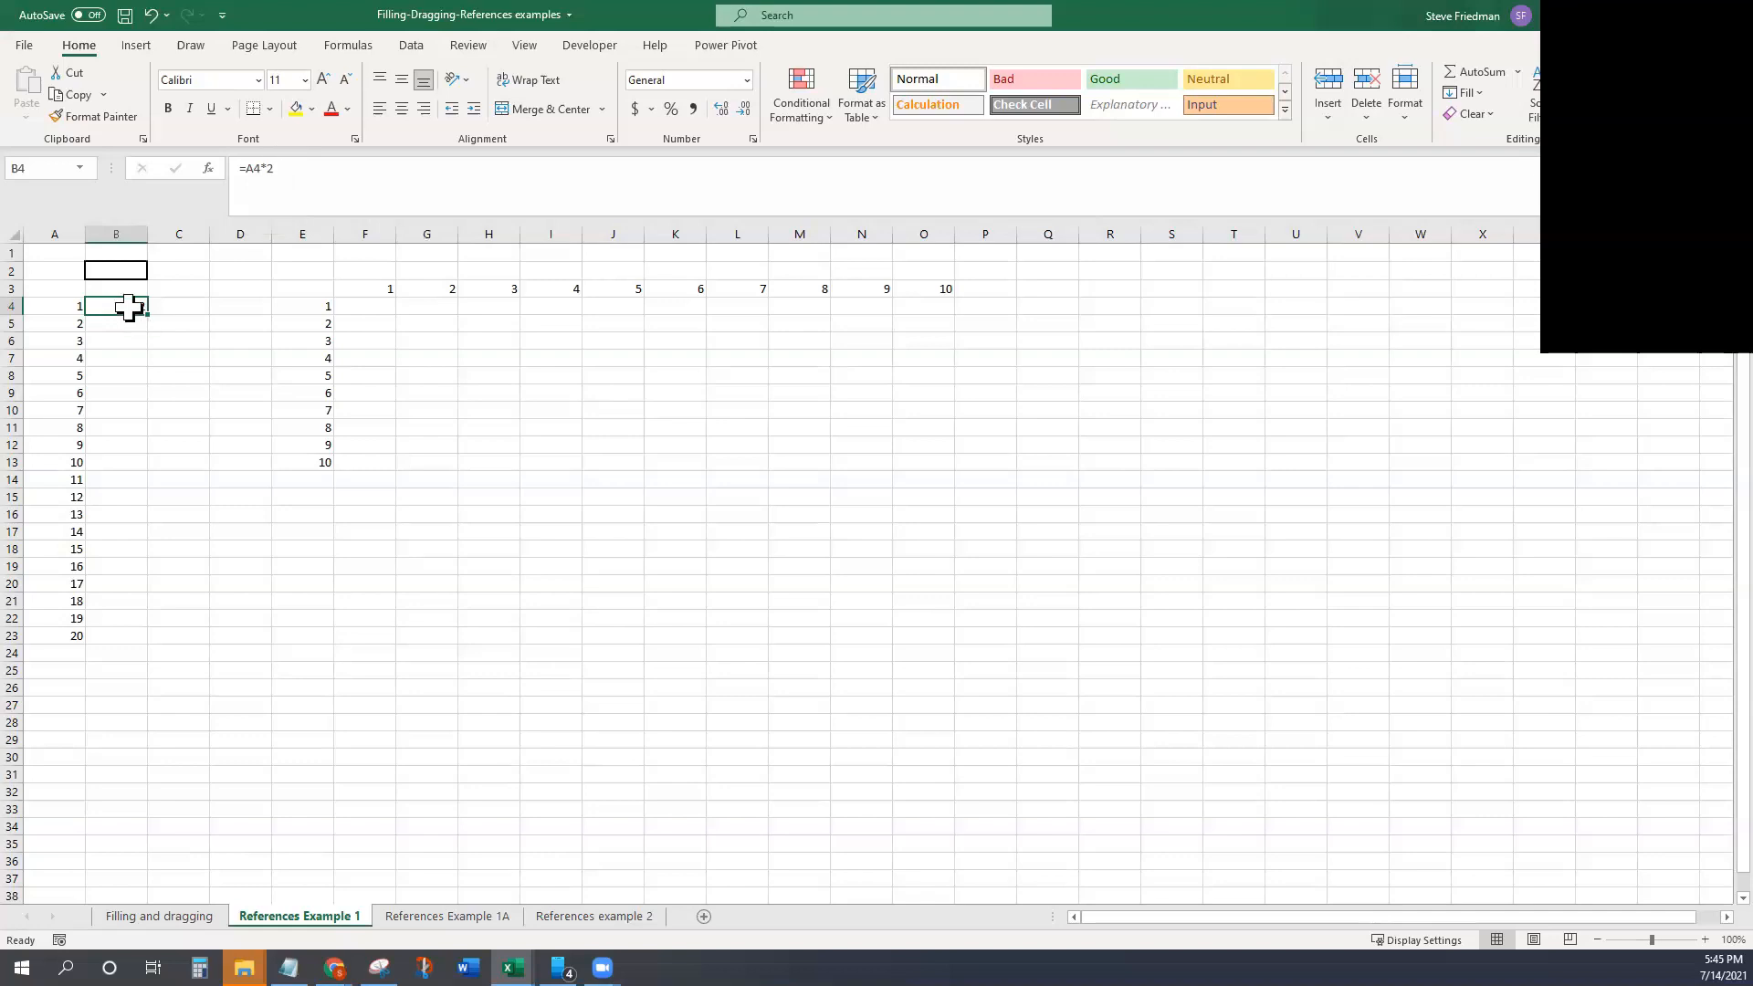
Step: Copy =A4*2 from B4 into B5, fill it down to B23 and verify the relative references give 2–40
key("ctrl+c")
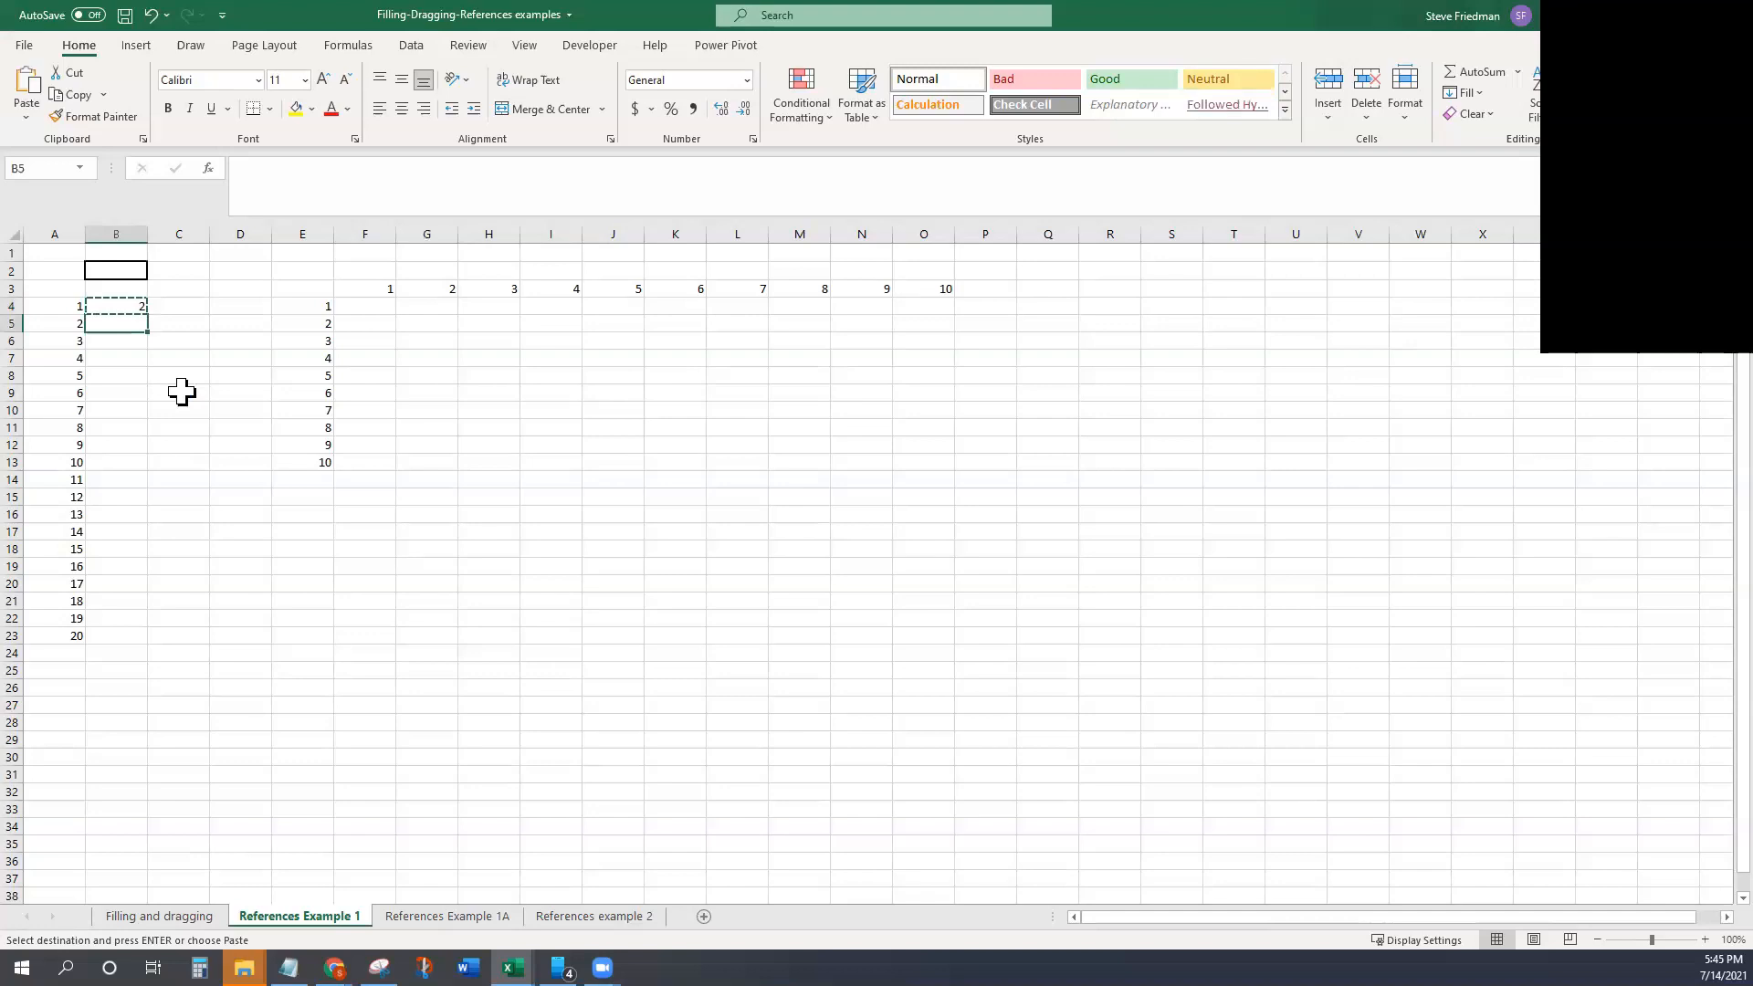
left_click(115, 307)
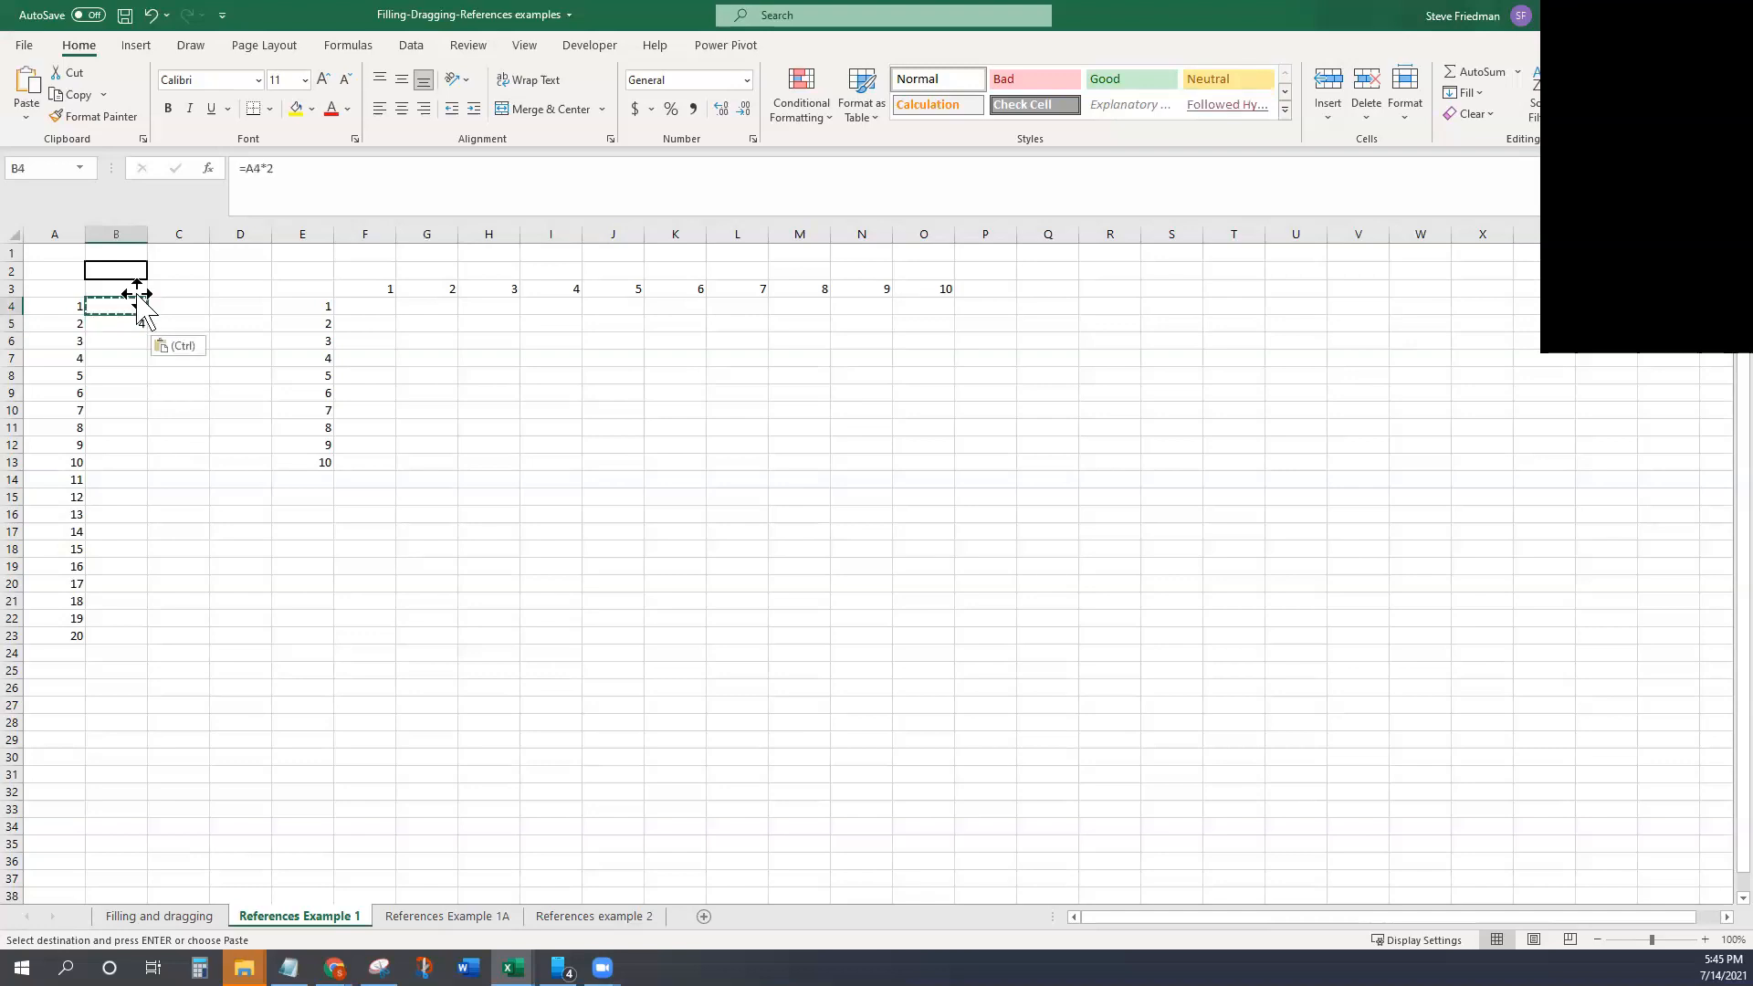
left_click(115, 324)
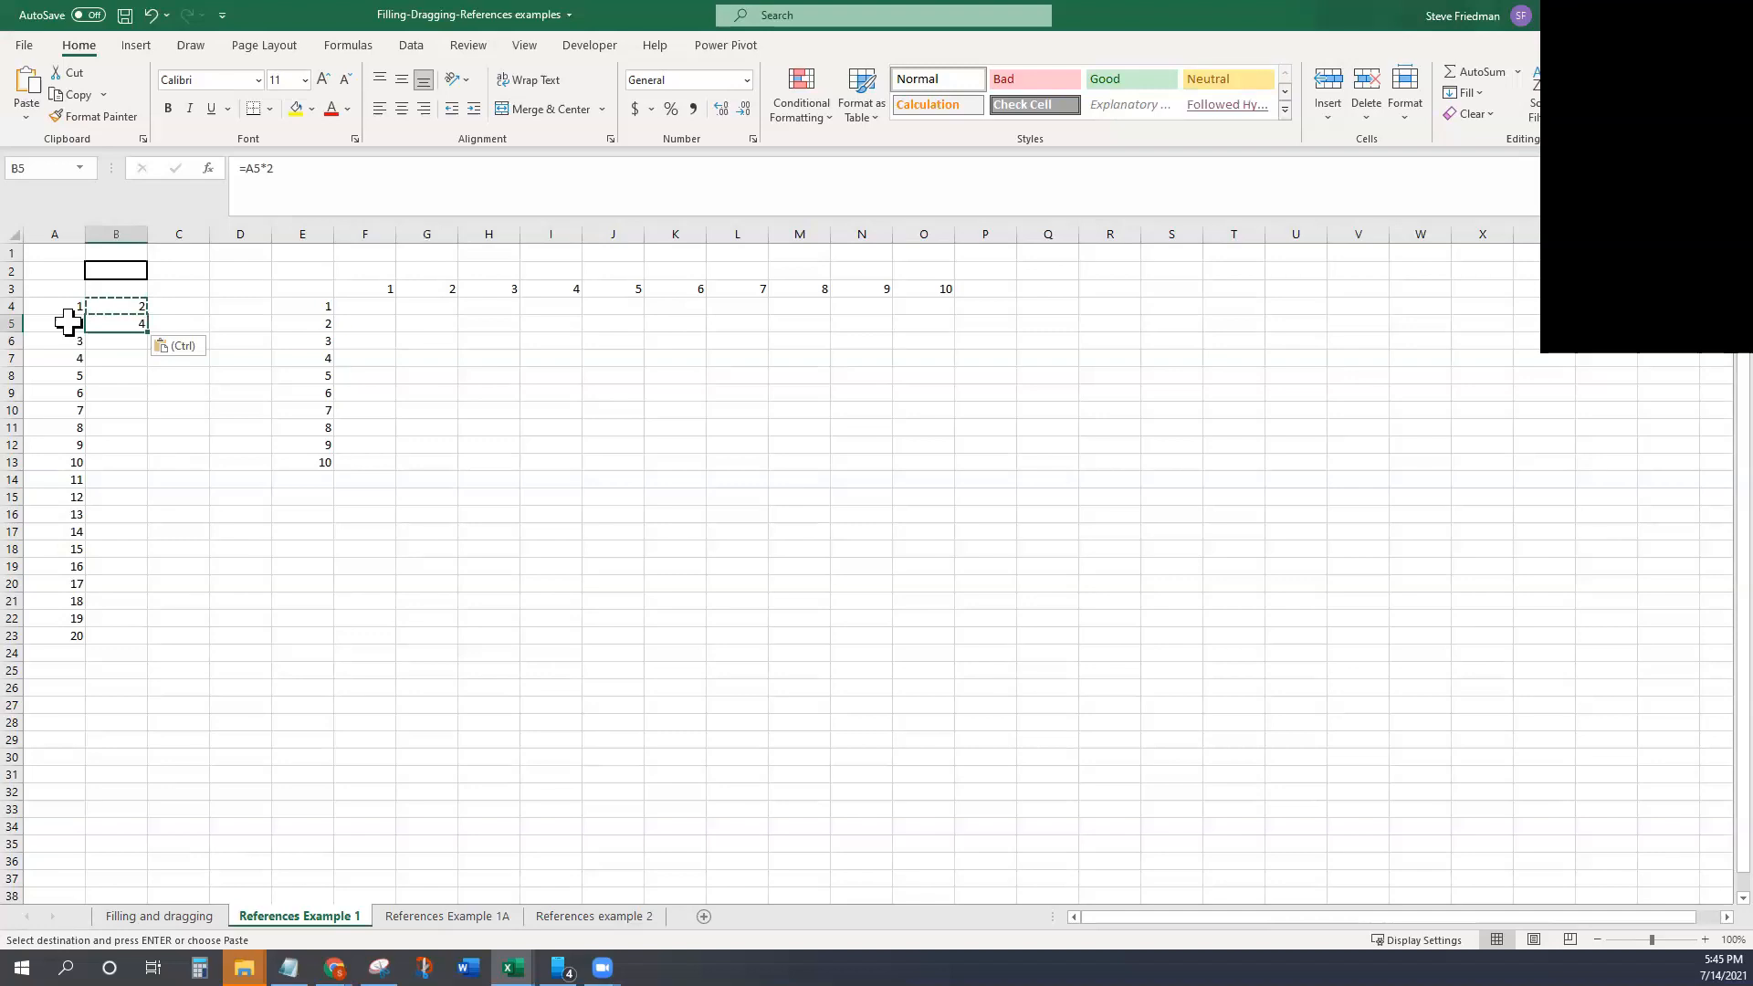
left_click(115, 307)
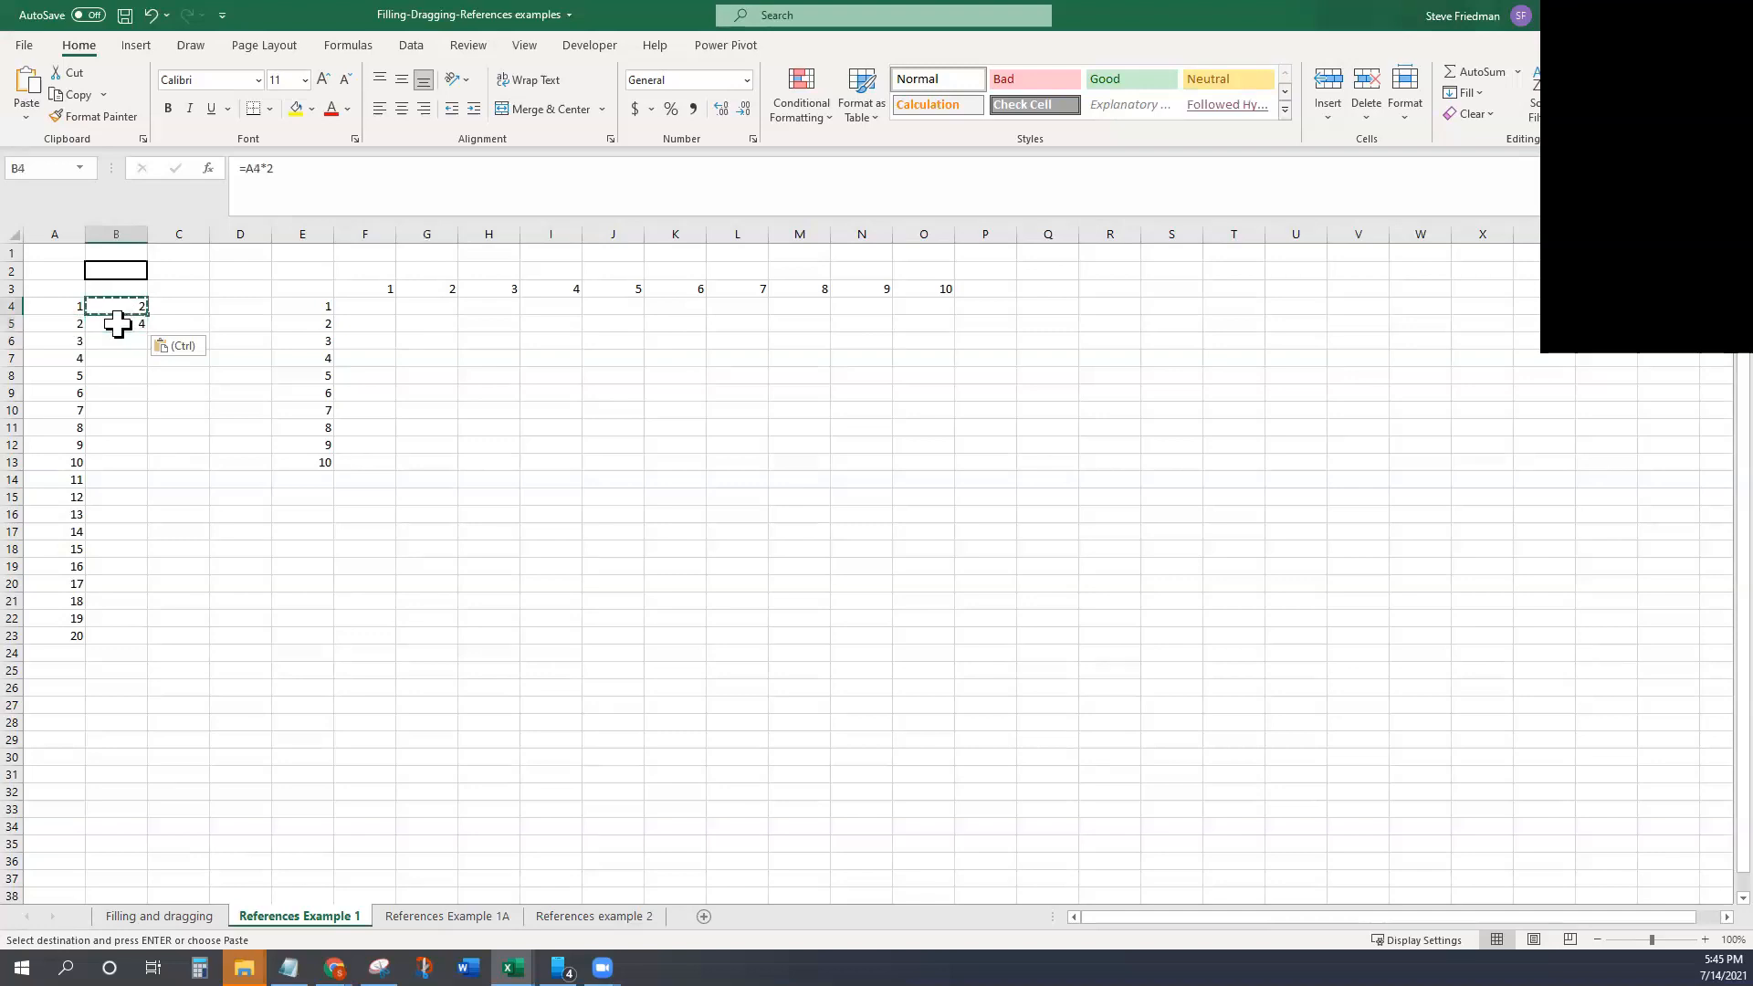
left_click(115, 323)
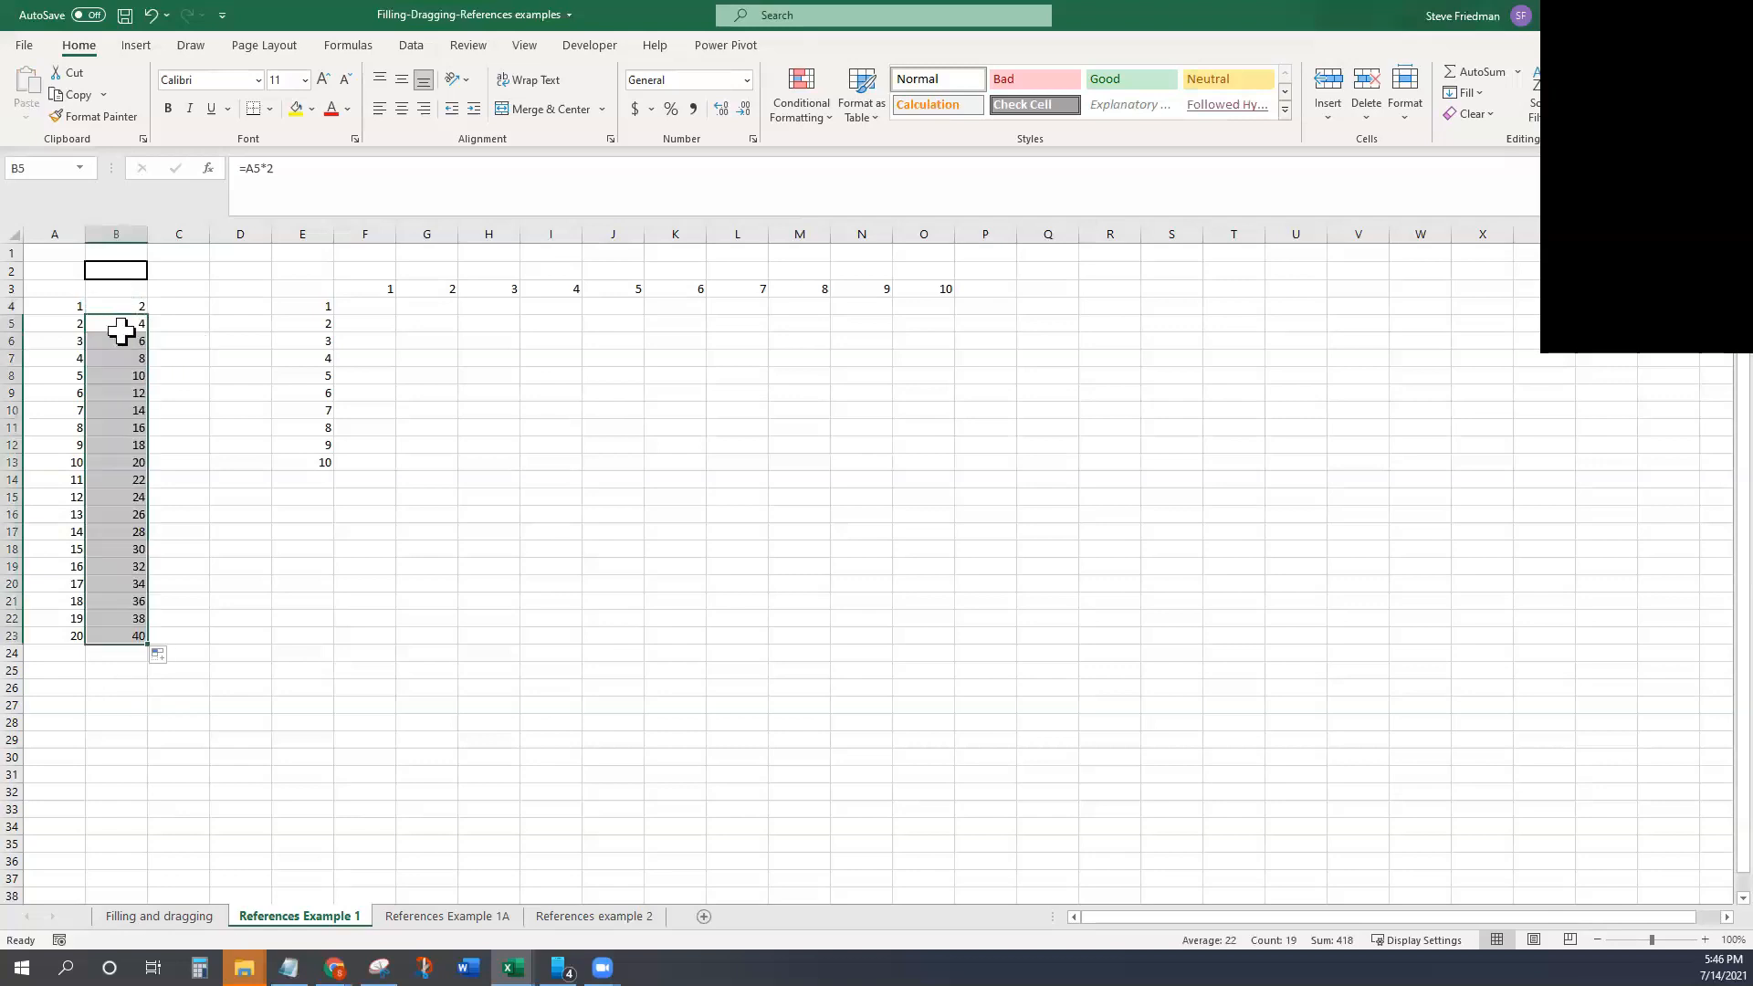
left_click(115, 635)
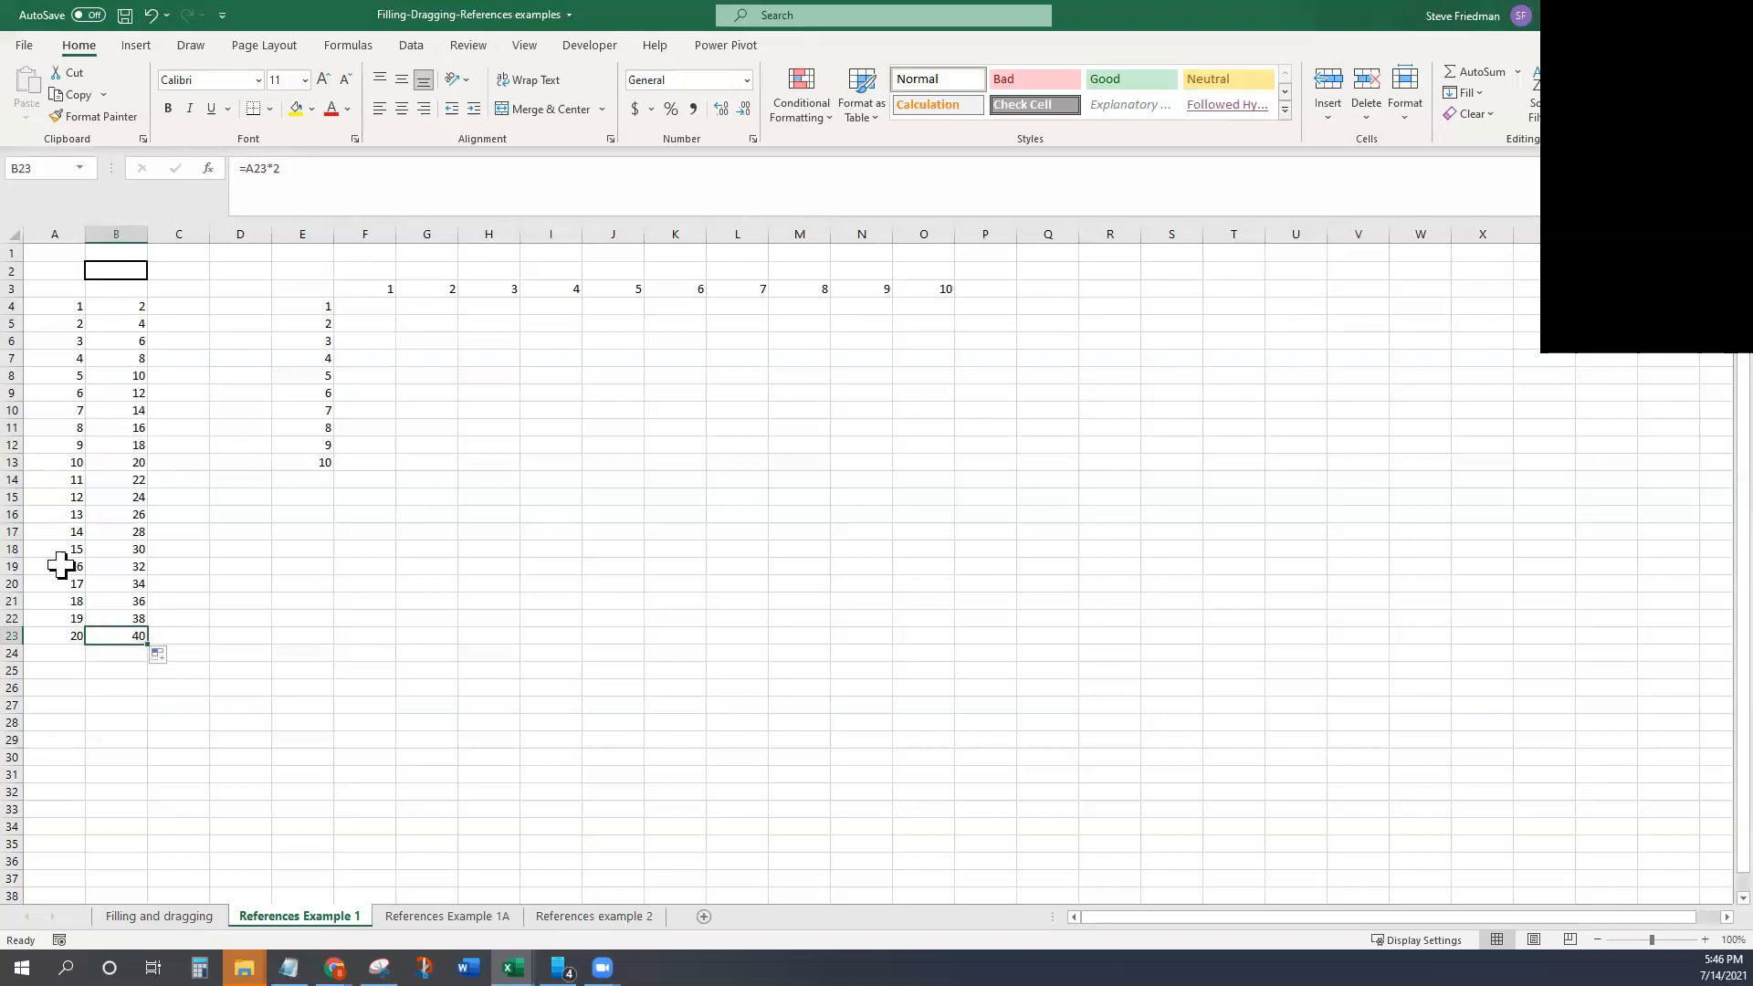
mouse_move(126, 323)
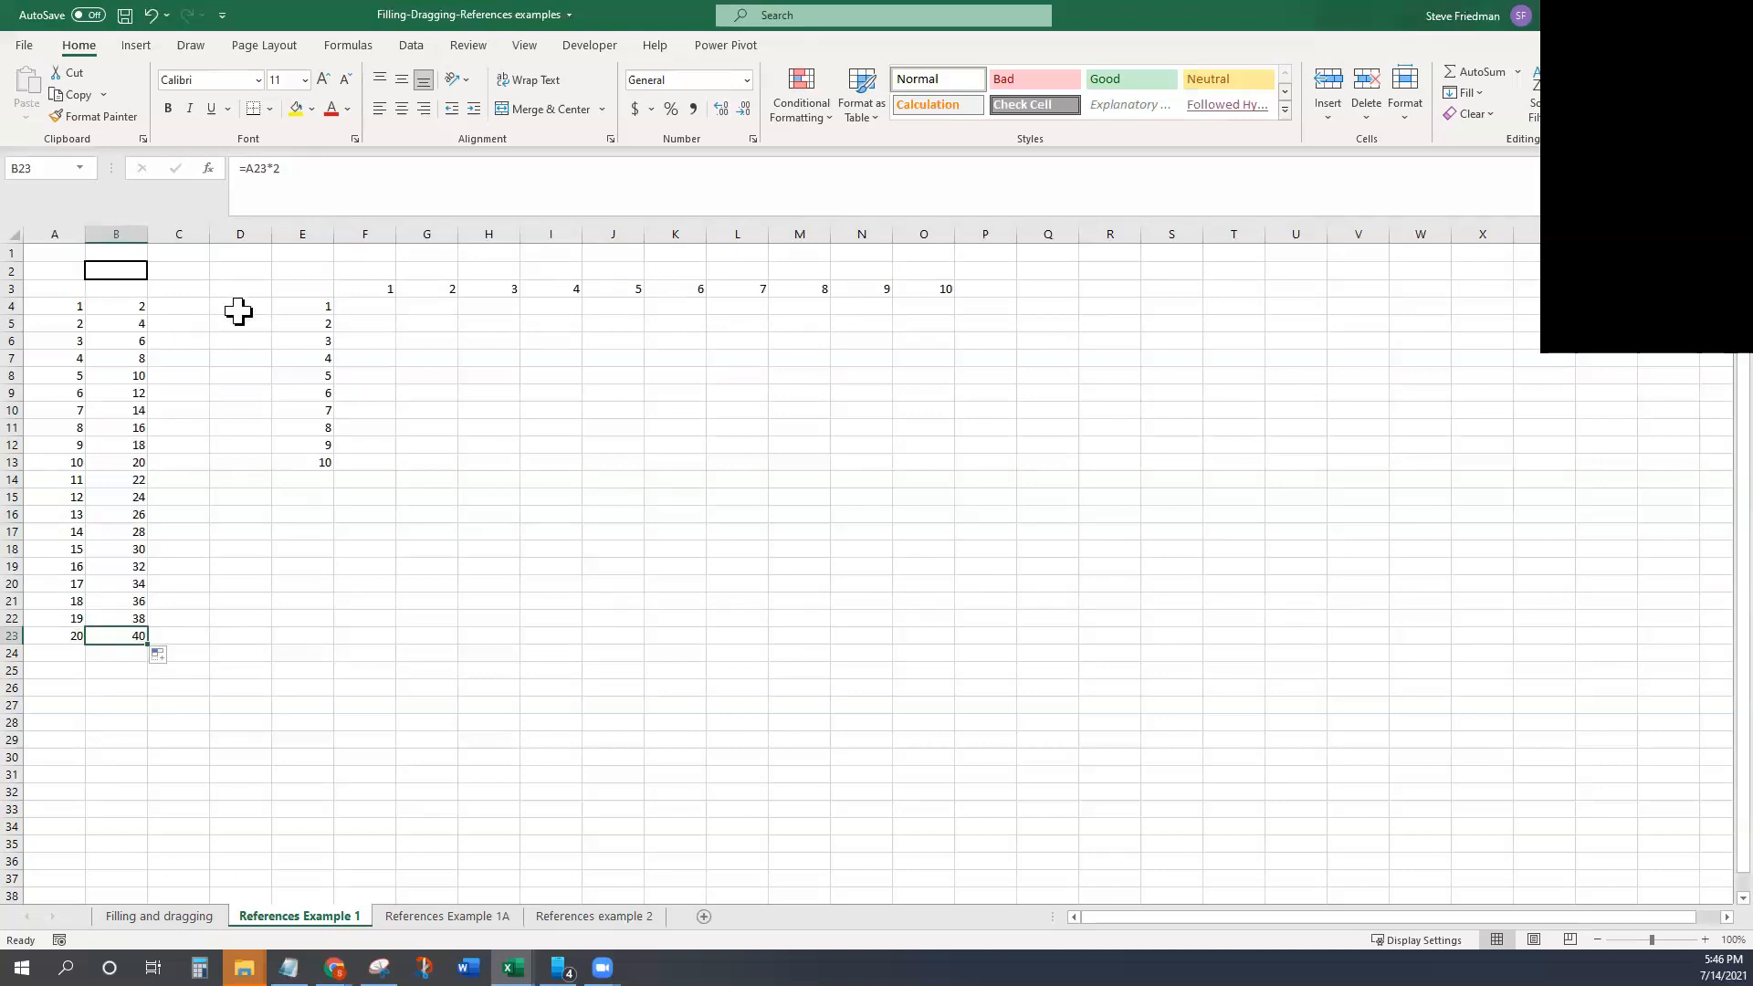
Step: Enter =$A$4*10 in C4 and fill it to C23 so every cell shows 10
left_click(177, 307)
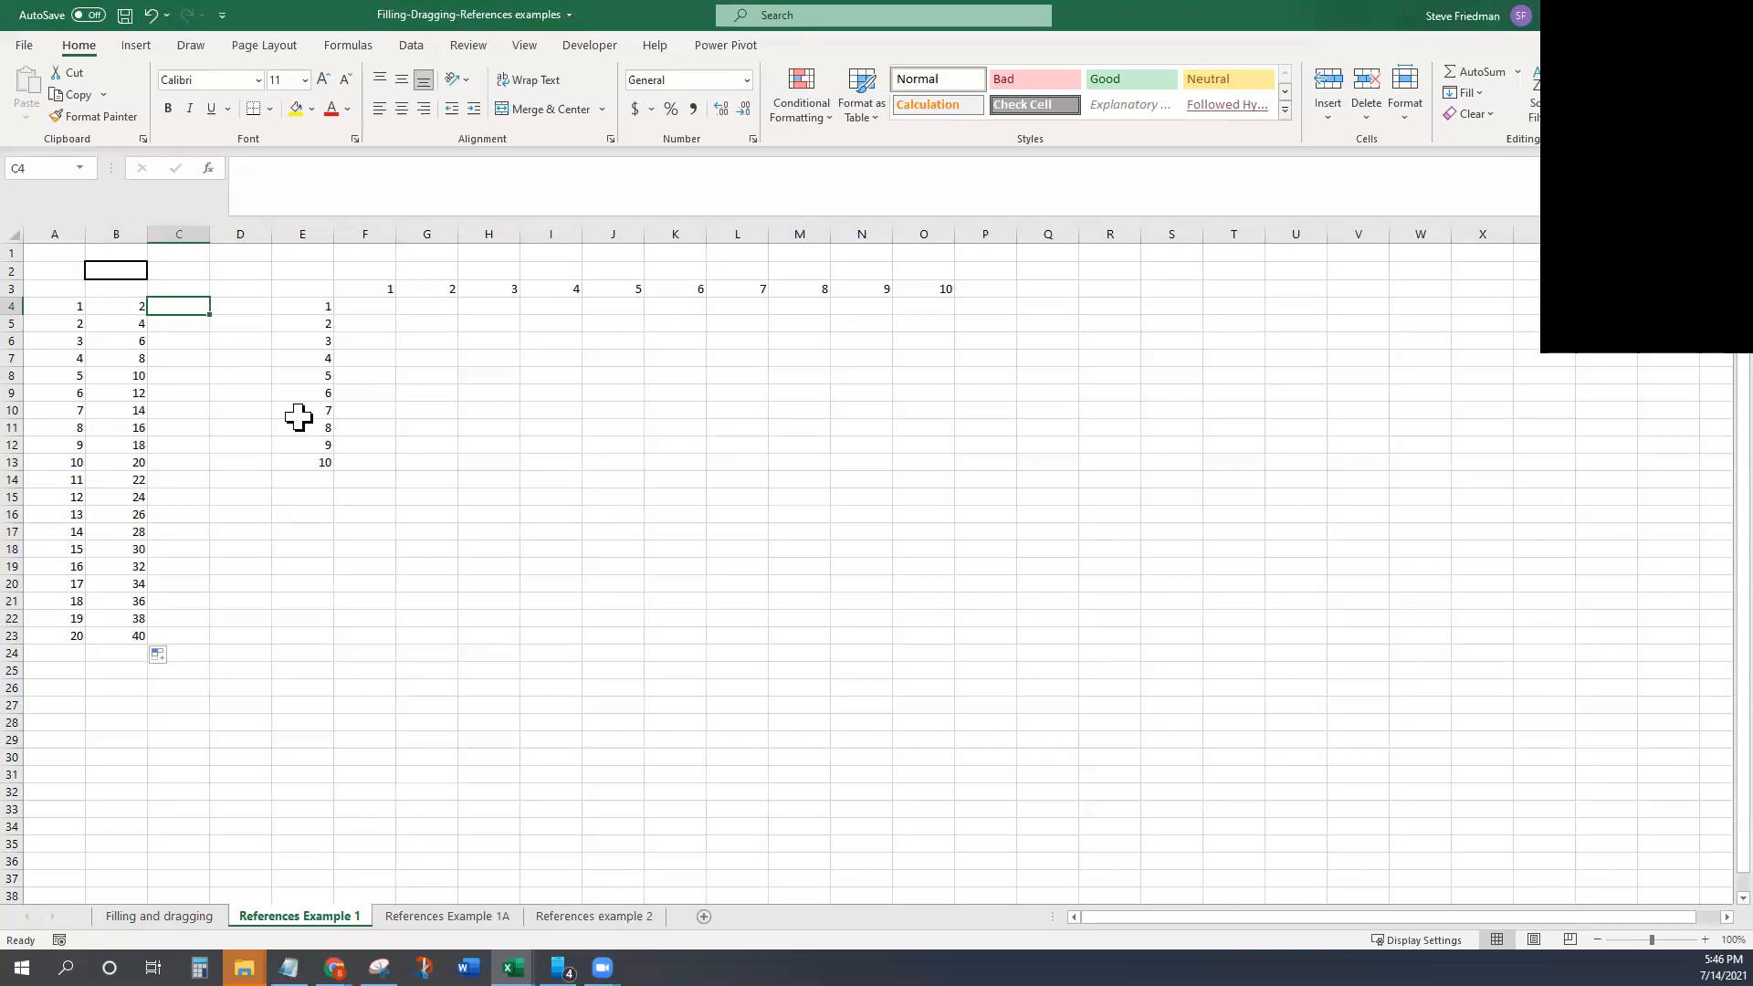
type("=")
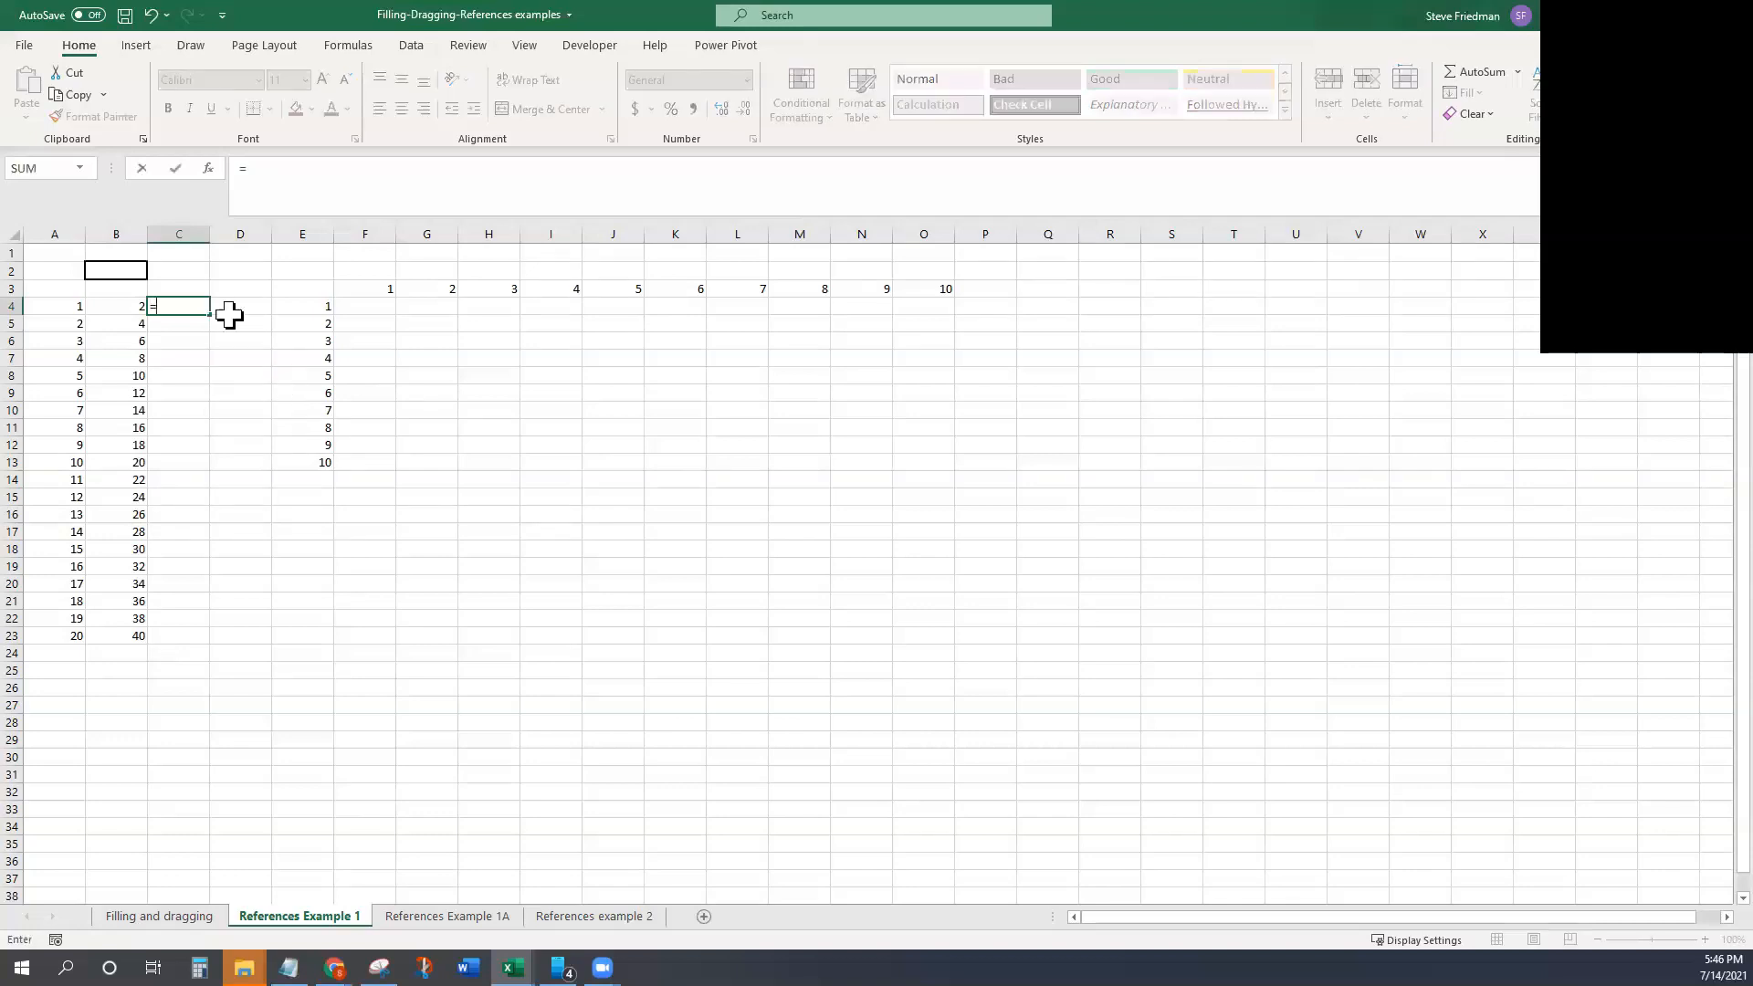
left_click(53, 306)
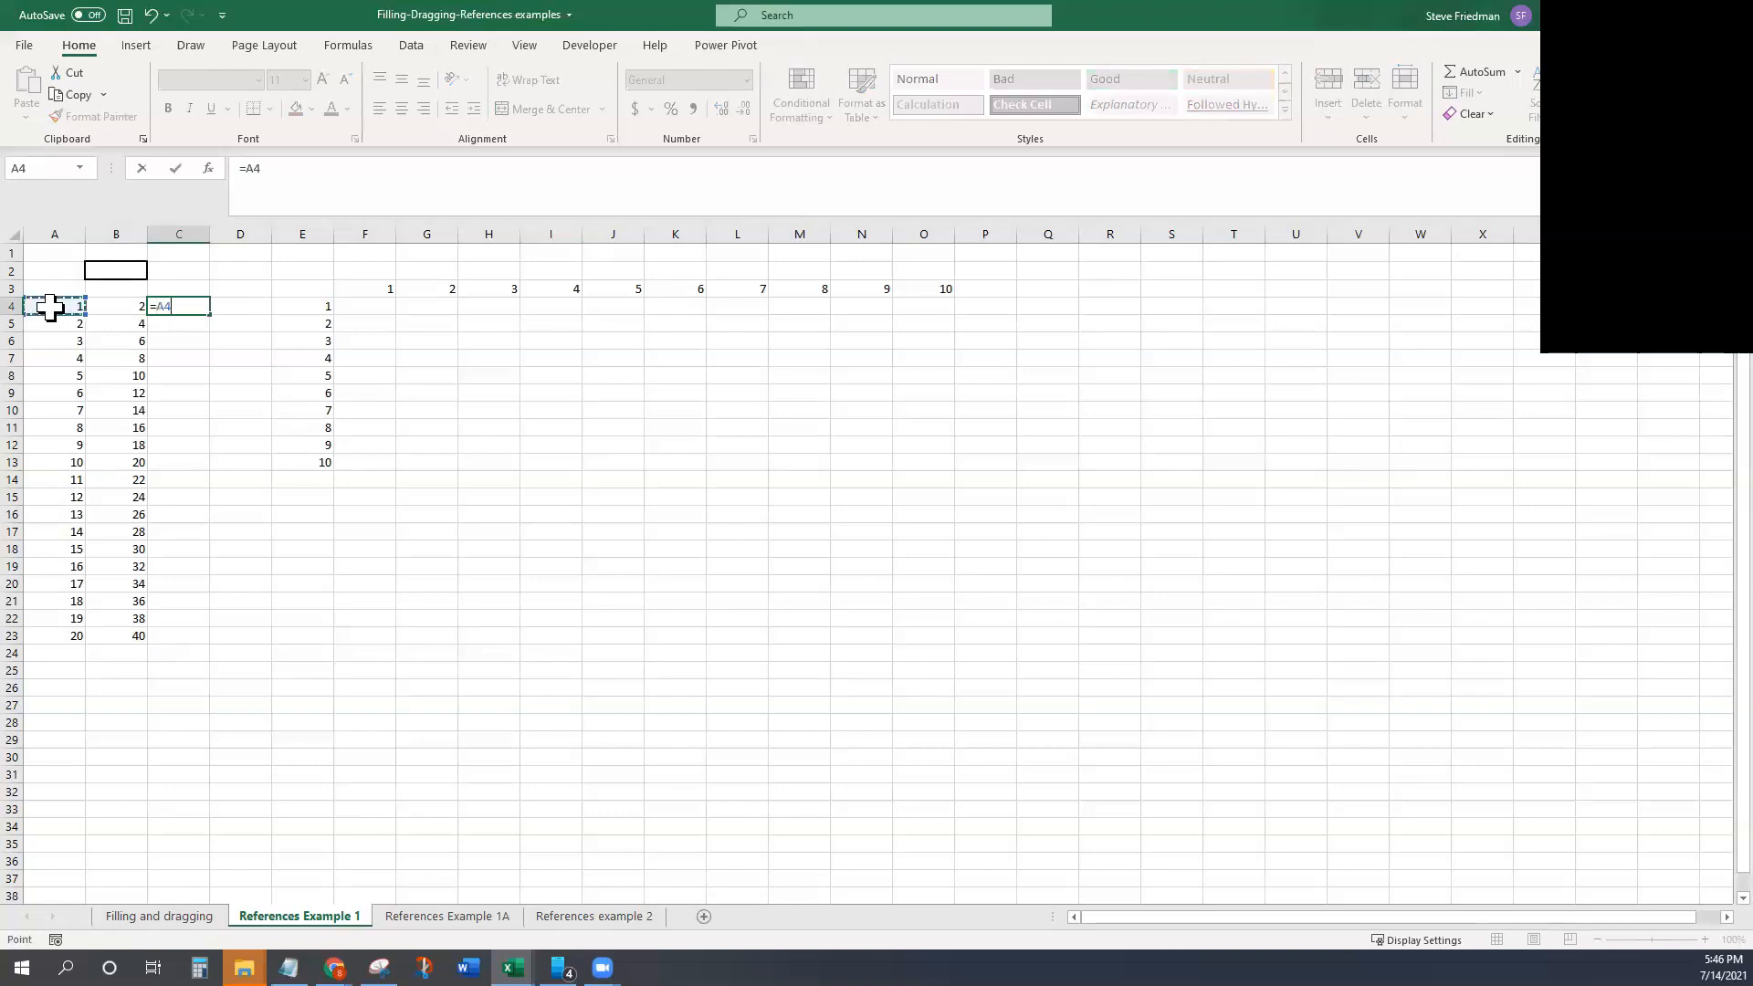
type("$A$4*10")
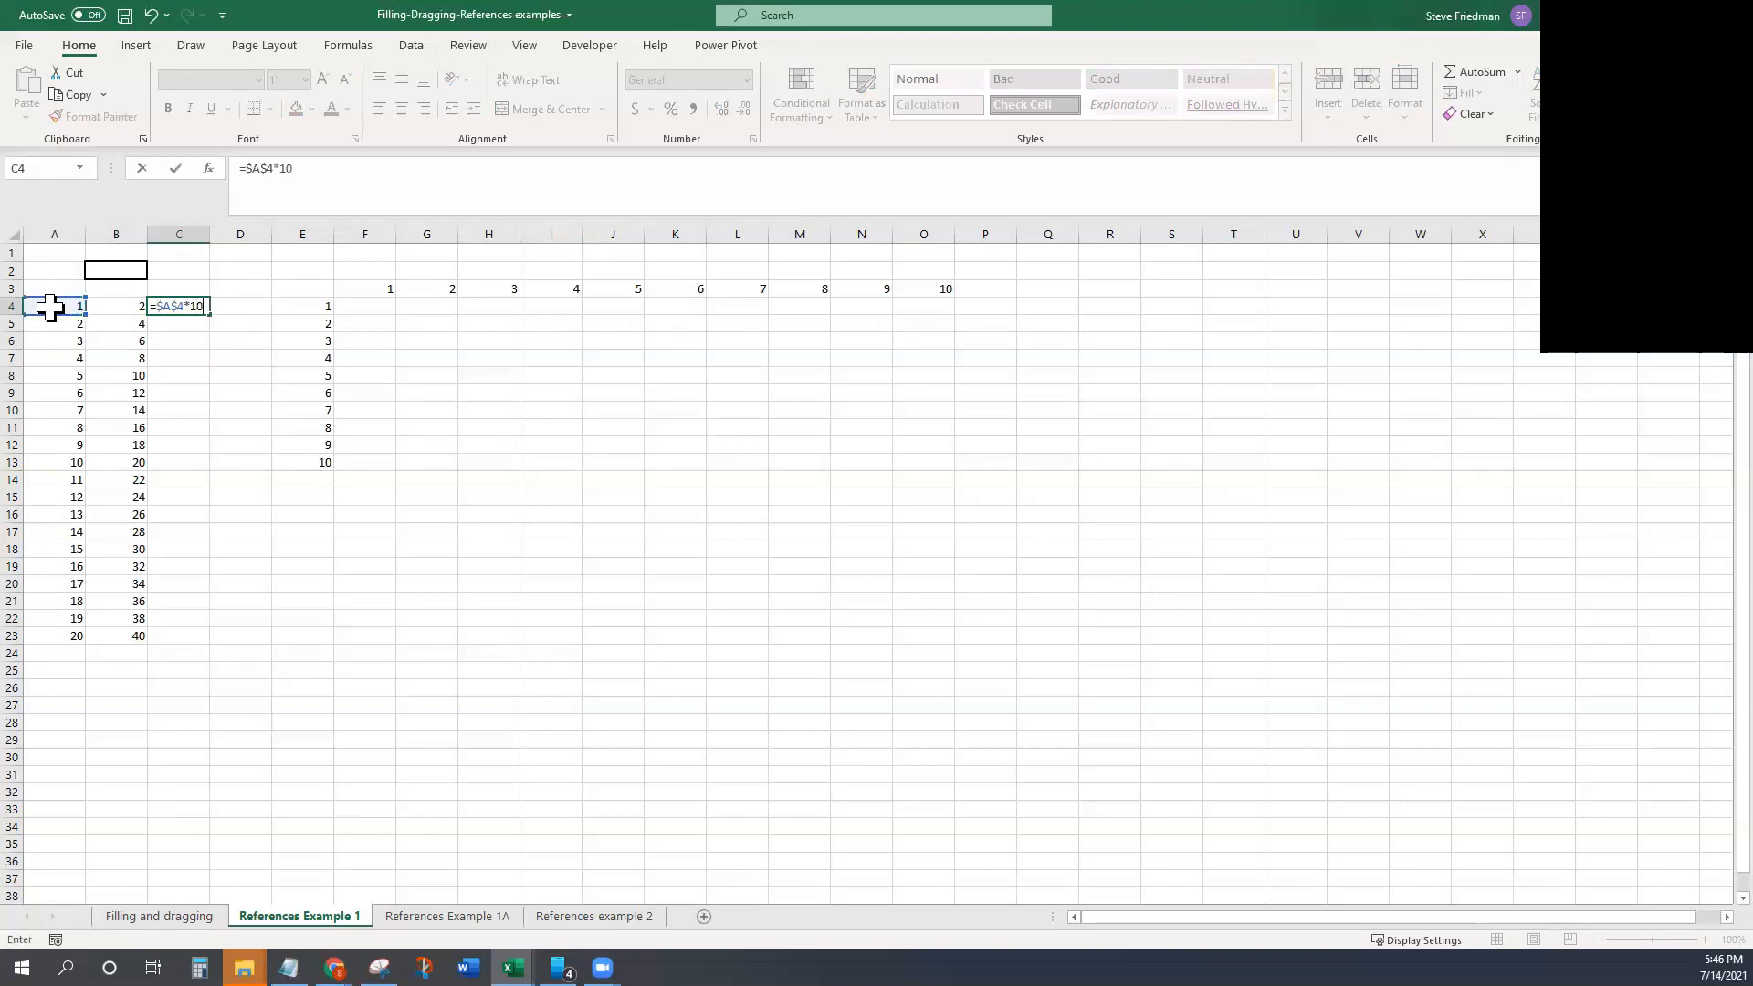
key("Return")
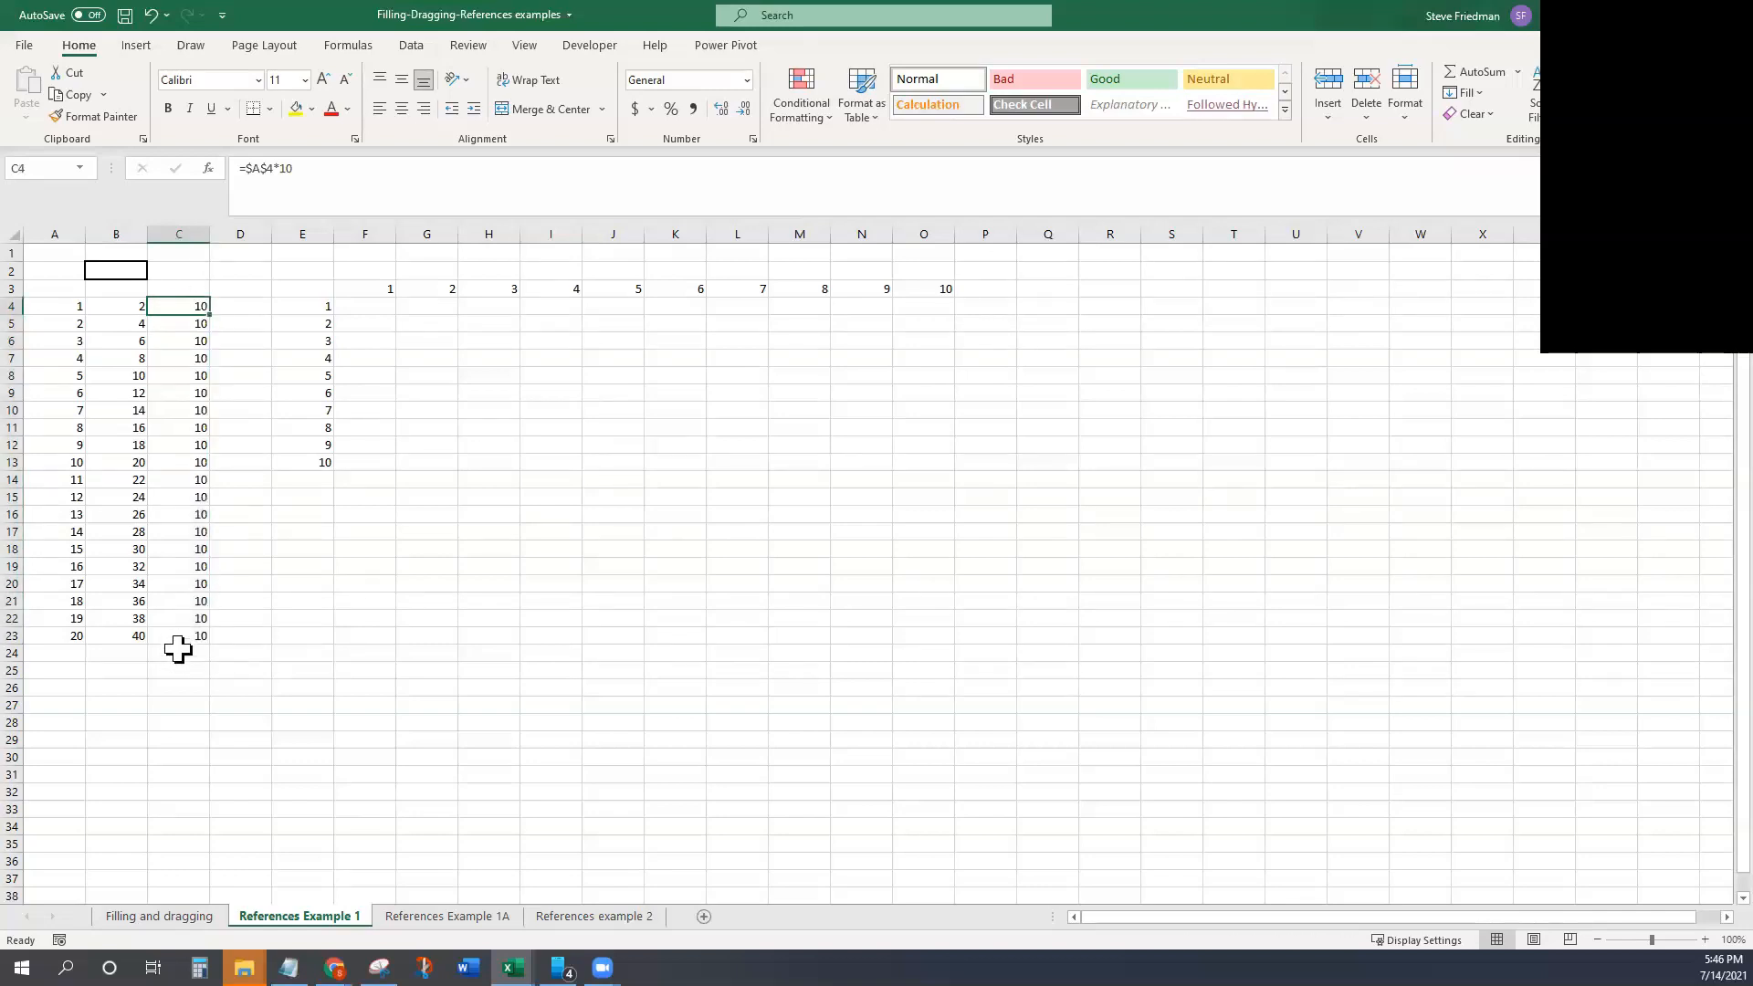
left_click(177, 636)
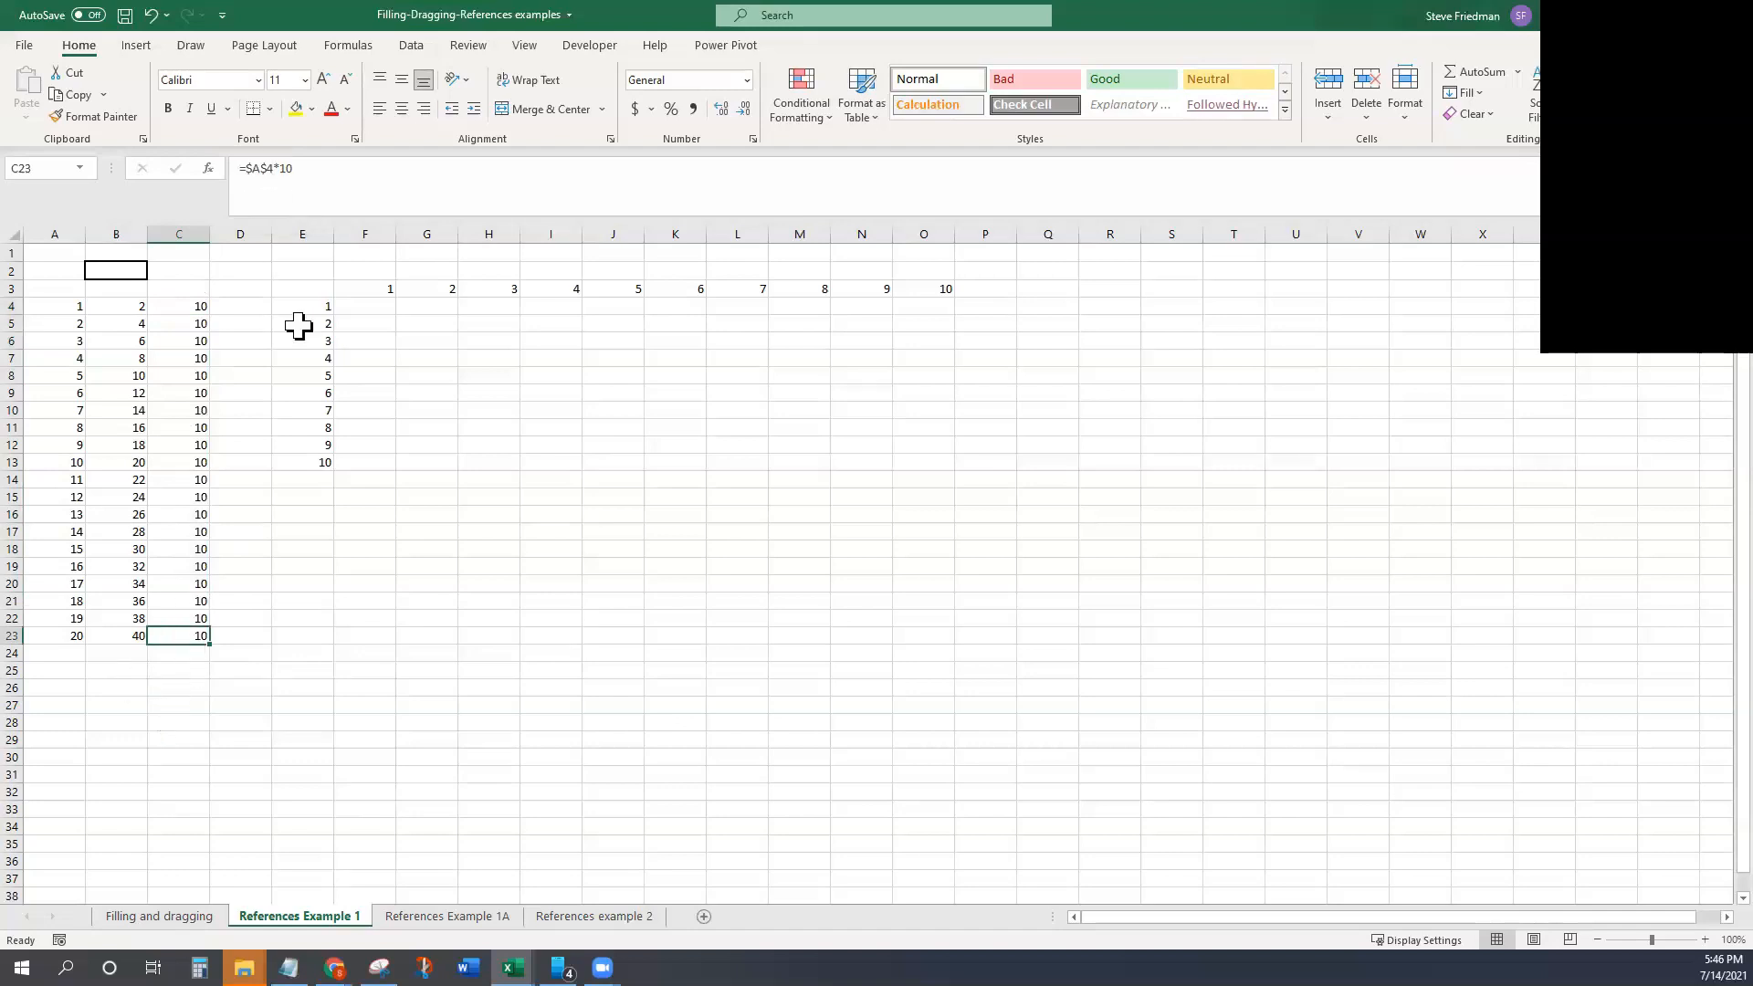
left_click(240, 393)
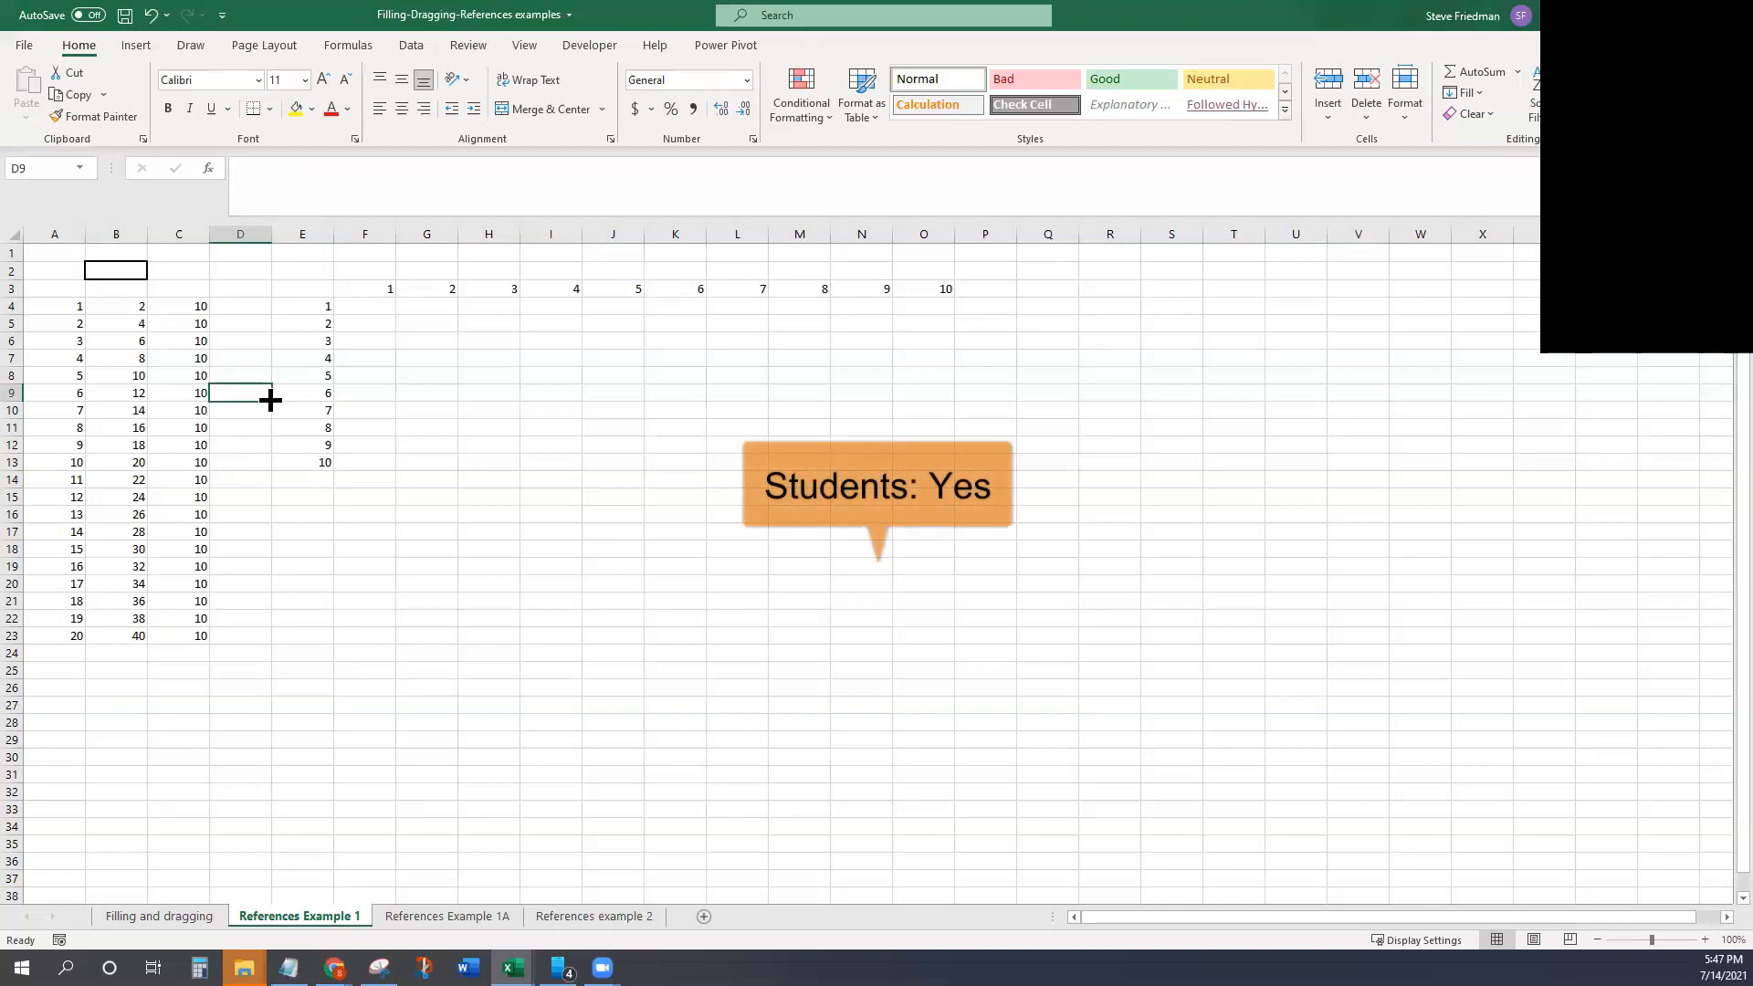
mouse_move(179, 306)
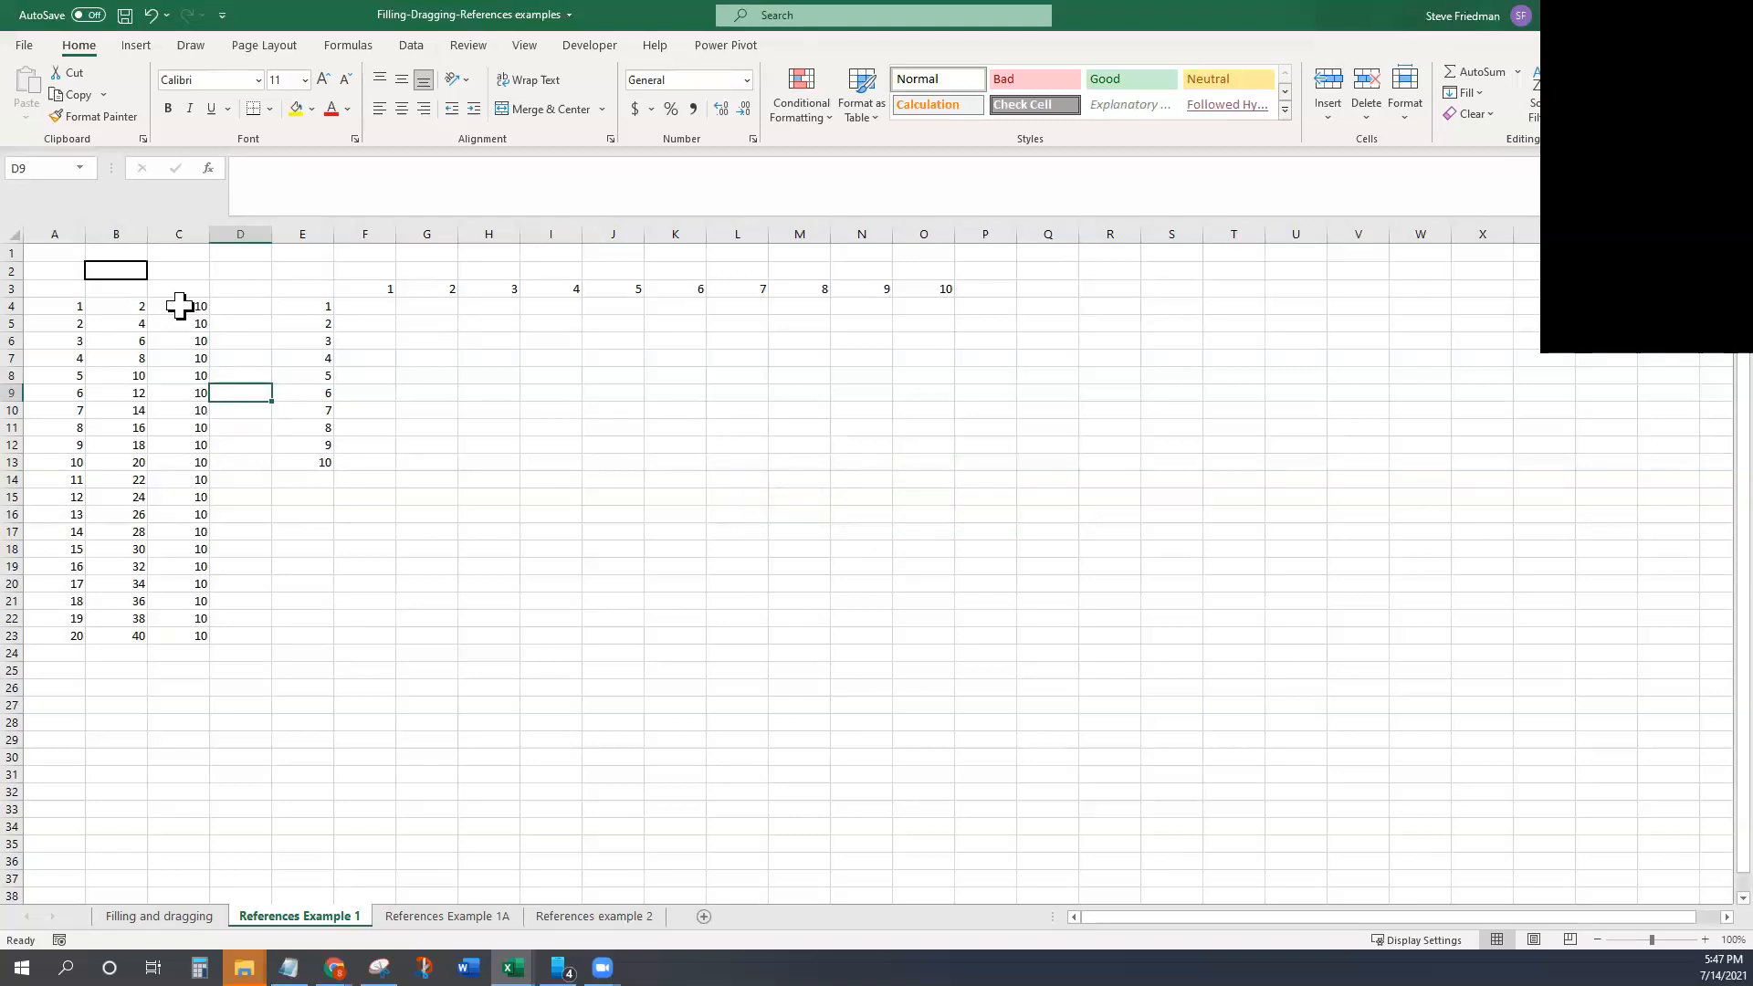
Step: Review the absolute formula =$A$4*10 held in C4
left_click(179, 305)
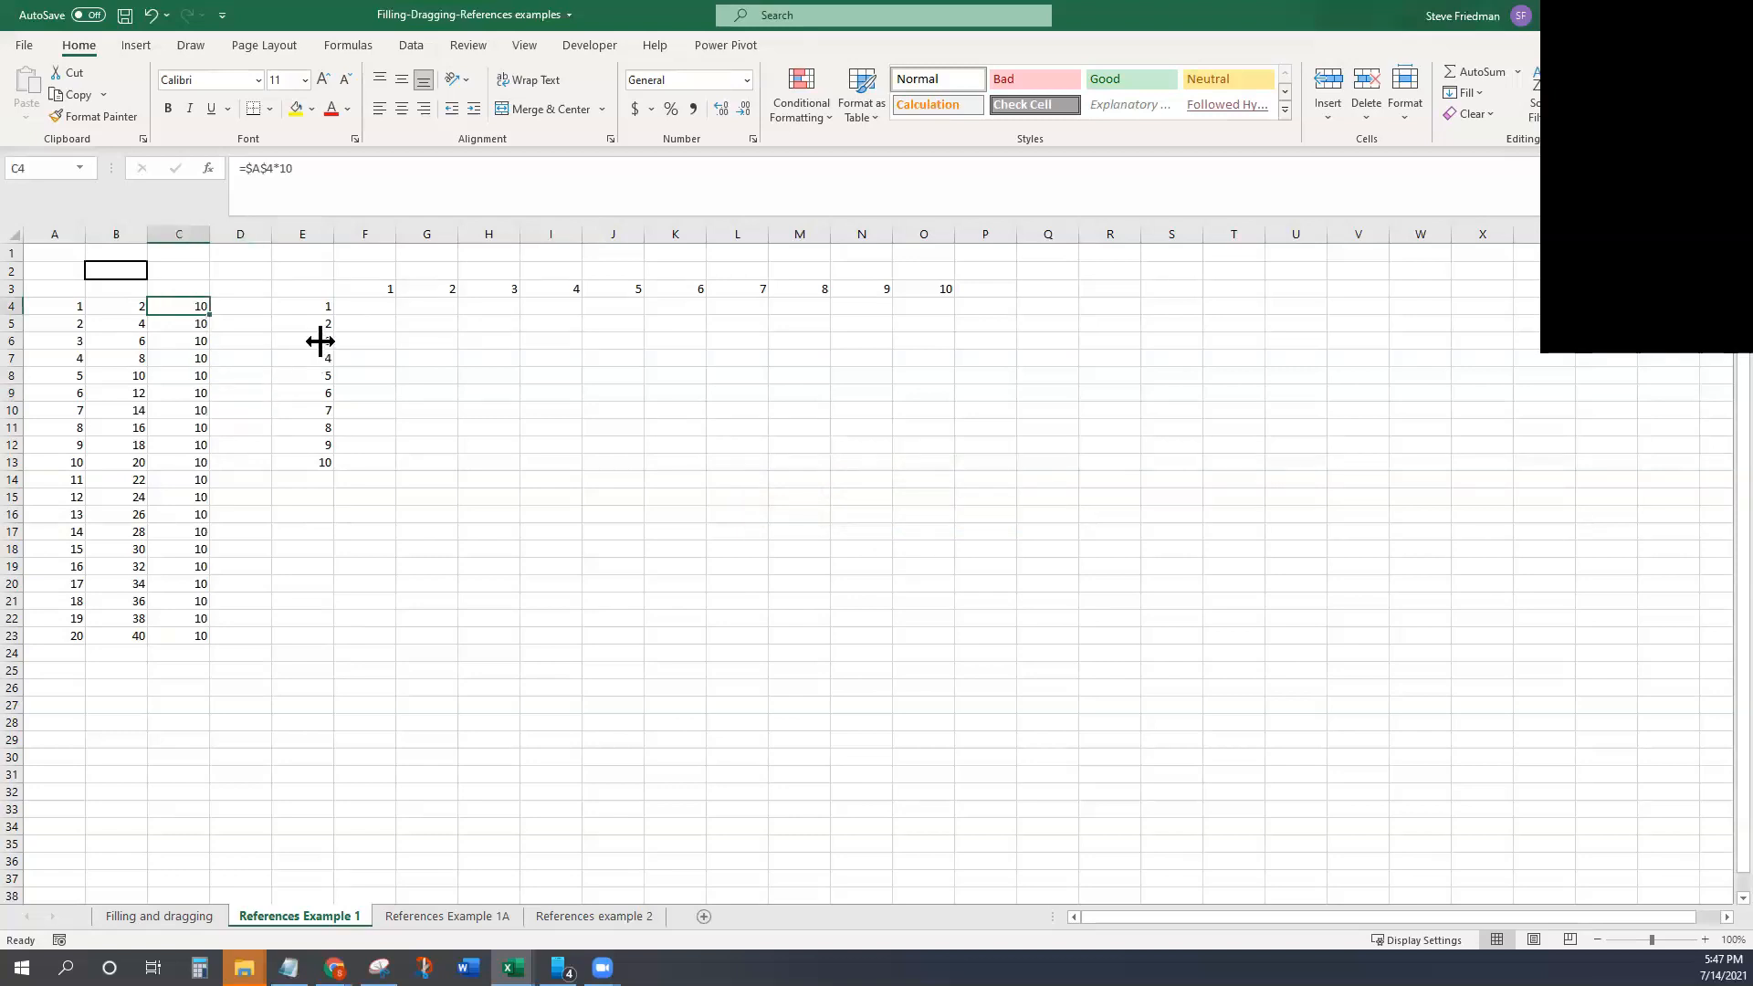
mouse_move(256, 170)
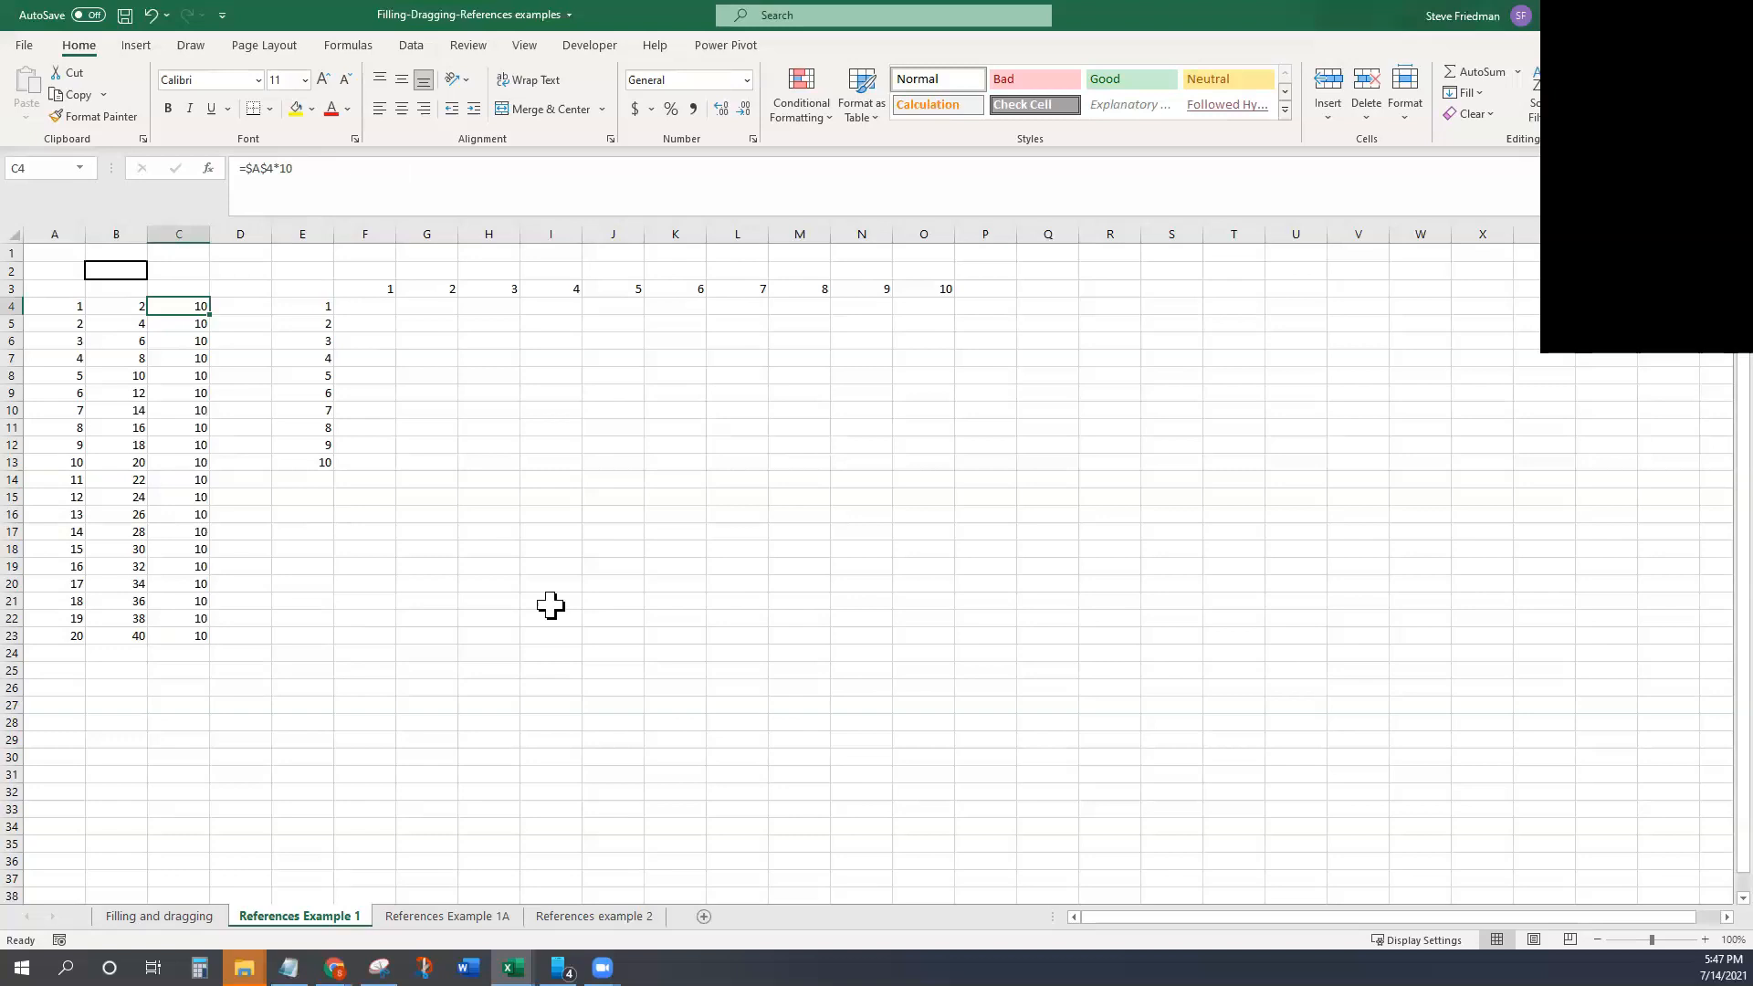
mouse_move(341, 650)
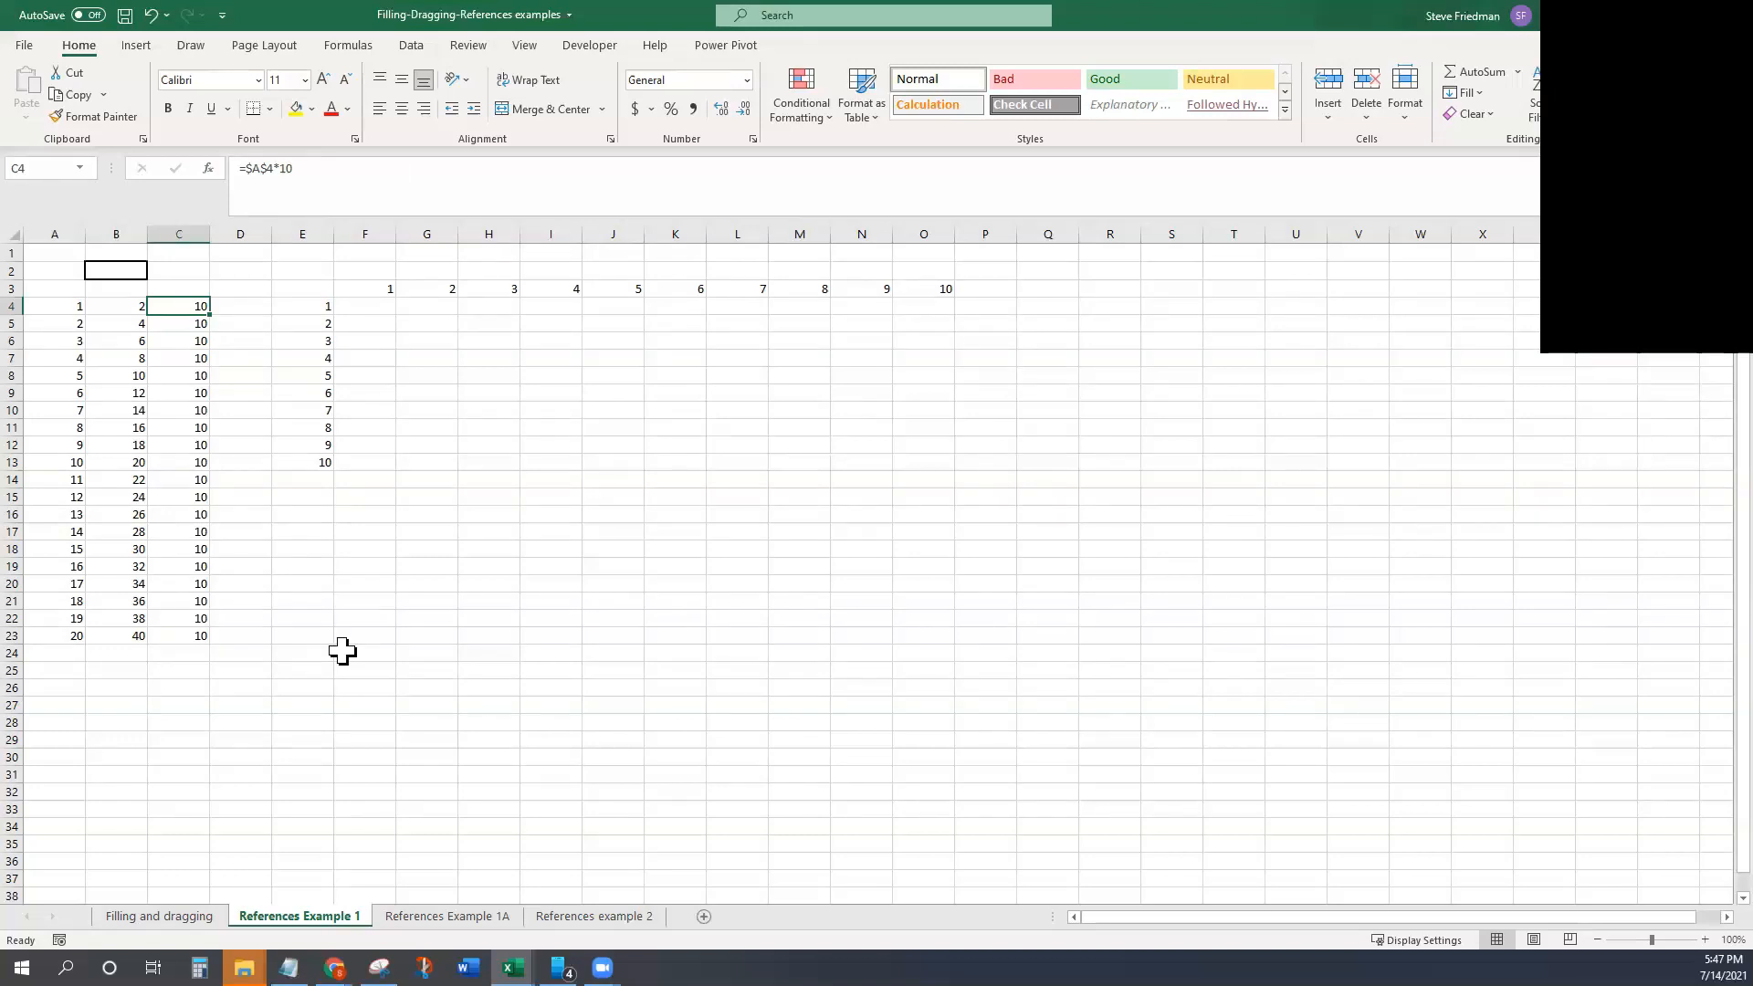
mouse_move(215, 449)
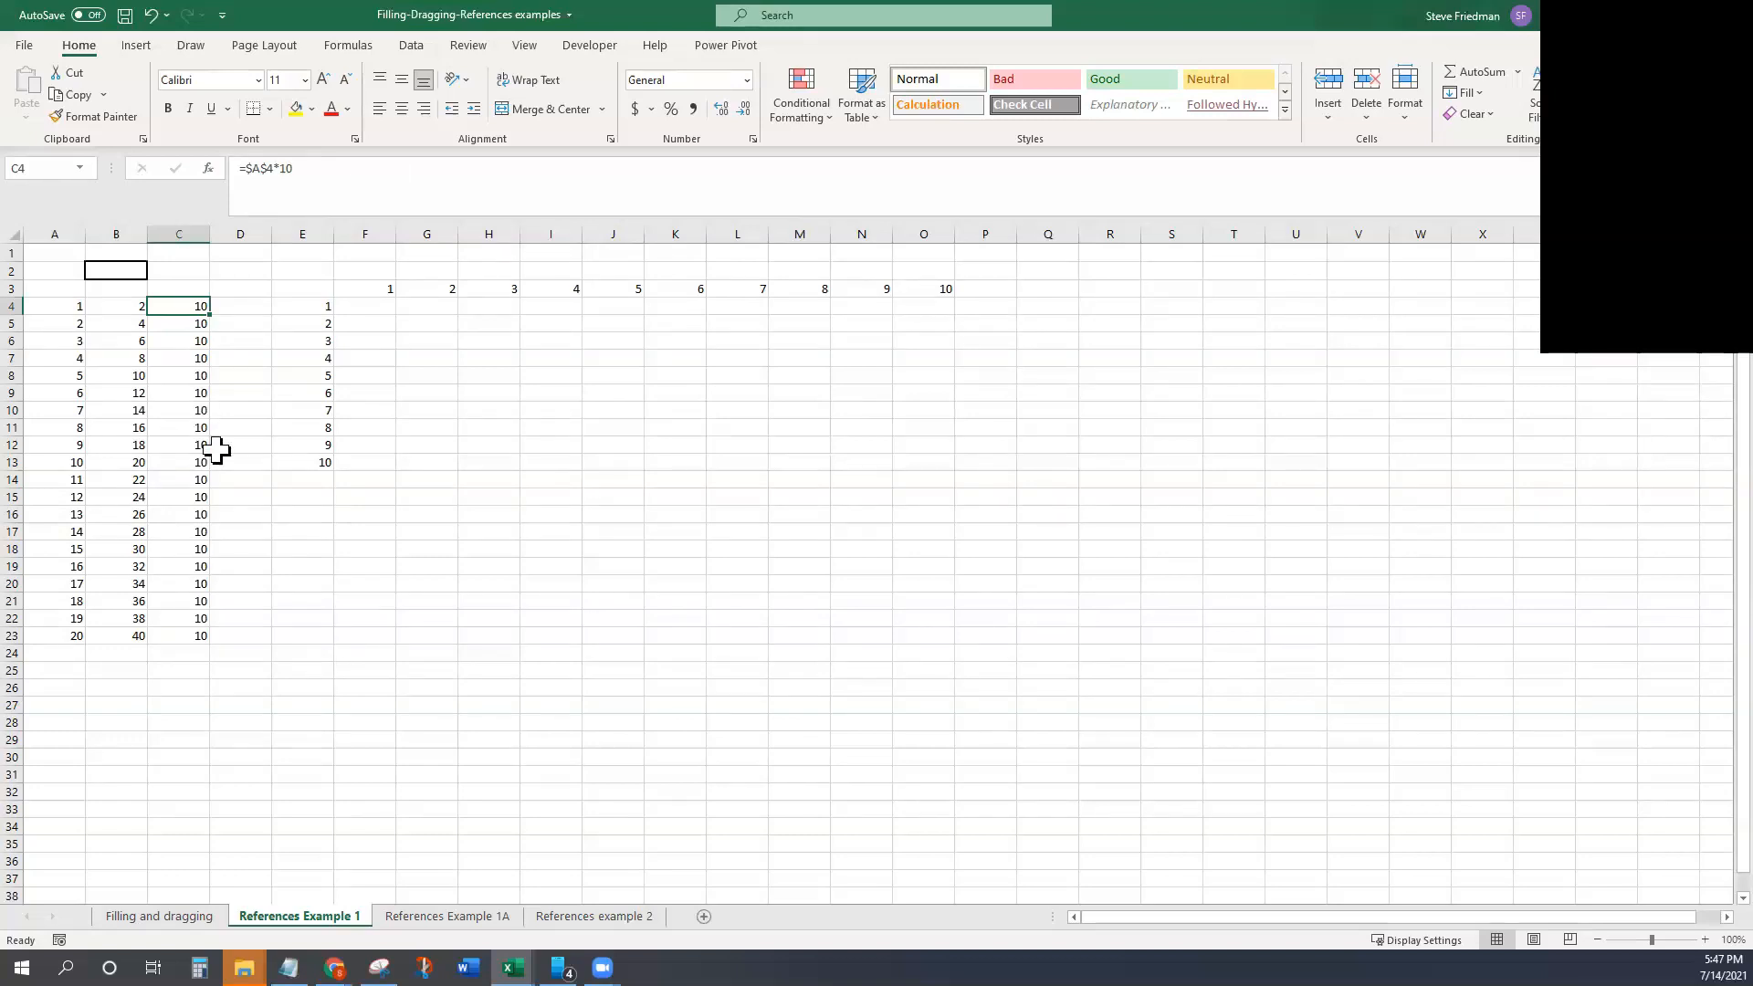
mouse_move(248, 305)
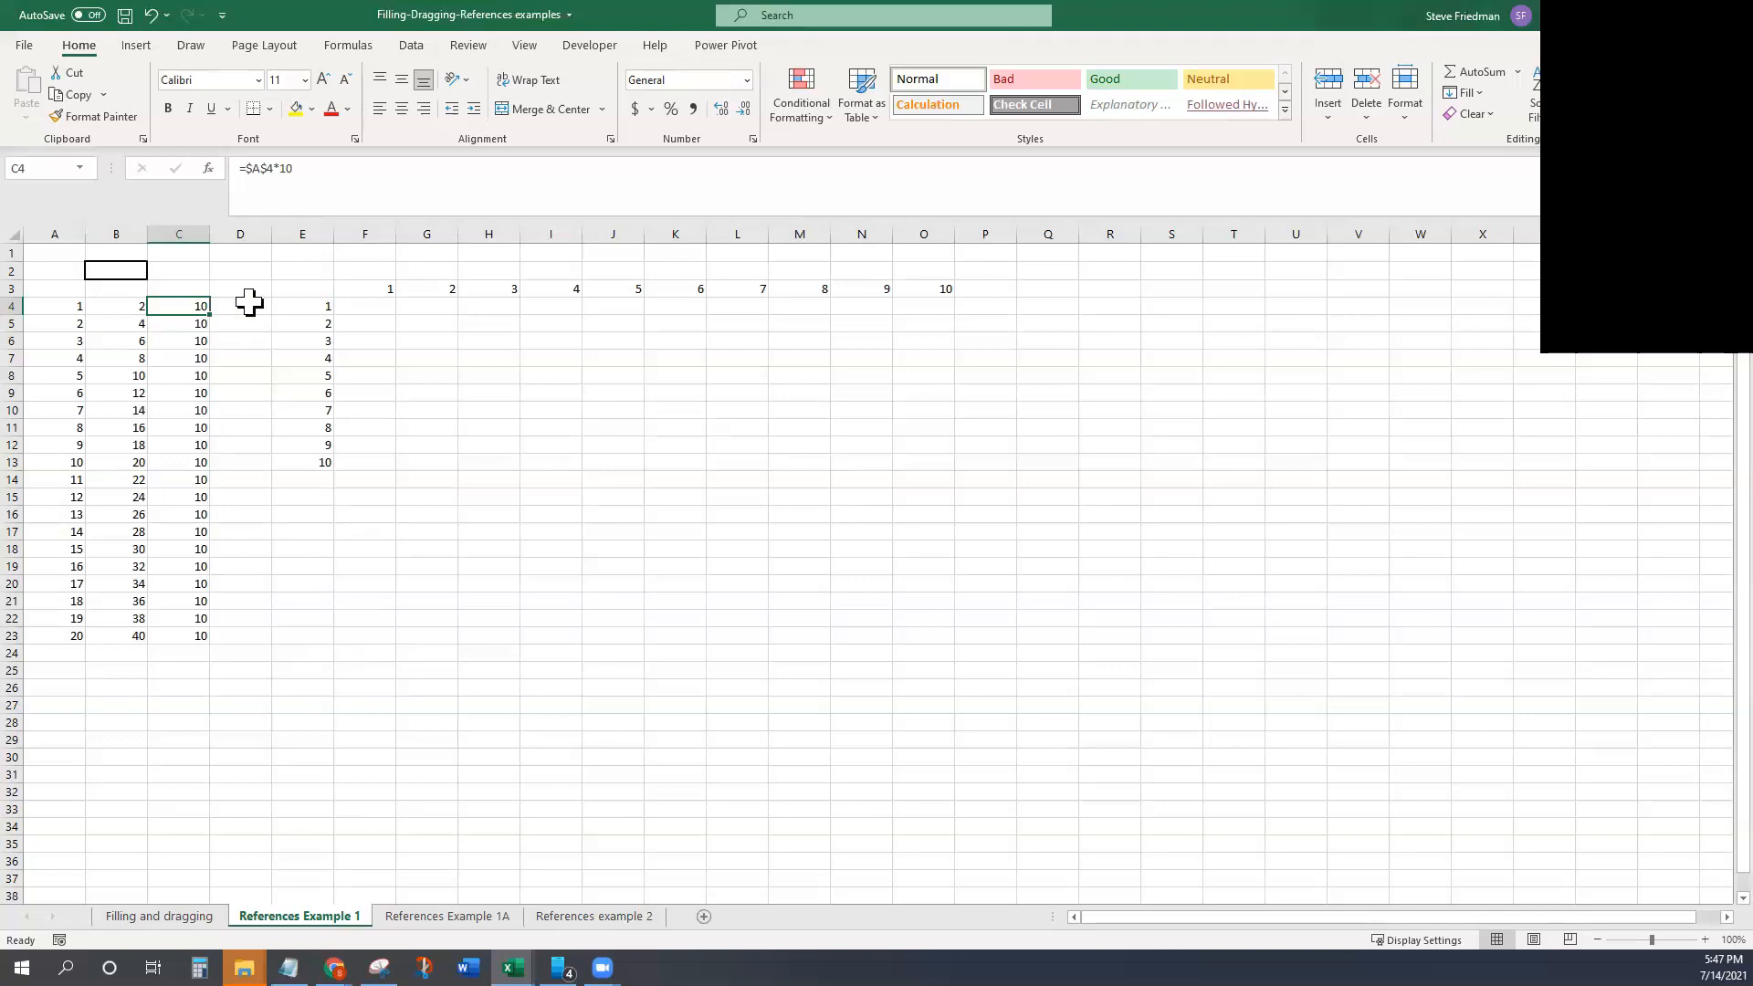
Step: Clear column C, put 5 in B2 and fill C4:C23 with =A4*$B$2, giving 5–100
key("Delete")
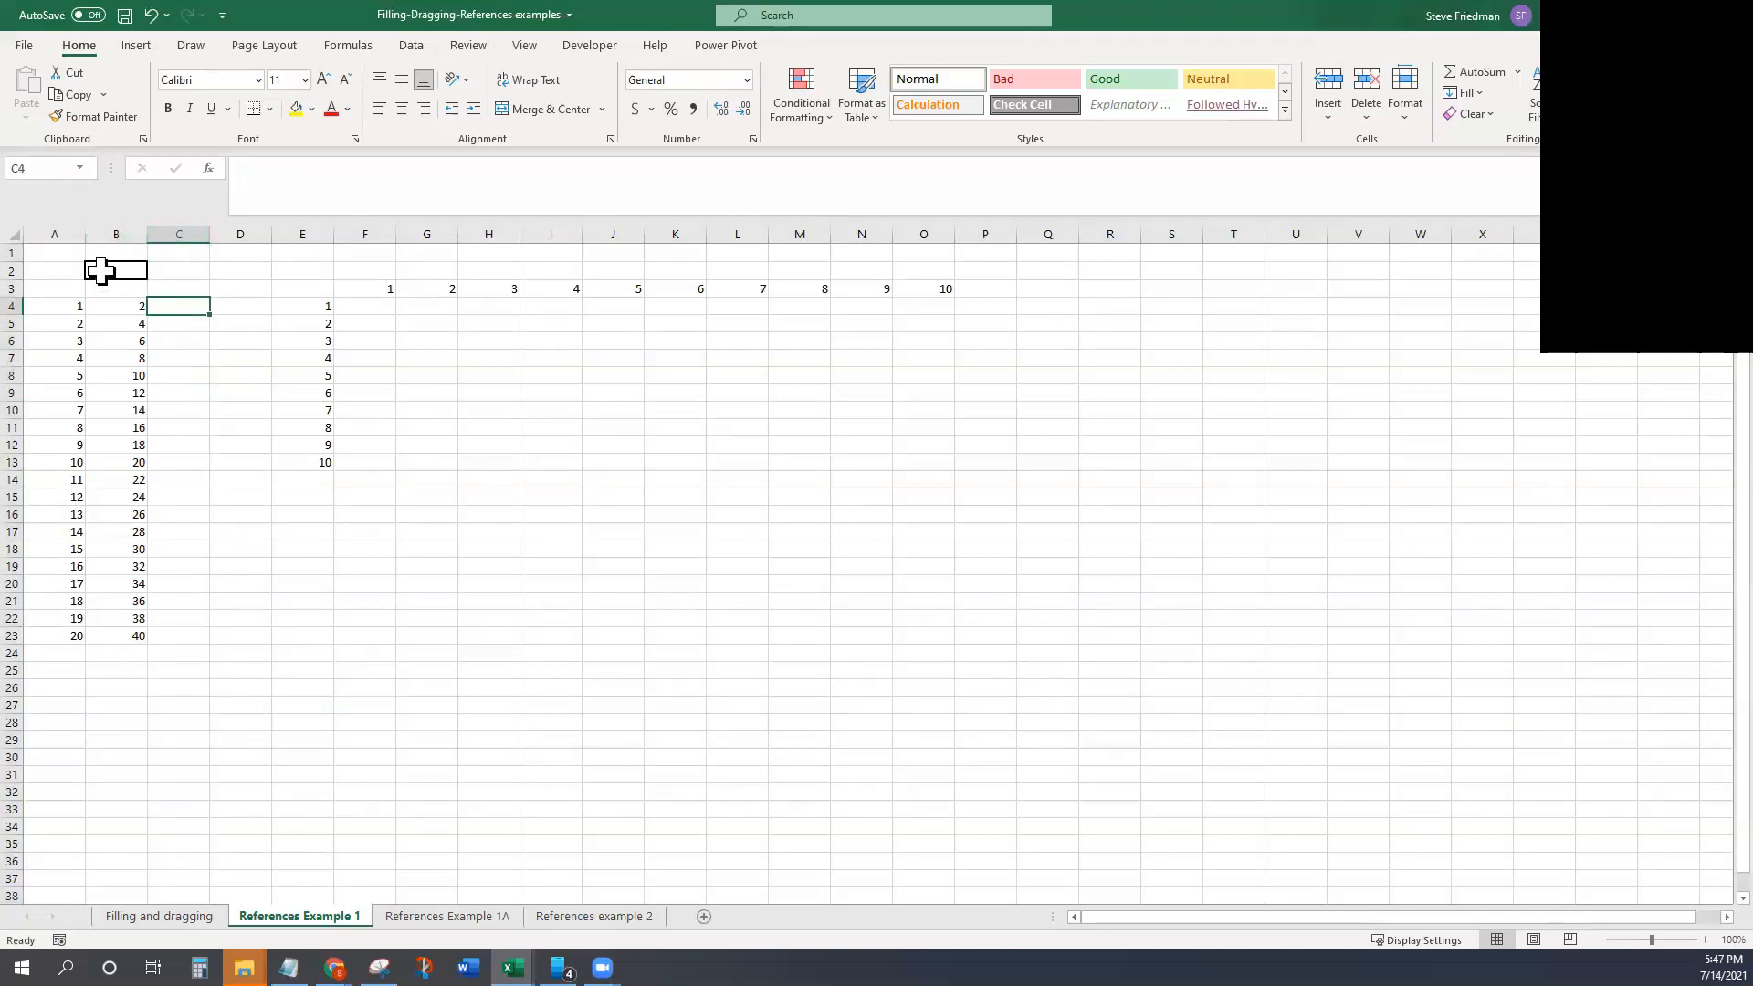
mouse_move(115, 269)
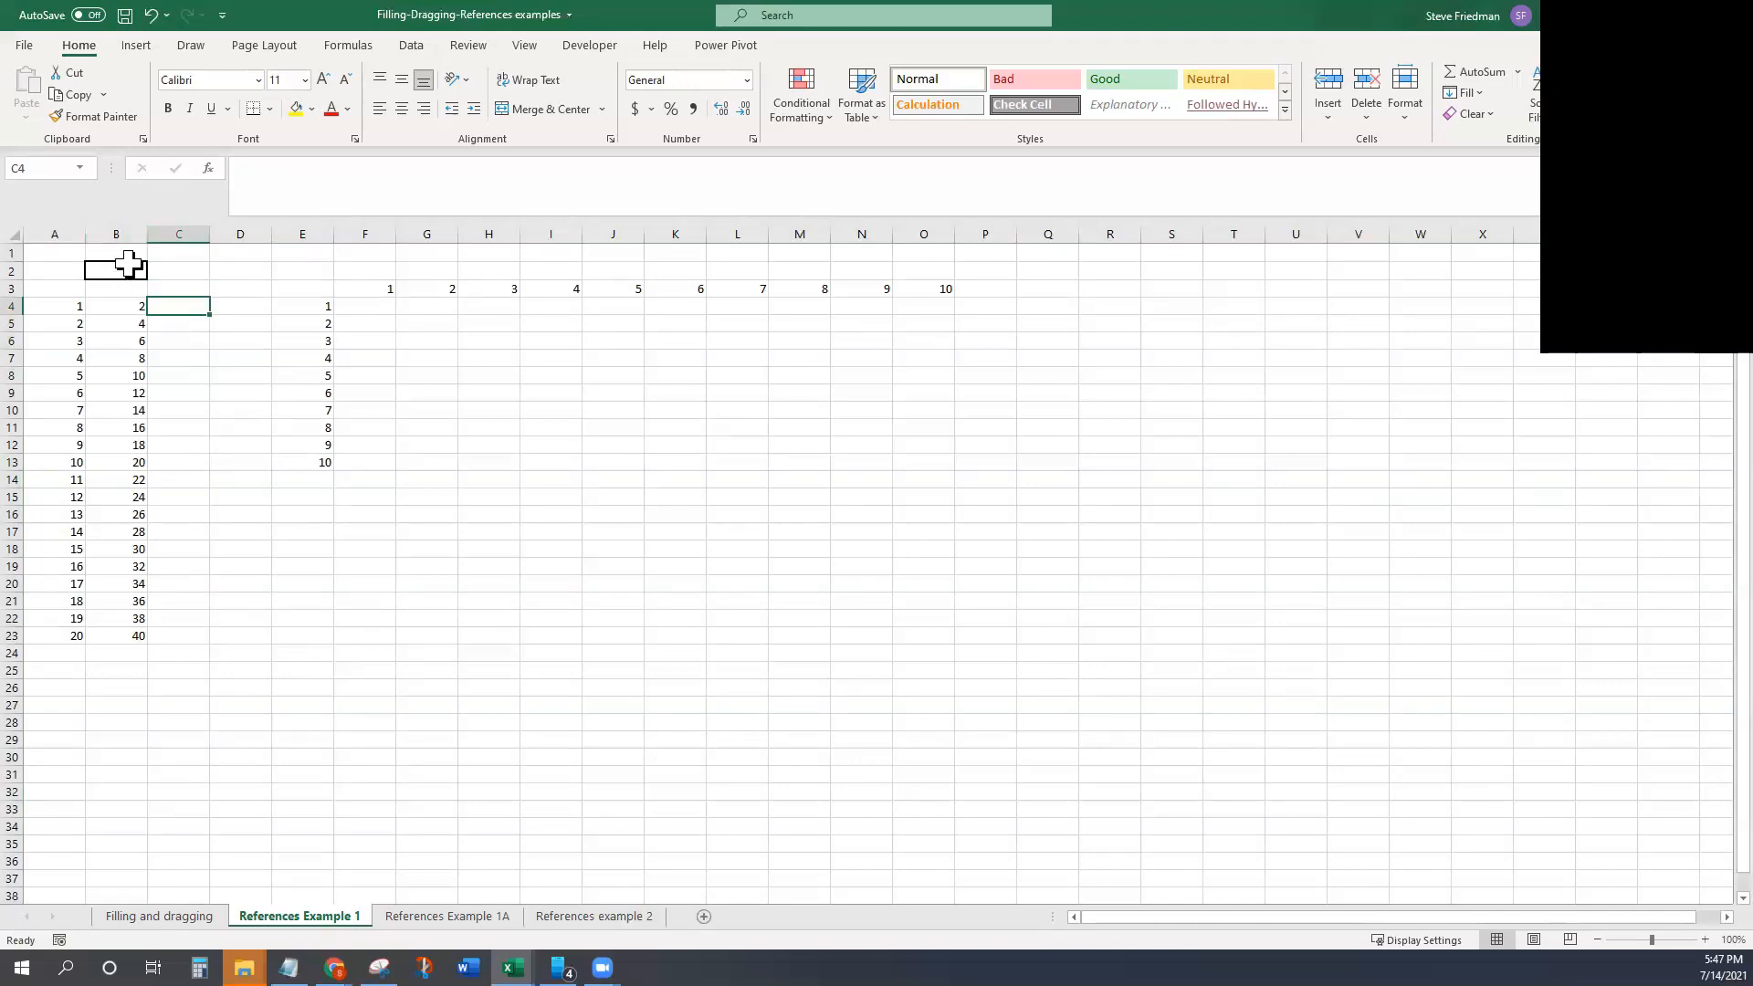
left_click(177, 270)
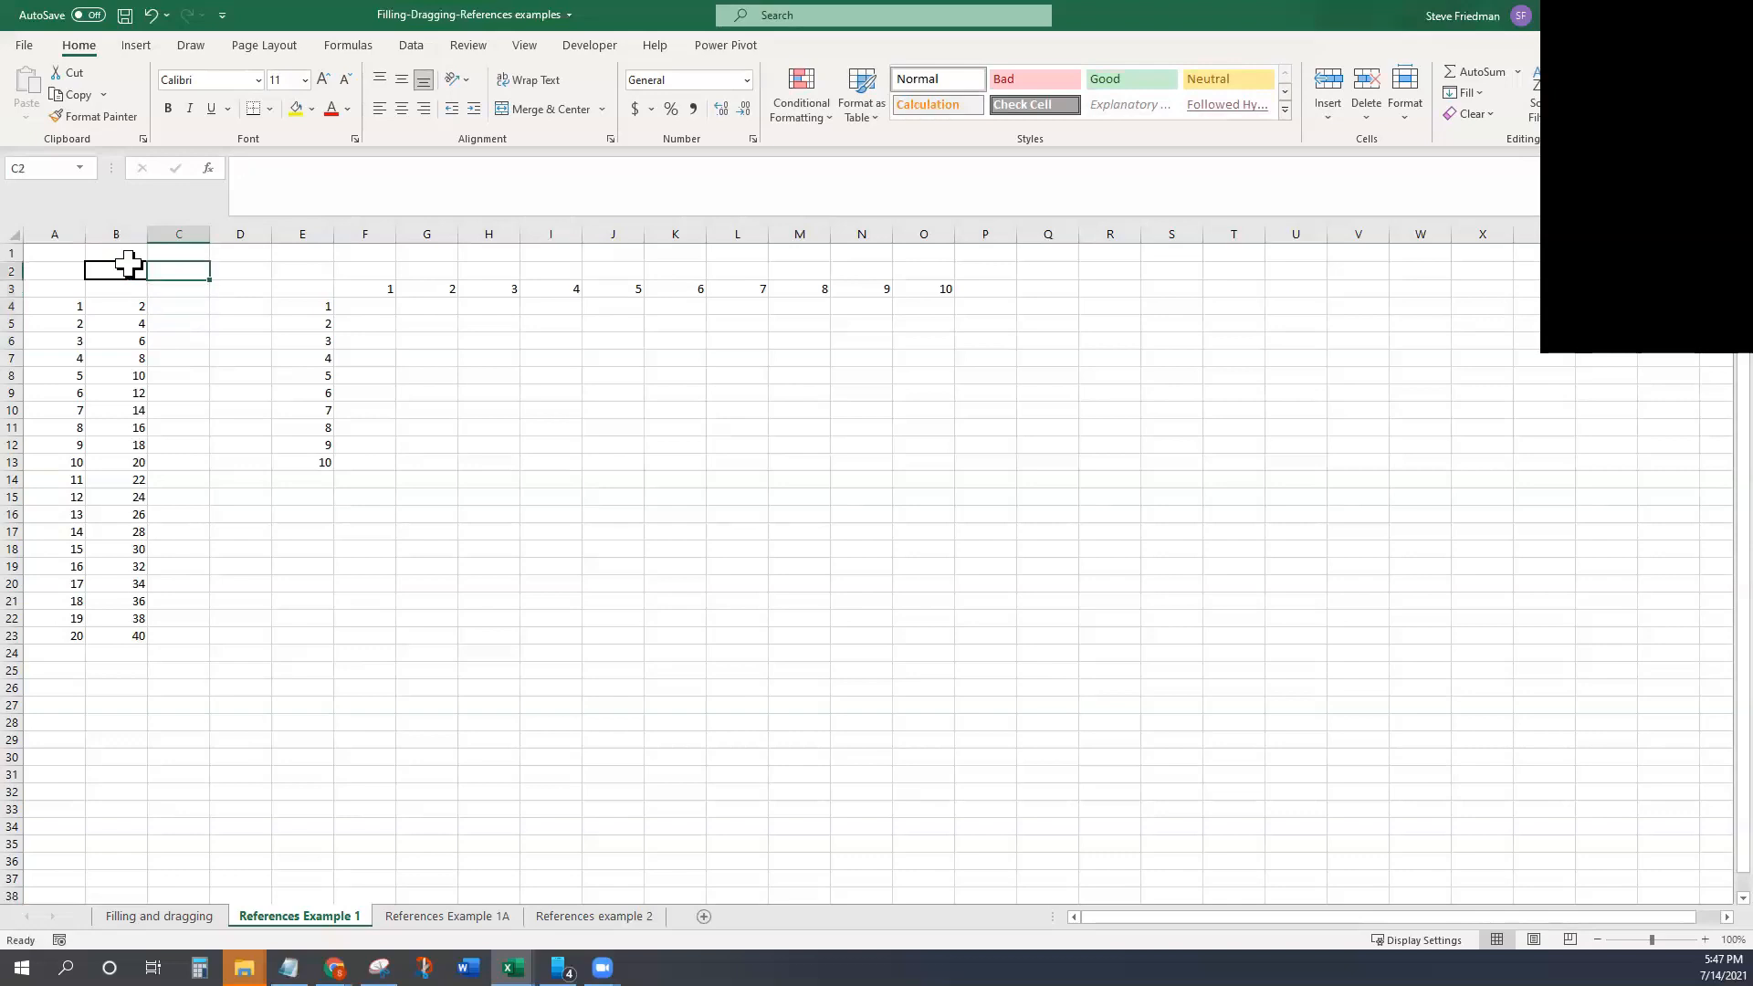
left_click(115, 288)
type("=A4*")
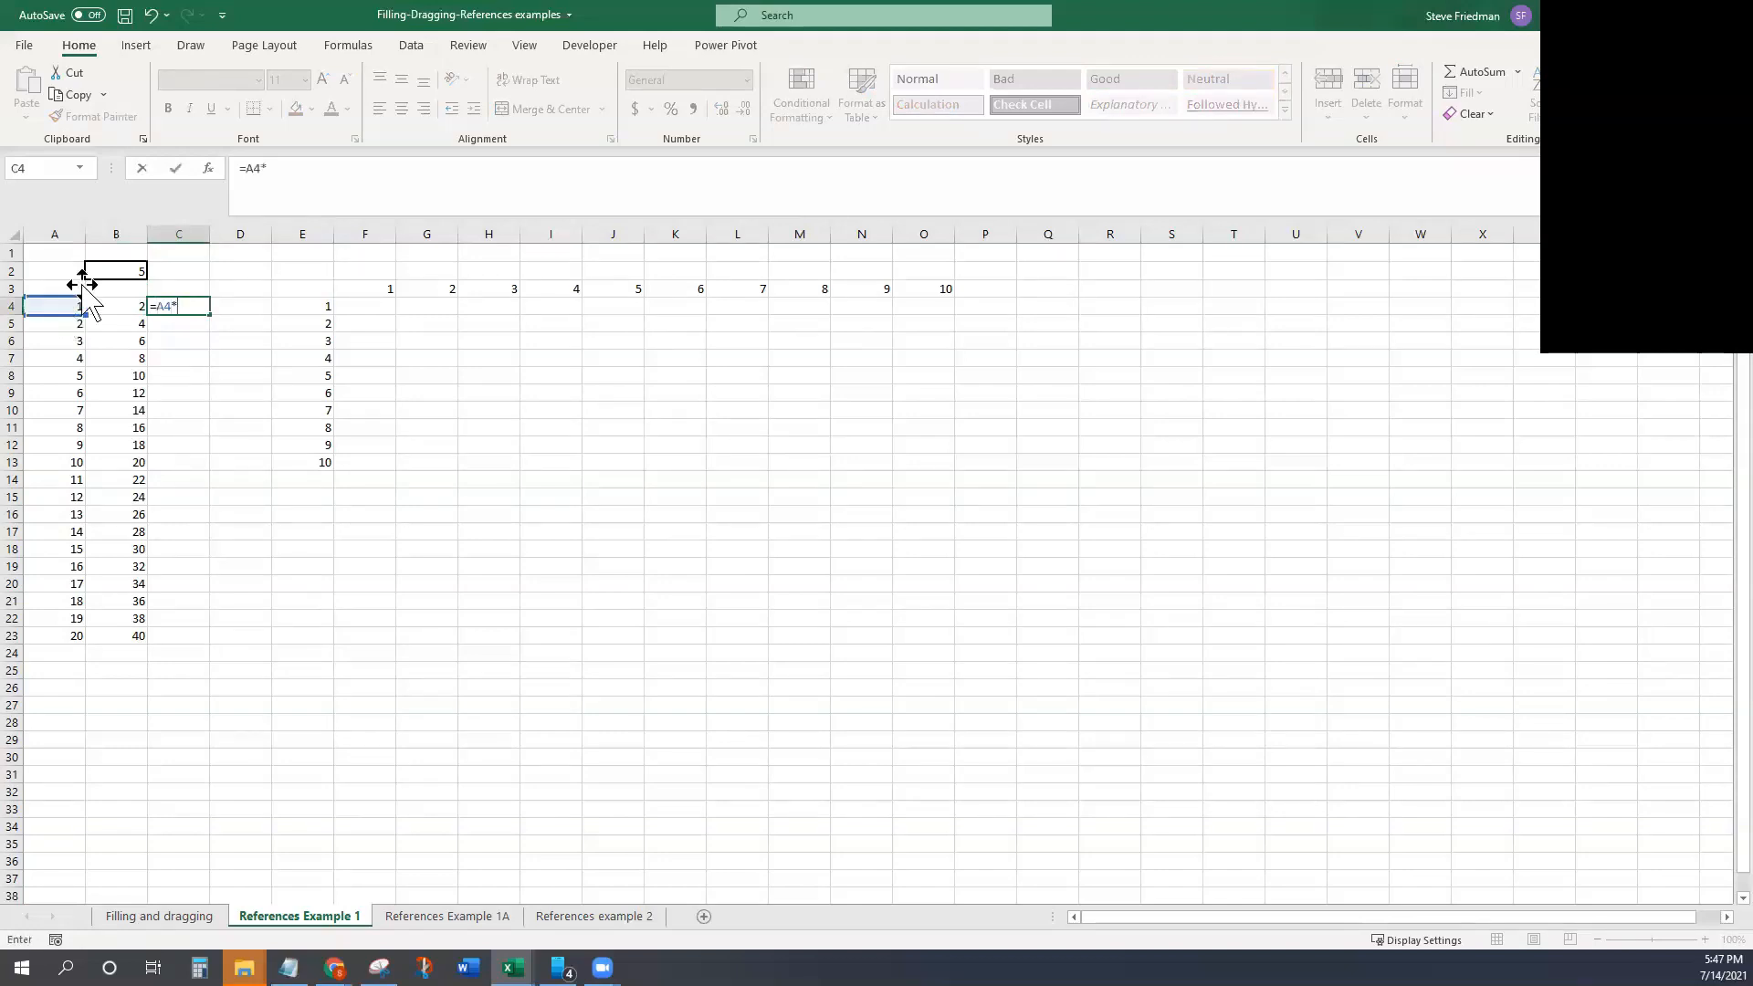
left_click(115, 270)
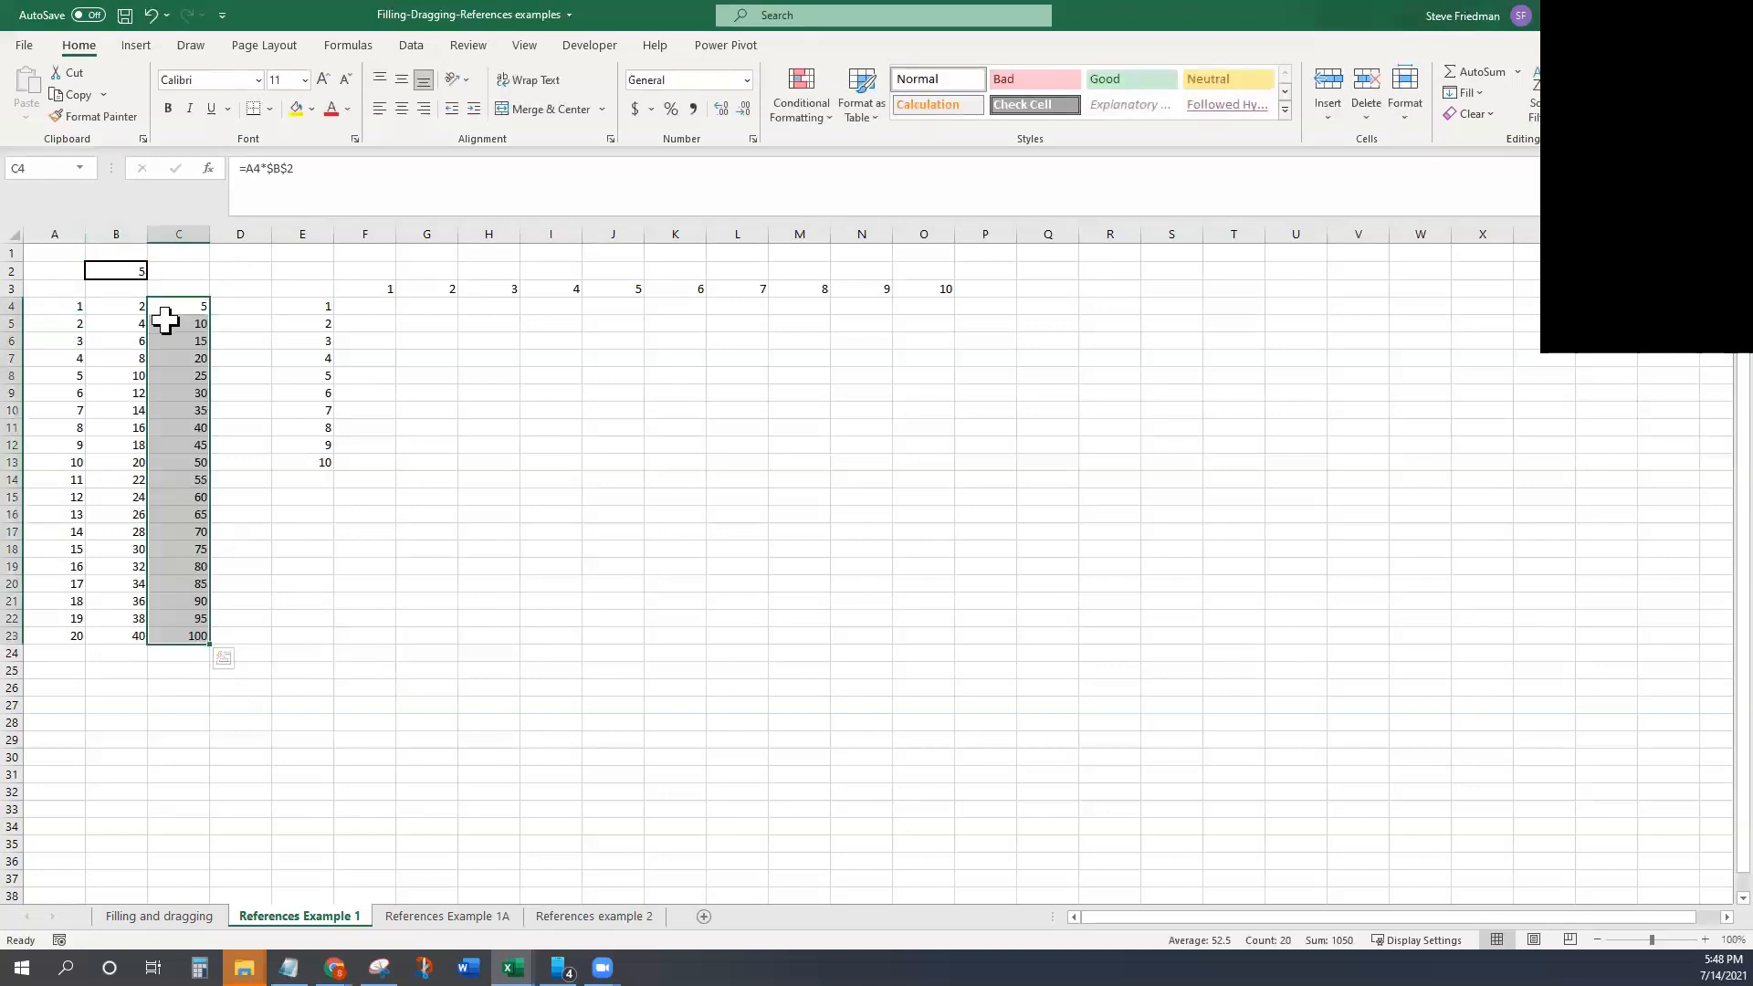
left_click(177, 305)
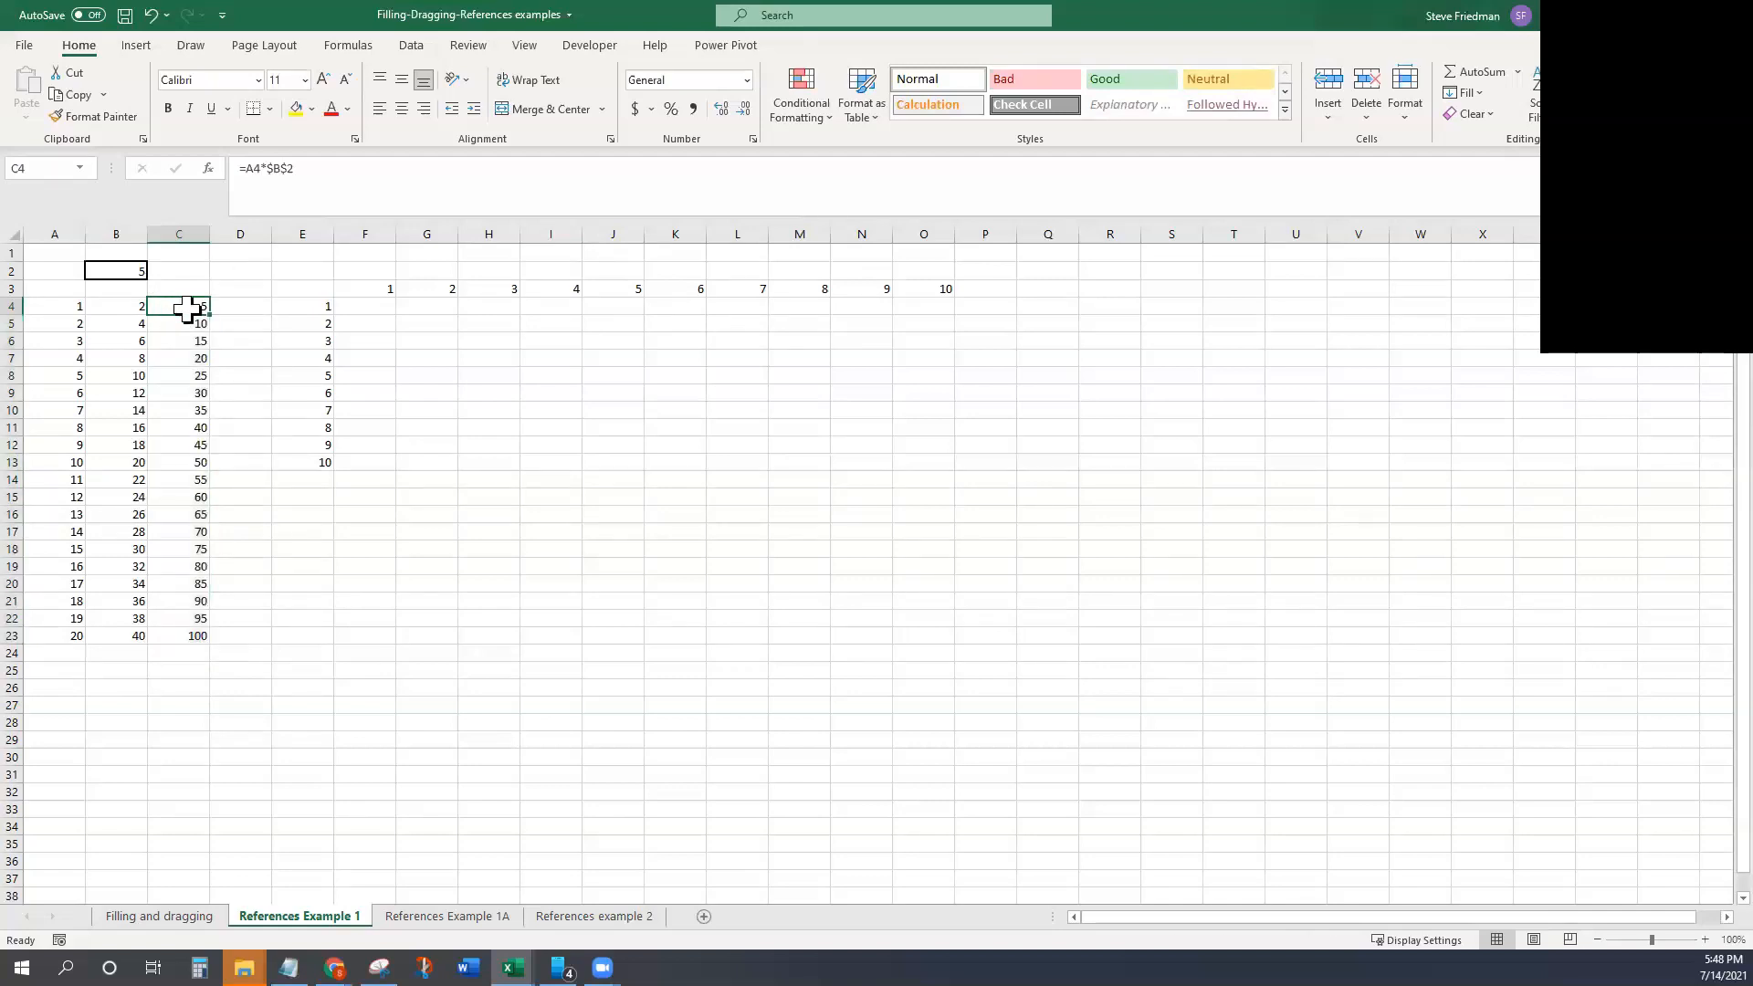
mouse_move(62, 310)
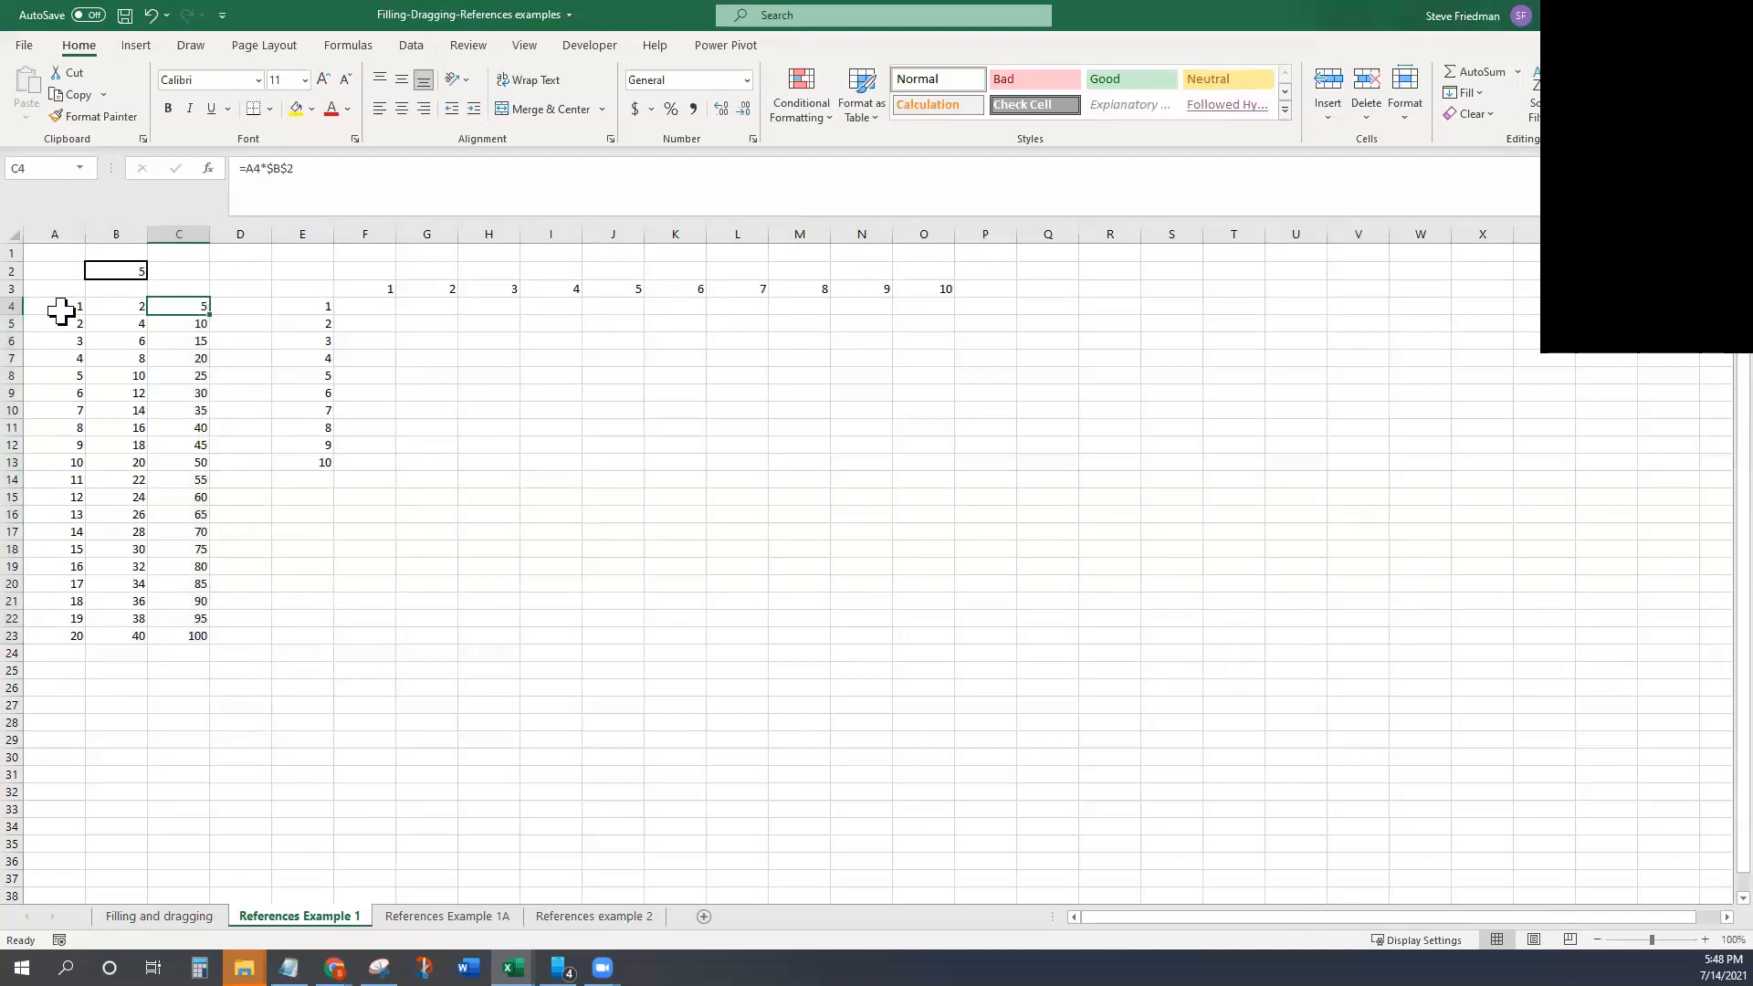
mouse_move(179, 307)
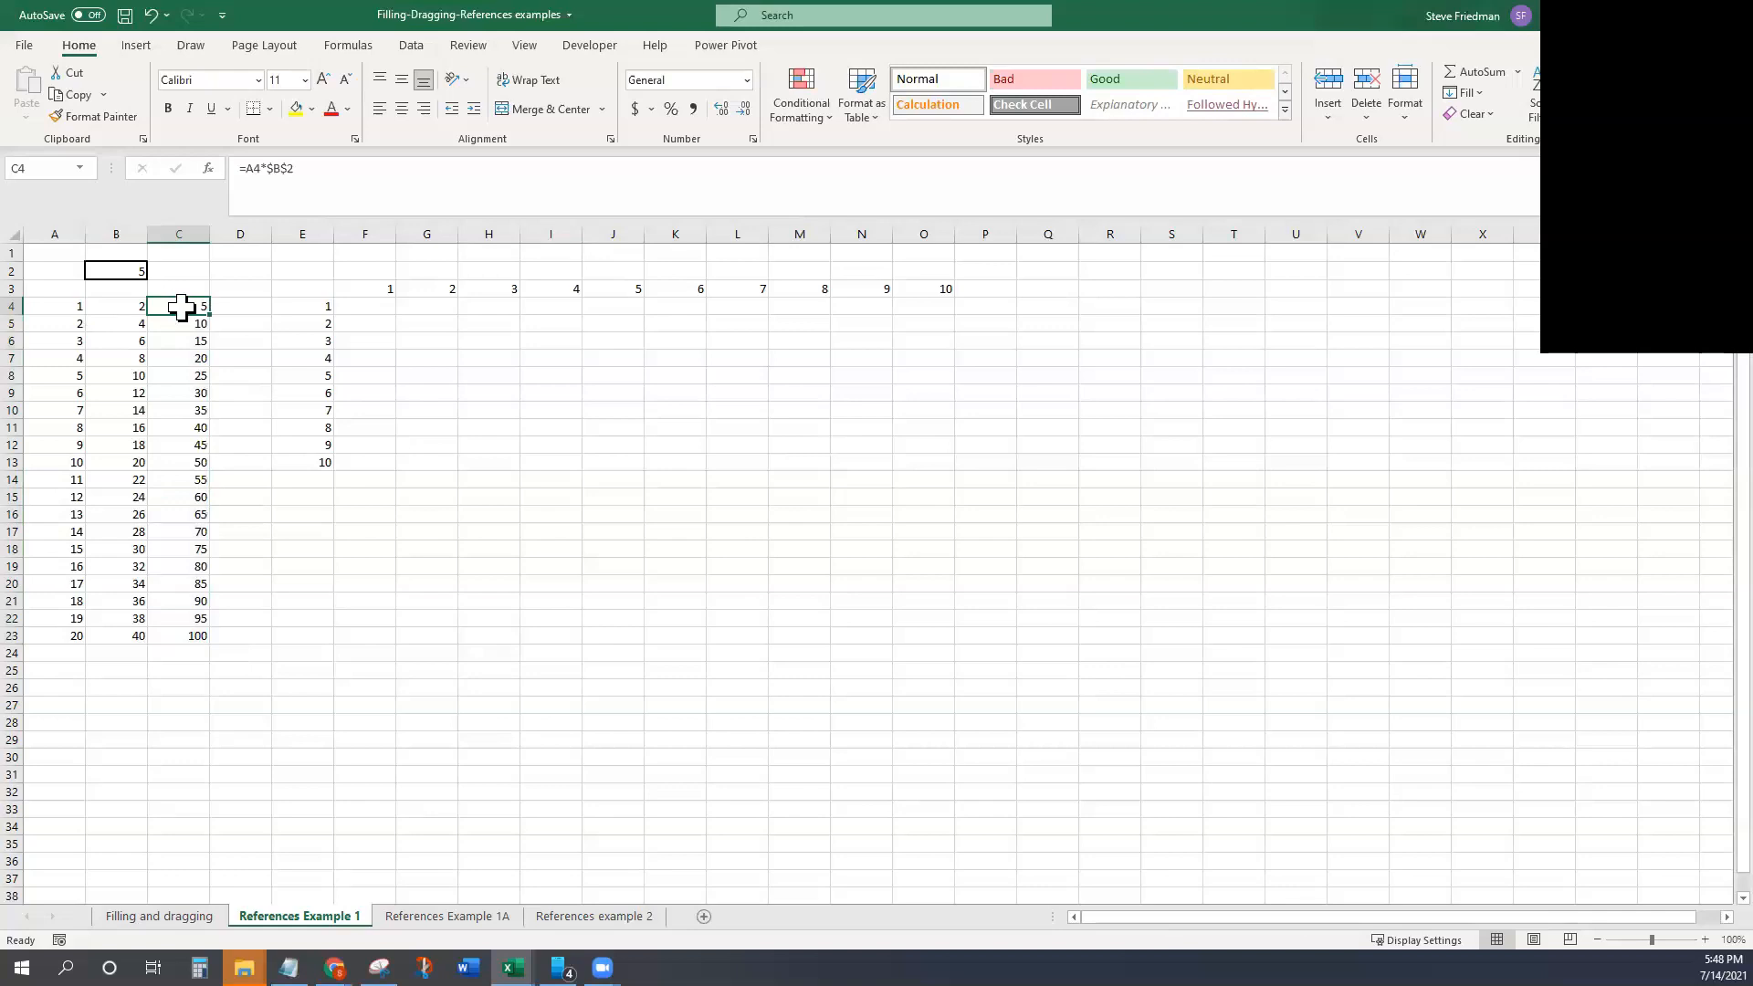
mouse_move(115, 265)
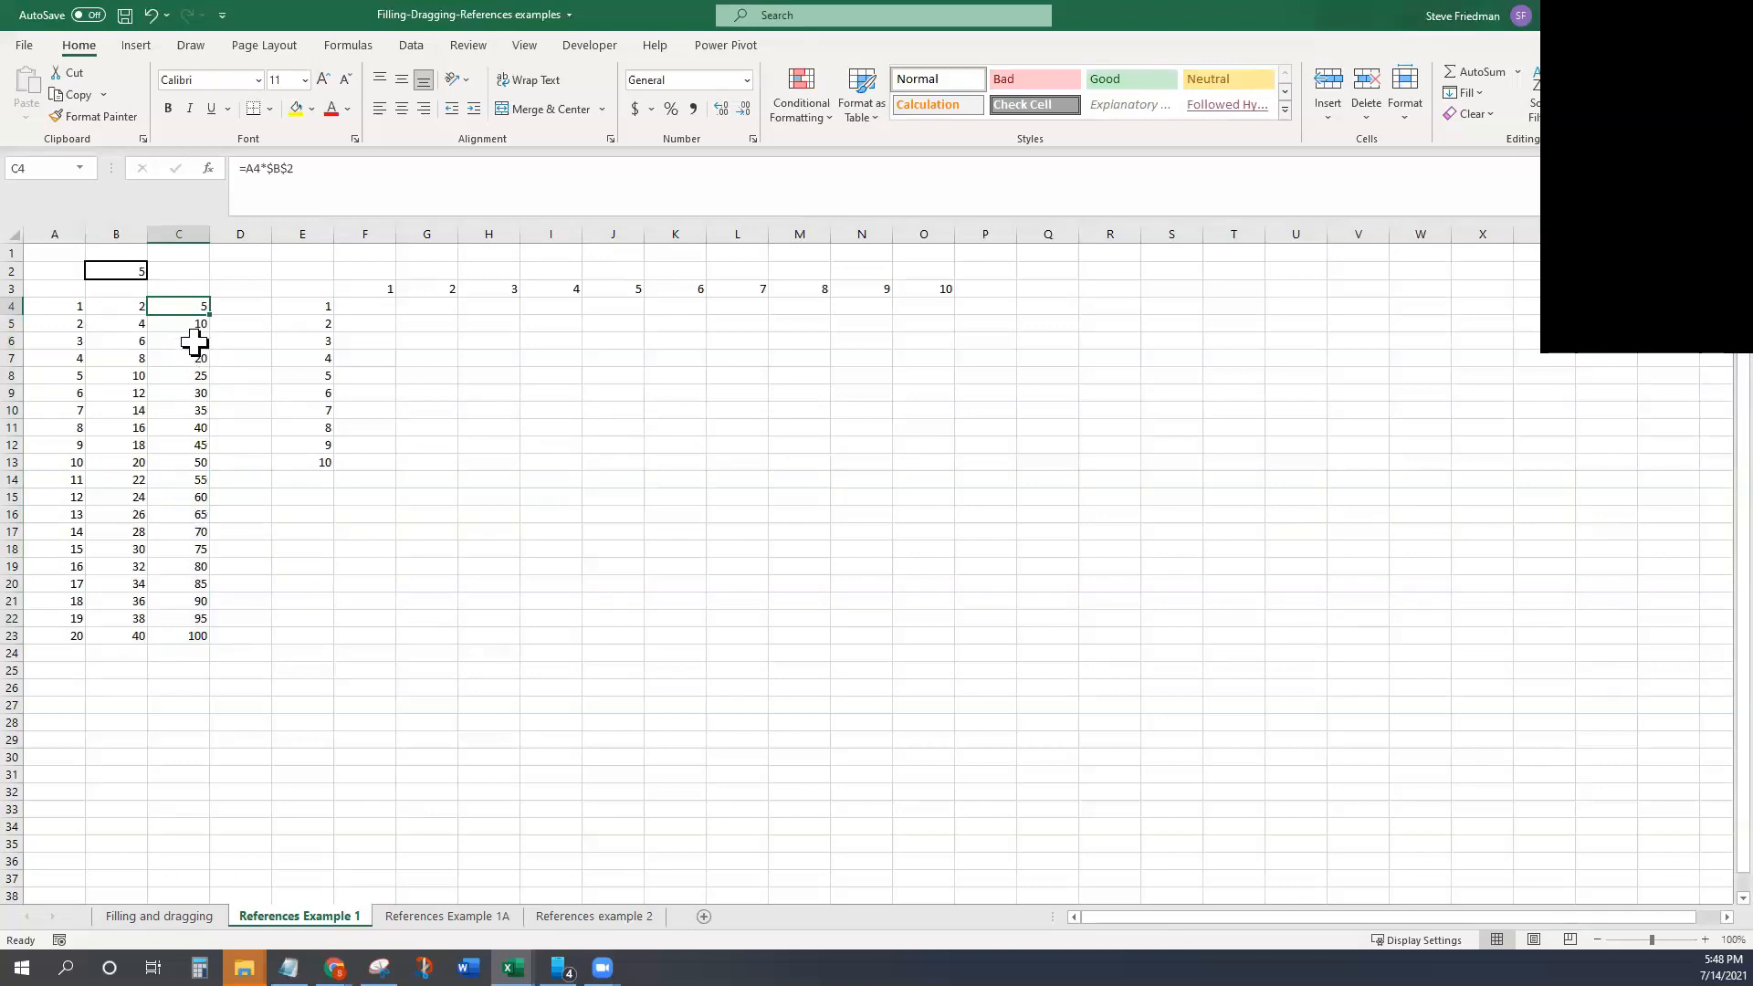
Step: Change B2 to 9 and confirm C4 and C18 recalculate via =A4*$B$2, giving 9–180
left_click(115, 271)
type("9")
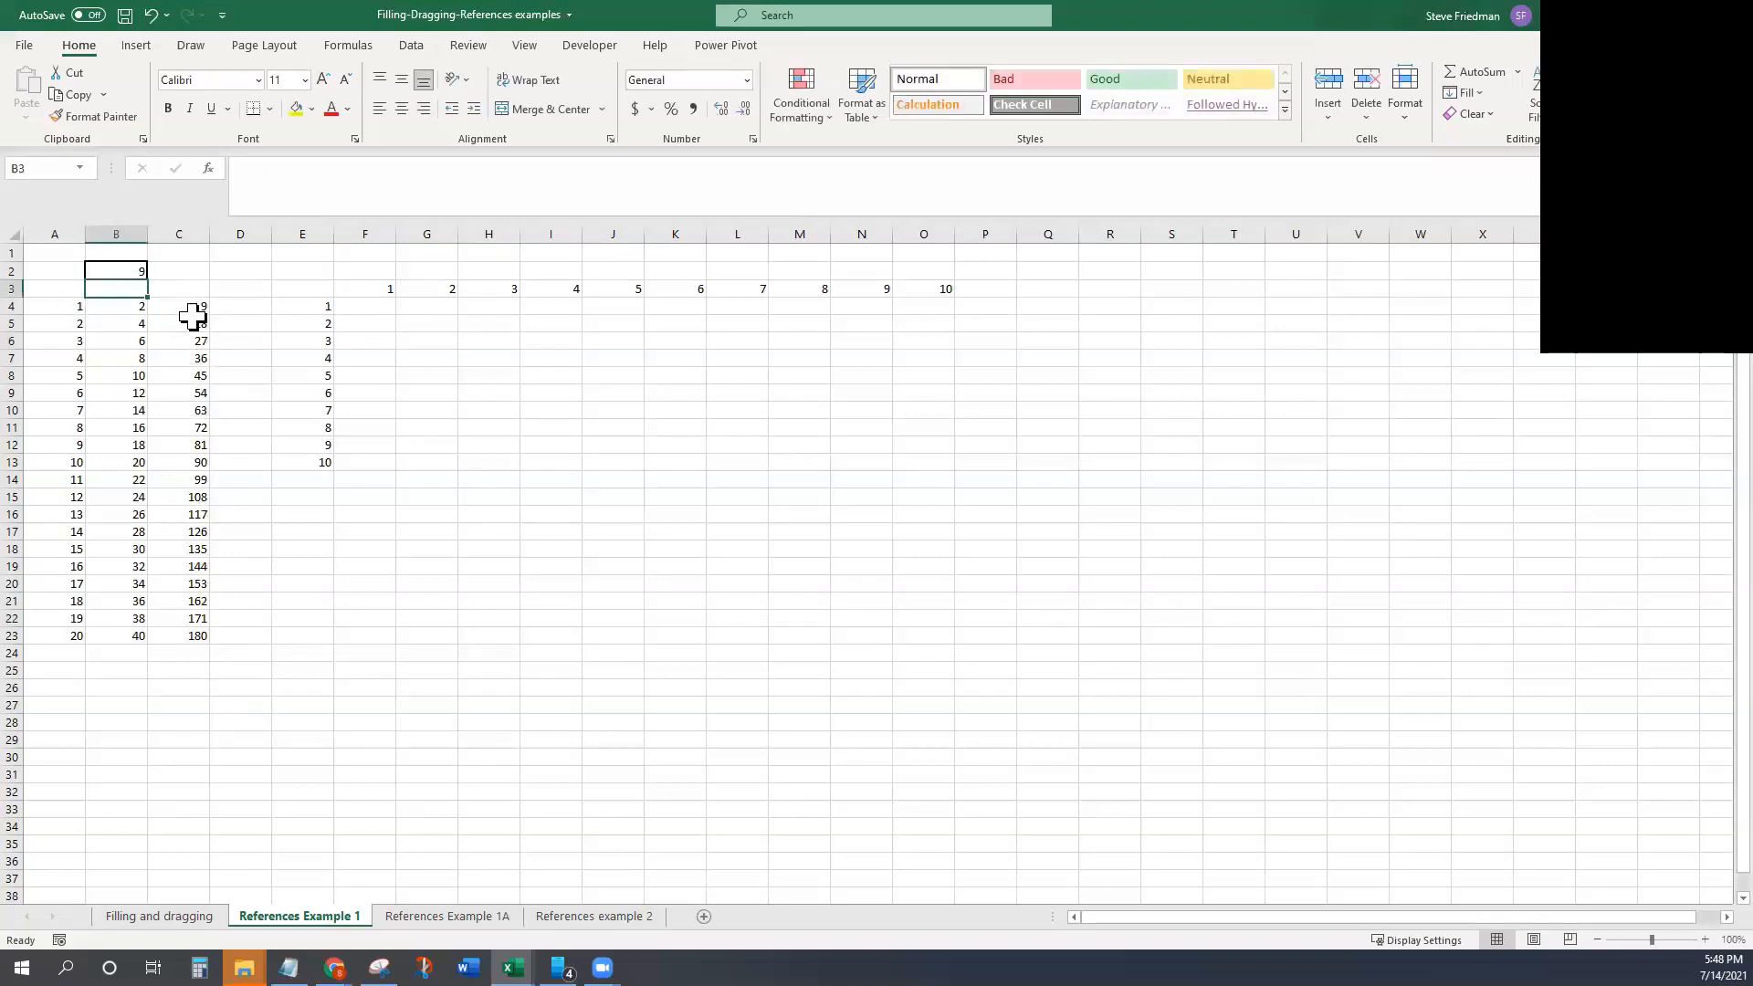
left_click(115, 270)
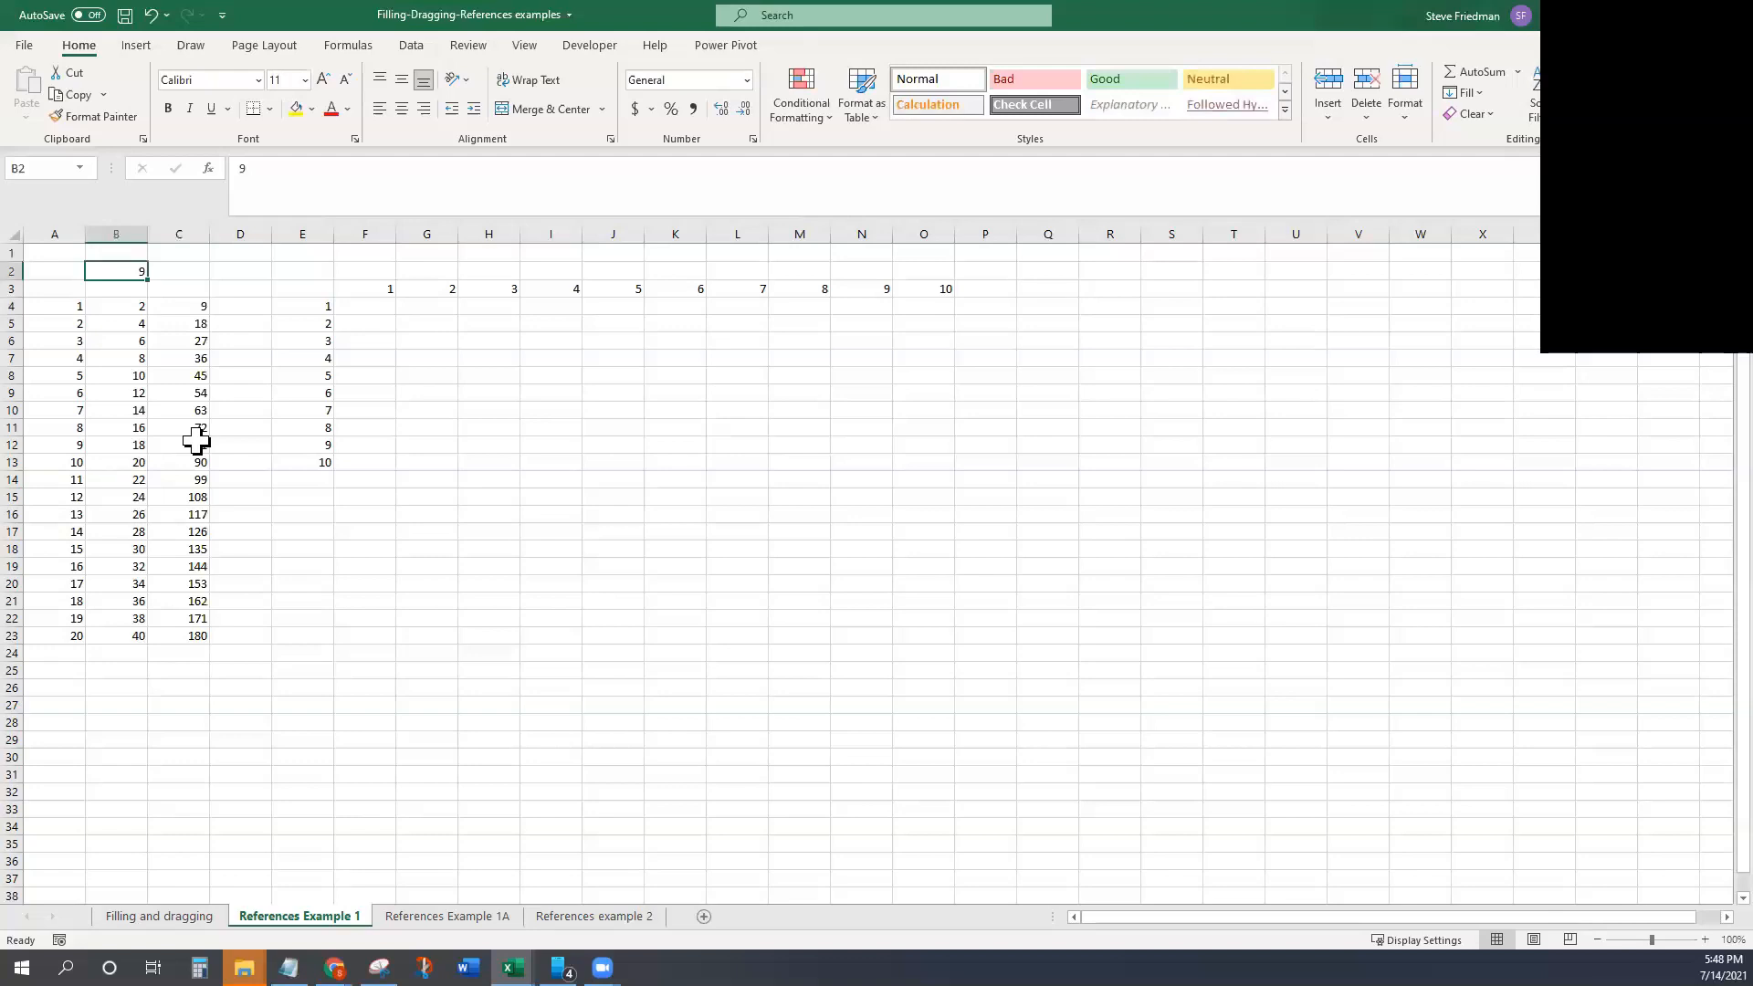
left_click(177, 305)
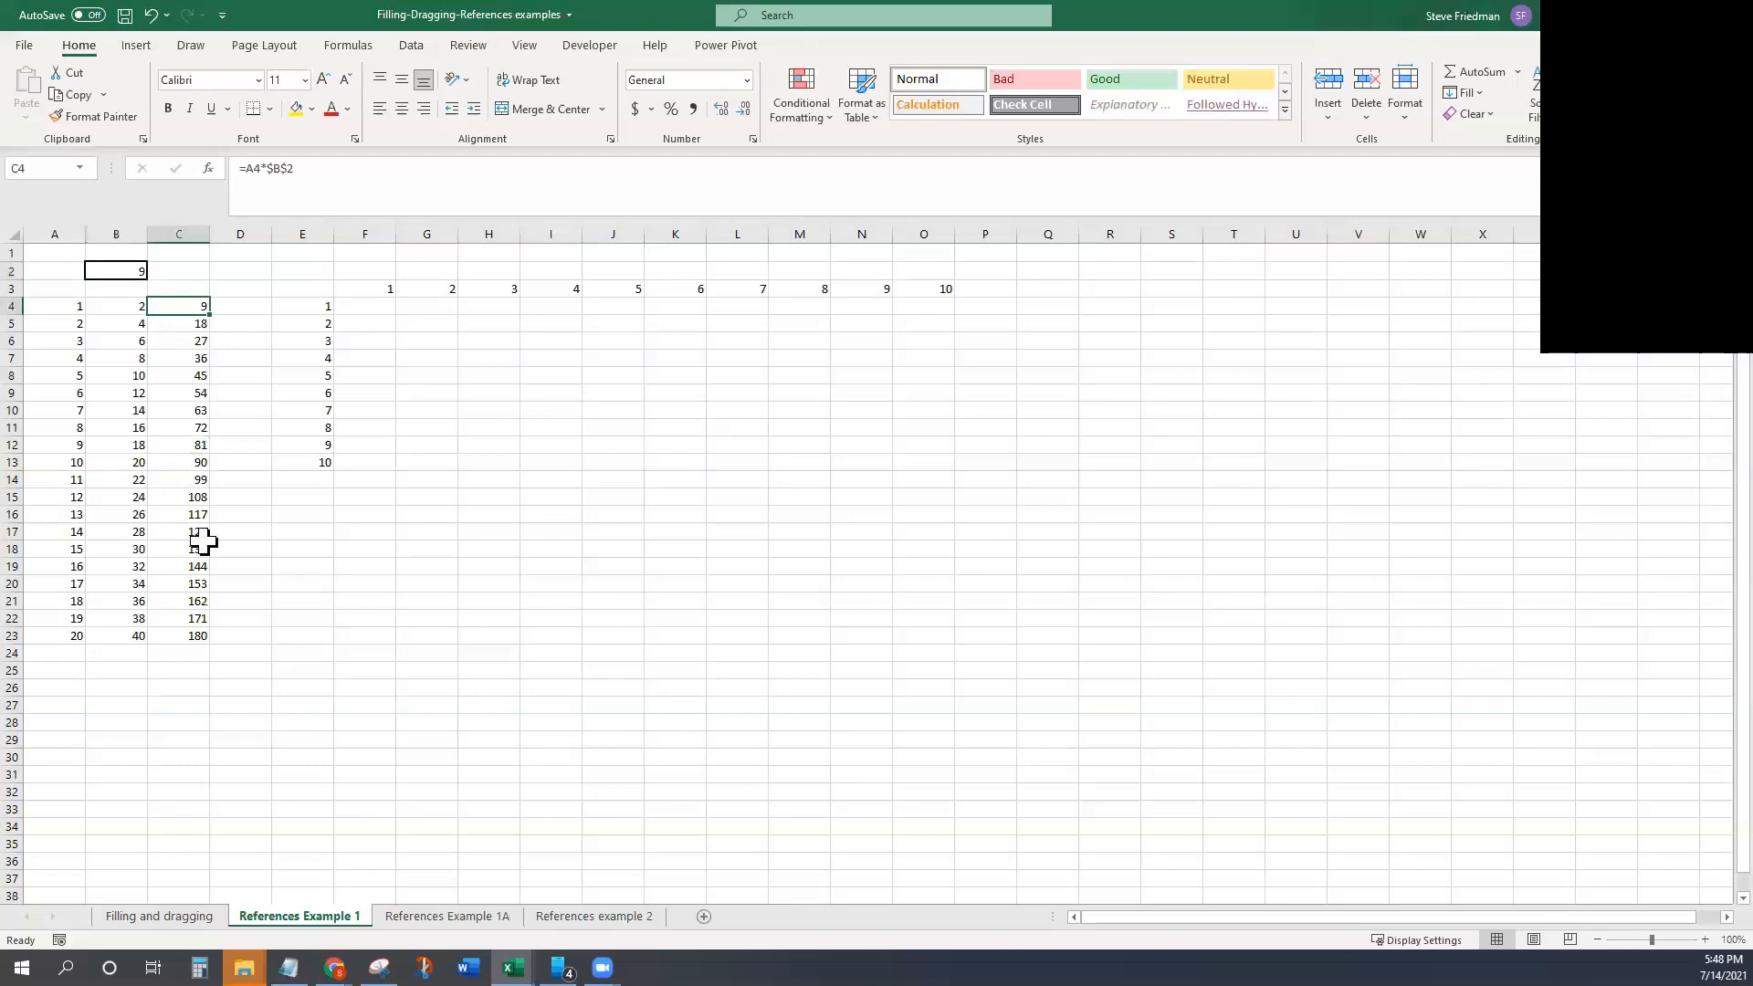
left_click(177, 548)
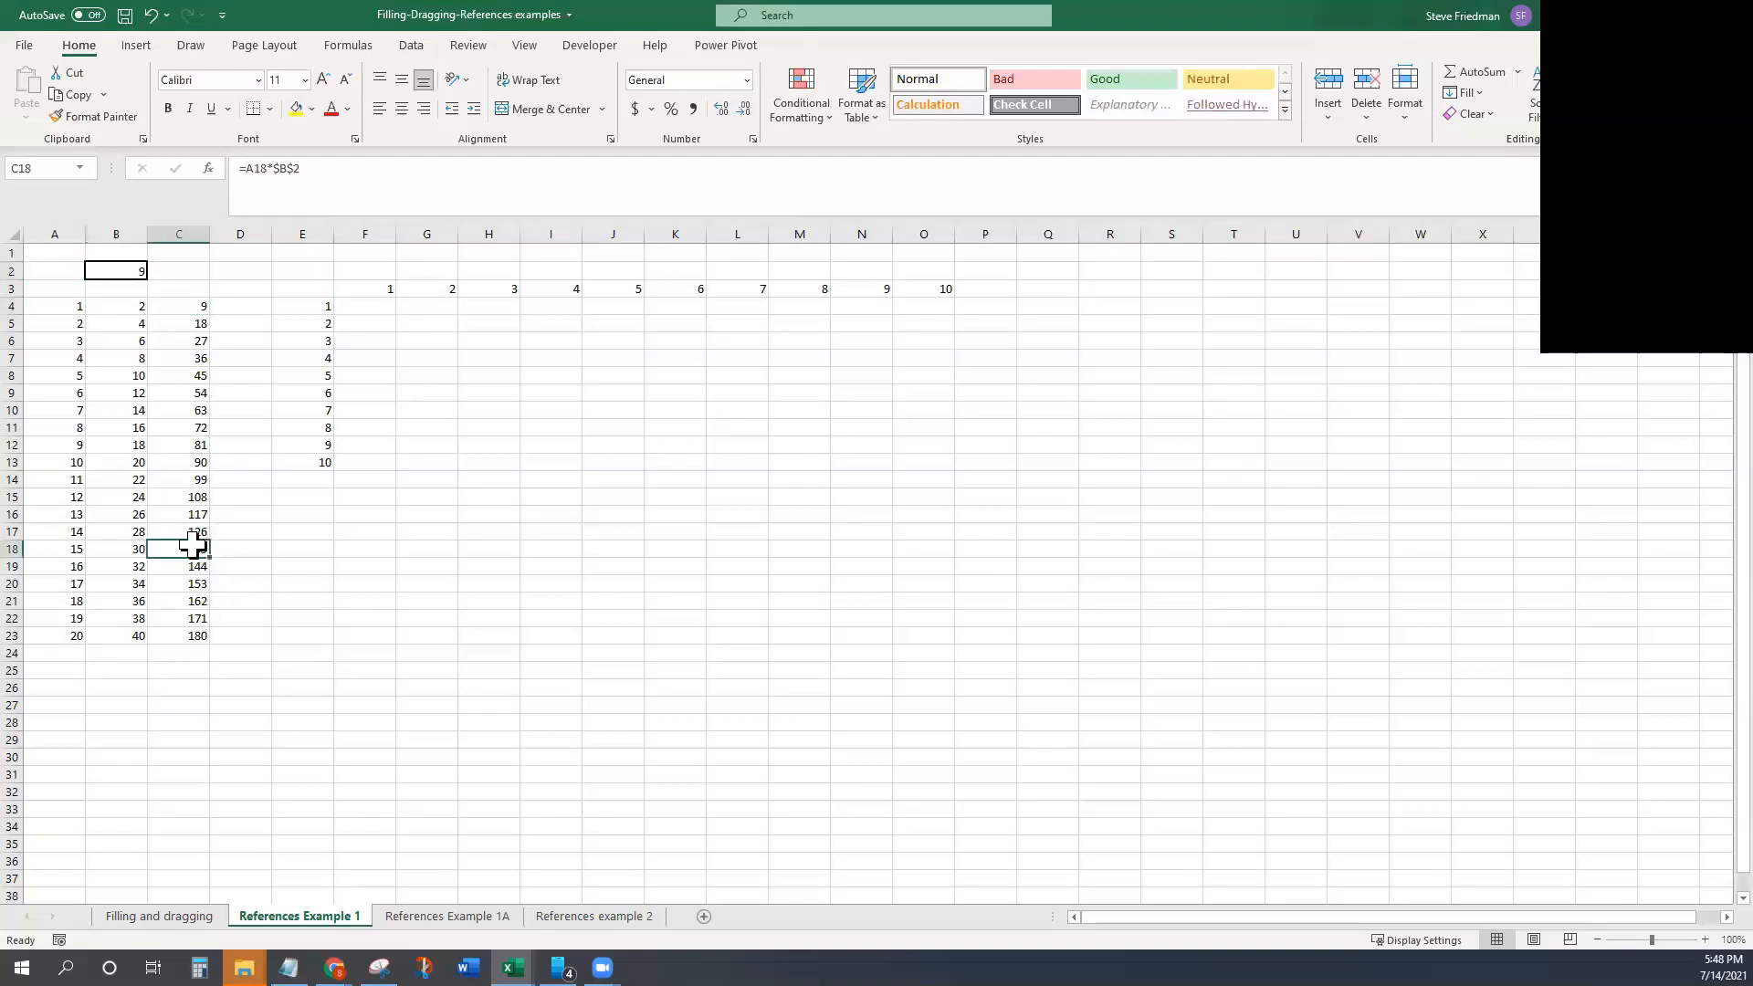
mouse_move(166, 325)
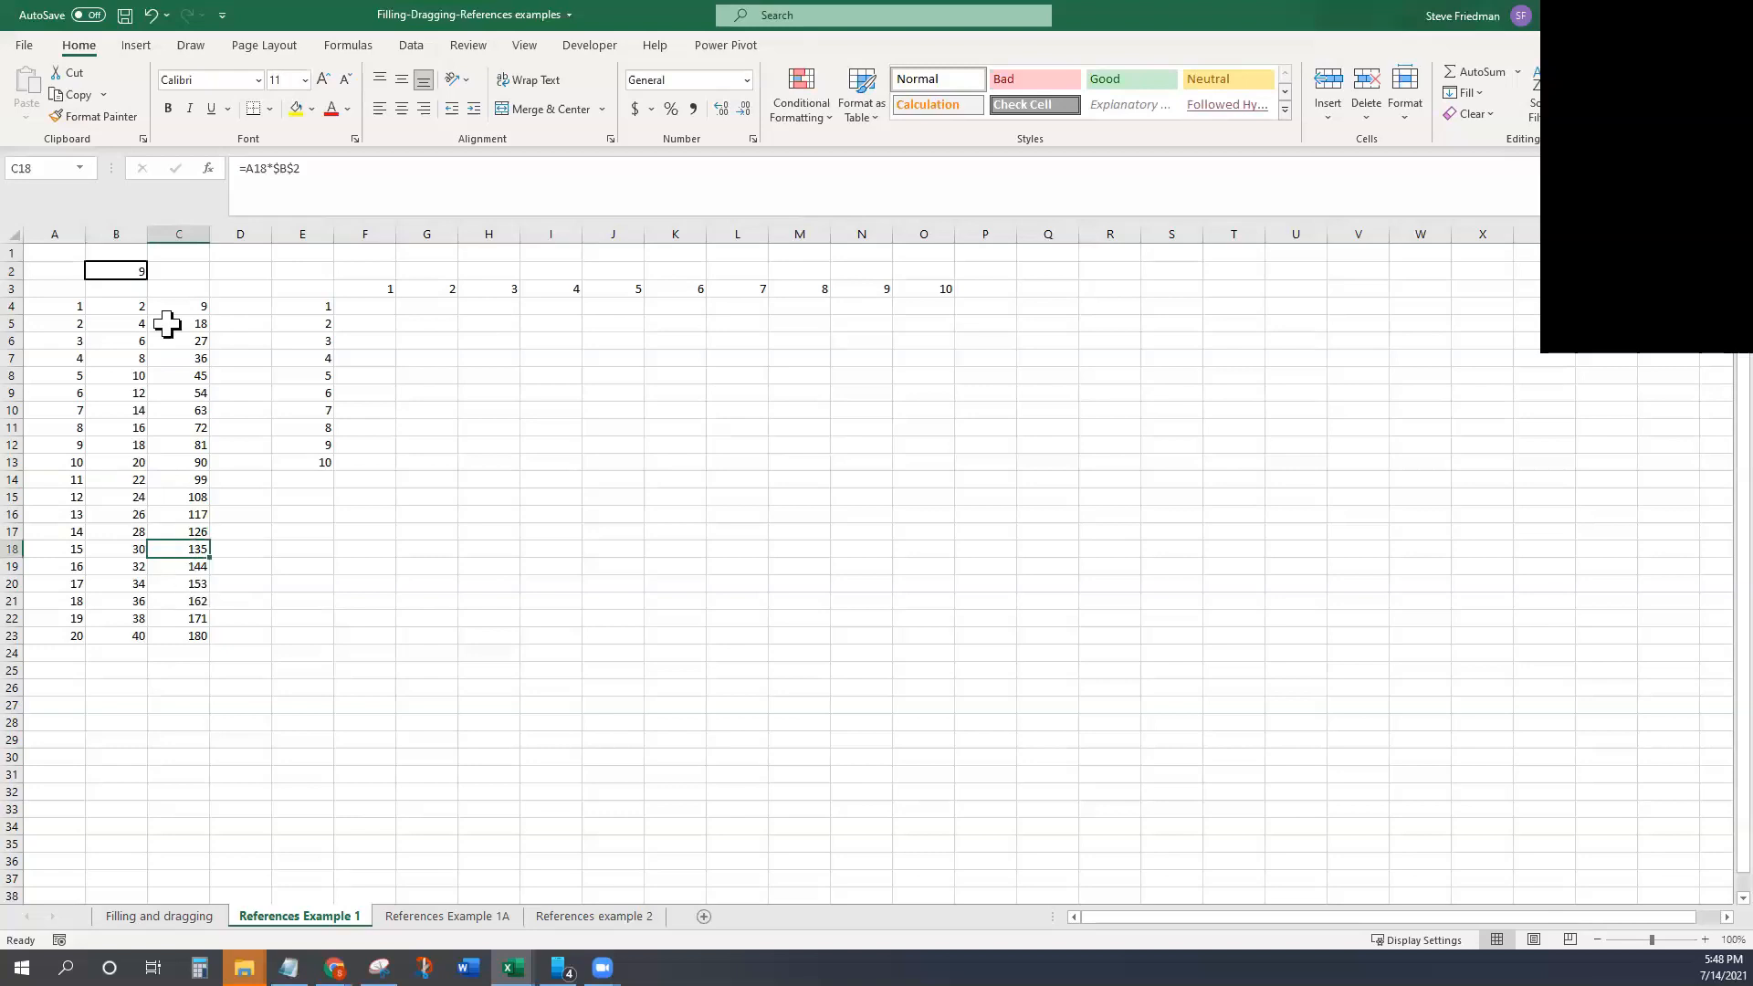
mouse_move(115, 270)
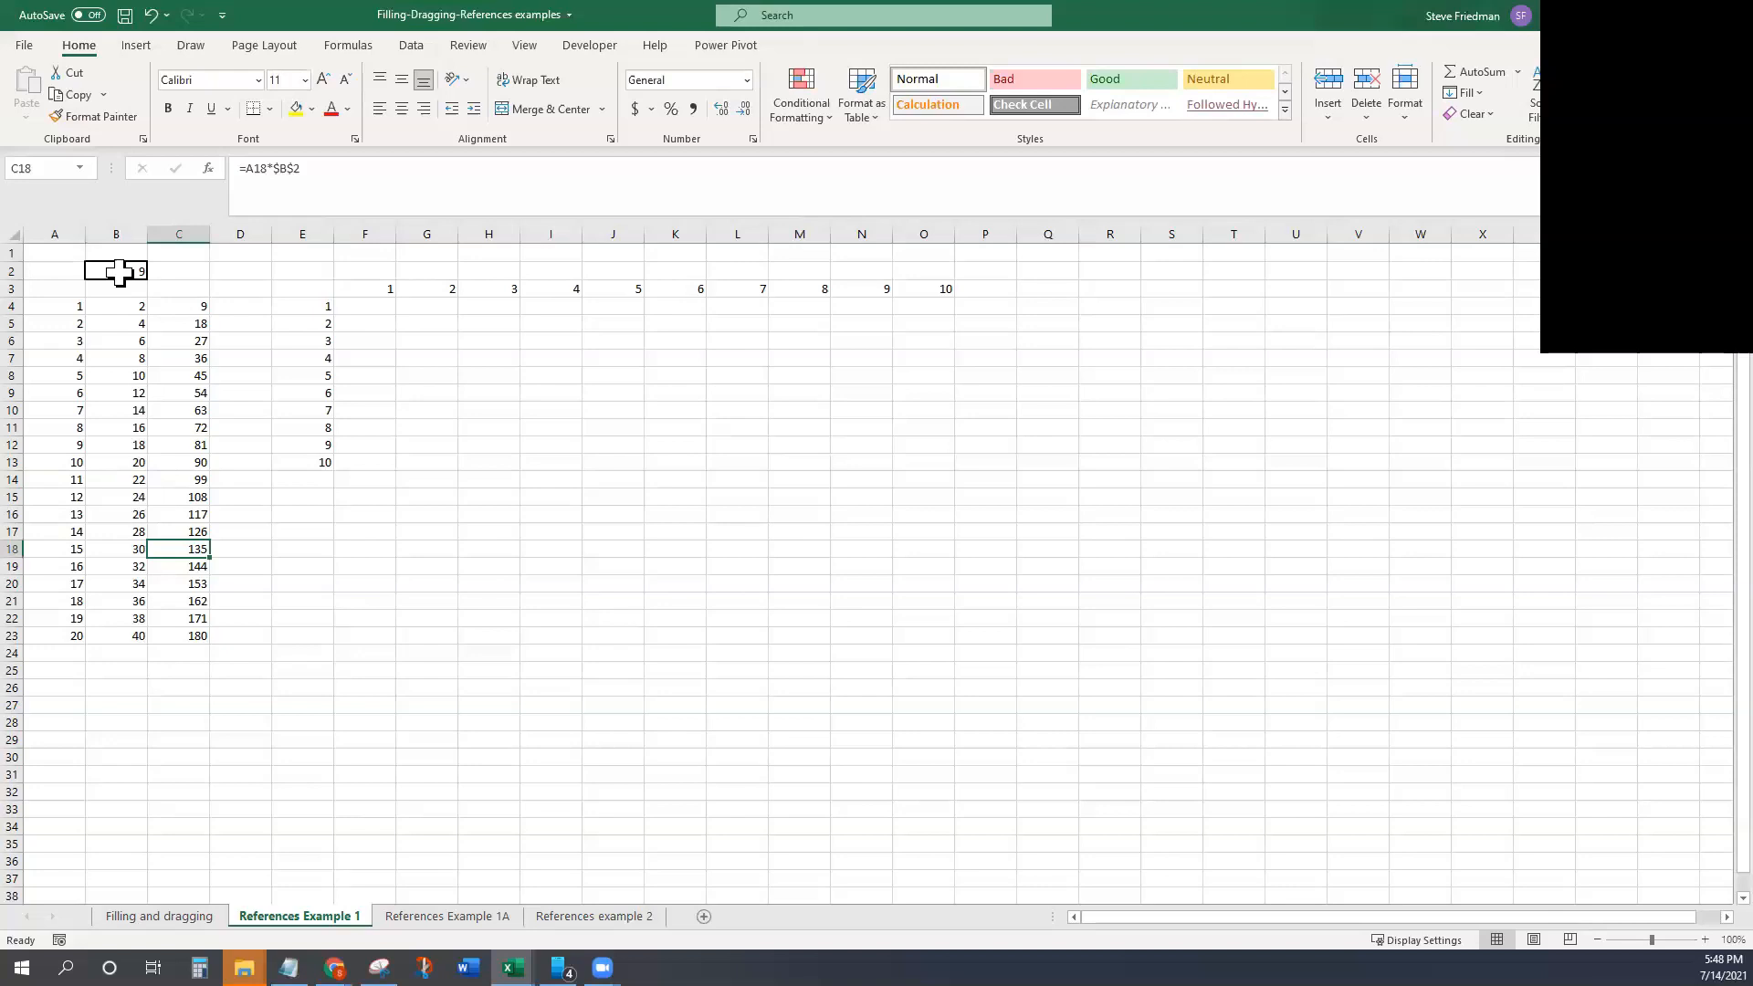
Step: Insert three columns at B:D and verify the shifted formulas in F4 and F5 now read =A4*$E$2
left_click(115, 234)
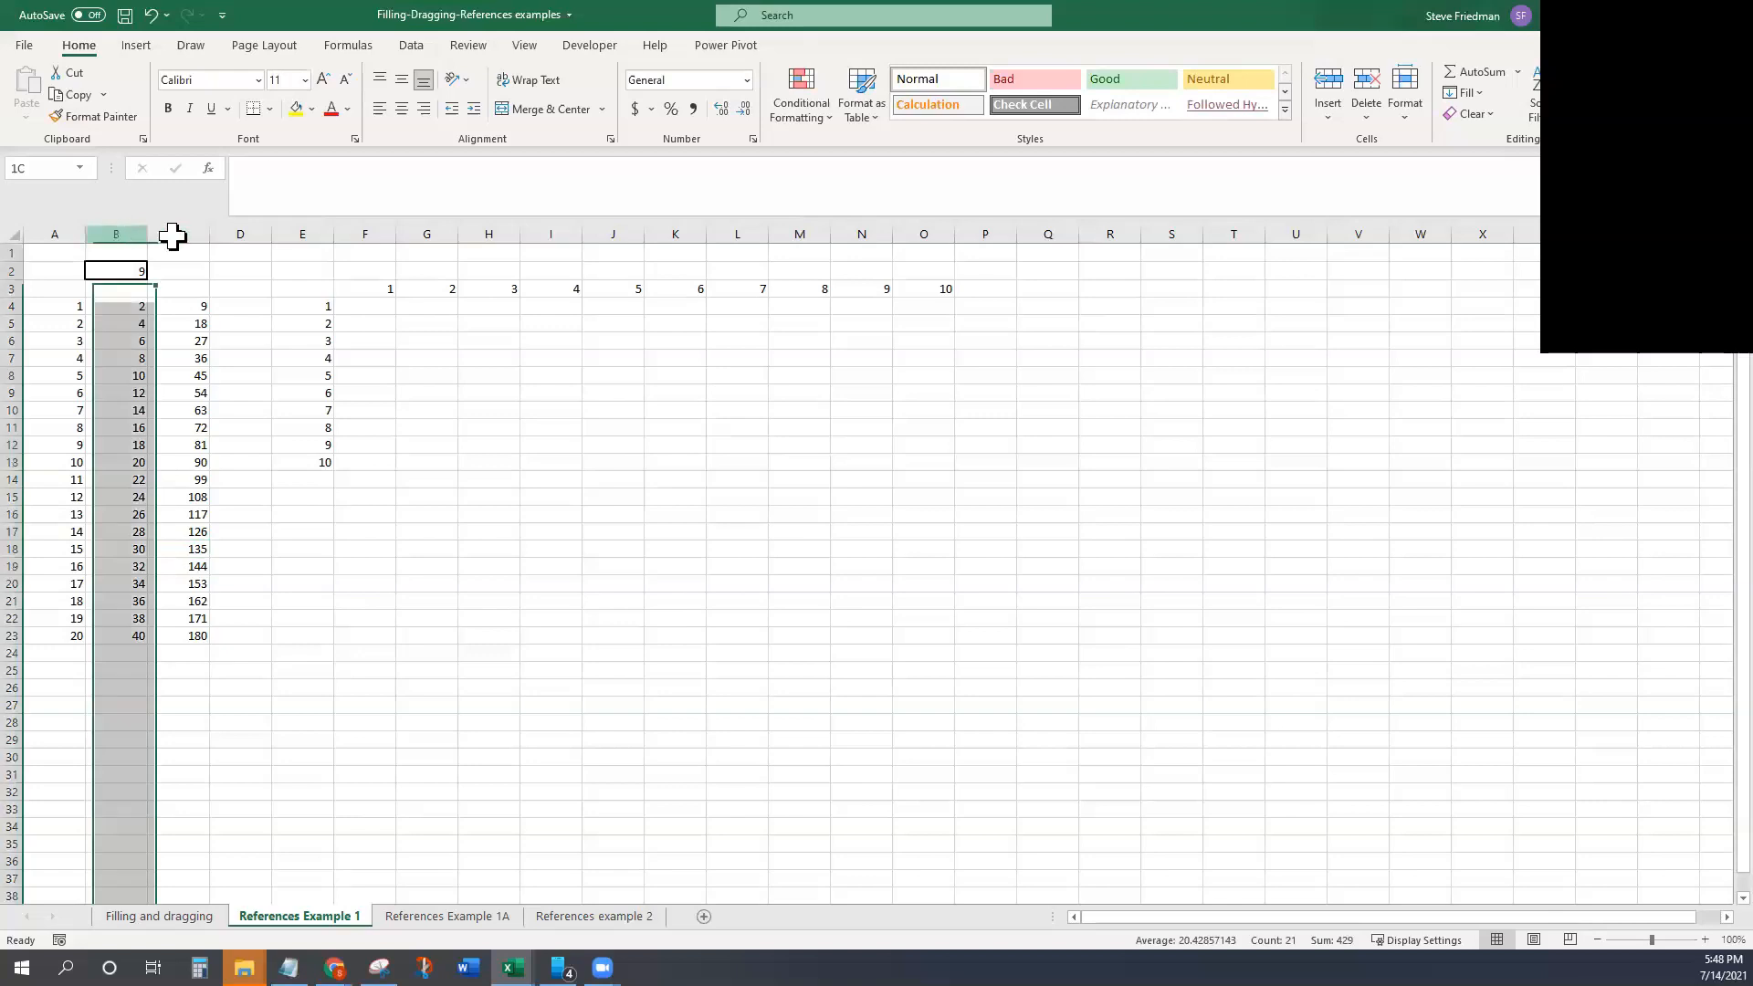
left_click_drag(115, 234, 179, 234)
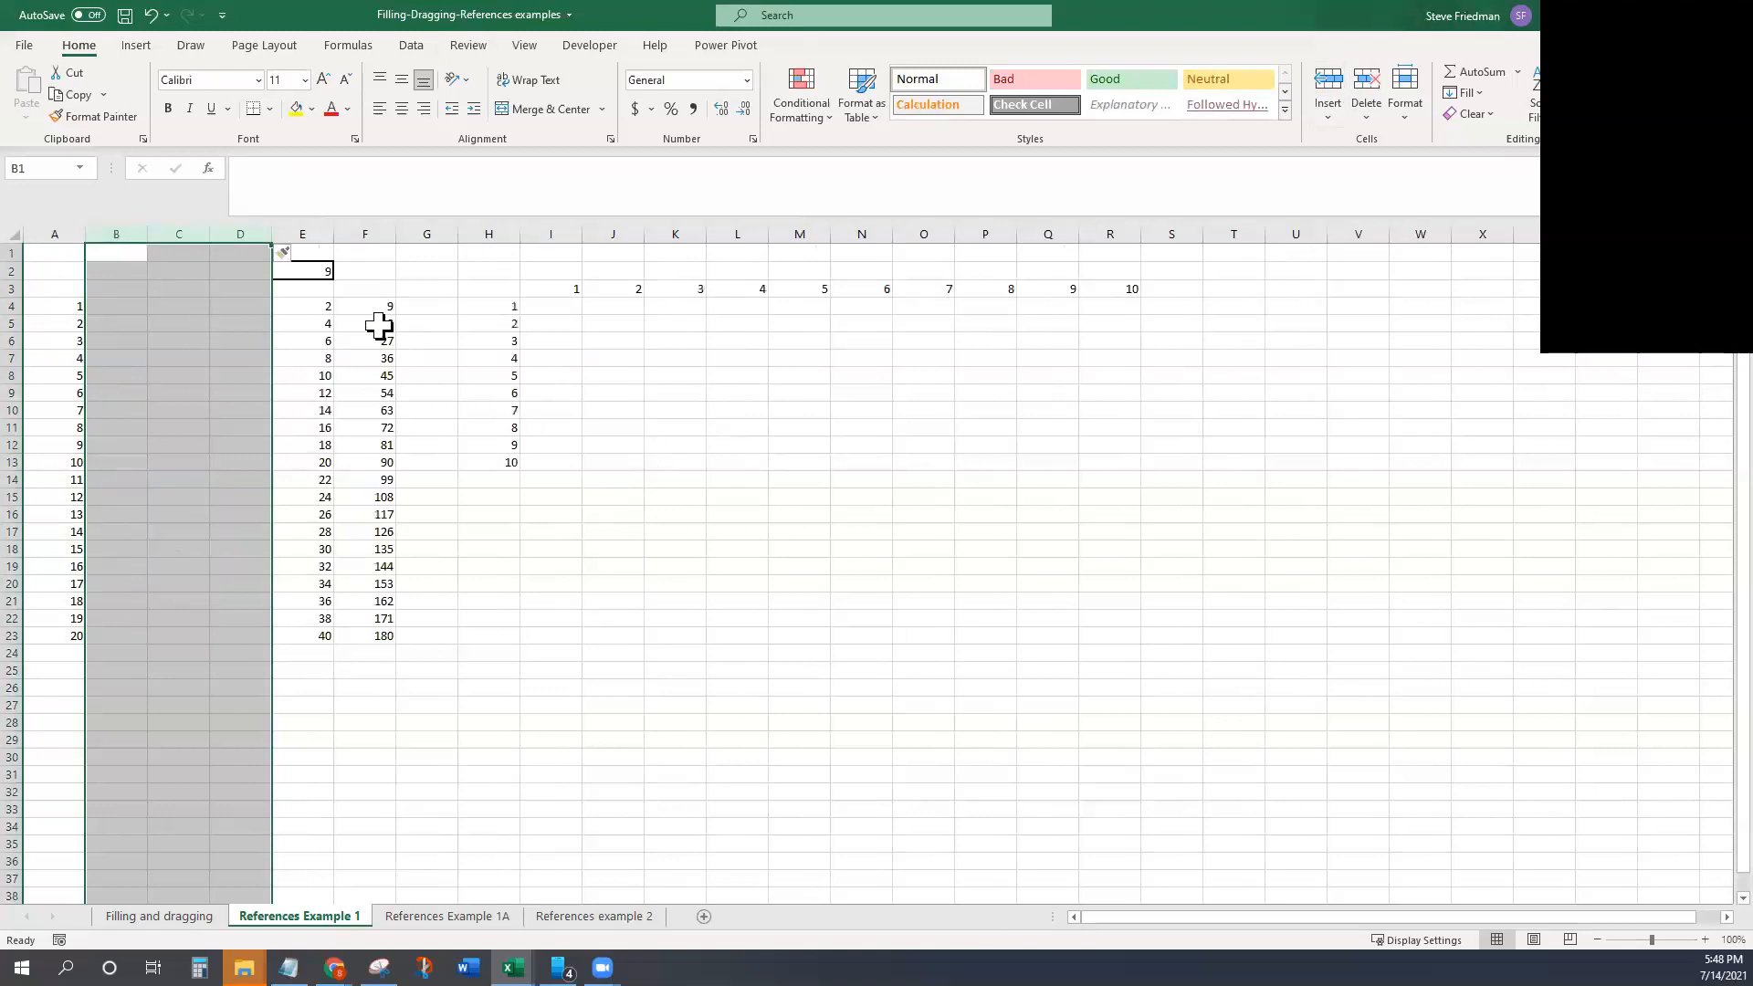
left_click(365, 323)
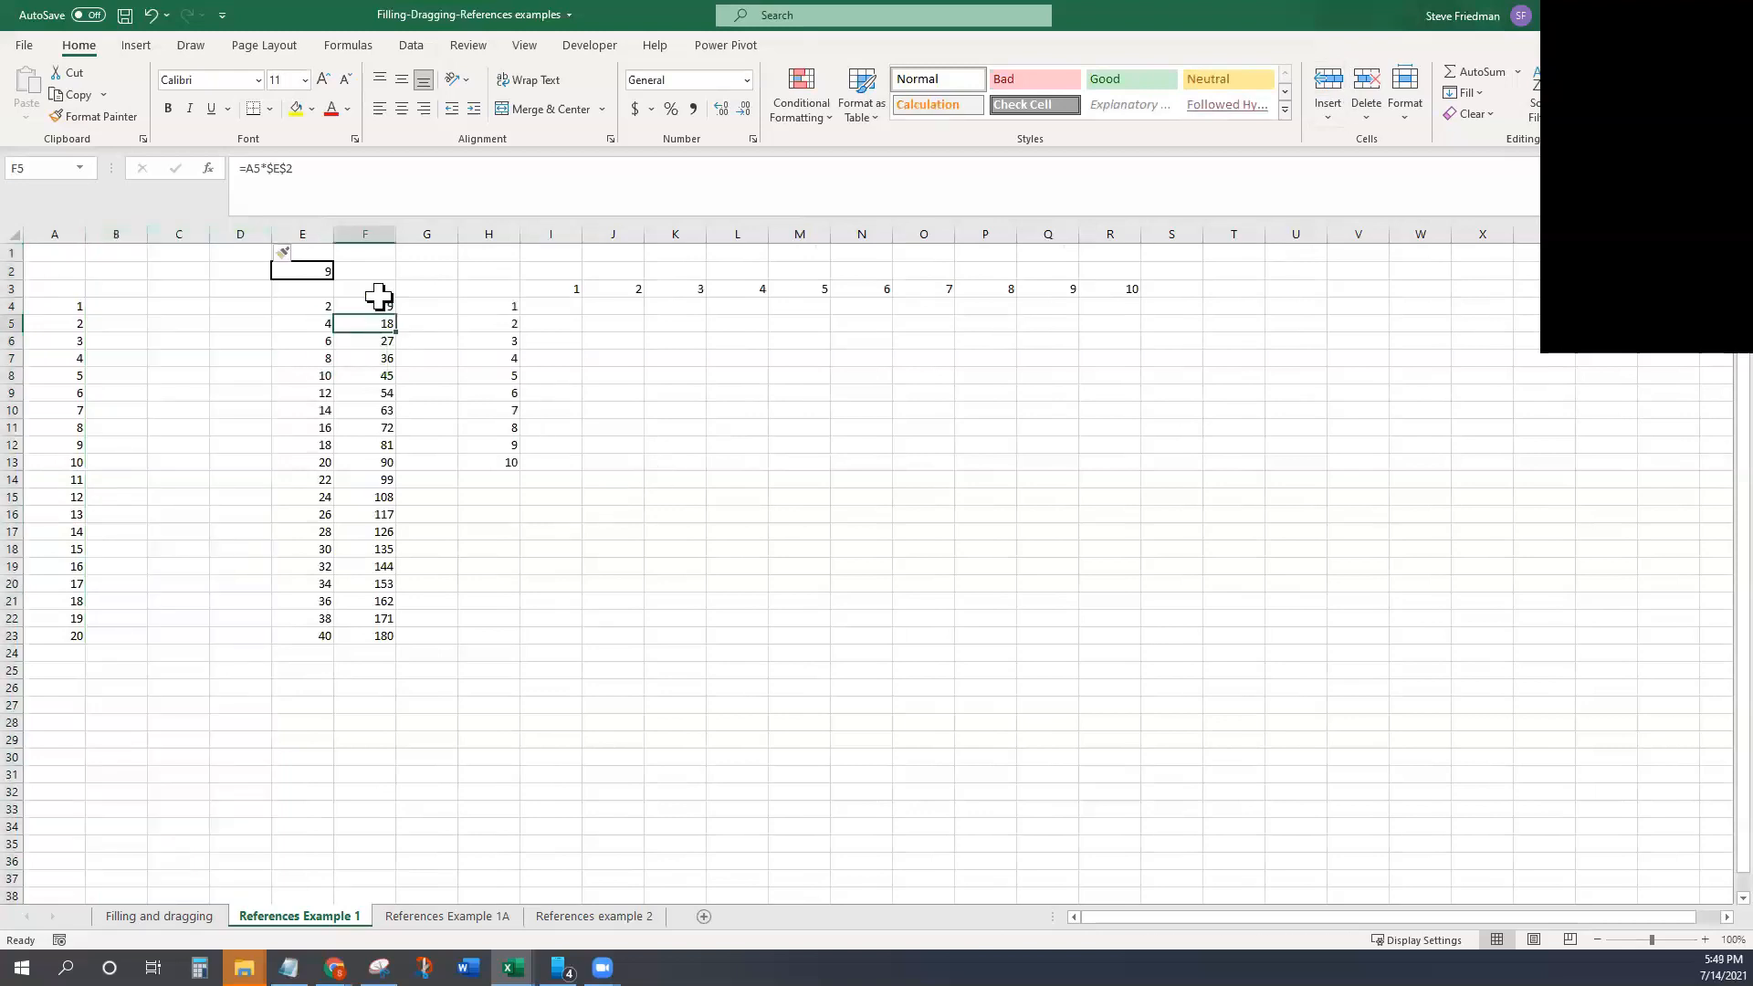
left_click(365, 305)
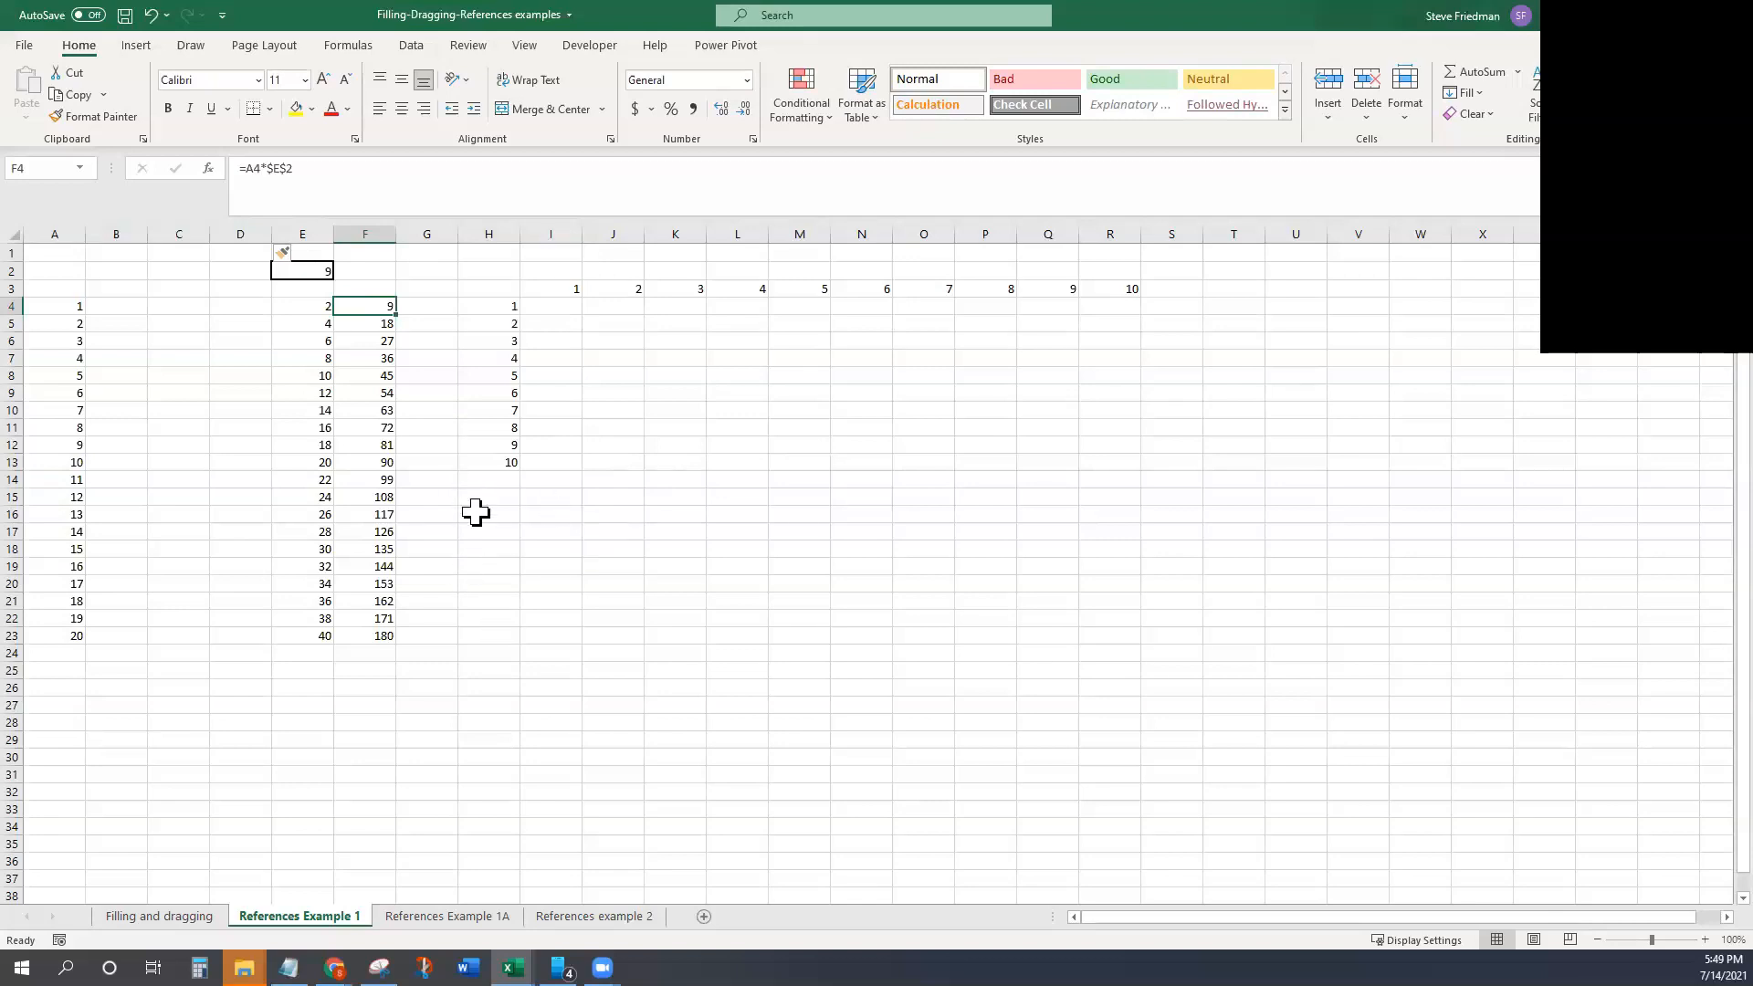
mouse_move(482, 526)
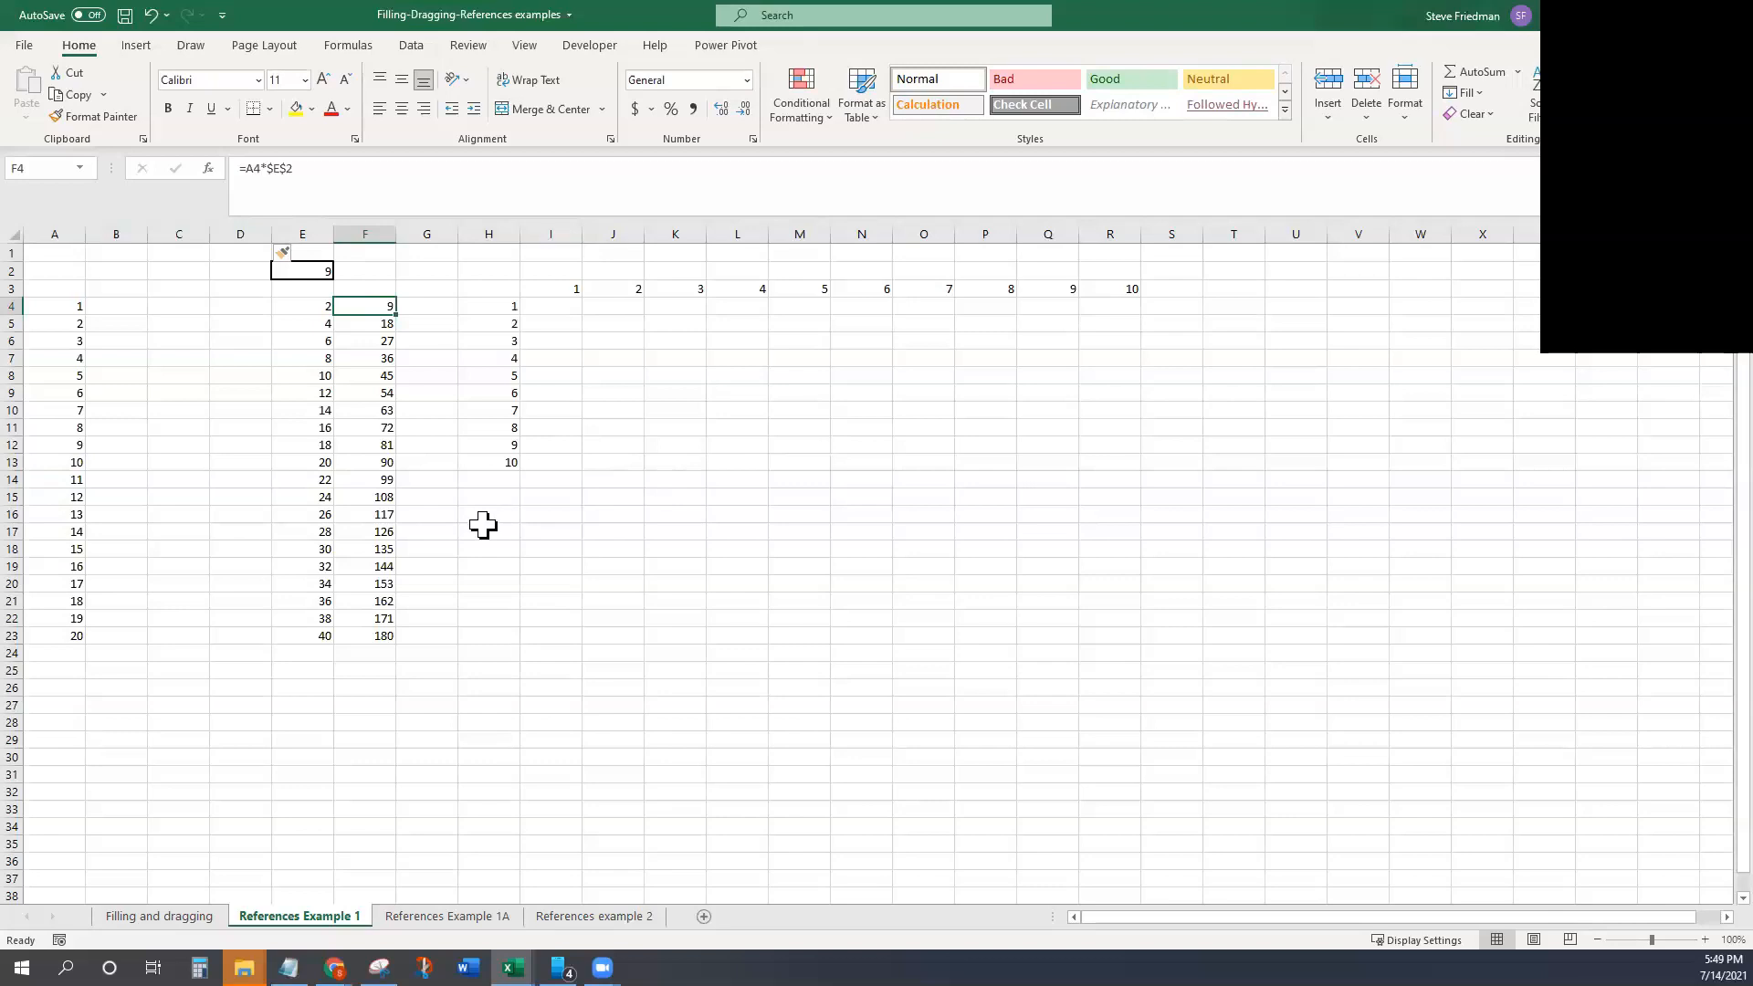
Step: Move the 9 from E2 to D31 and verify F4 and F17 now use =A4*$D$31 with unchanged results
left_click(301, 270)
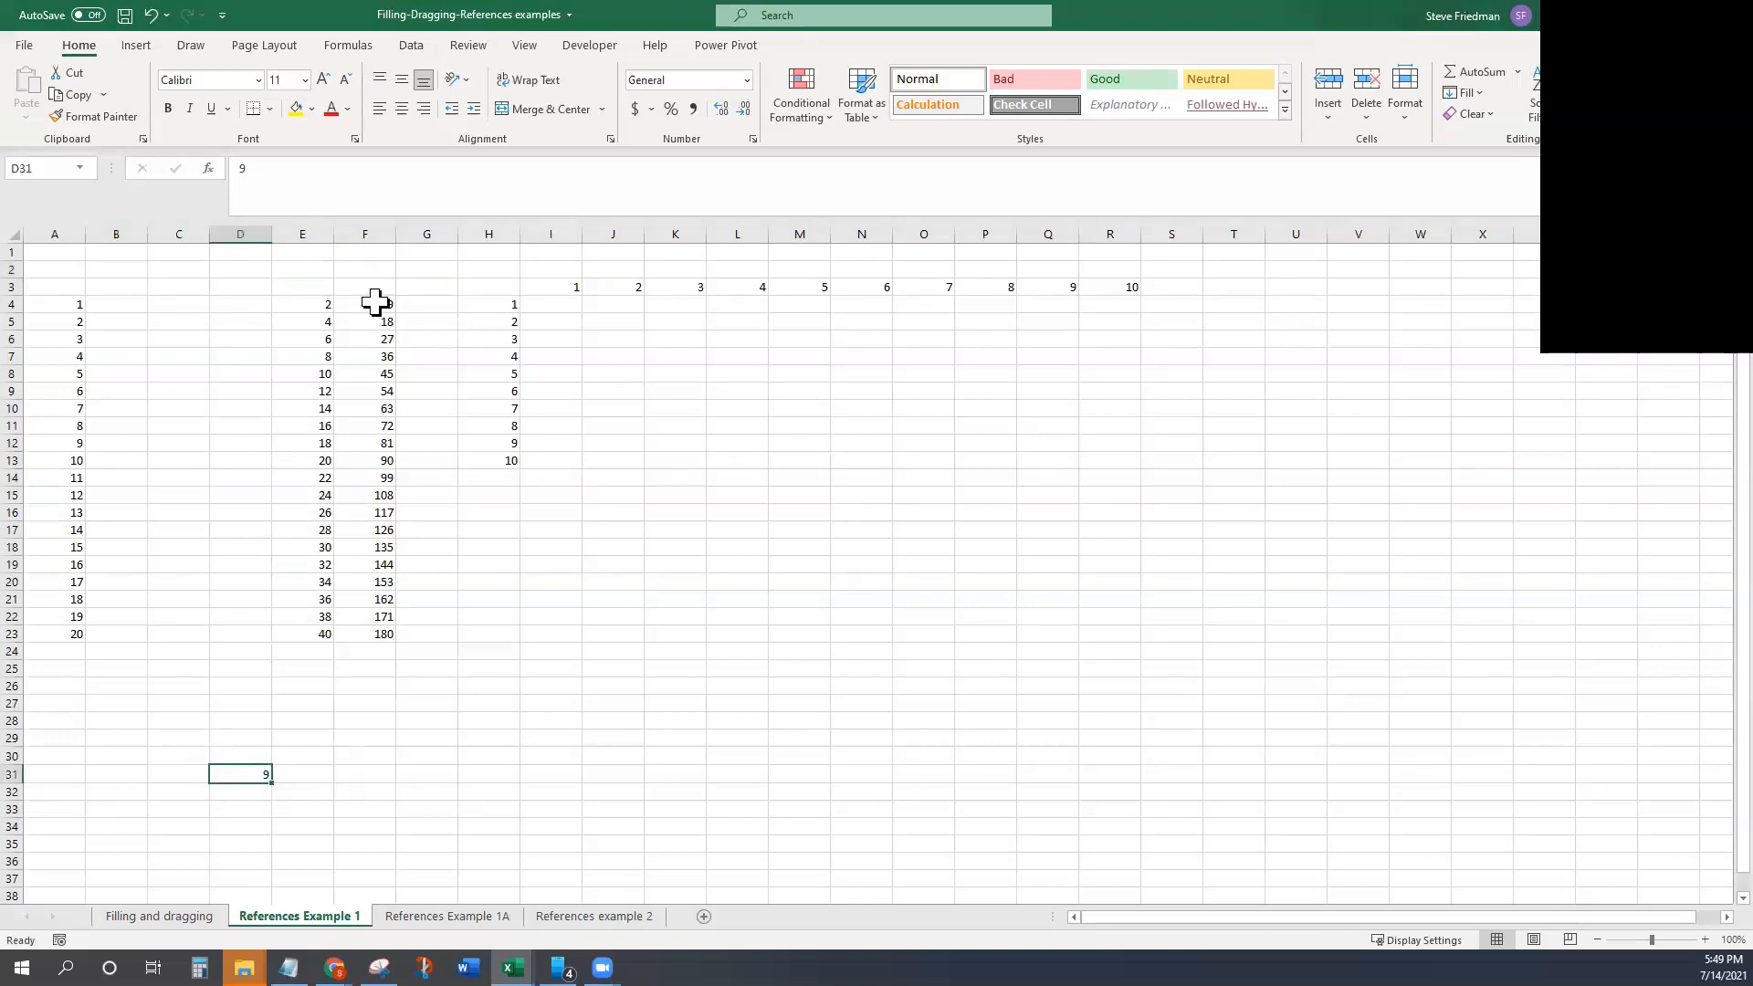
left_click(365, 305)
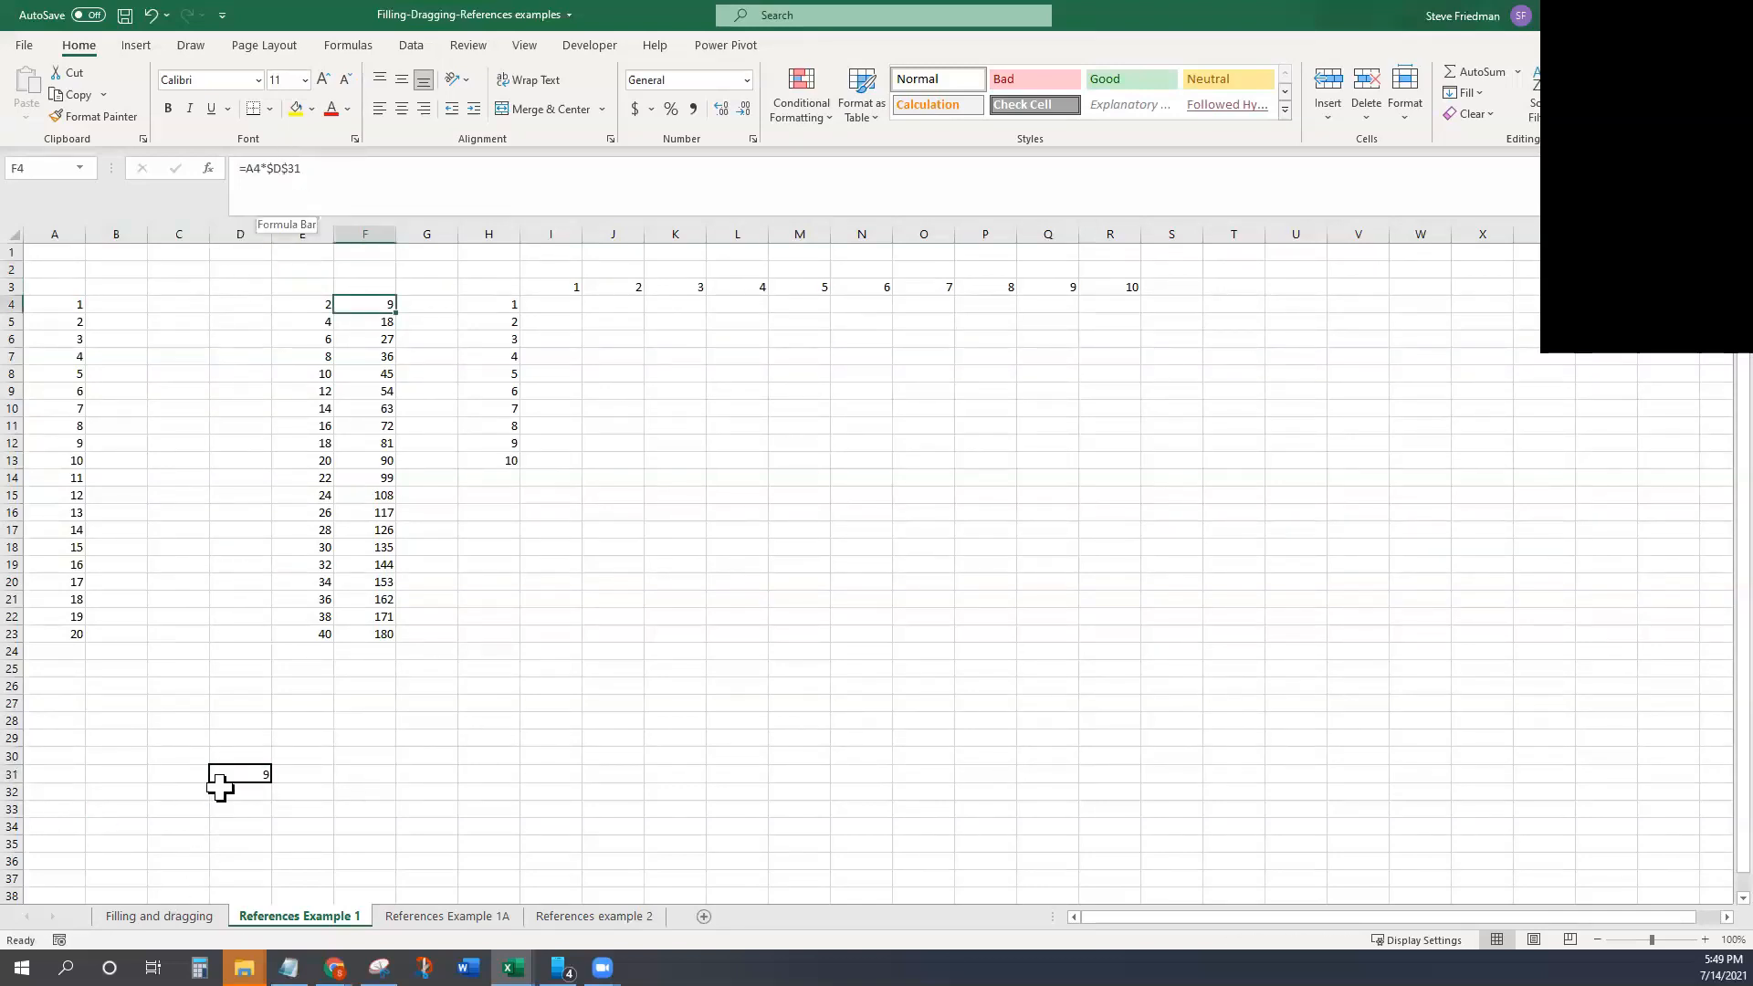
mouse_move(387, 544)
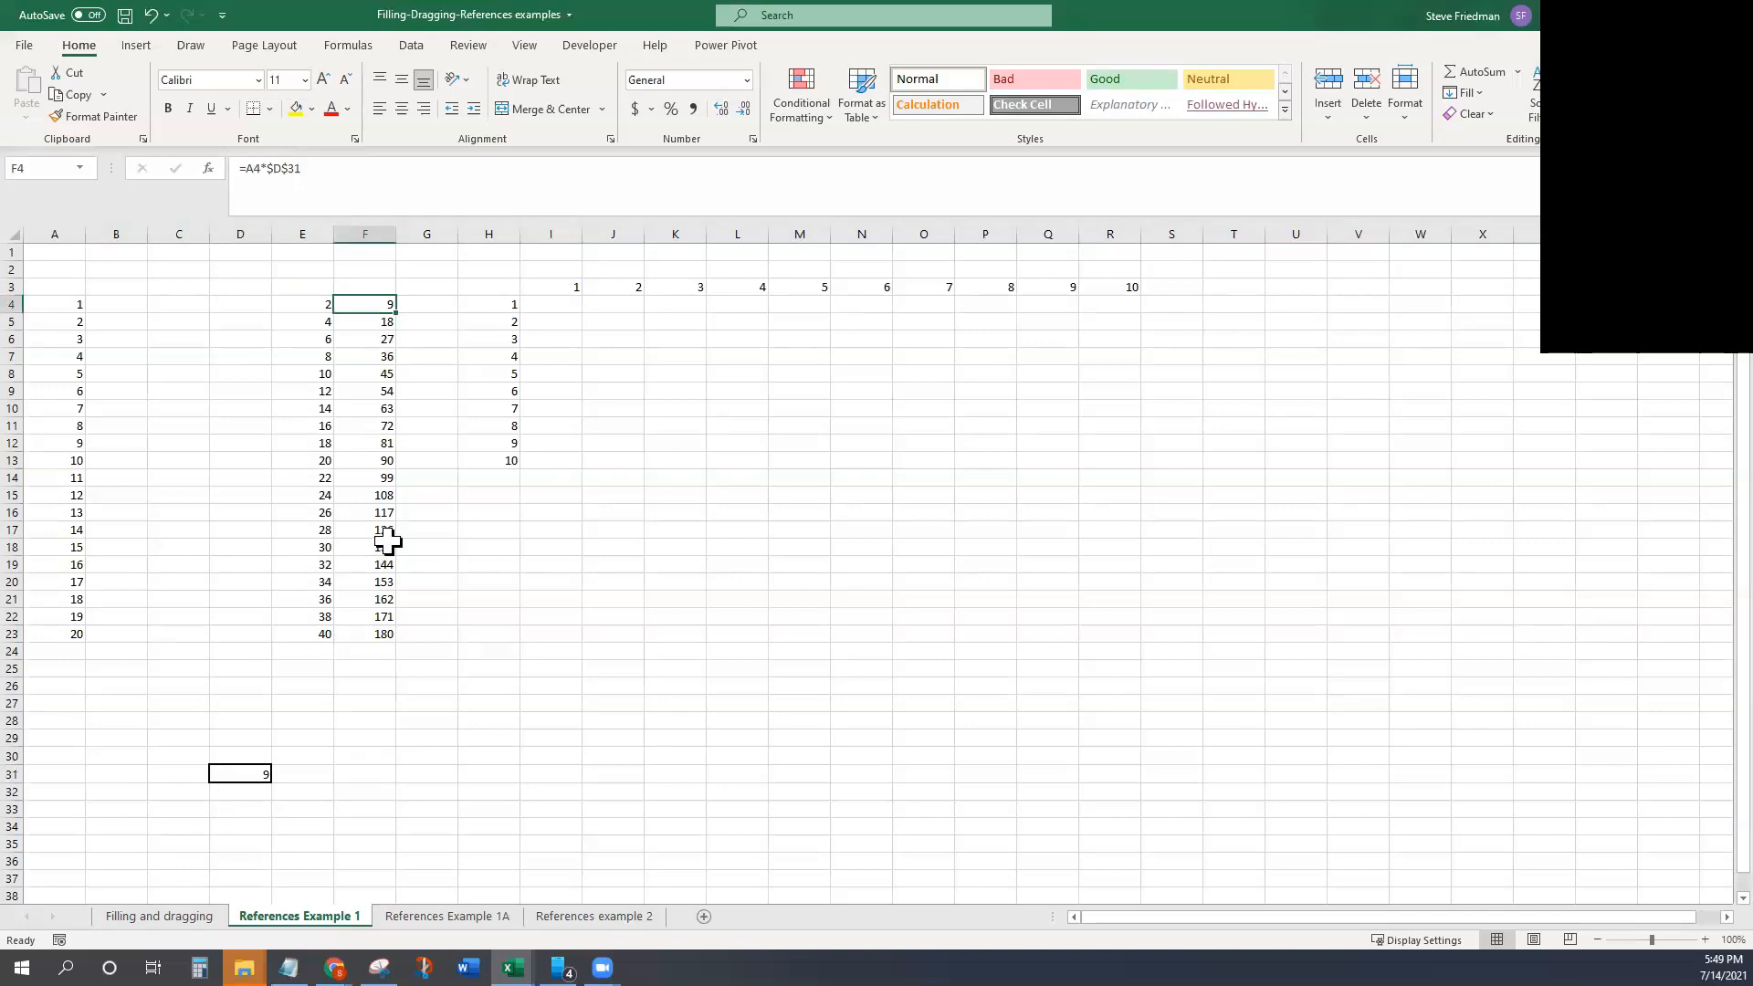
left_click(366, 529)
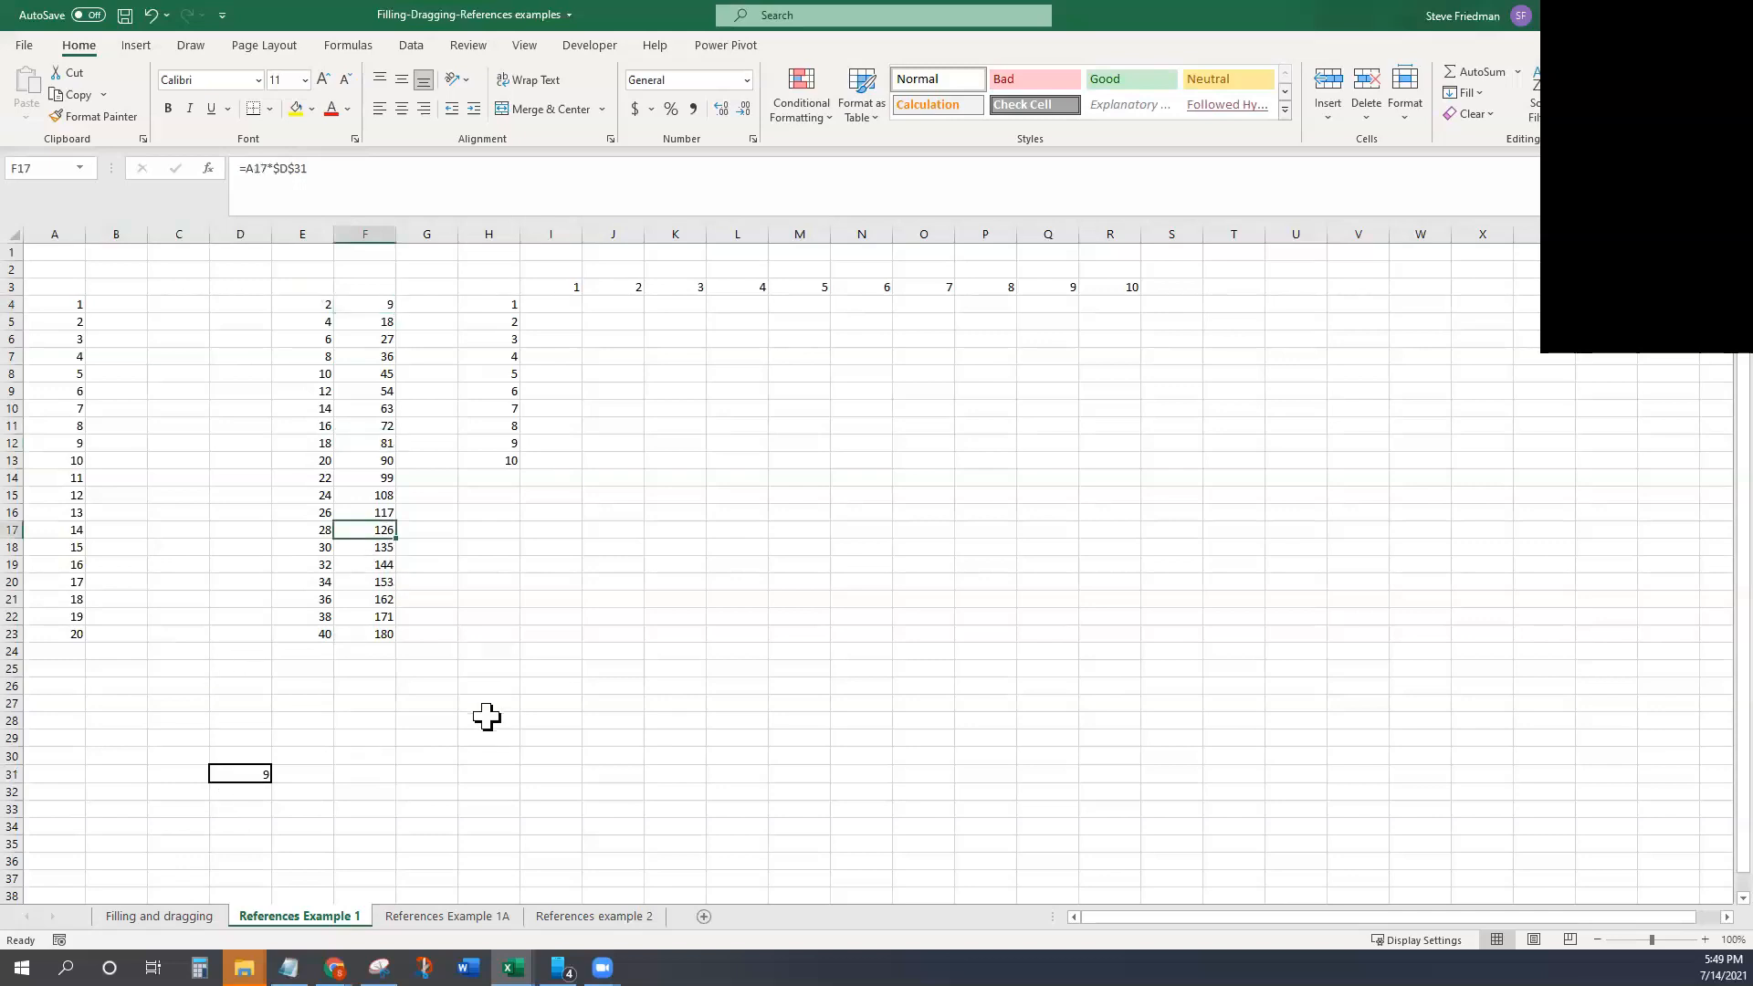
mouse_move(382, 310)
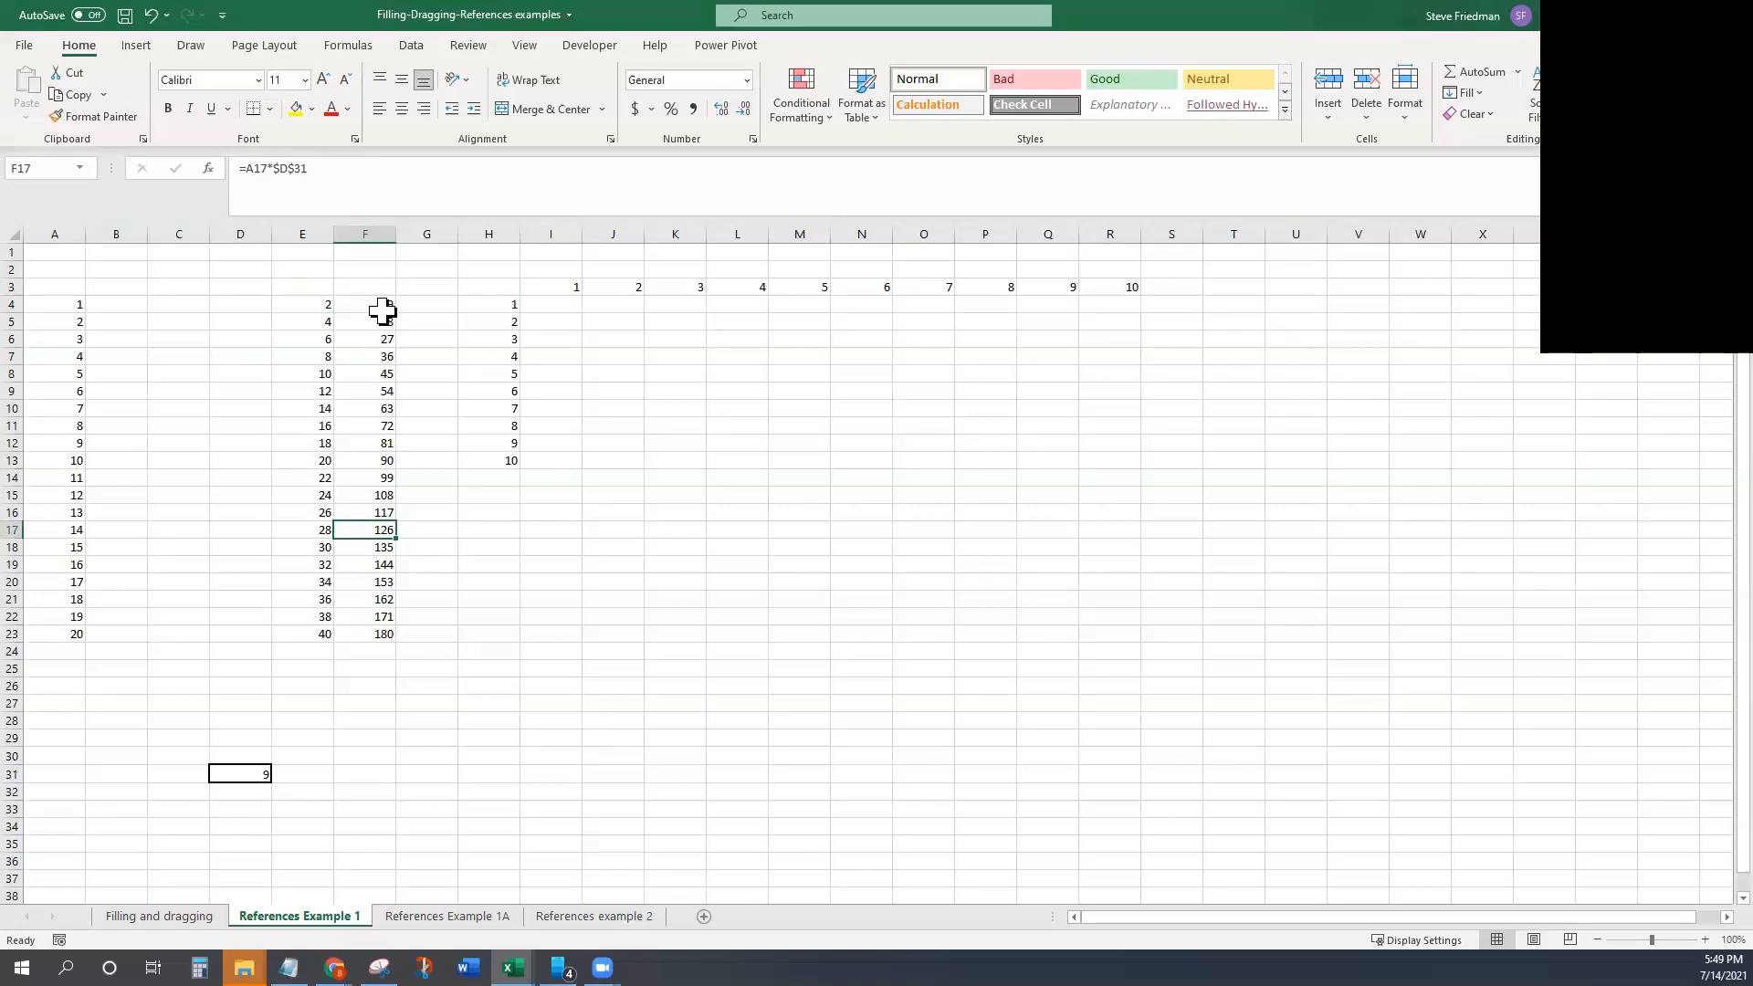
left_click(363, 305)
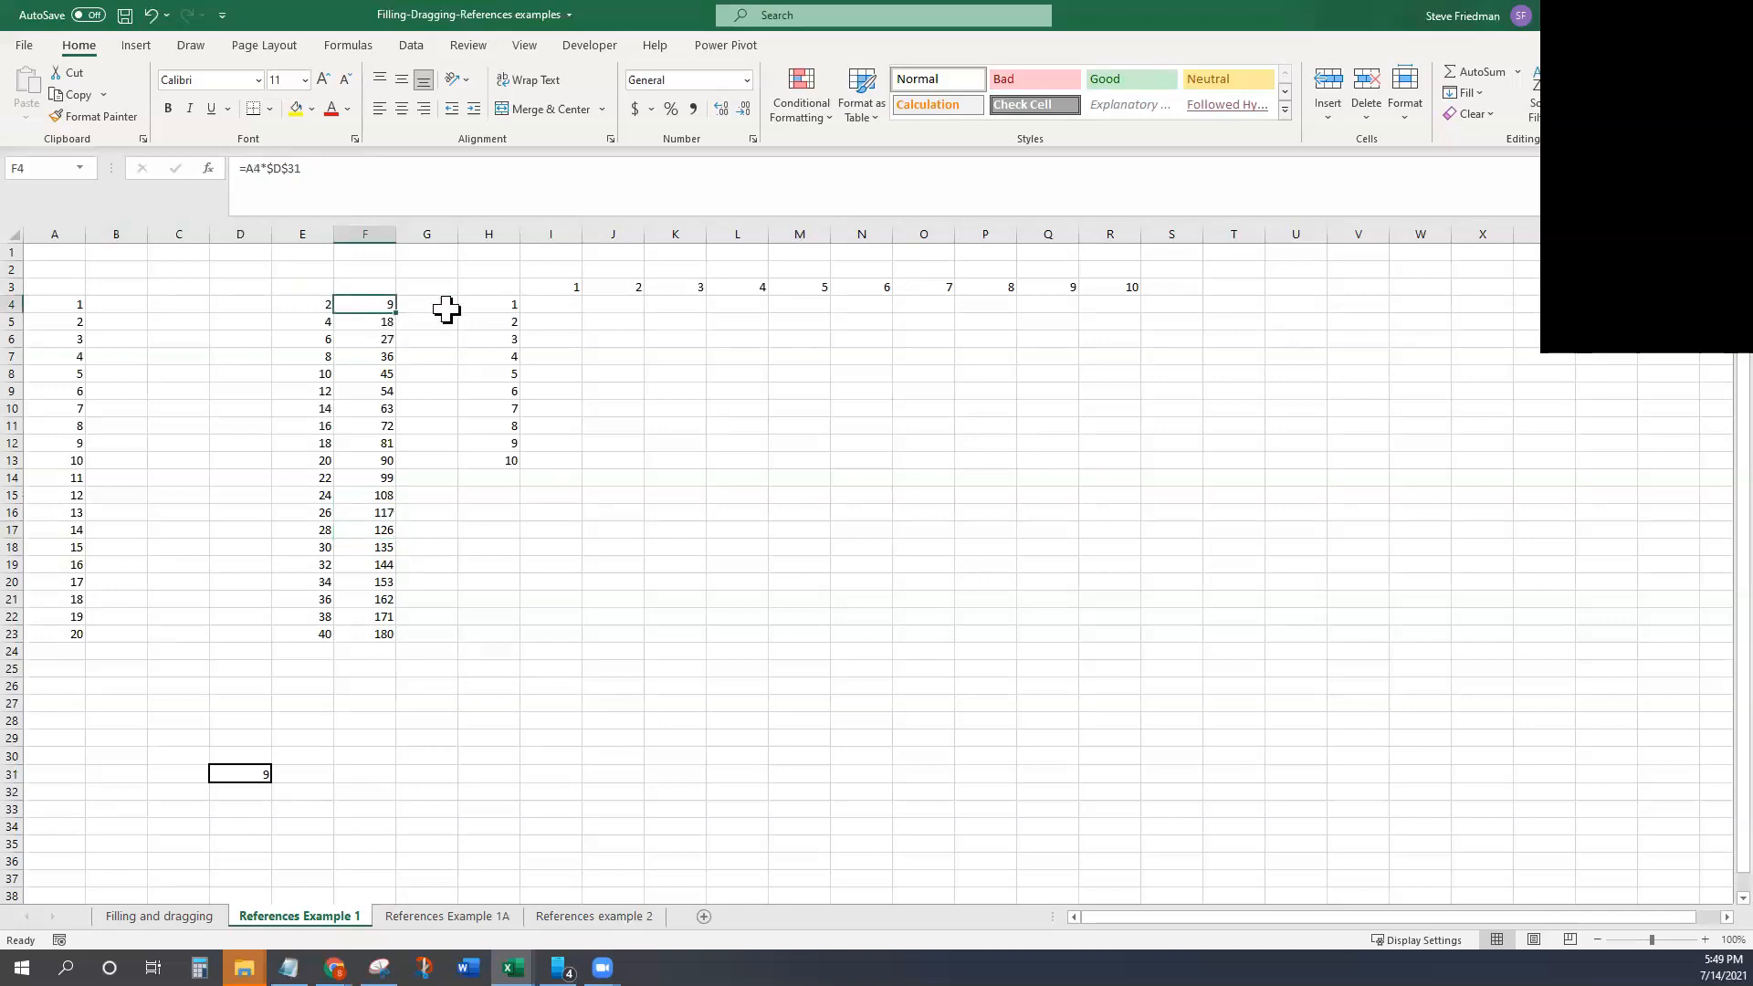
Step: Build a formula in G4 referencing D31 and make the reference absolute with F4
left_click(425, 305)
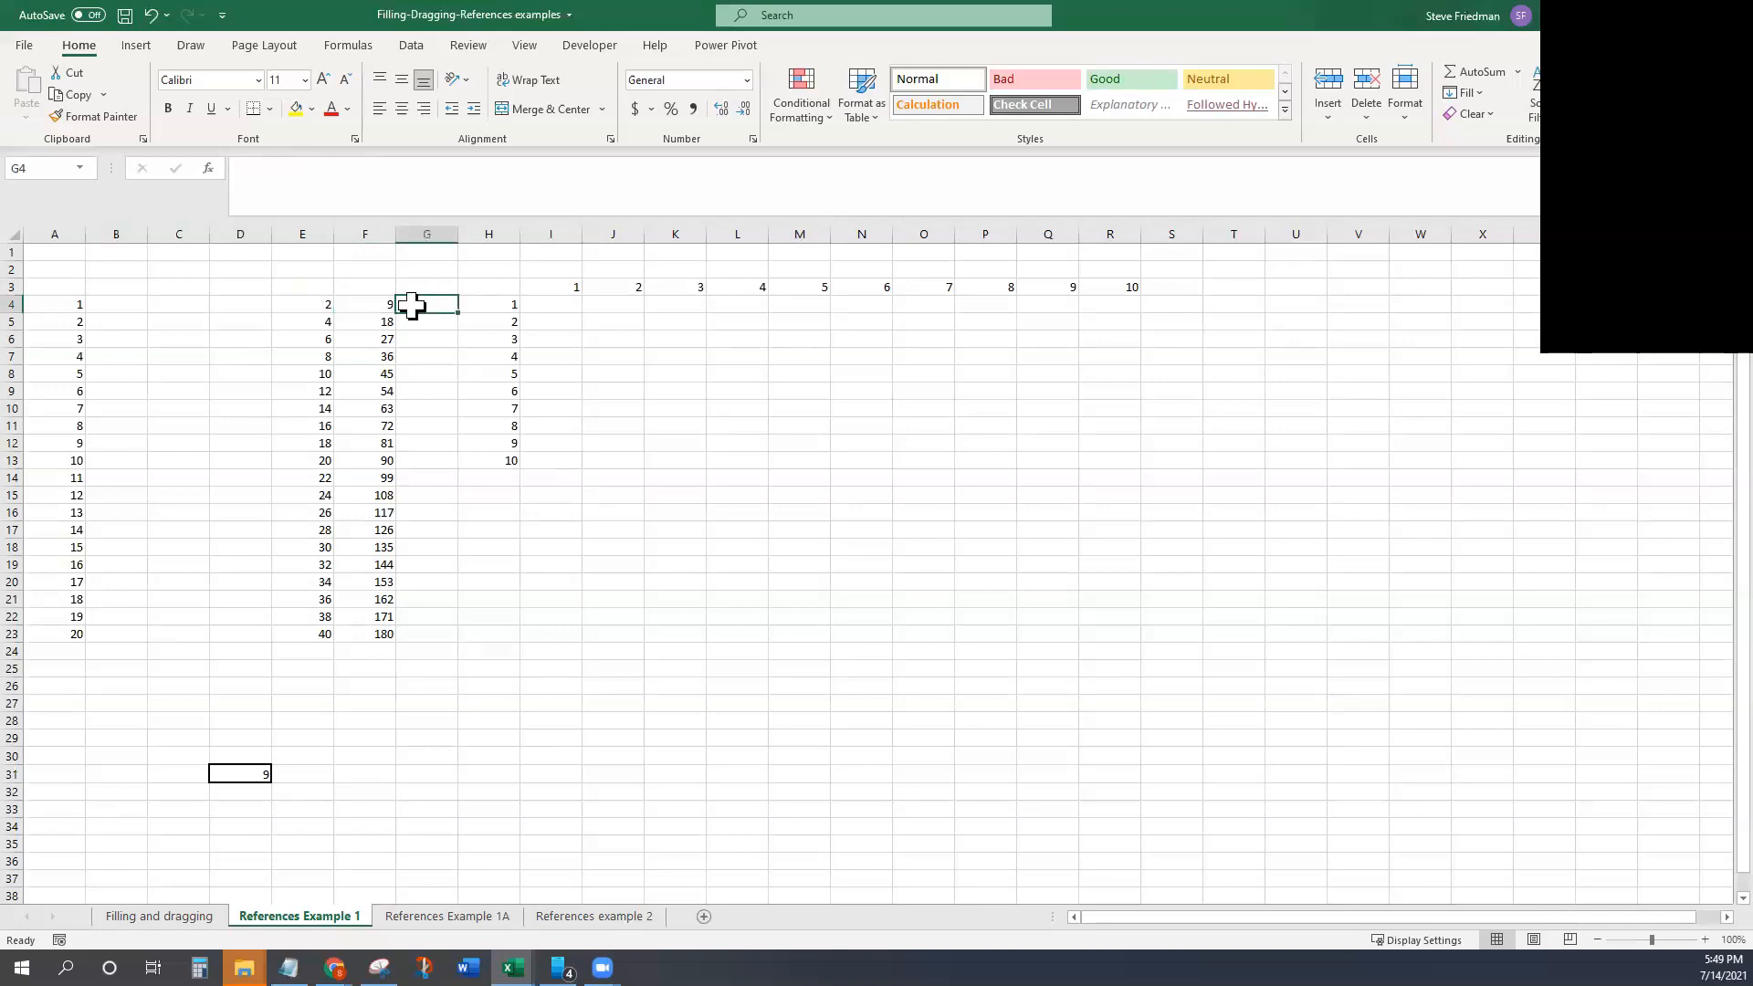
left_click(365, 304)
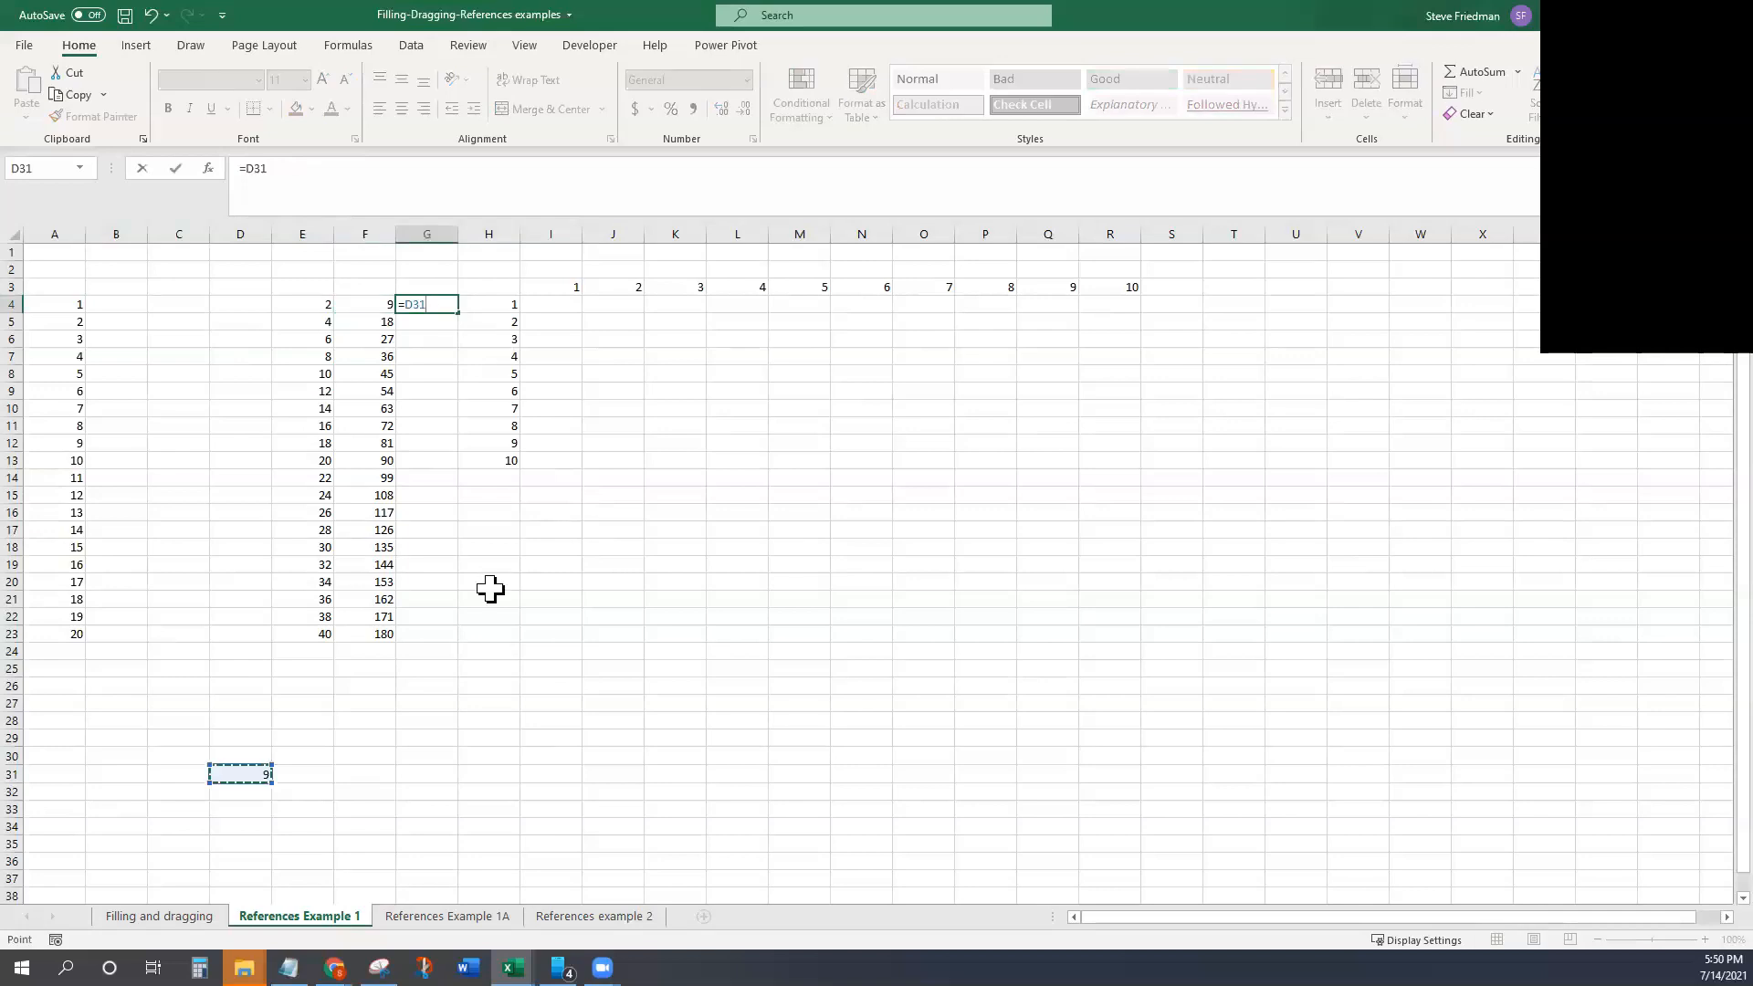
mouse_move(384, 310)
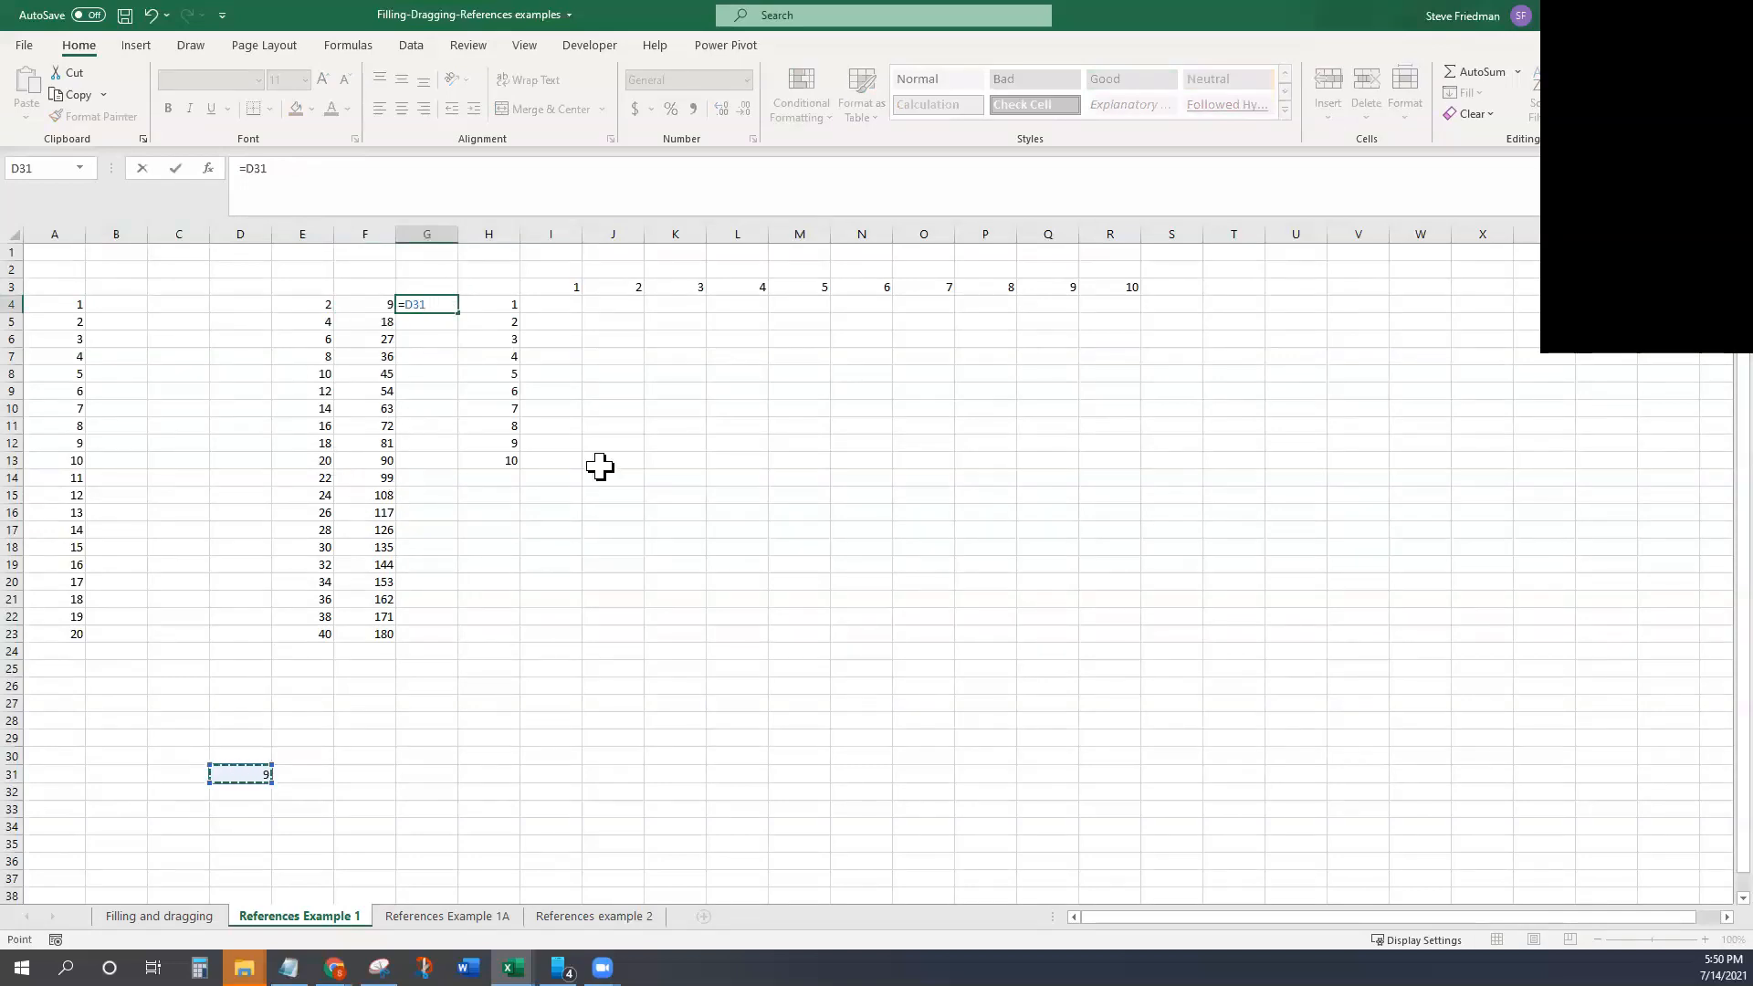
mouse_move(420, 635)
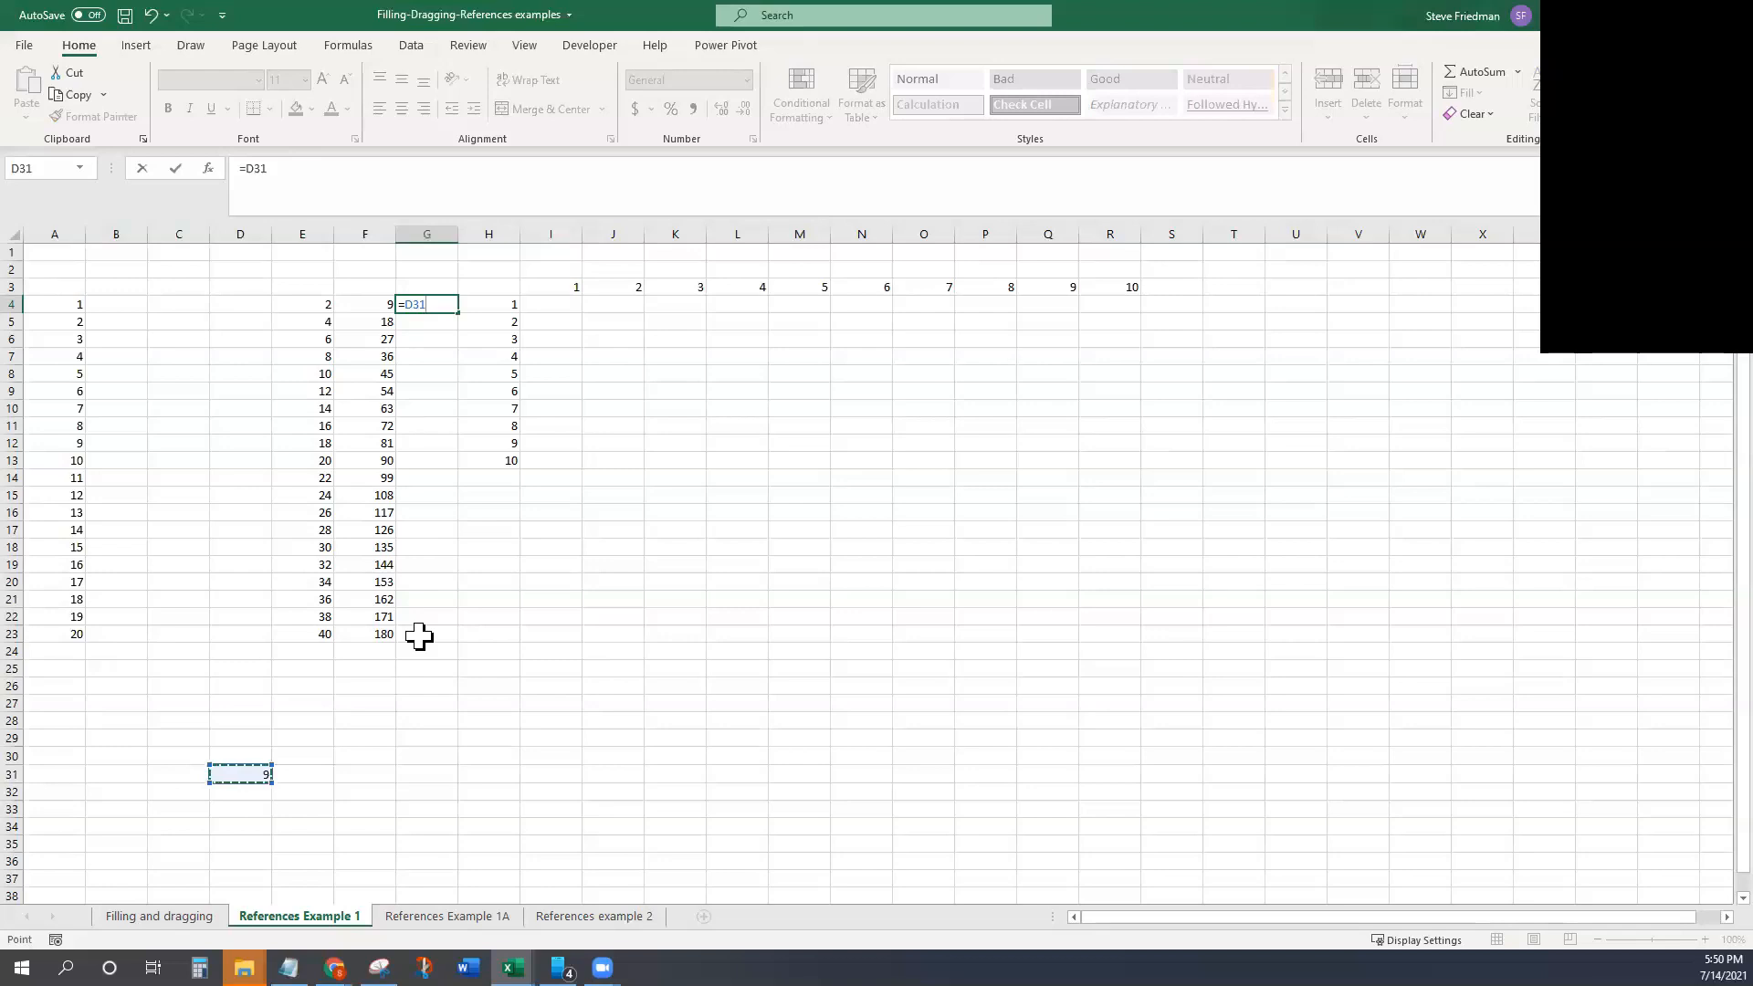
key("f4")
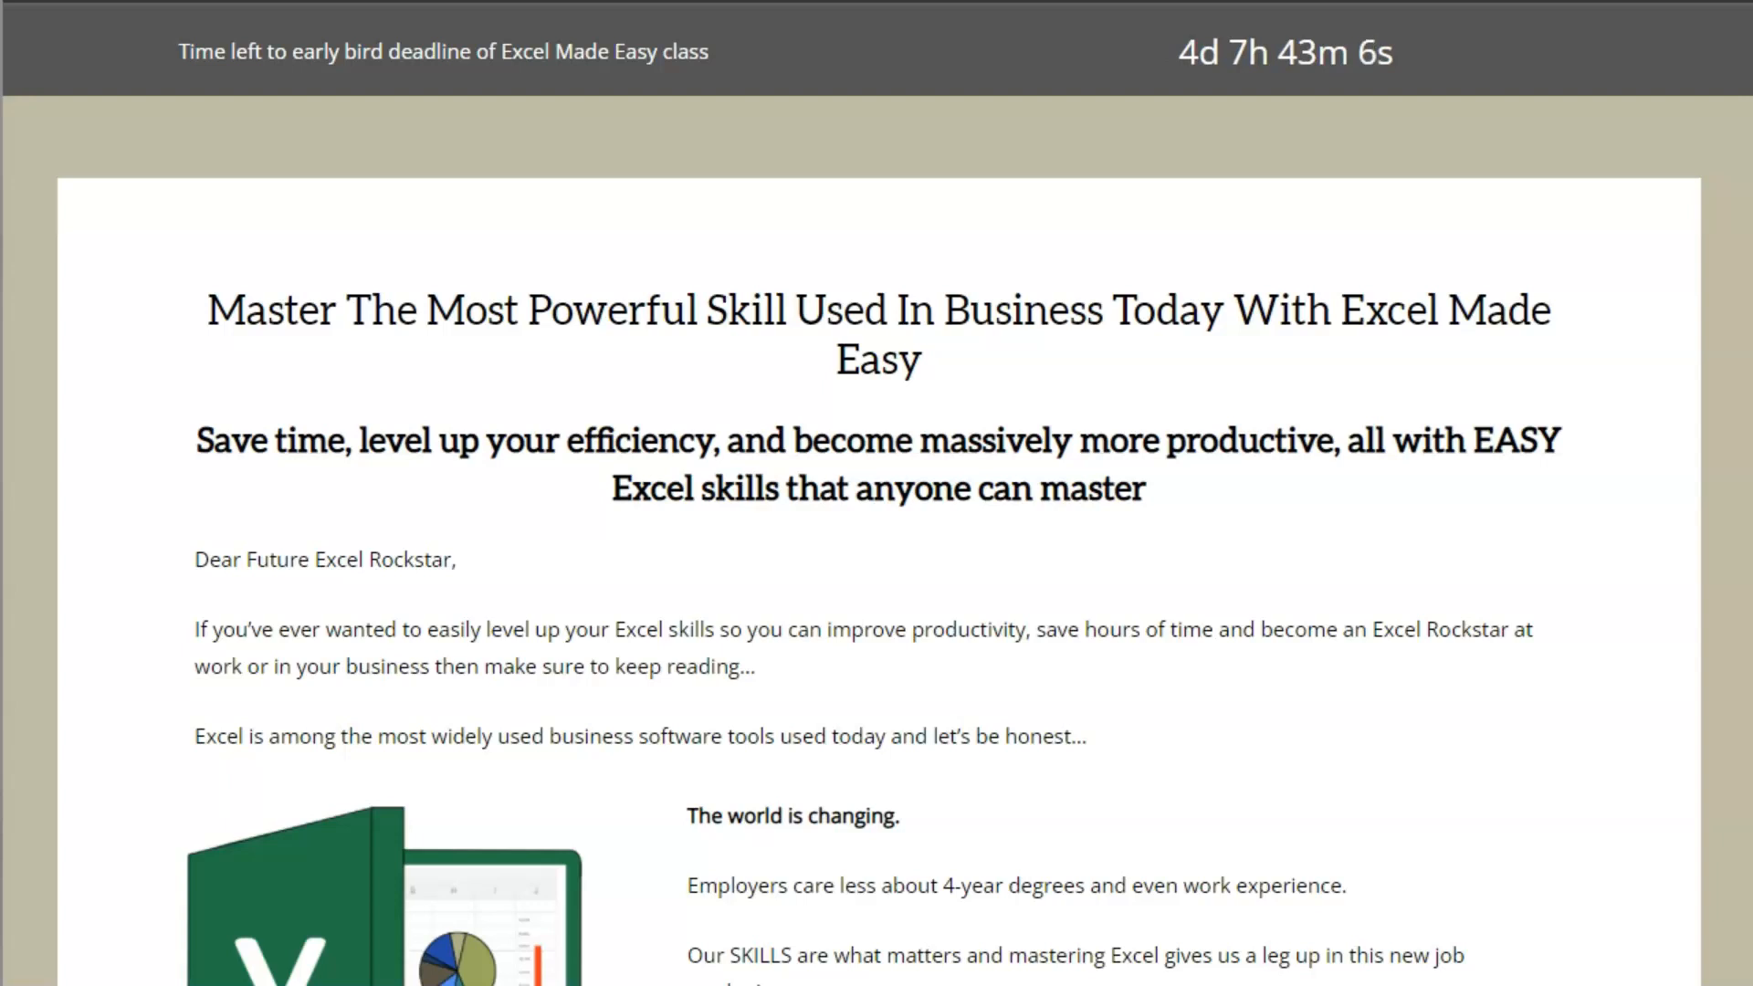
mouse_move(1158, 716)
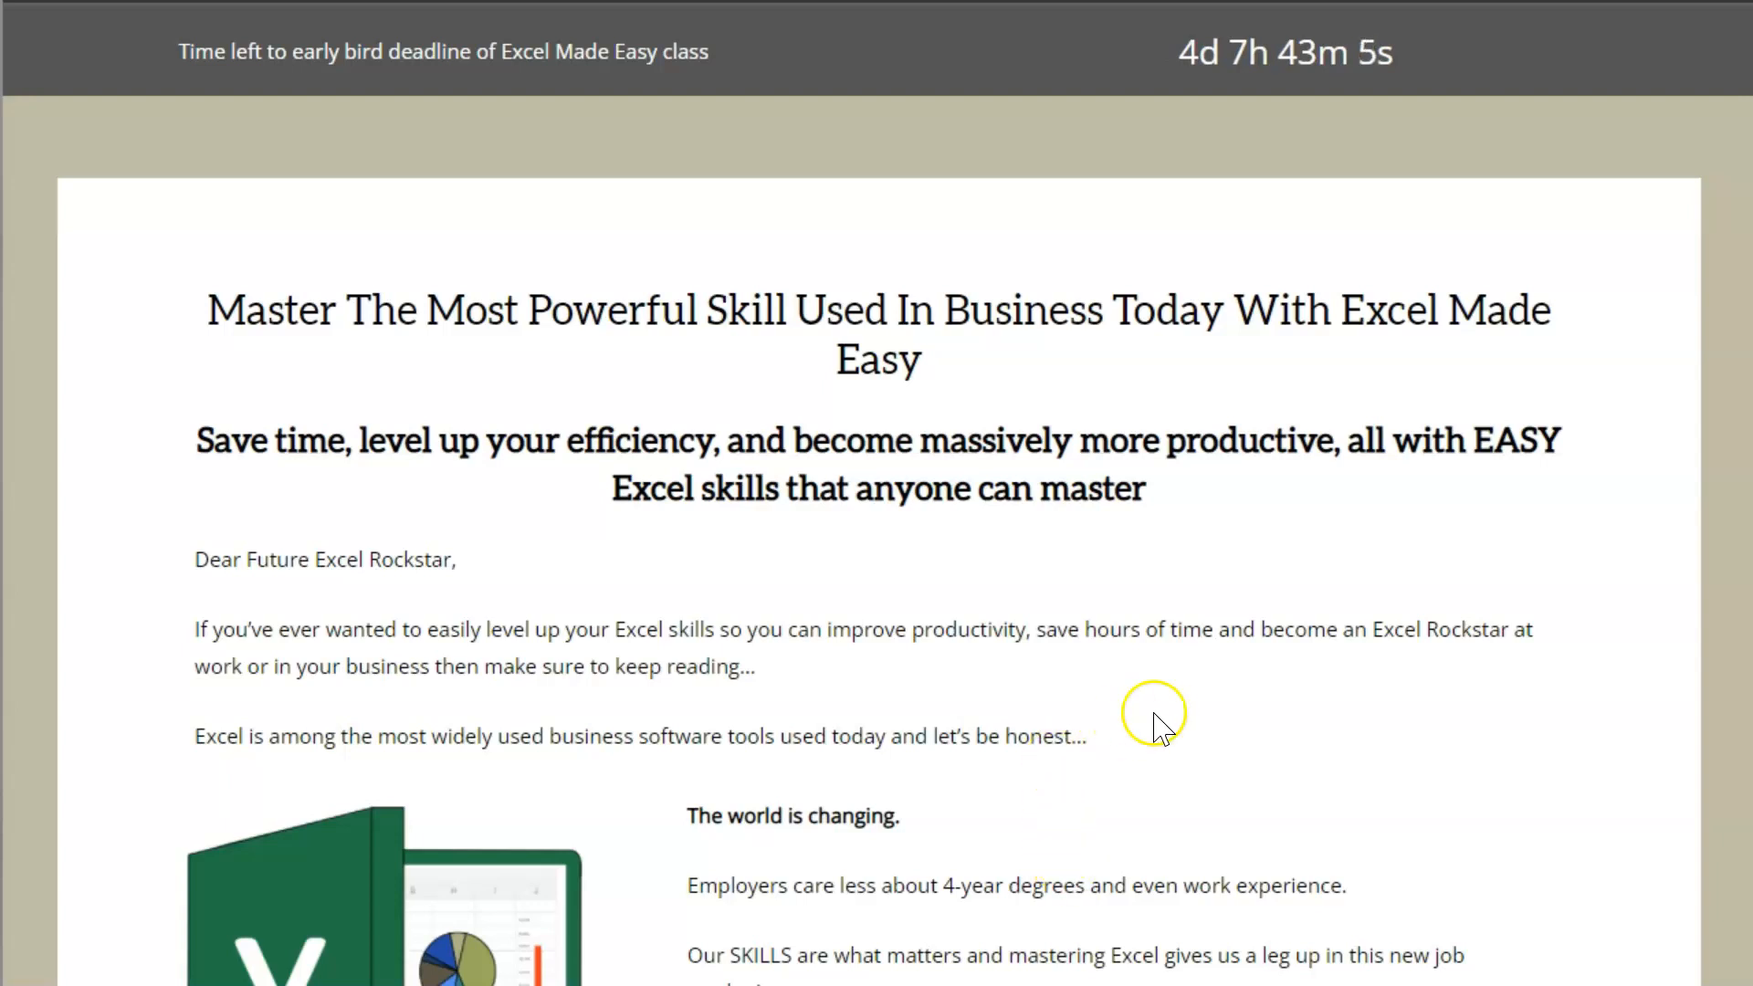
mouse_move(1407, 290)
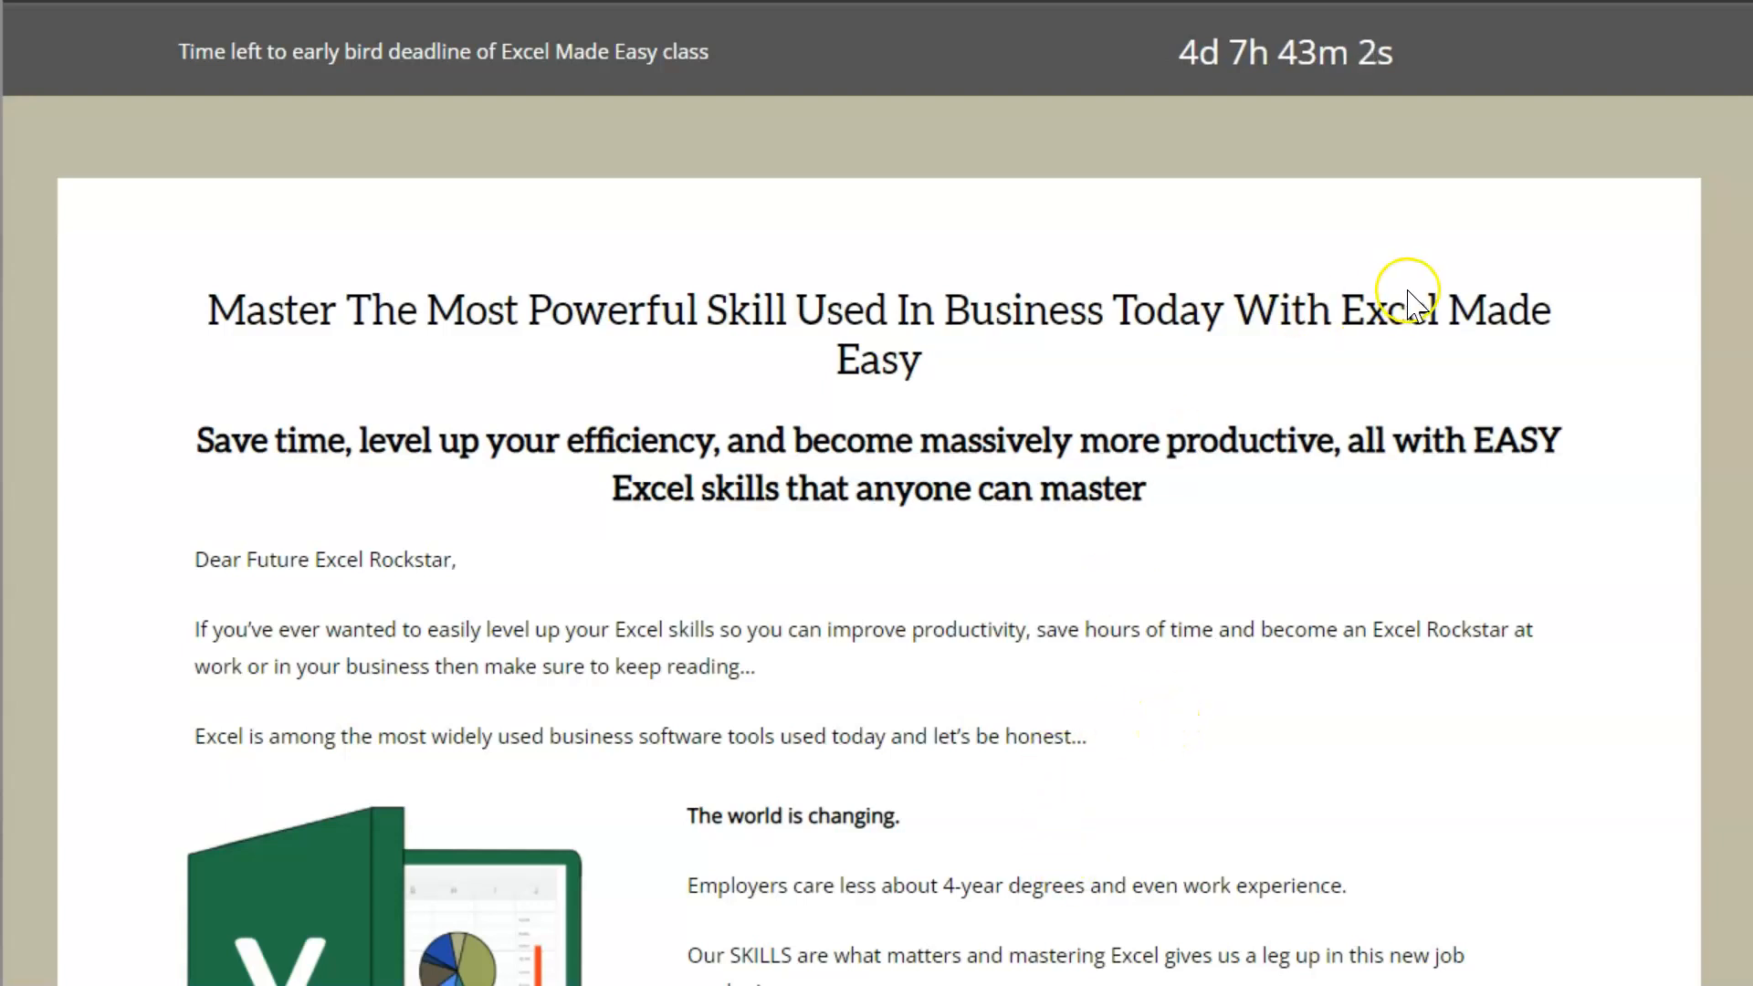
mouse_move(1202, 495)
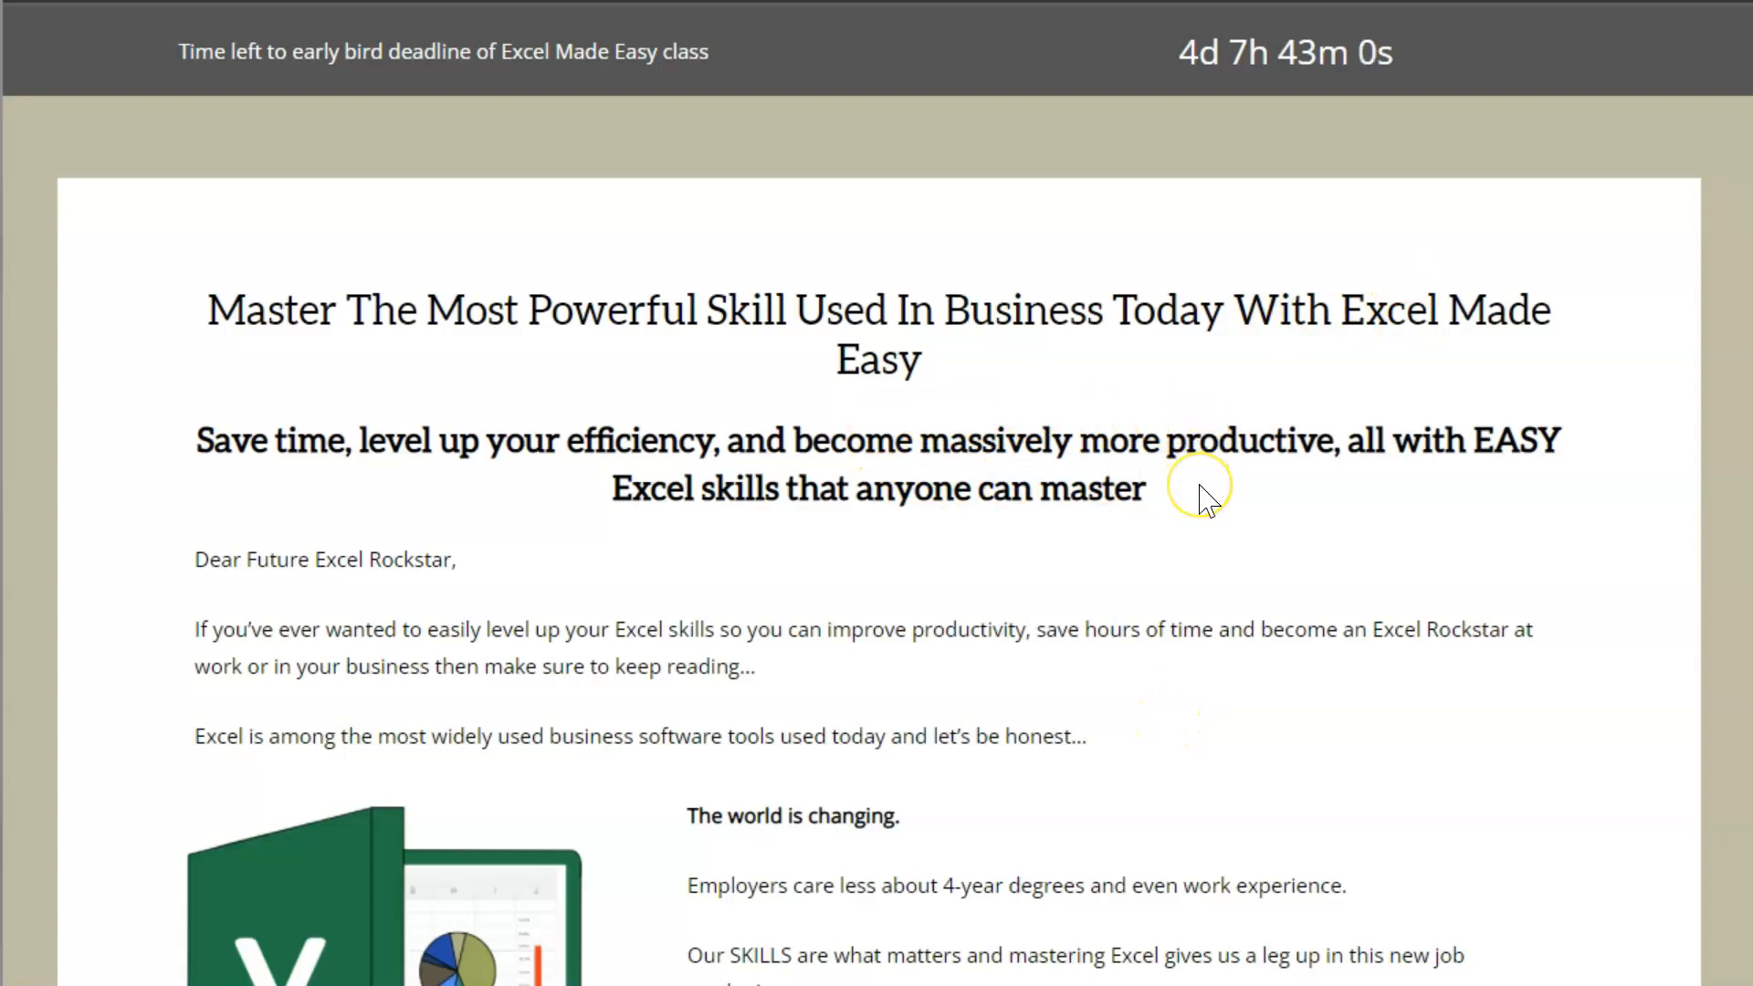
mouse_move(1285, 659)
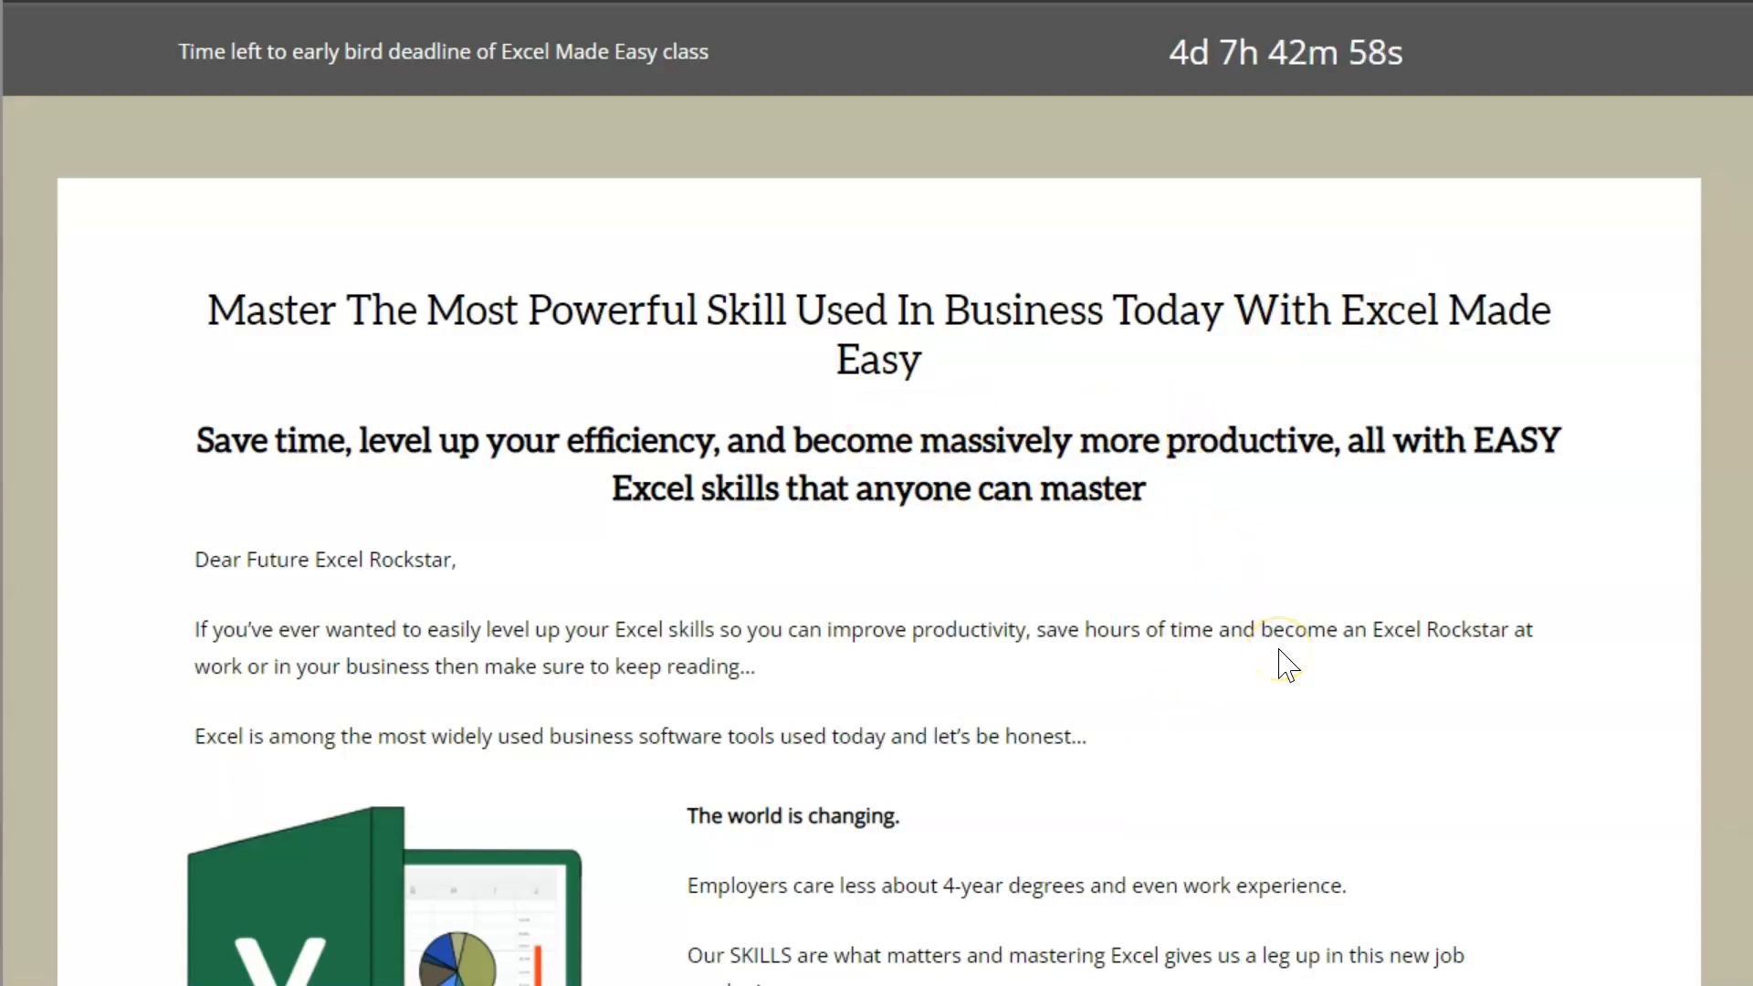
scroll("down", 3)
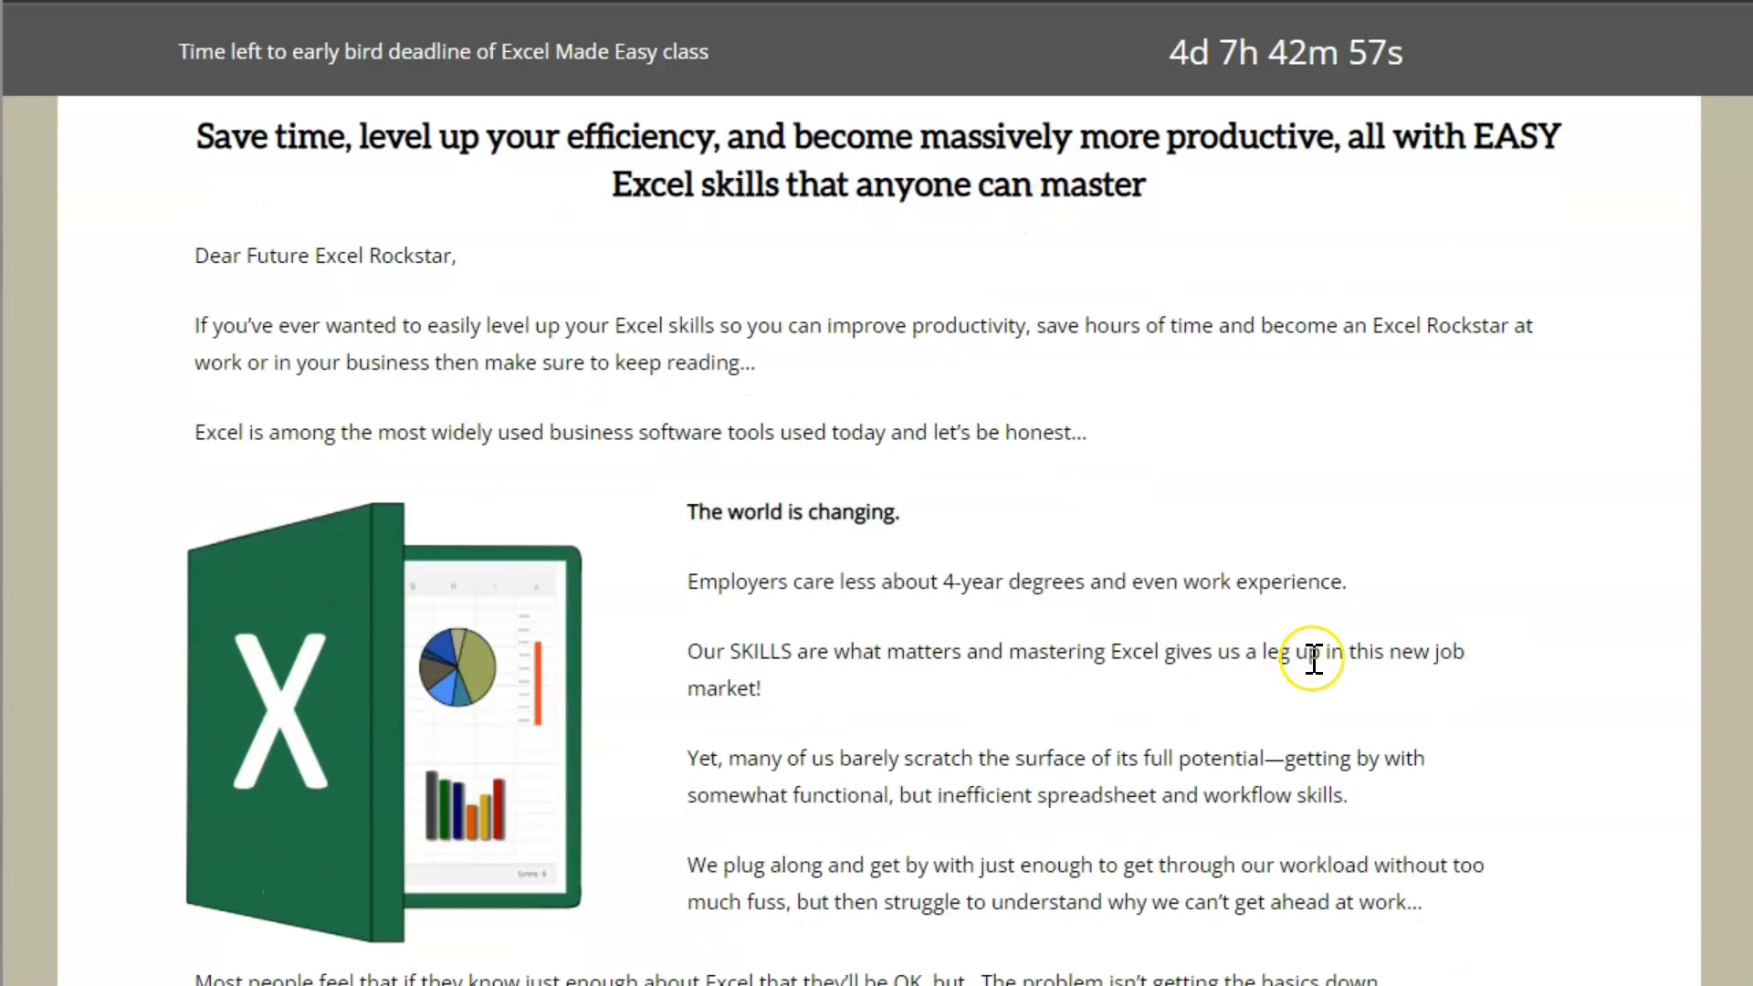
mouse_move(1482, 751)
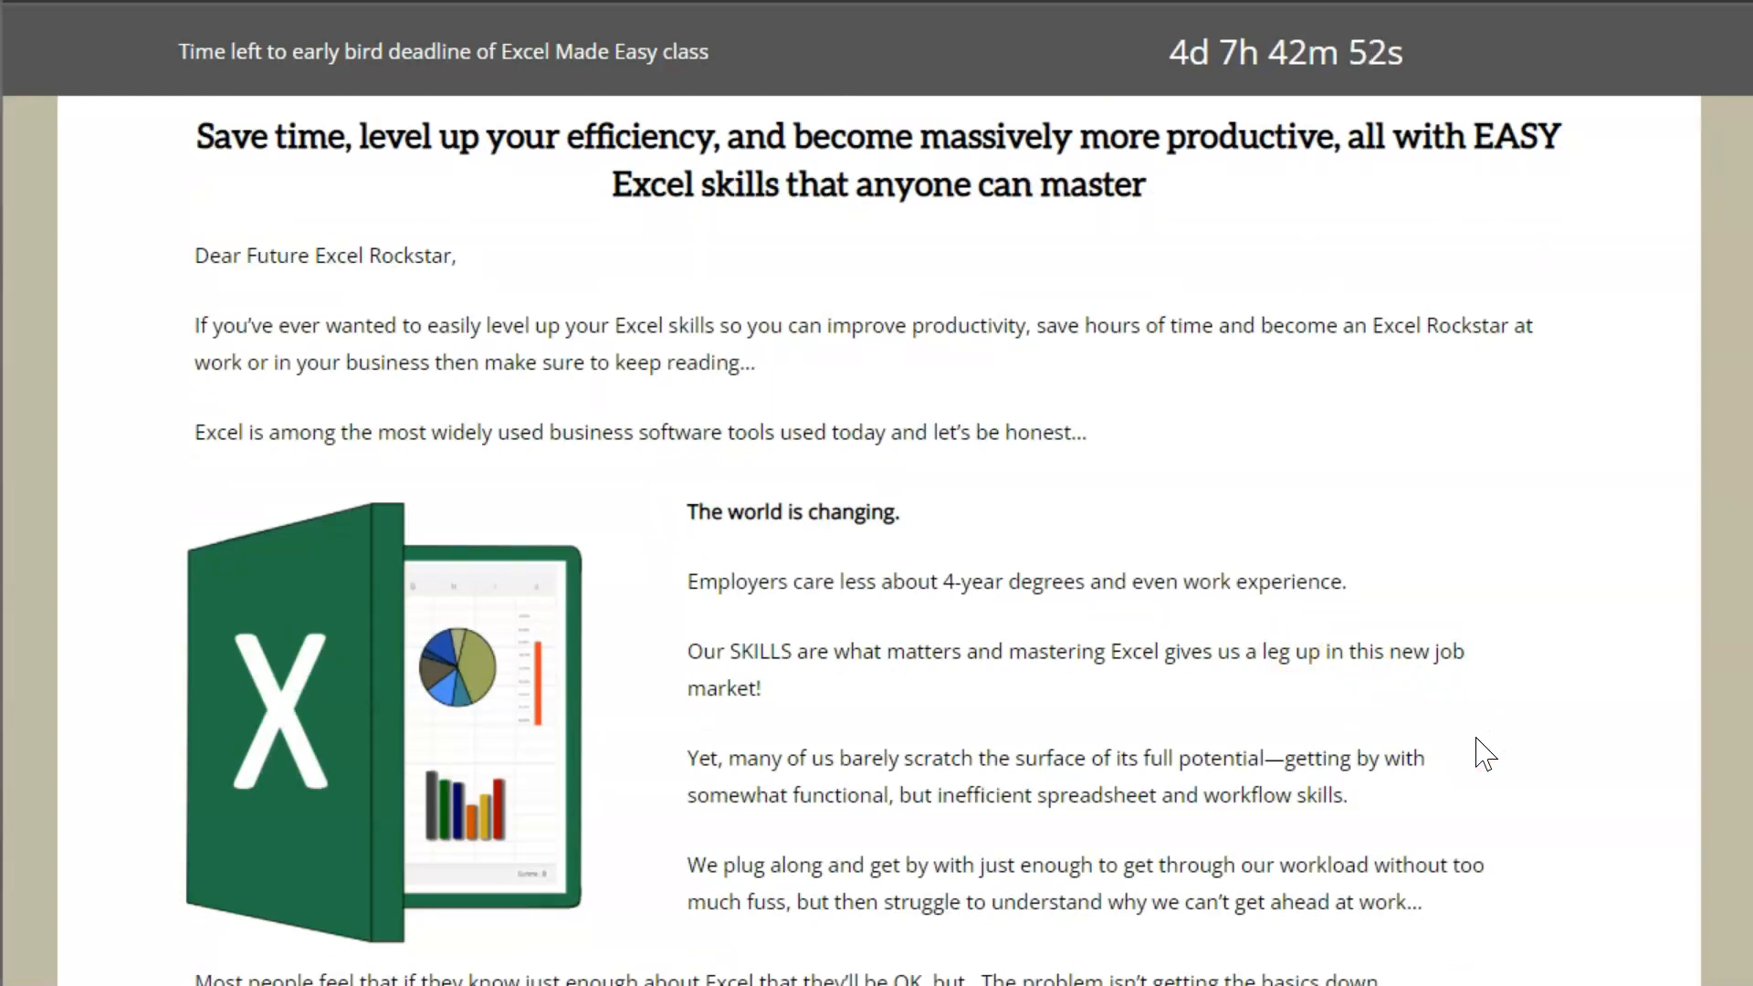
scroll("down", 3)
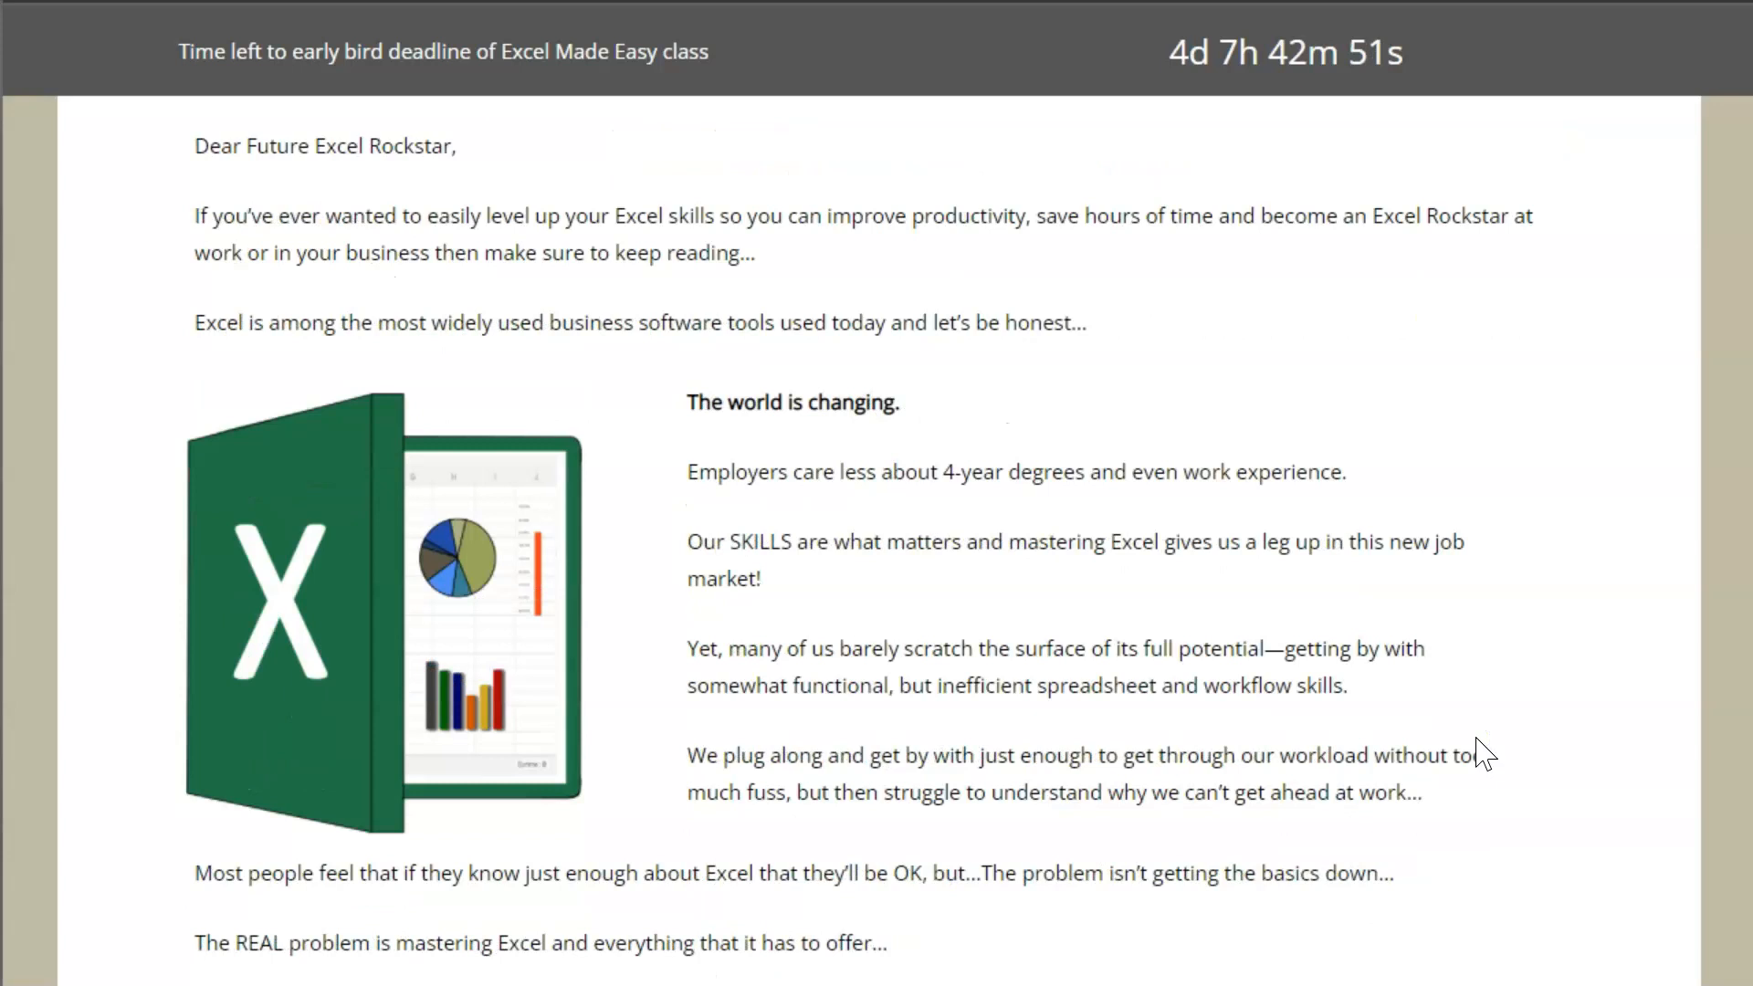
scroll("down", 3)
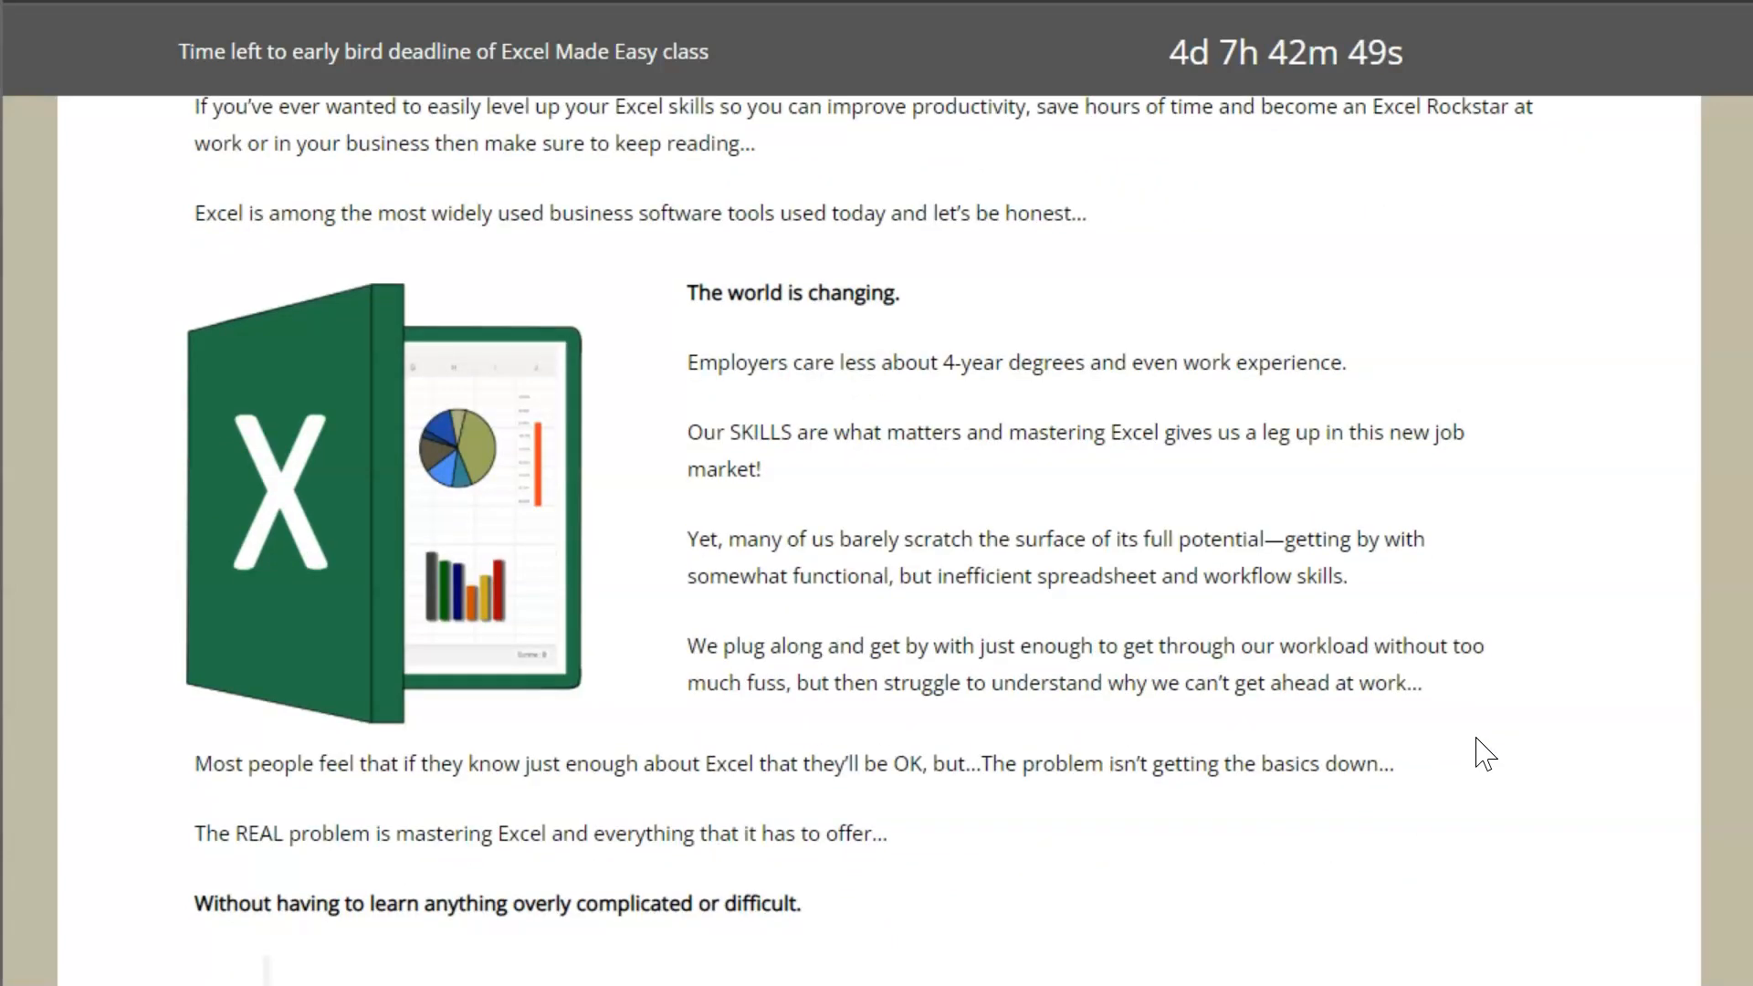
scroll("down", 3)
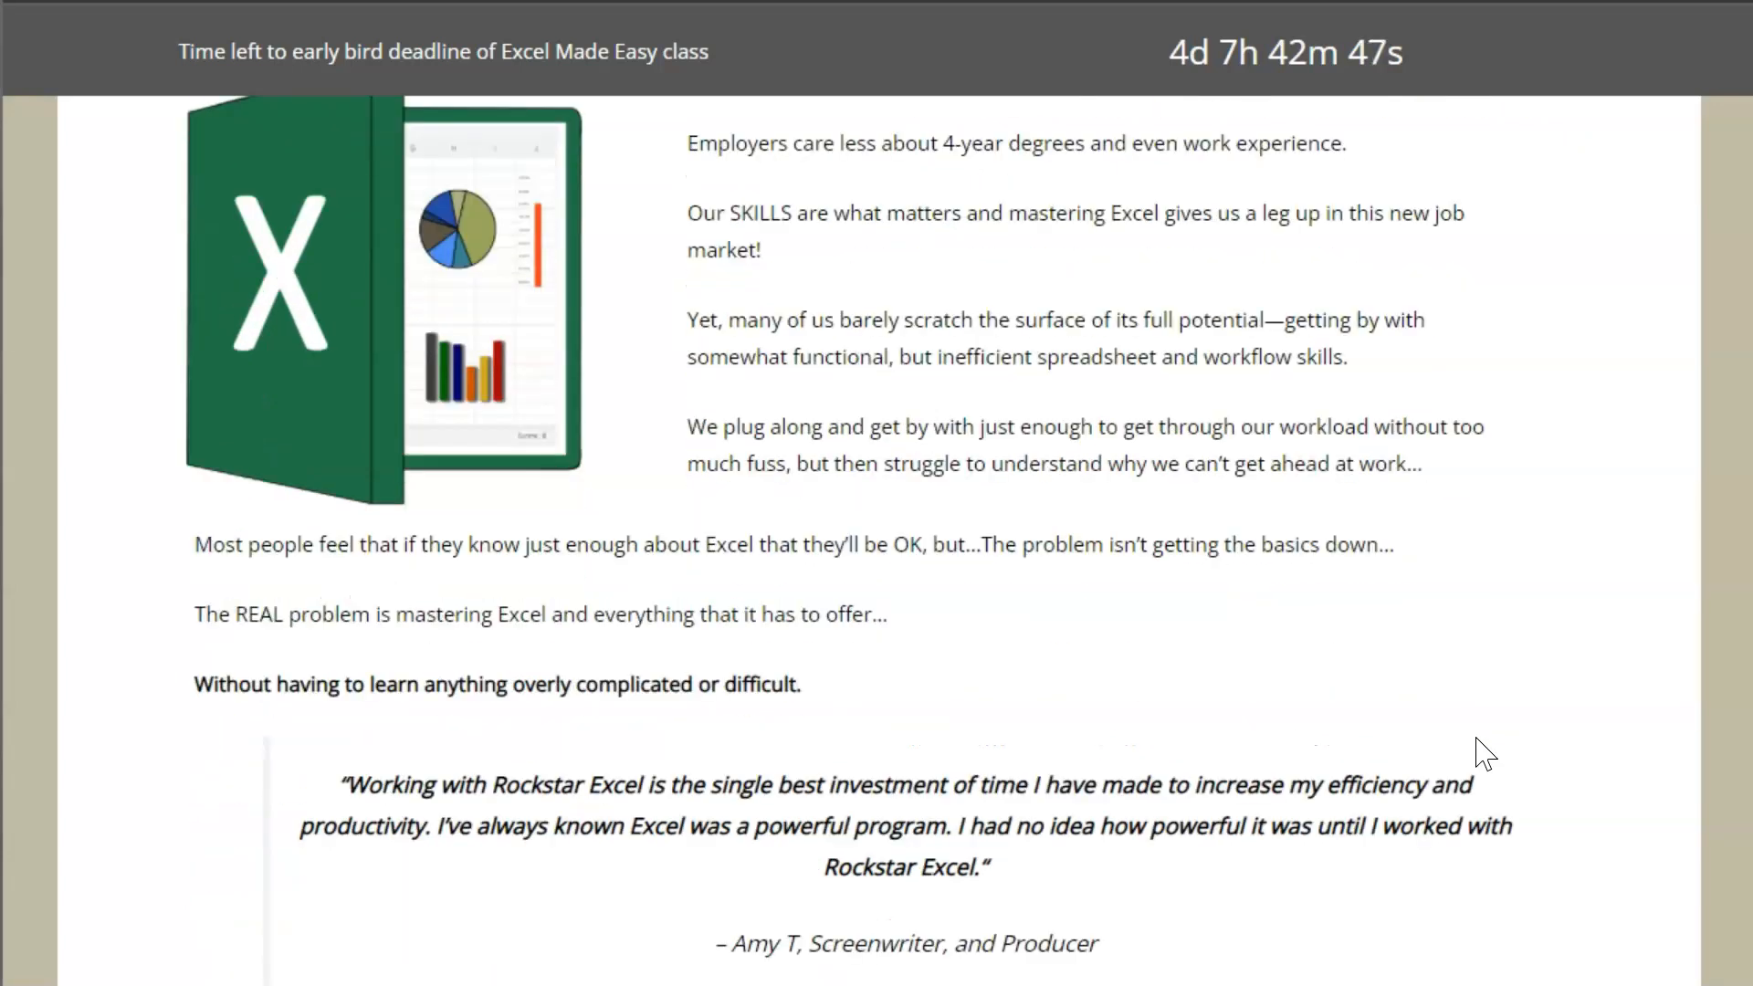
scroll("down", 3)
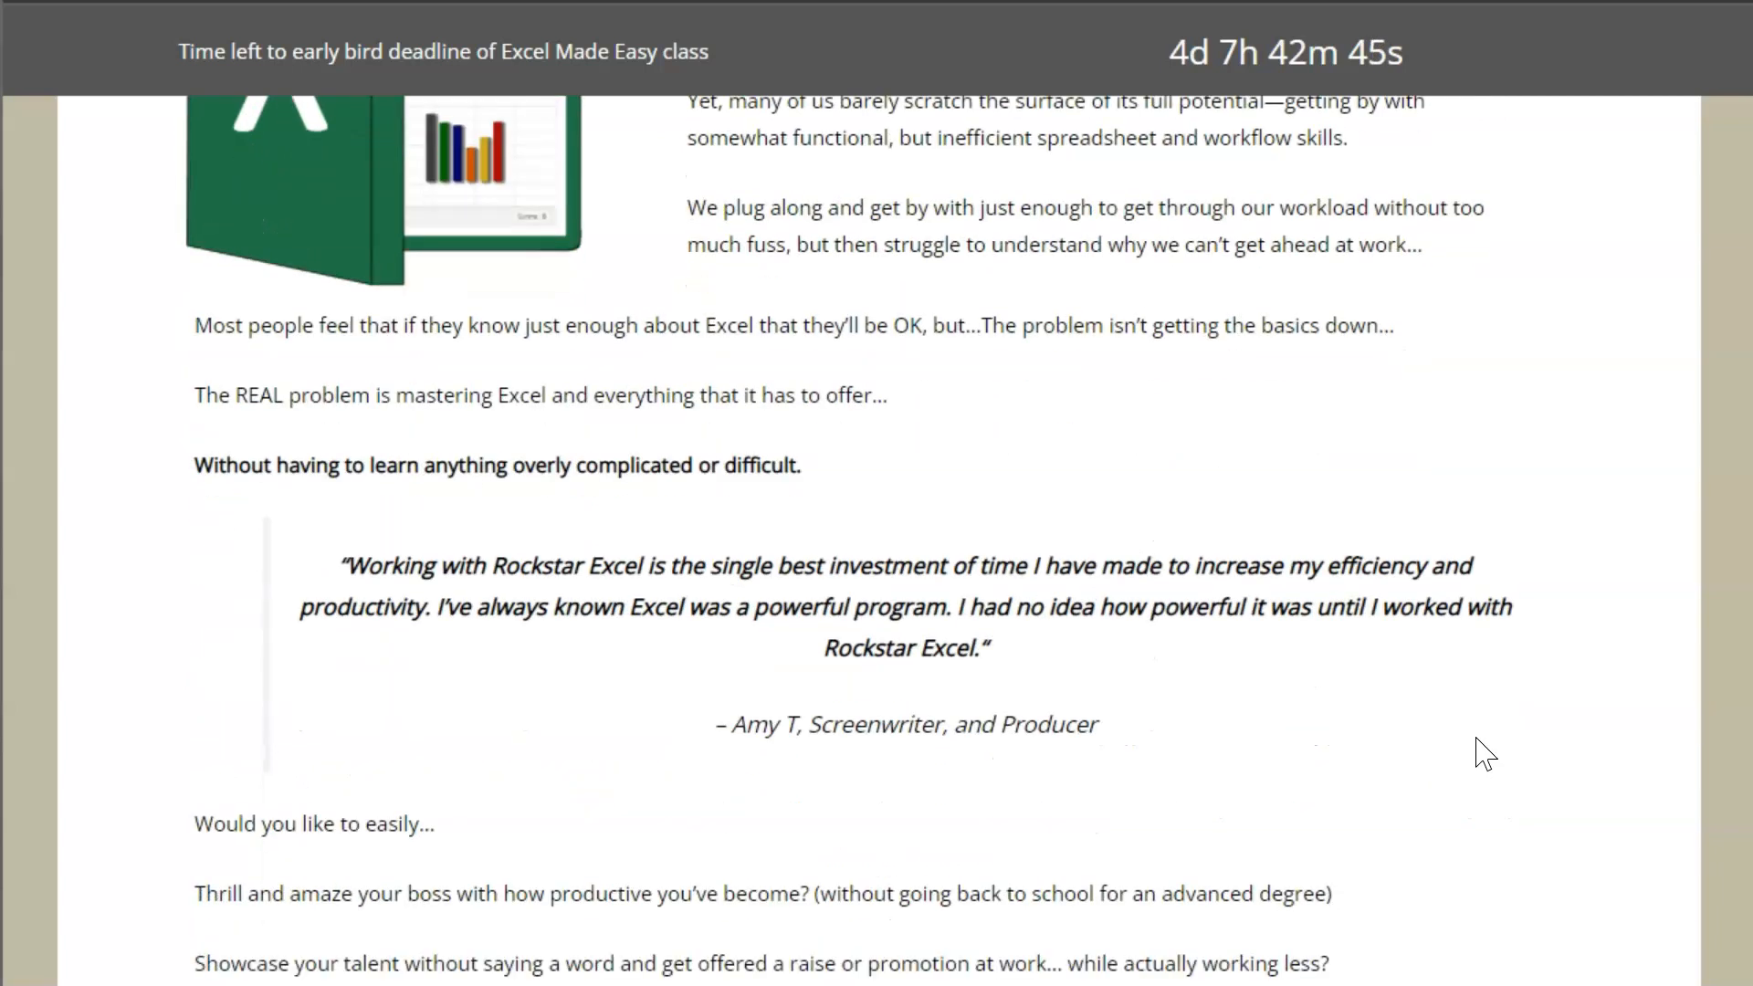
scroll("down", 3)
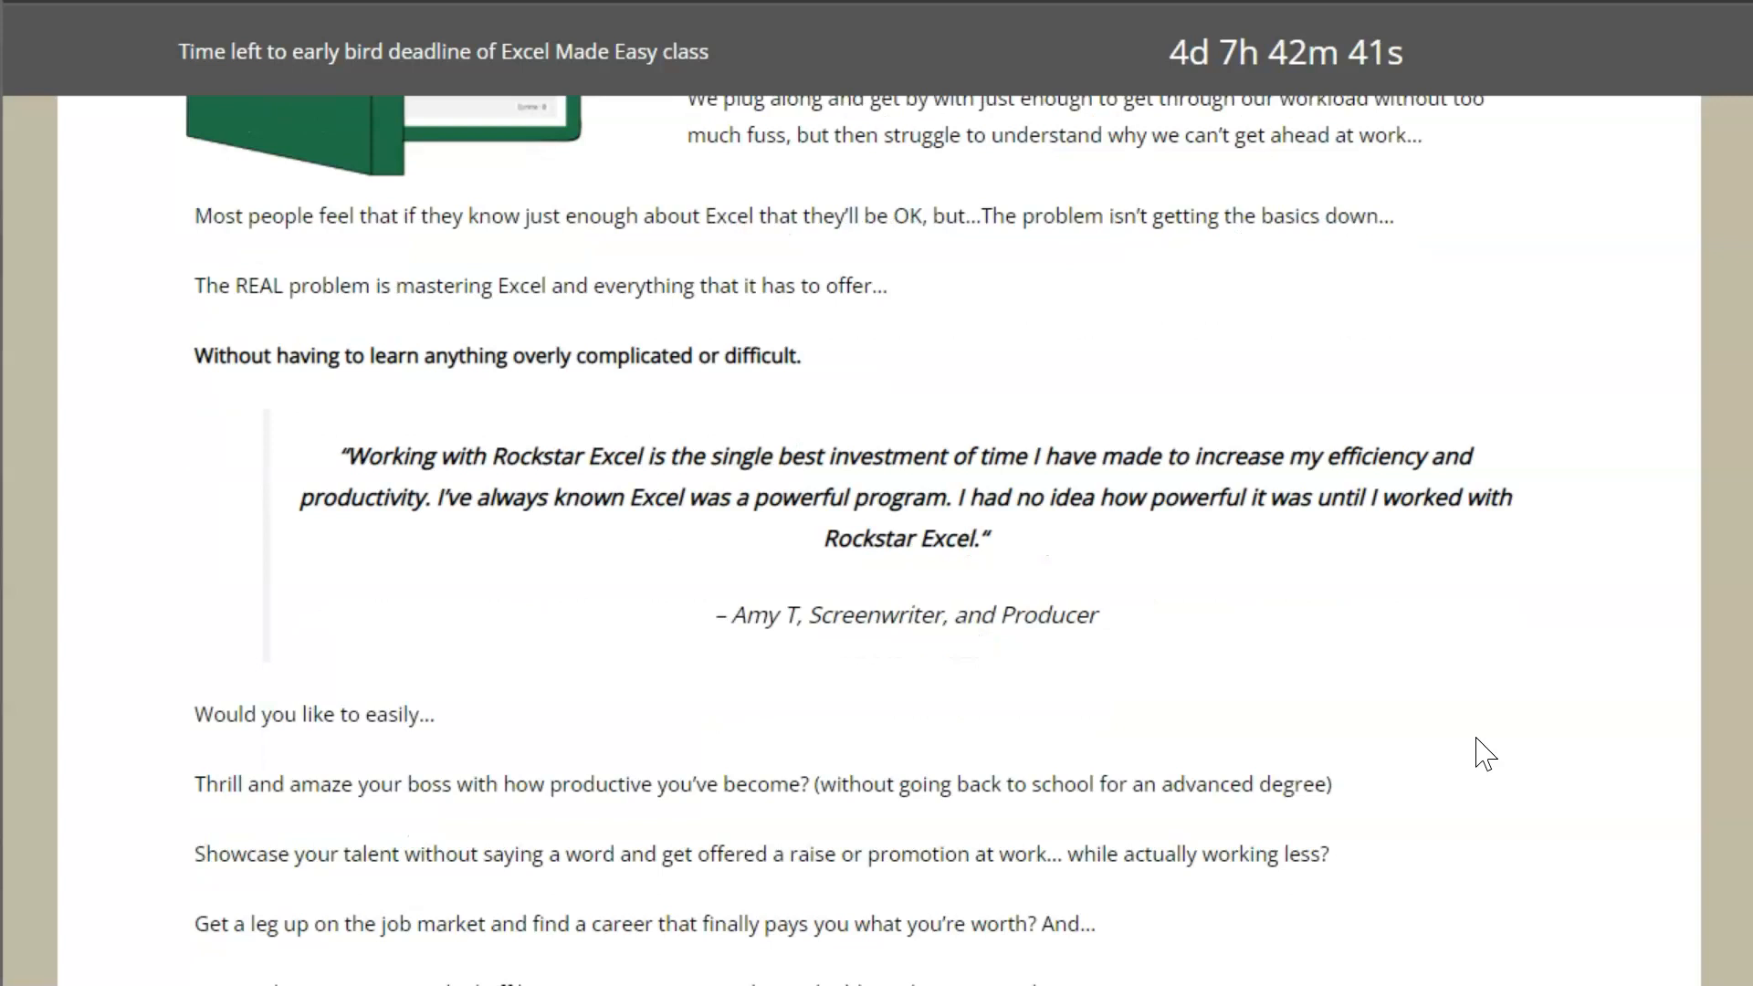
scroll("down", 3)
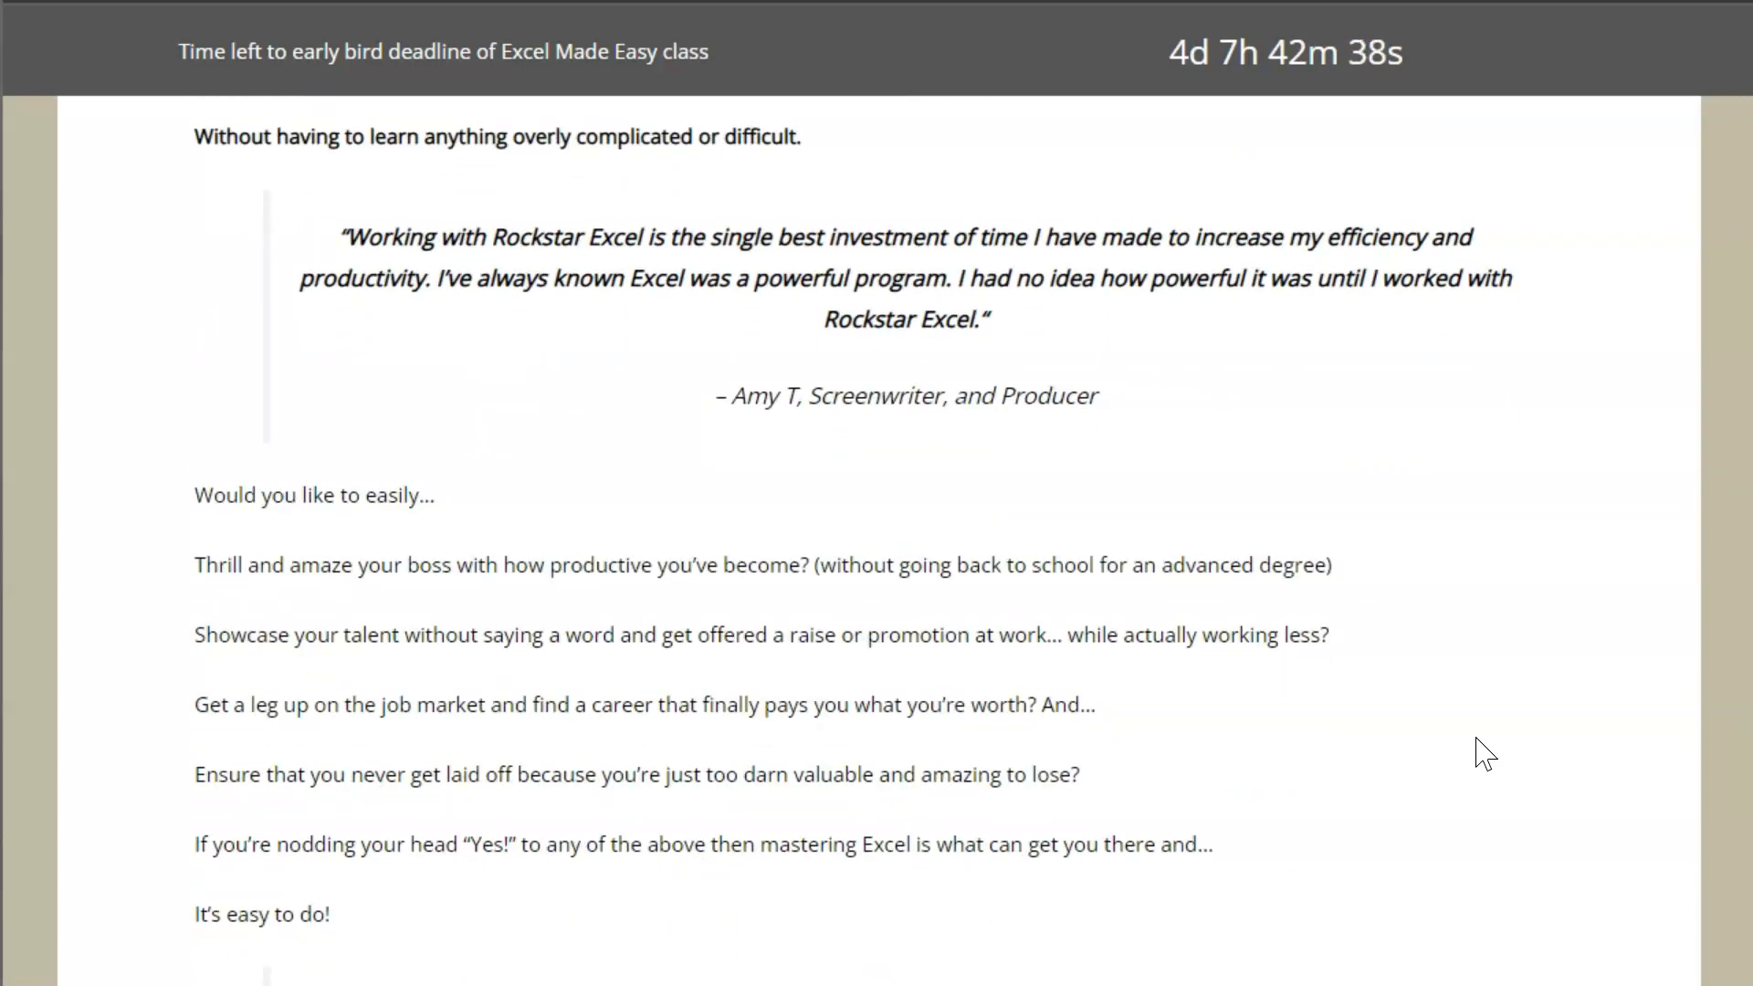
scroll("down", 3)
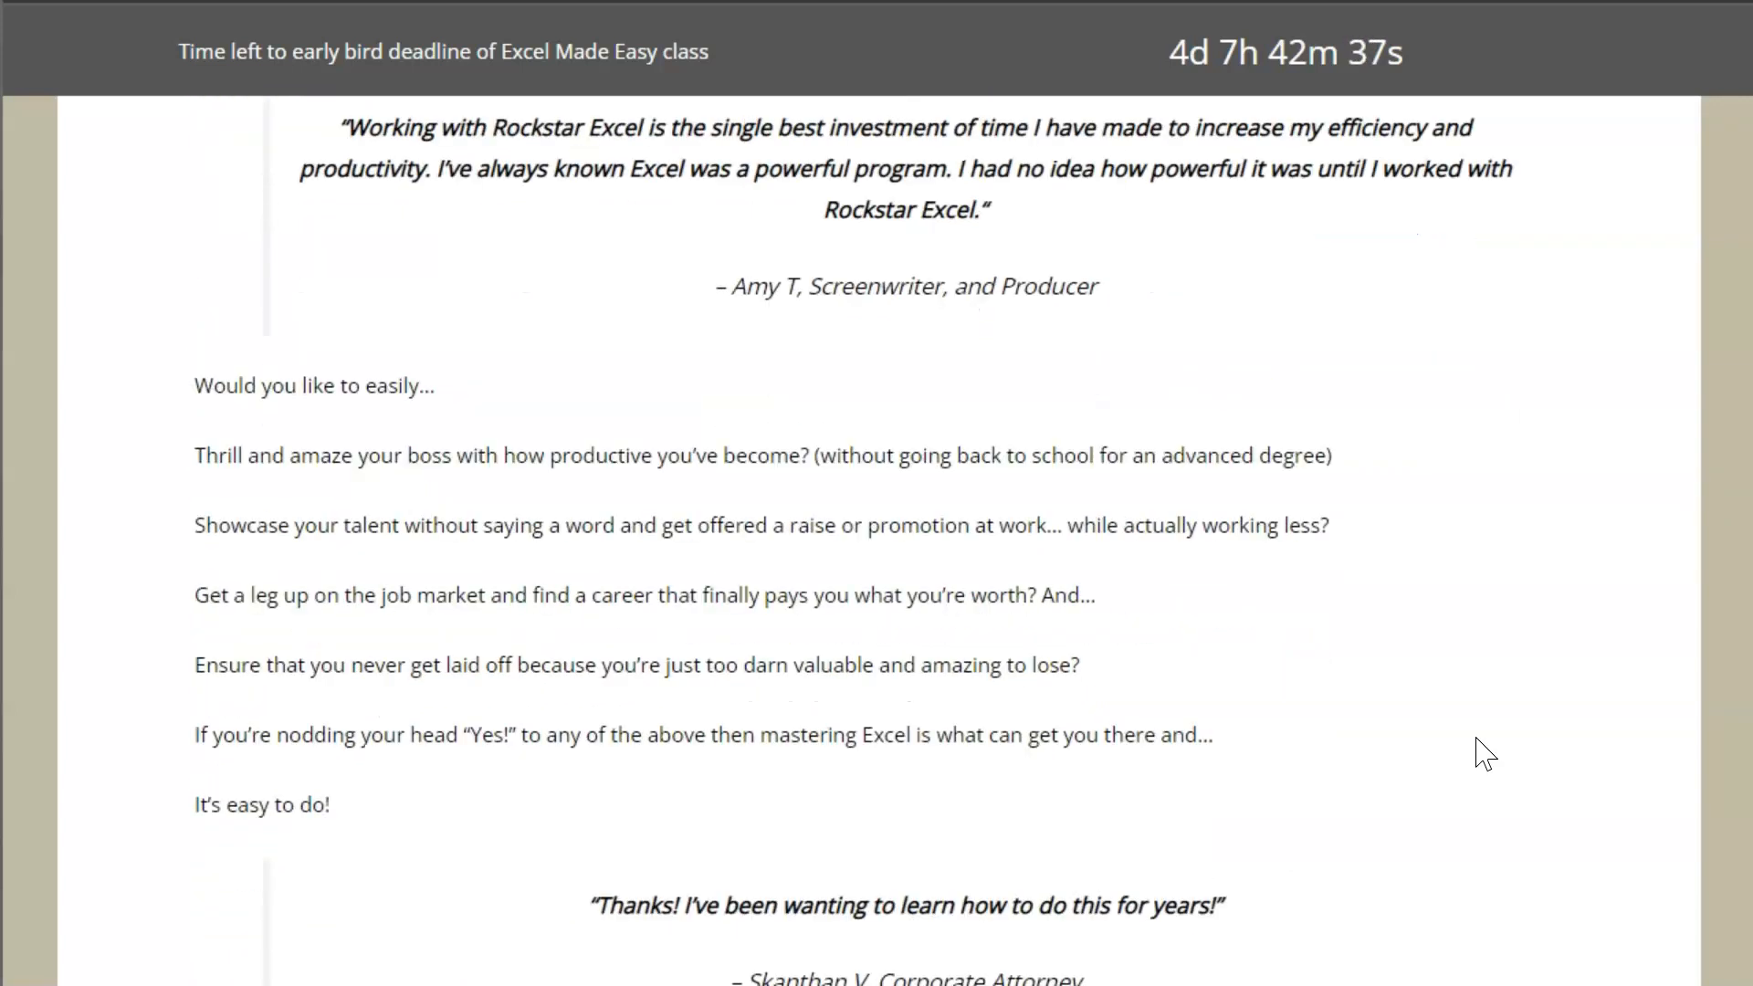
scroll("down", 3)
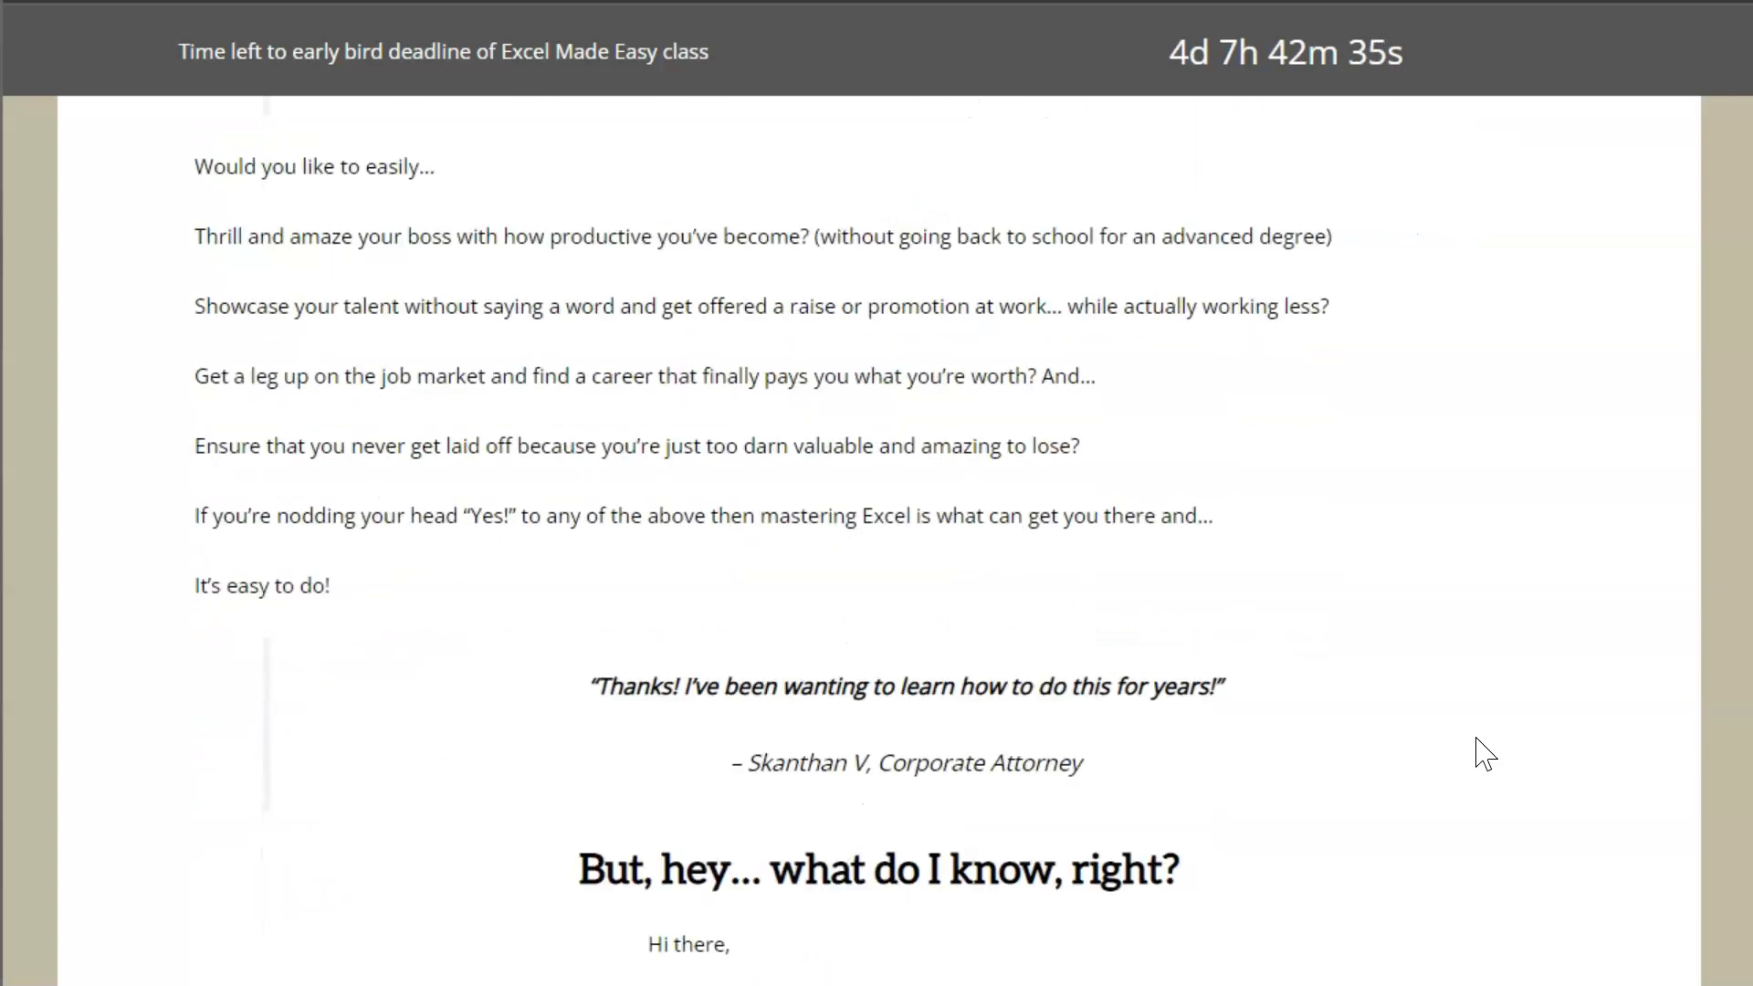
scroll("down", 3)
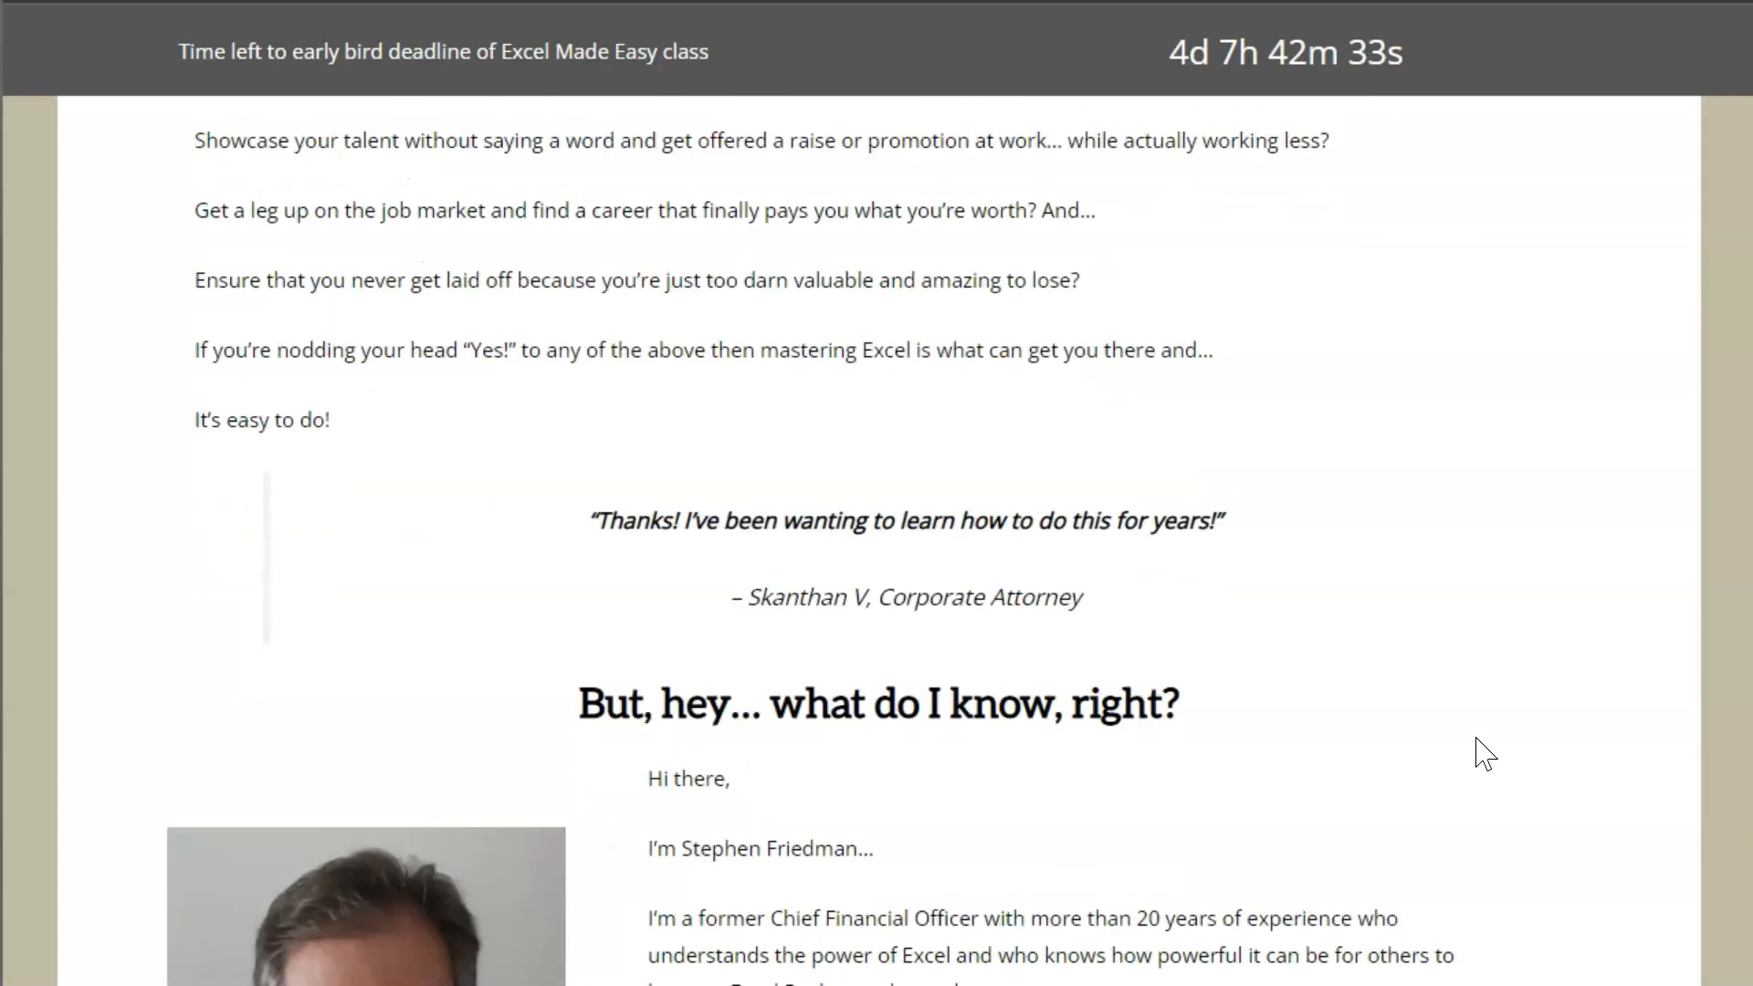
scroll("down", 3)
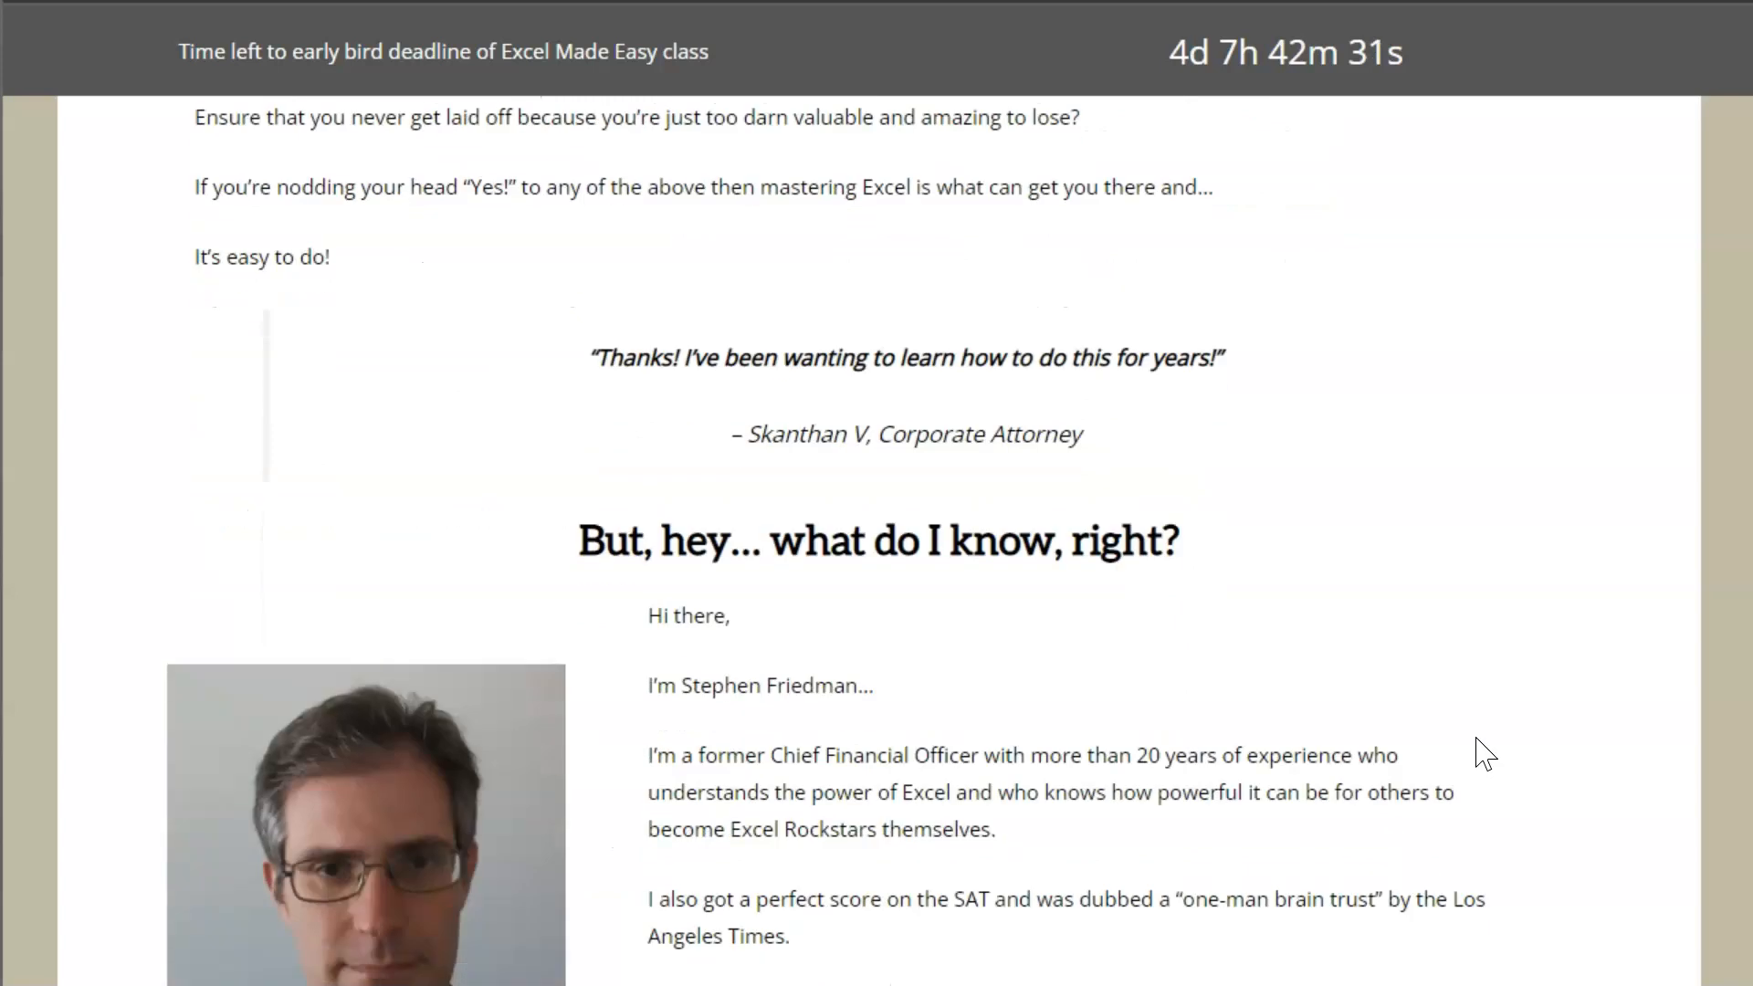
scroll("down", 3)
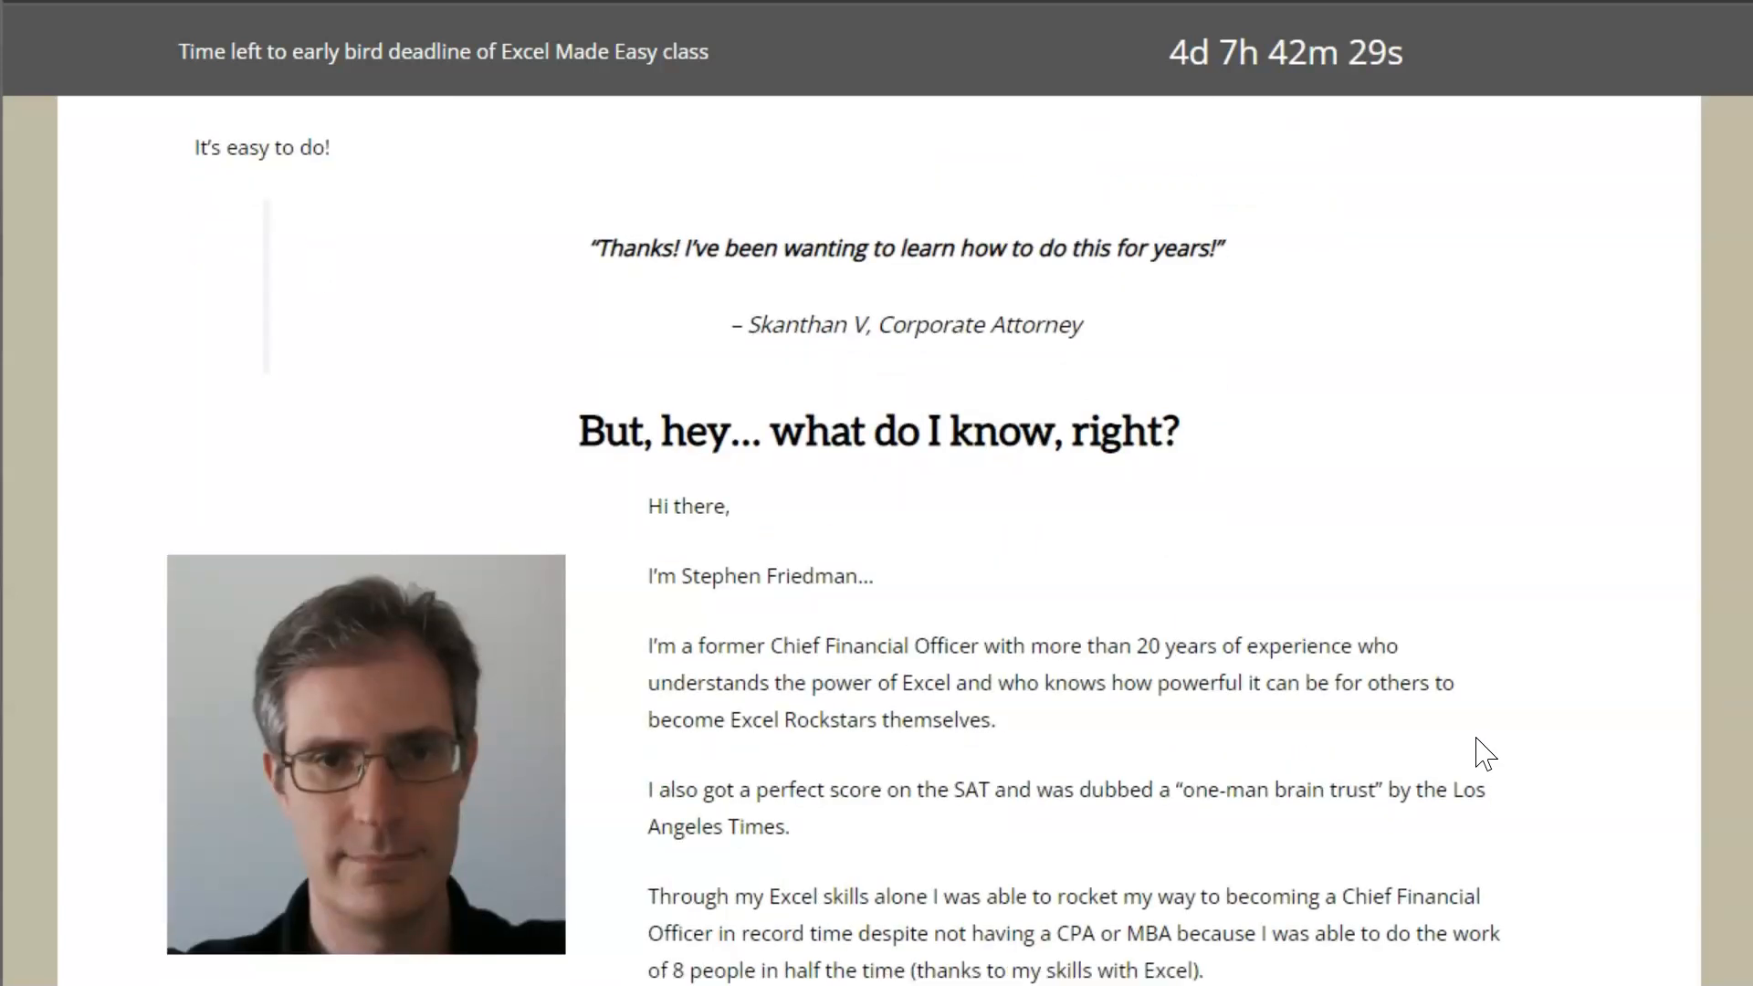
scroll("down", 3)
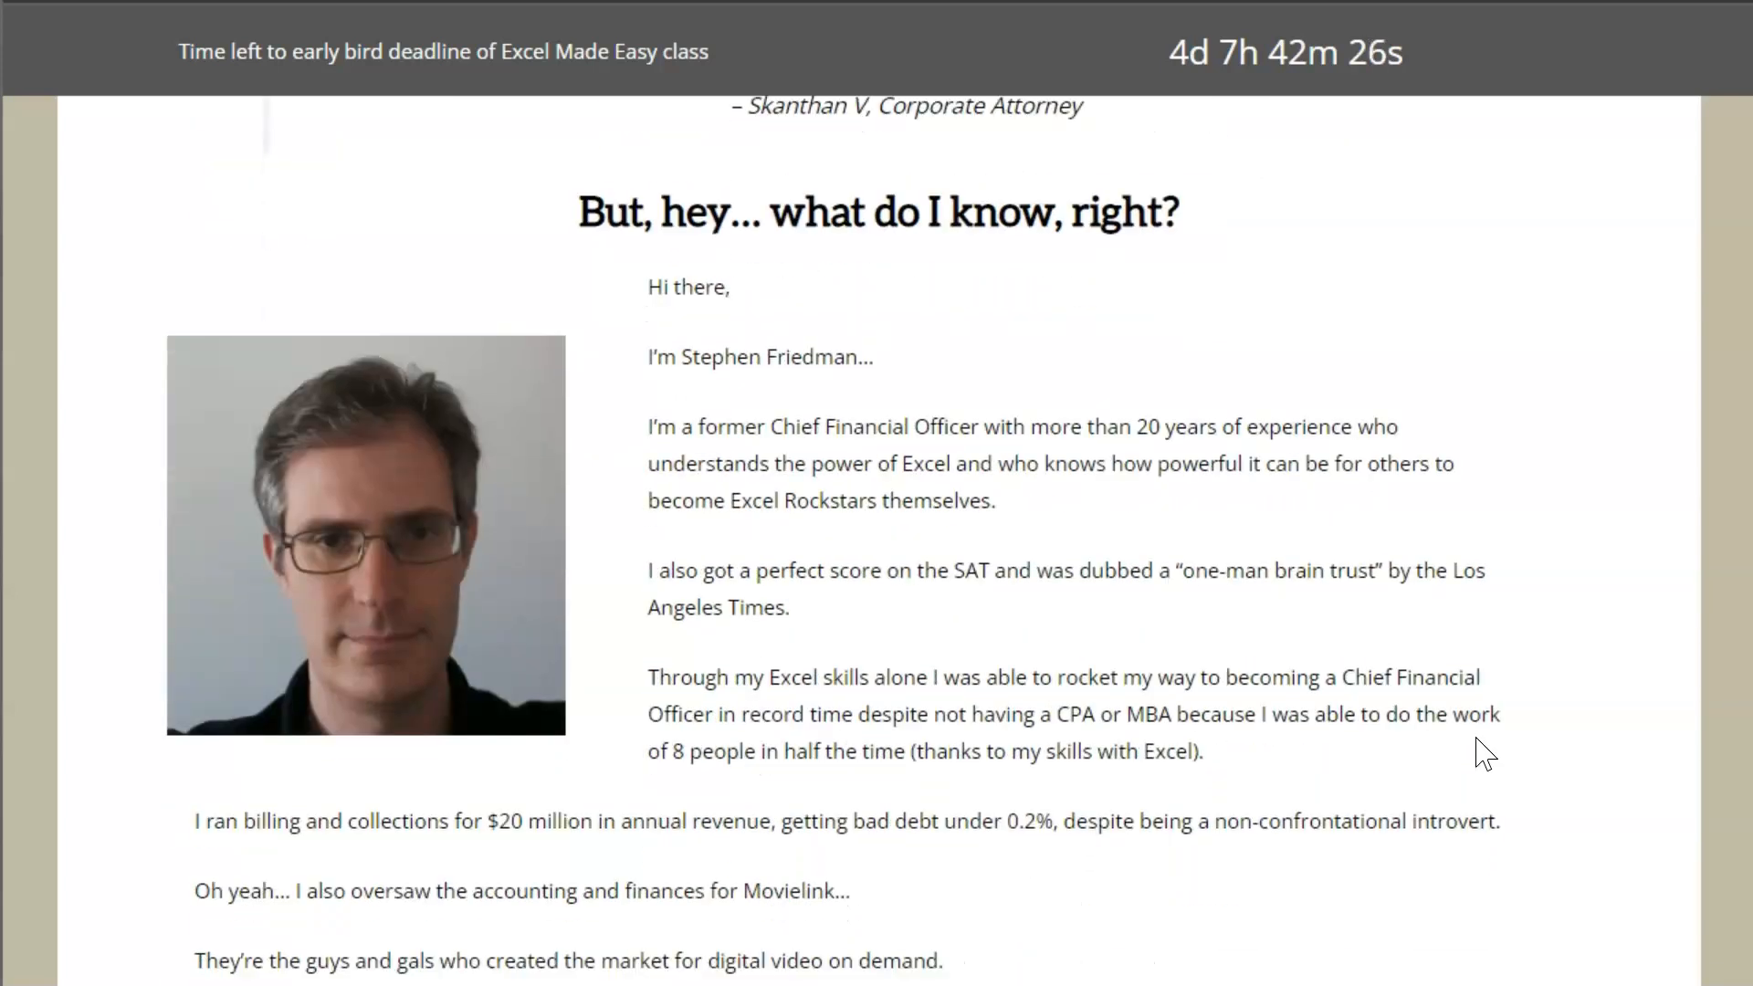
scroll("down", 3)
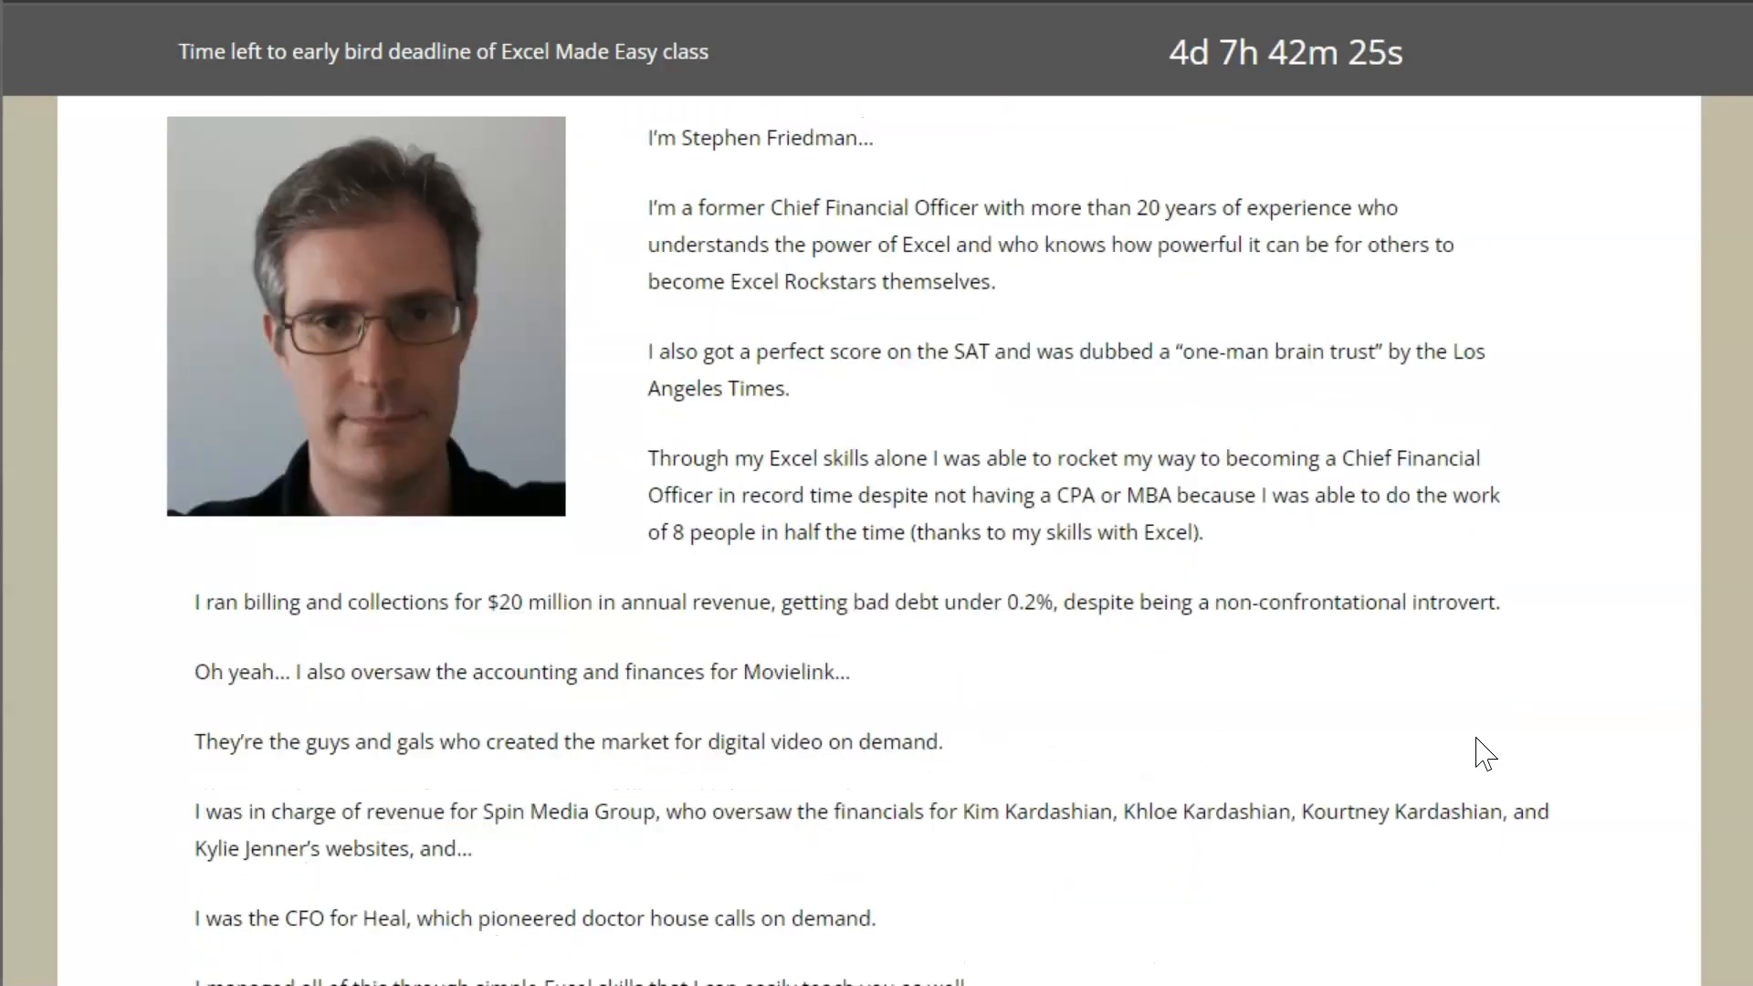
scroll("down", 3)
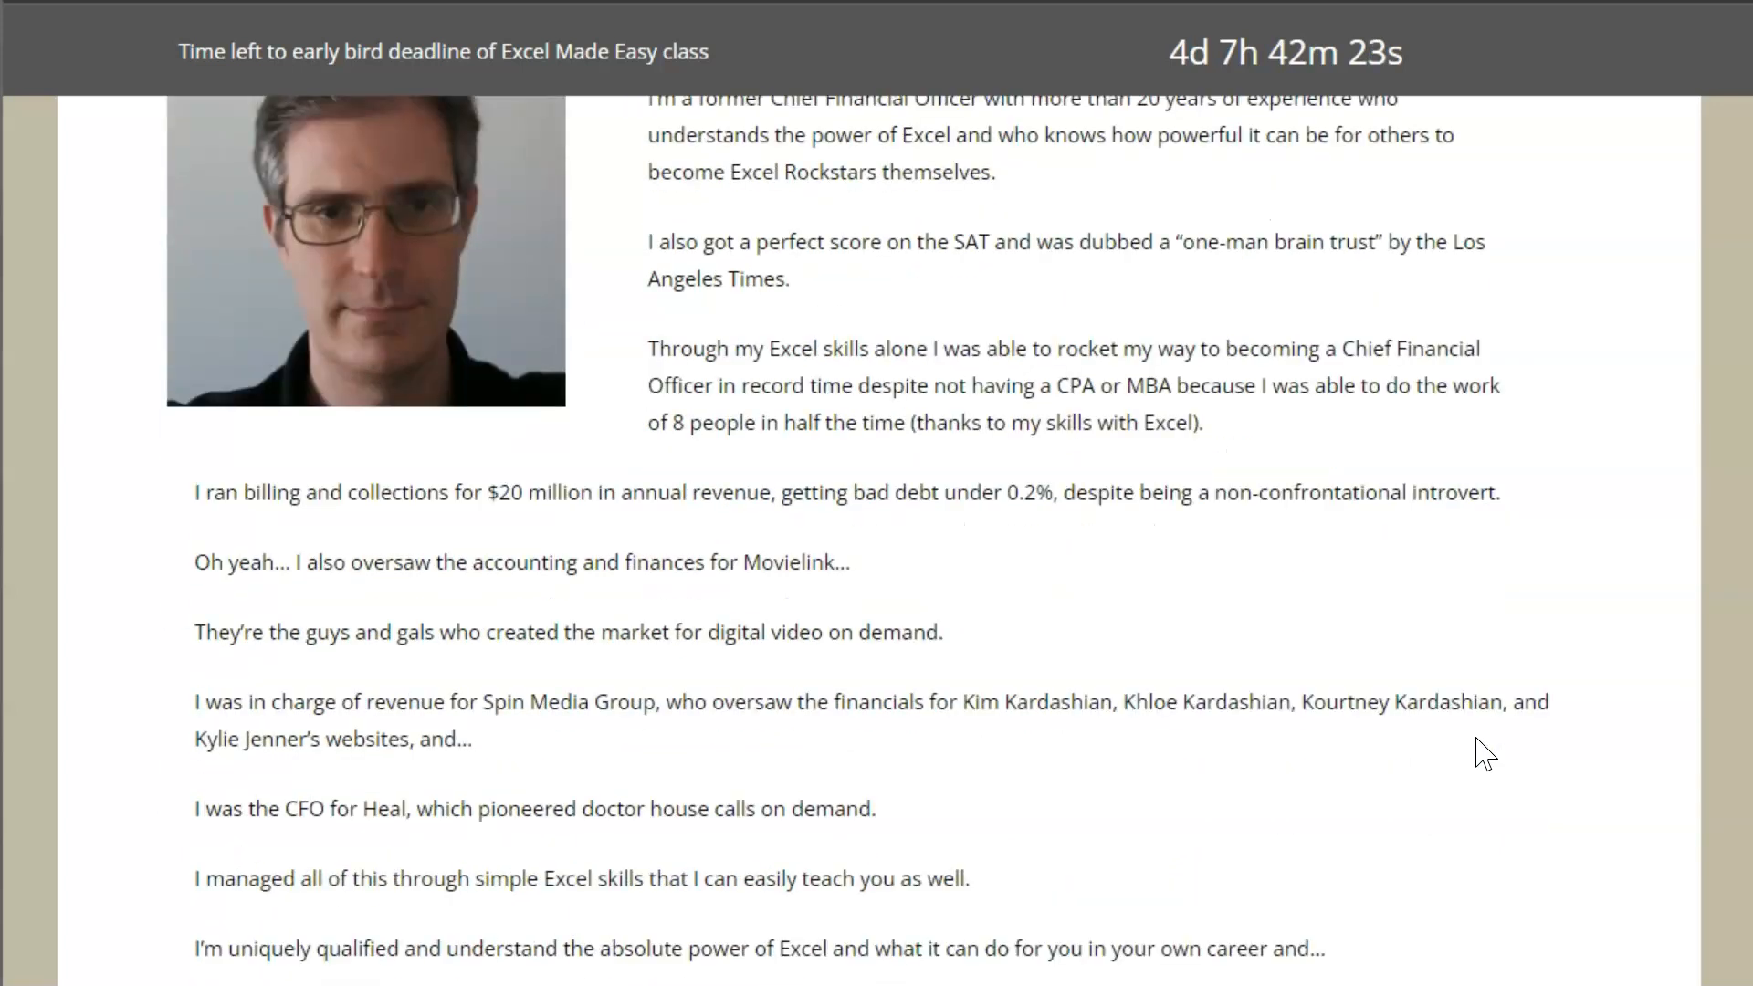
scroll("down", 3)
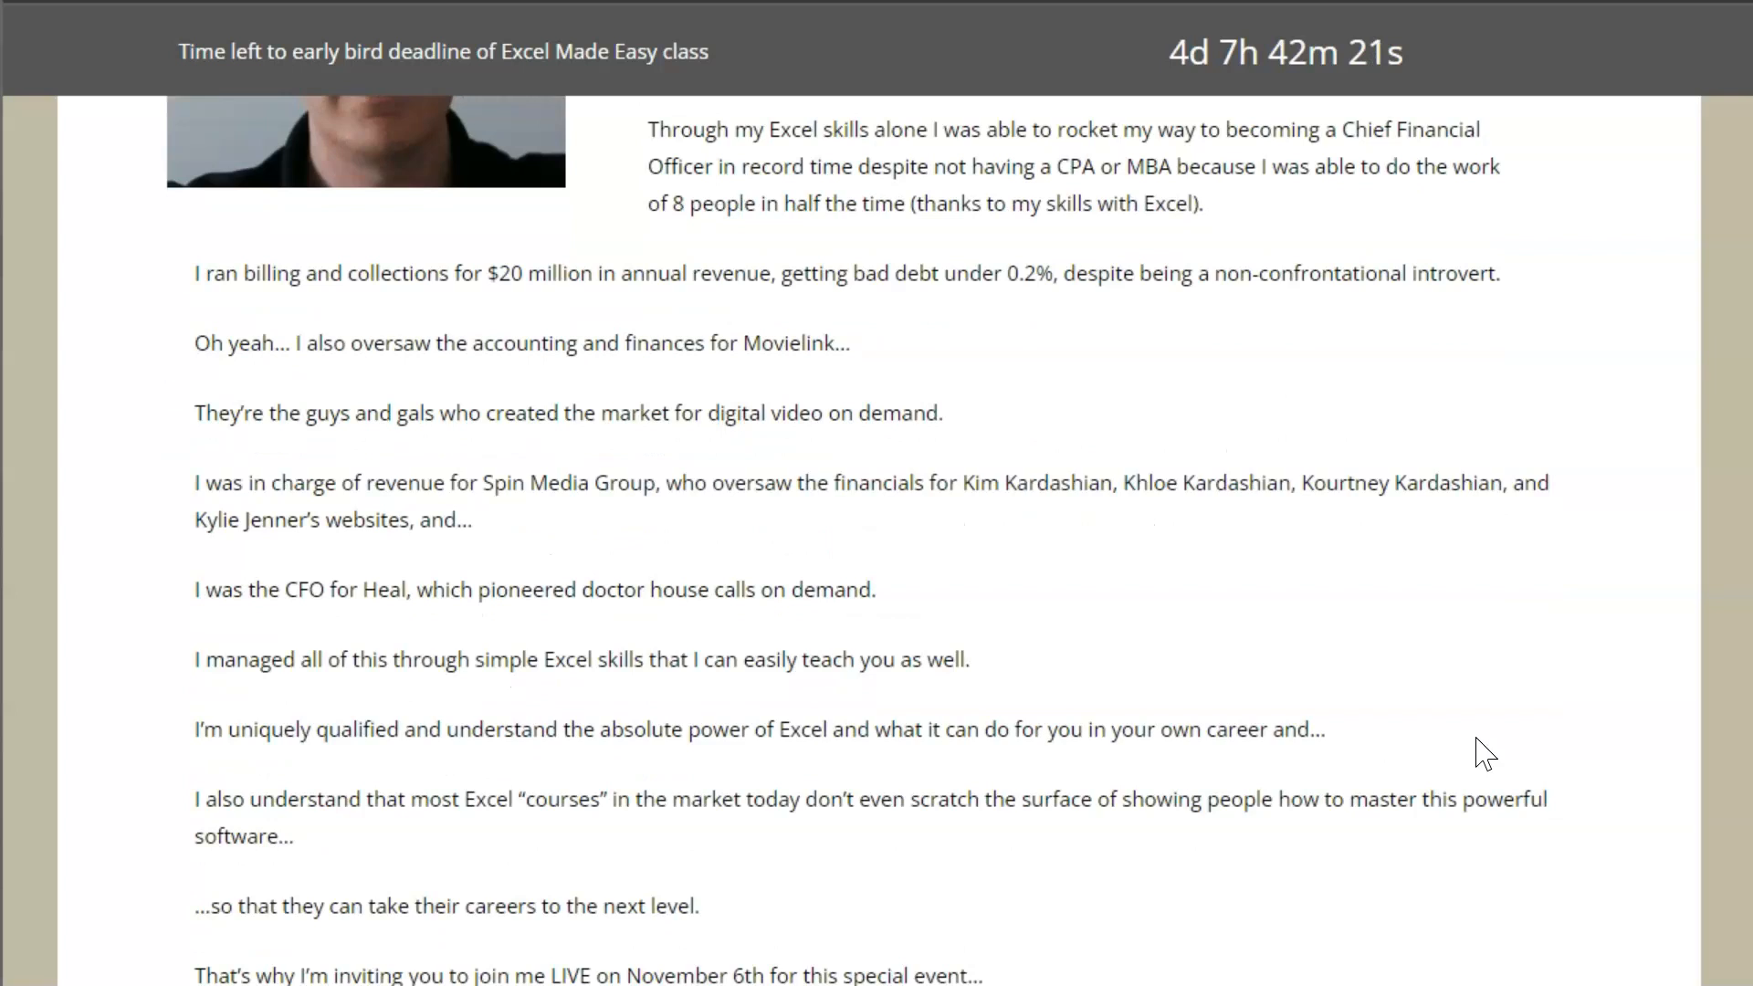
scroll("down", 3)
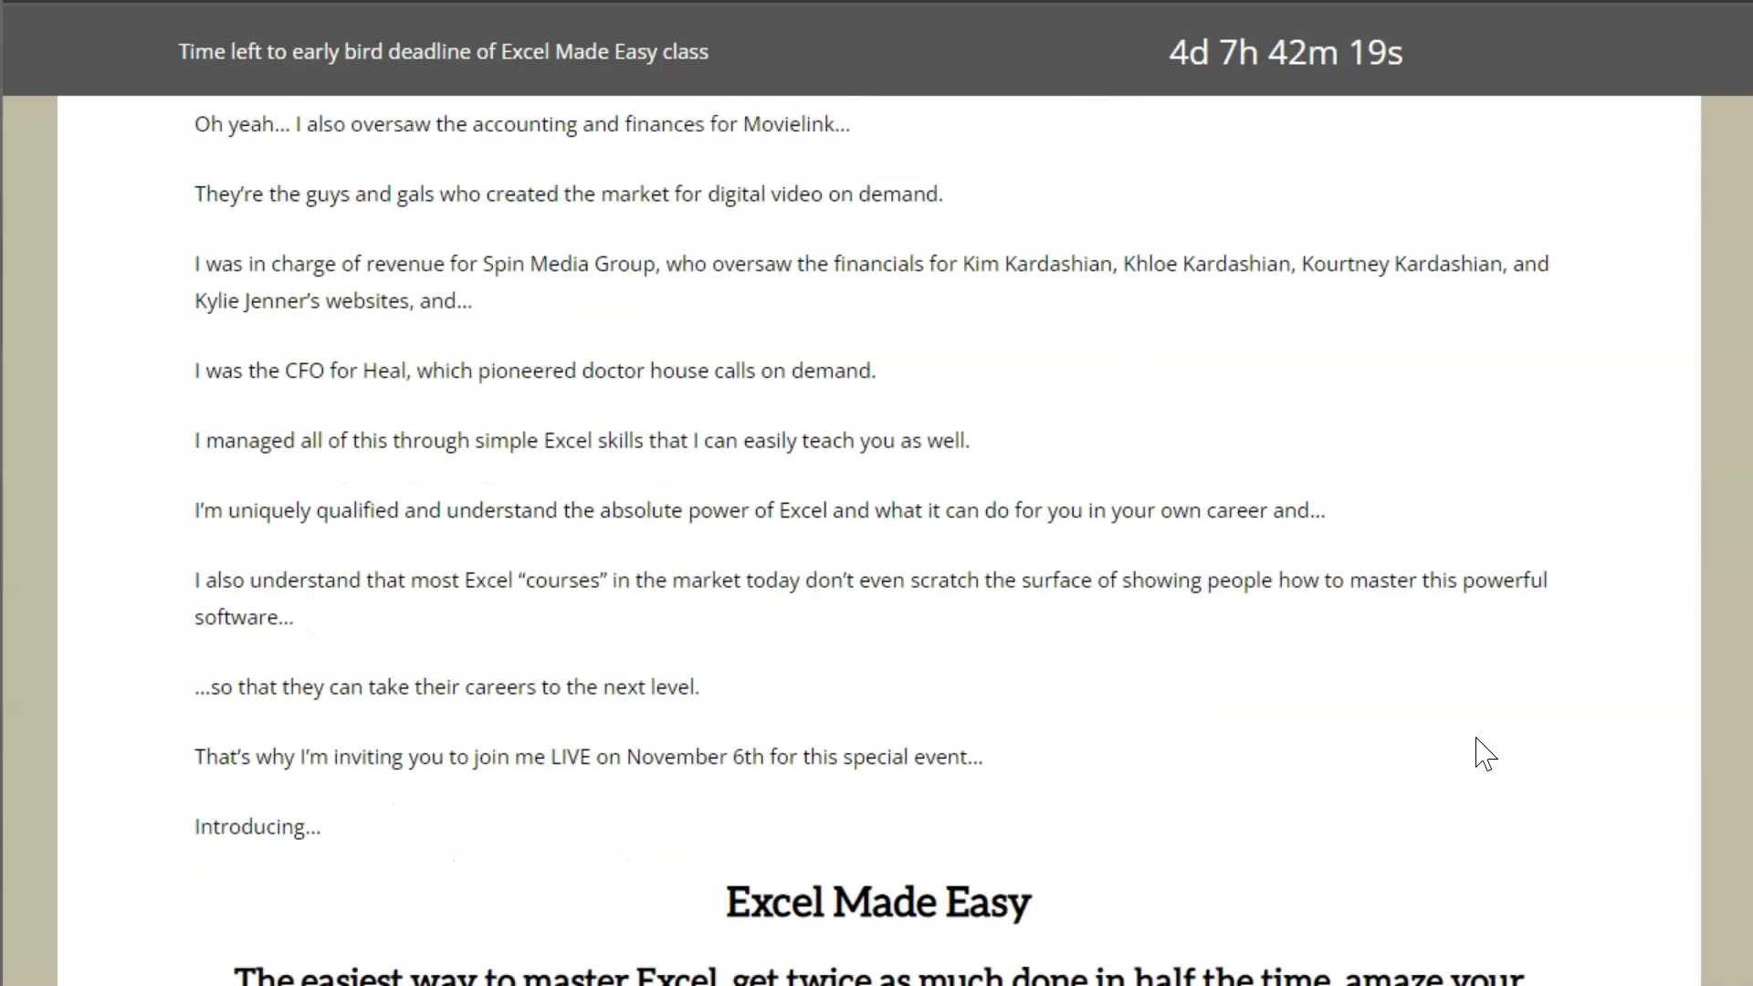
scroll("down", 3)
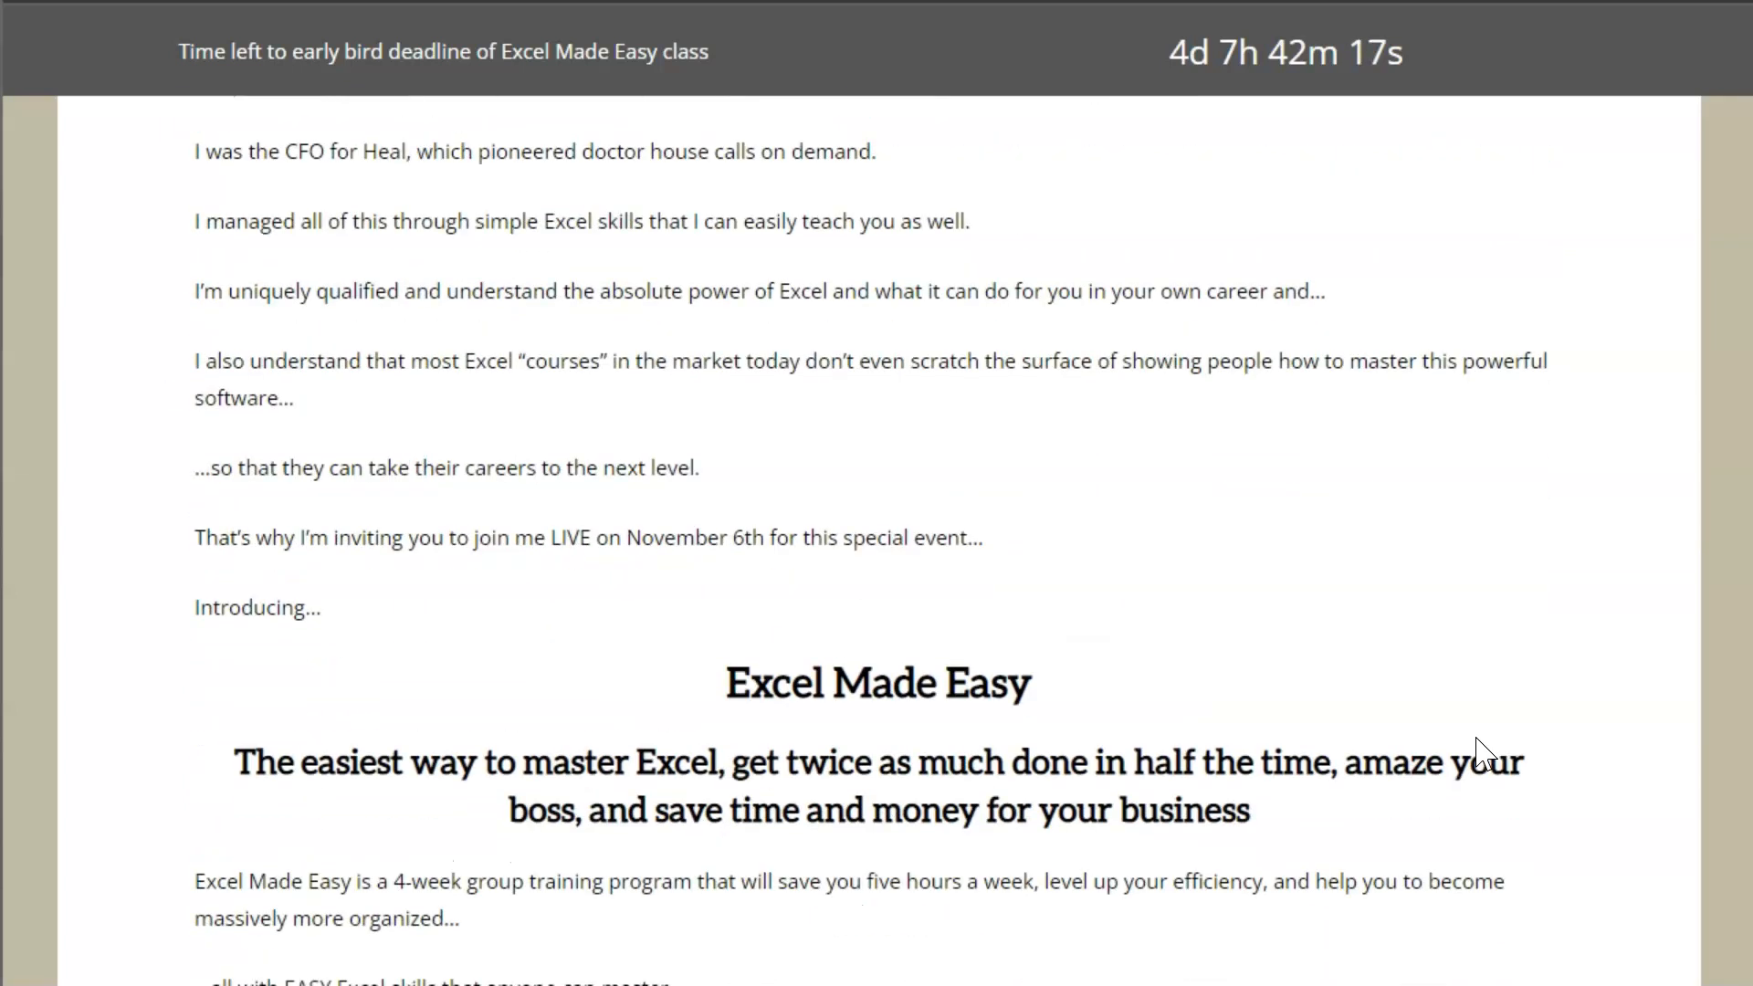
scroll("down", 3)
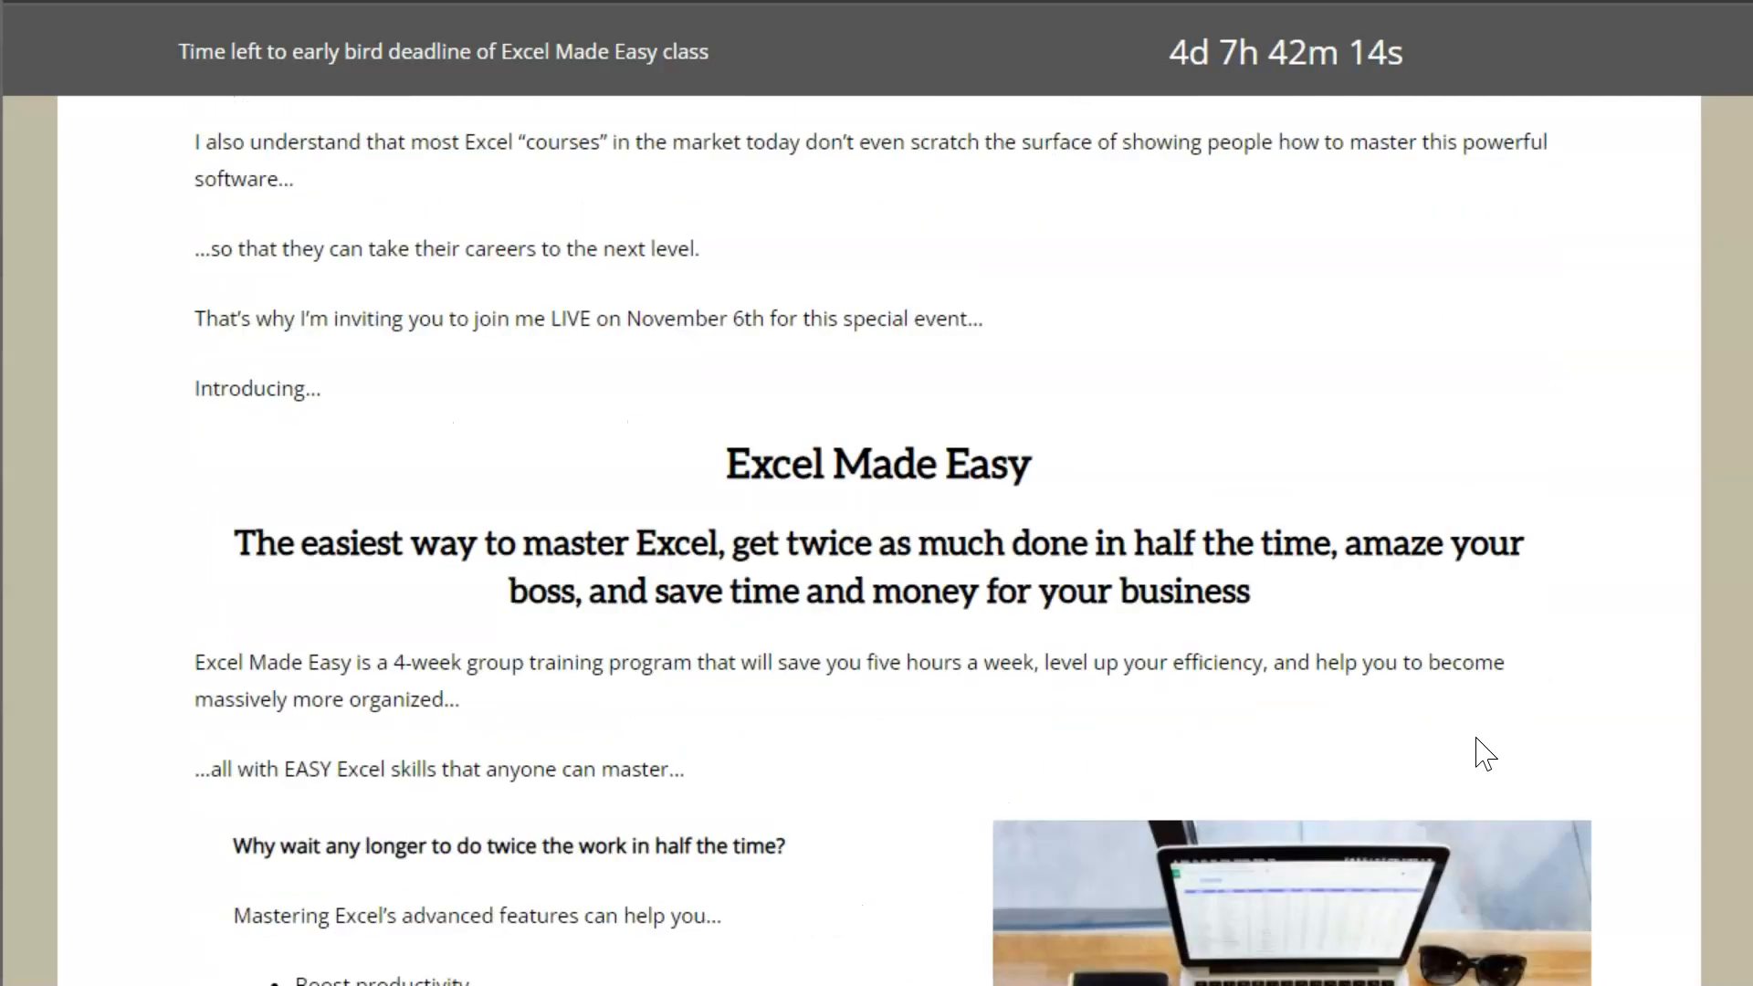
scroll("down", 3)
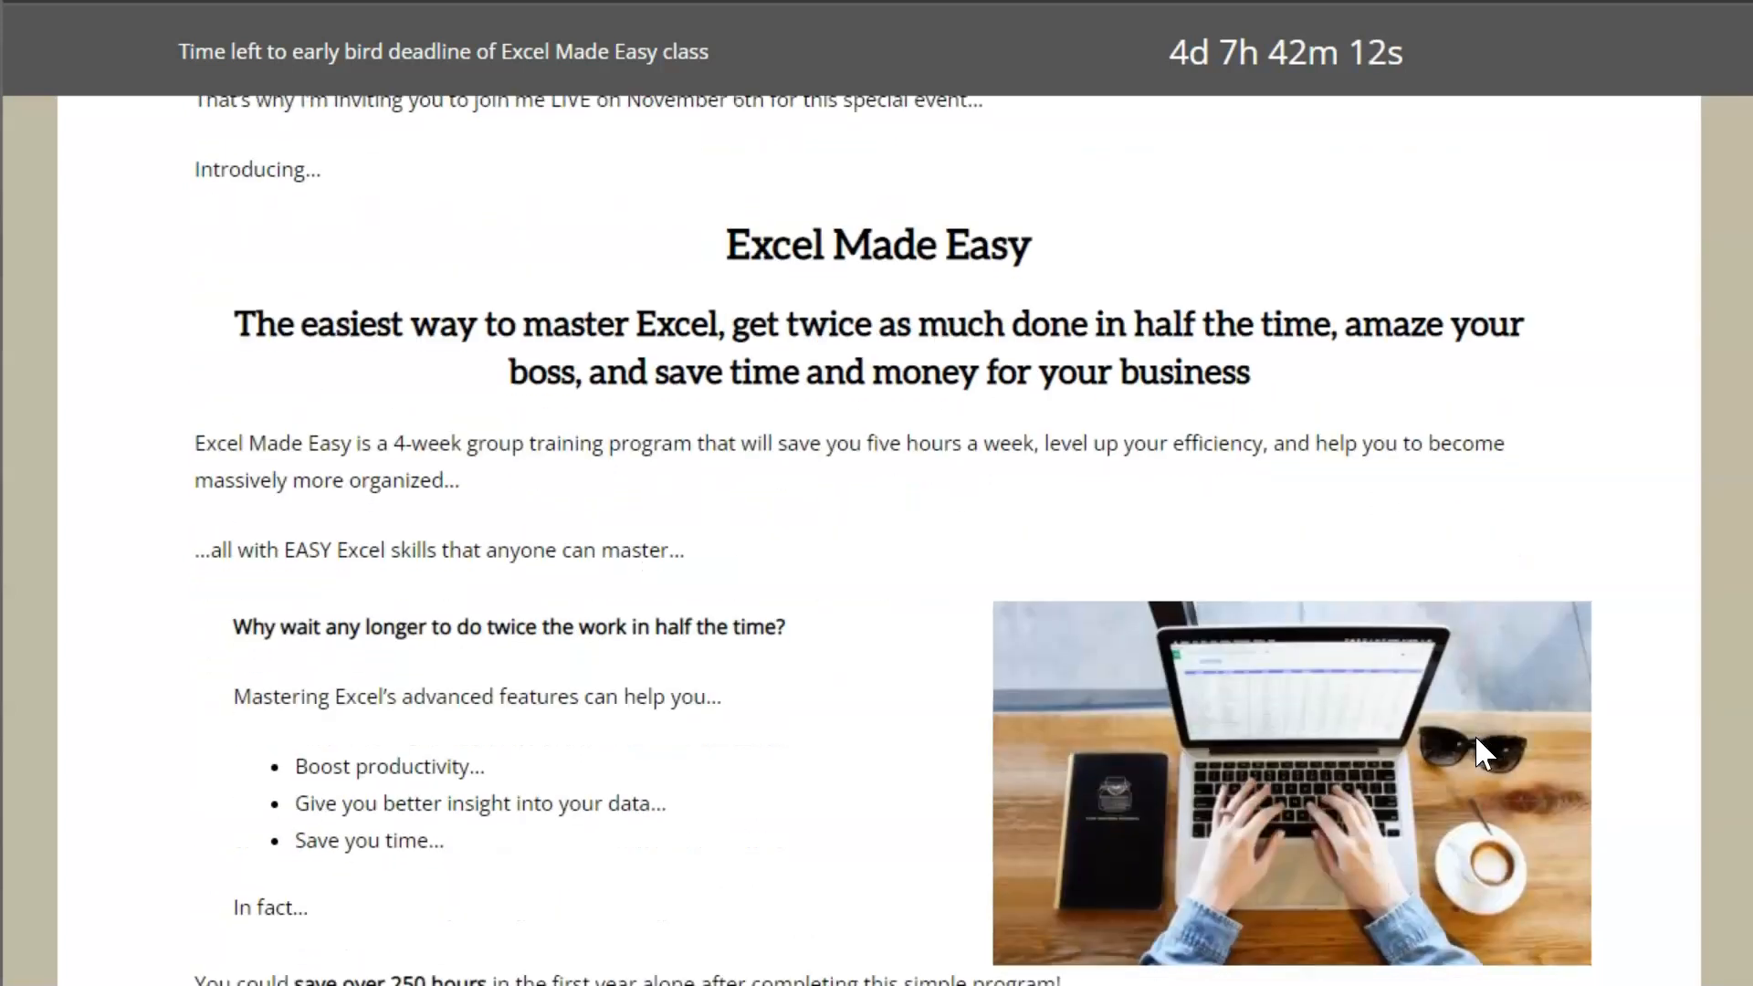
scroll("down", 3)
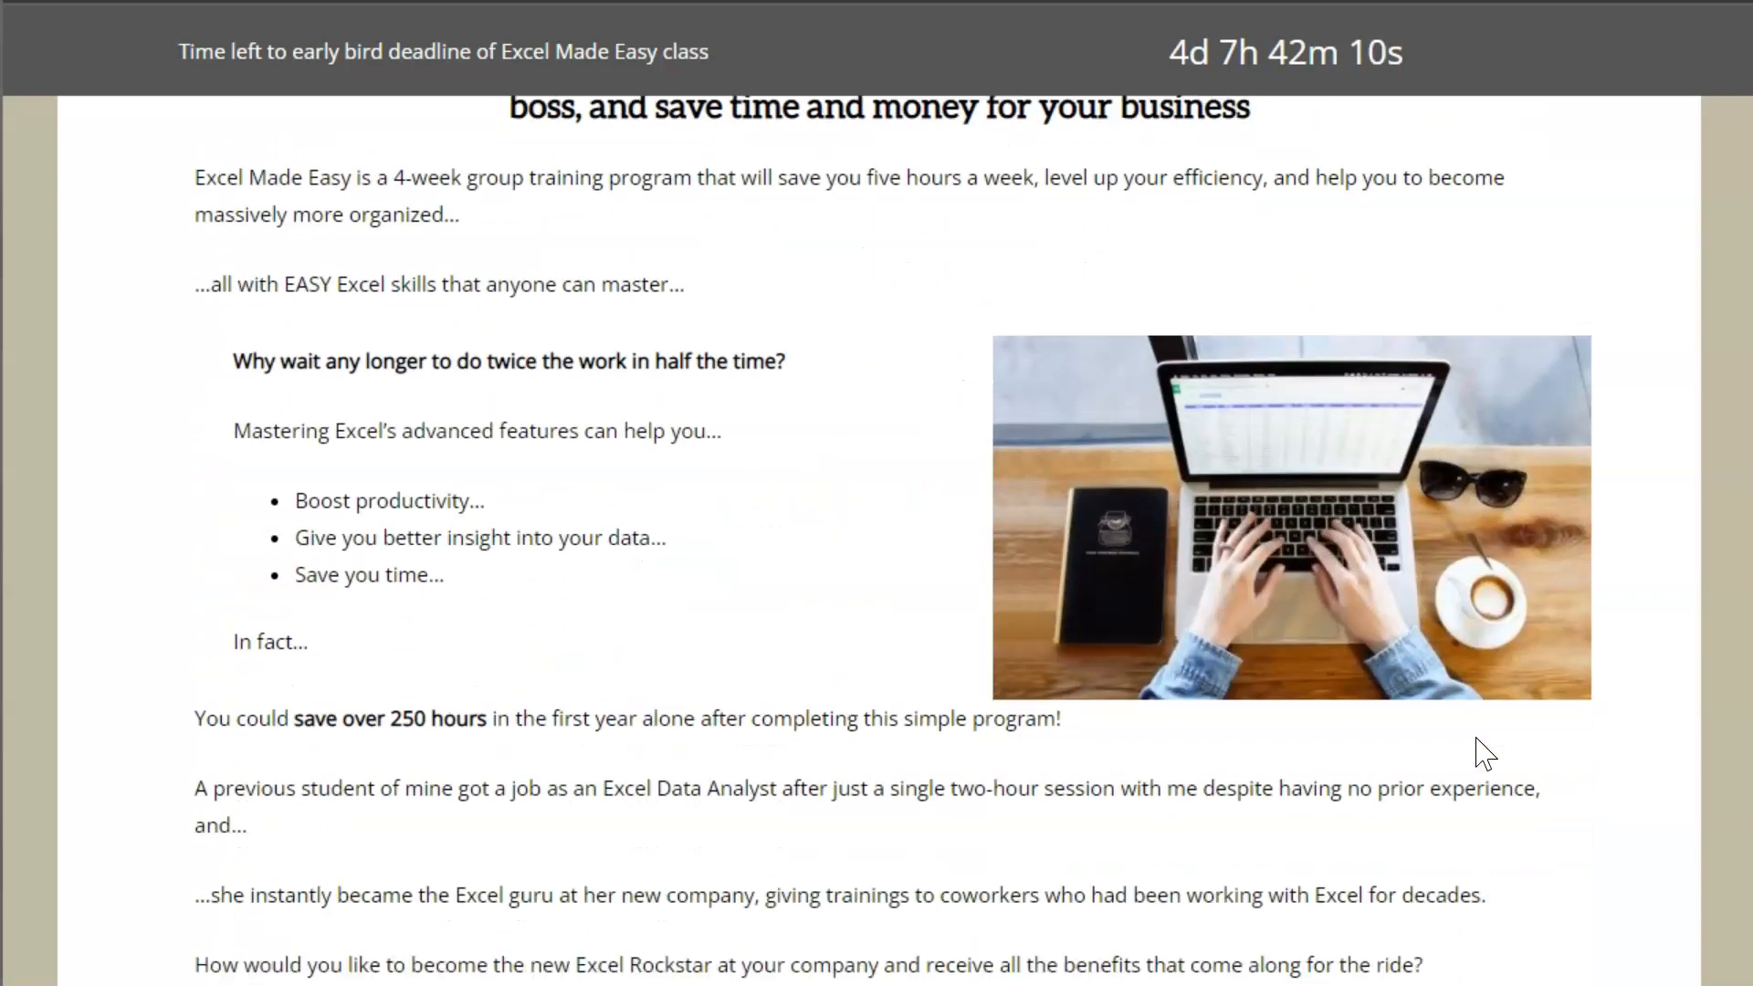
scroll("down", 3)
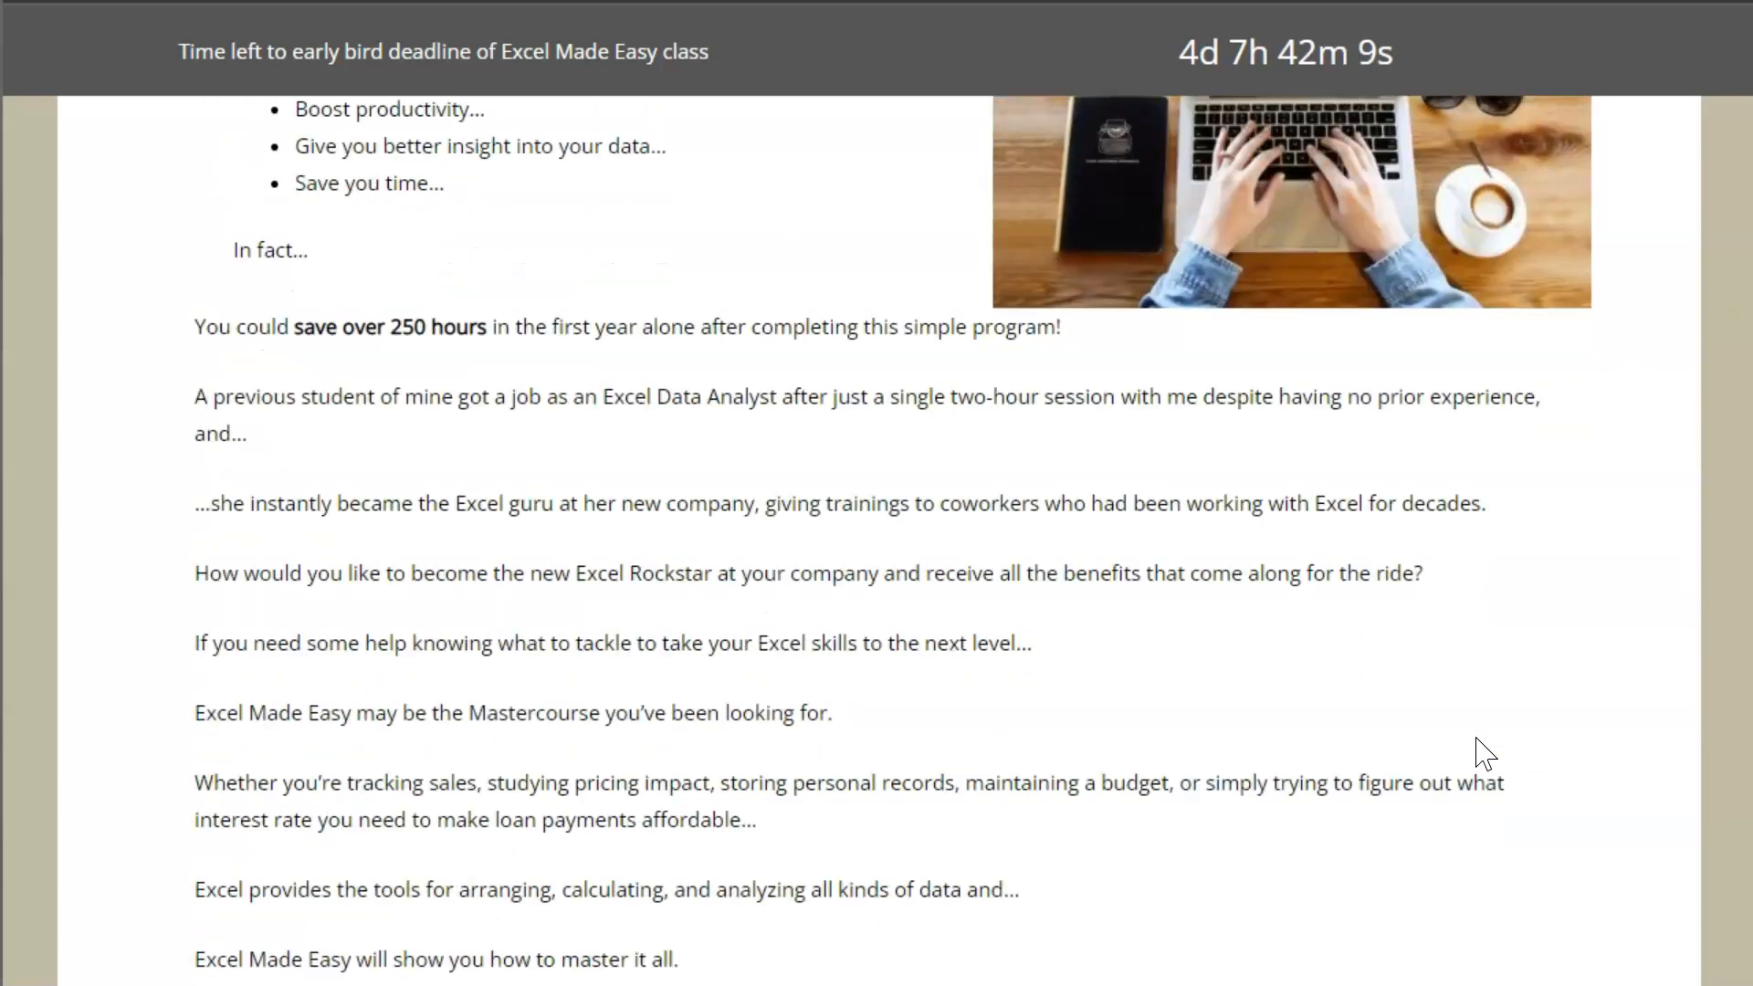